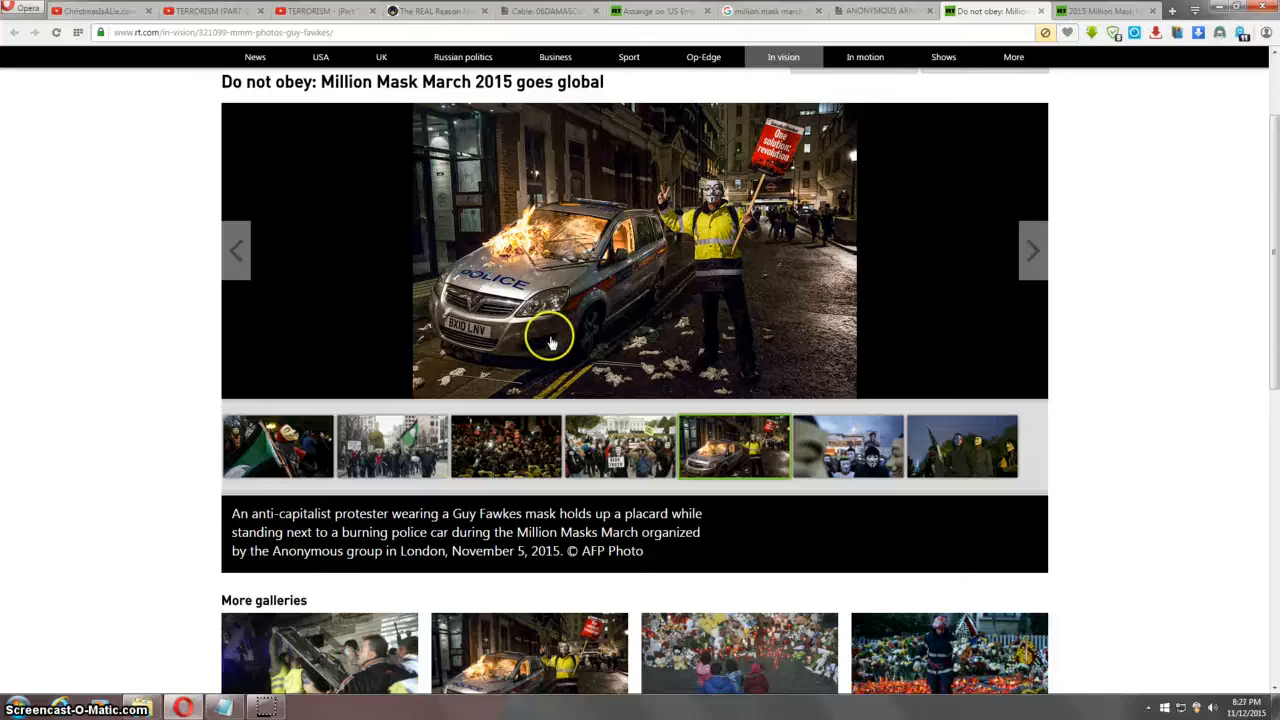
{"action": "mouse_move", "coordinate": [784, 290]}
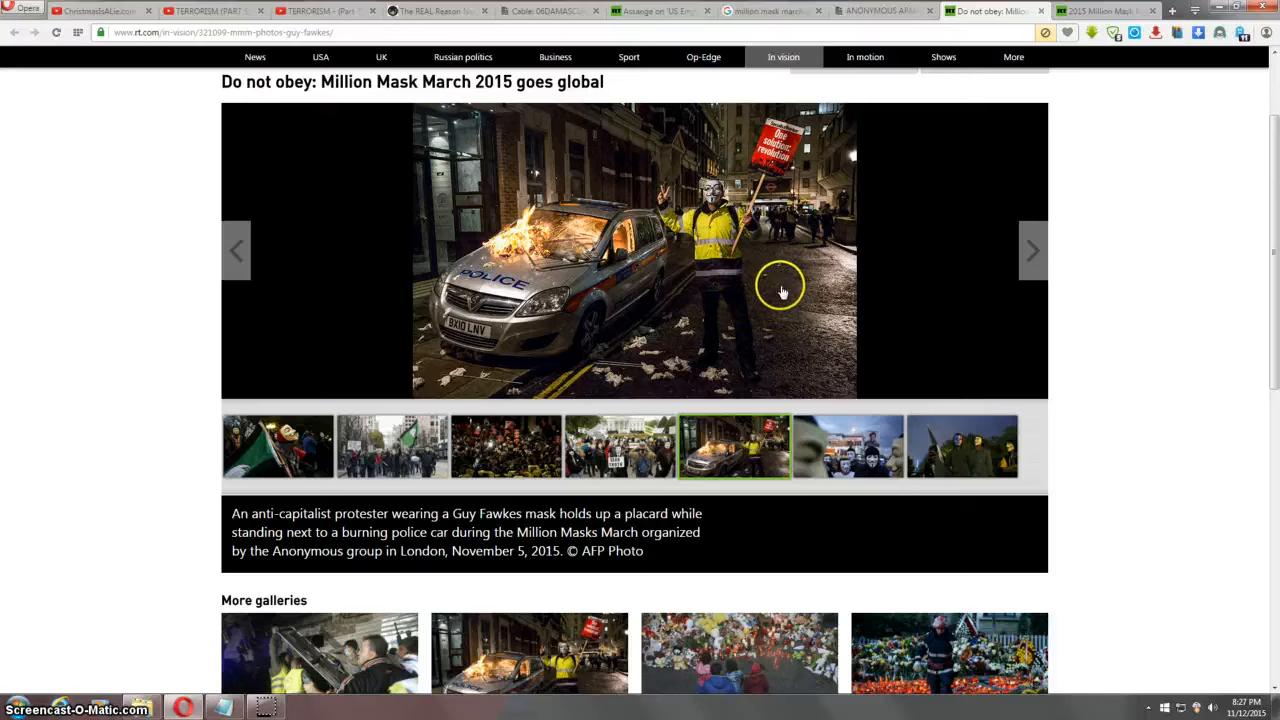
{"action": "mouse_move", "coordinate": [590, 364]}
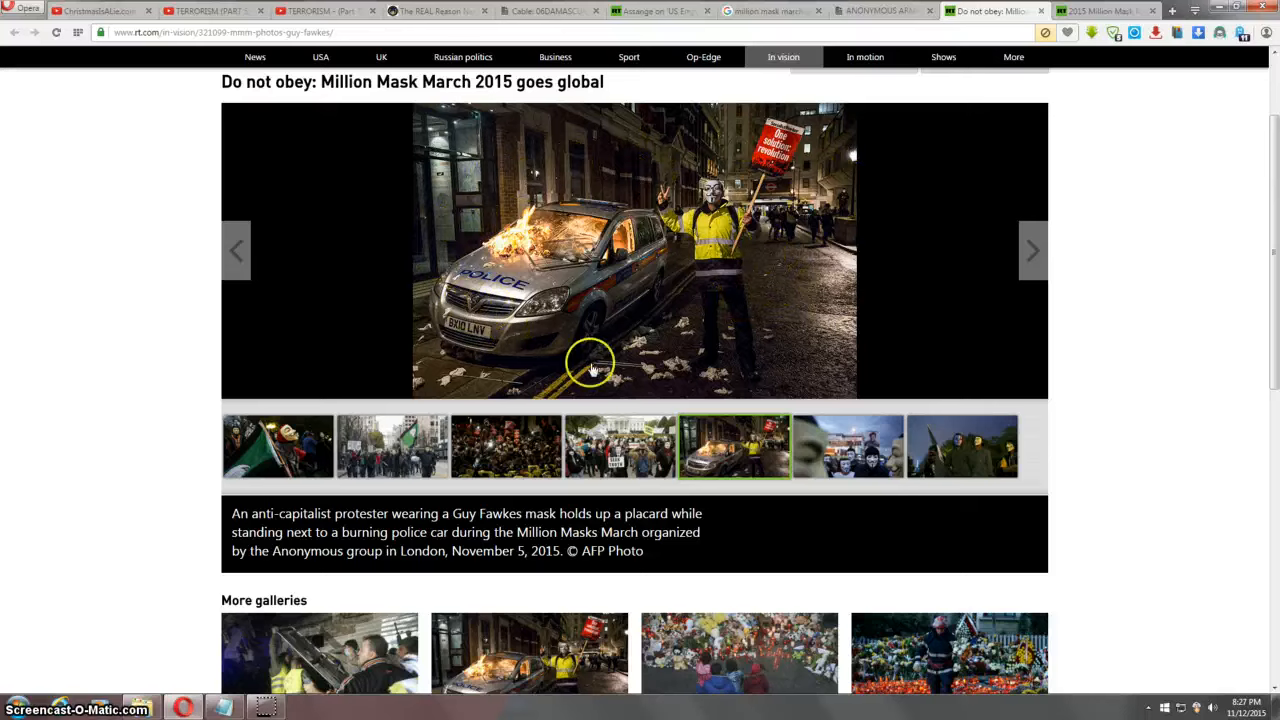
{"action": "mouse_move", "coordinate": [690, 296]}
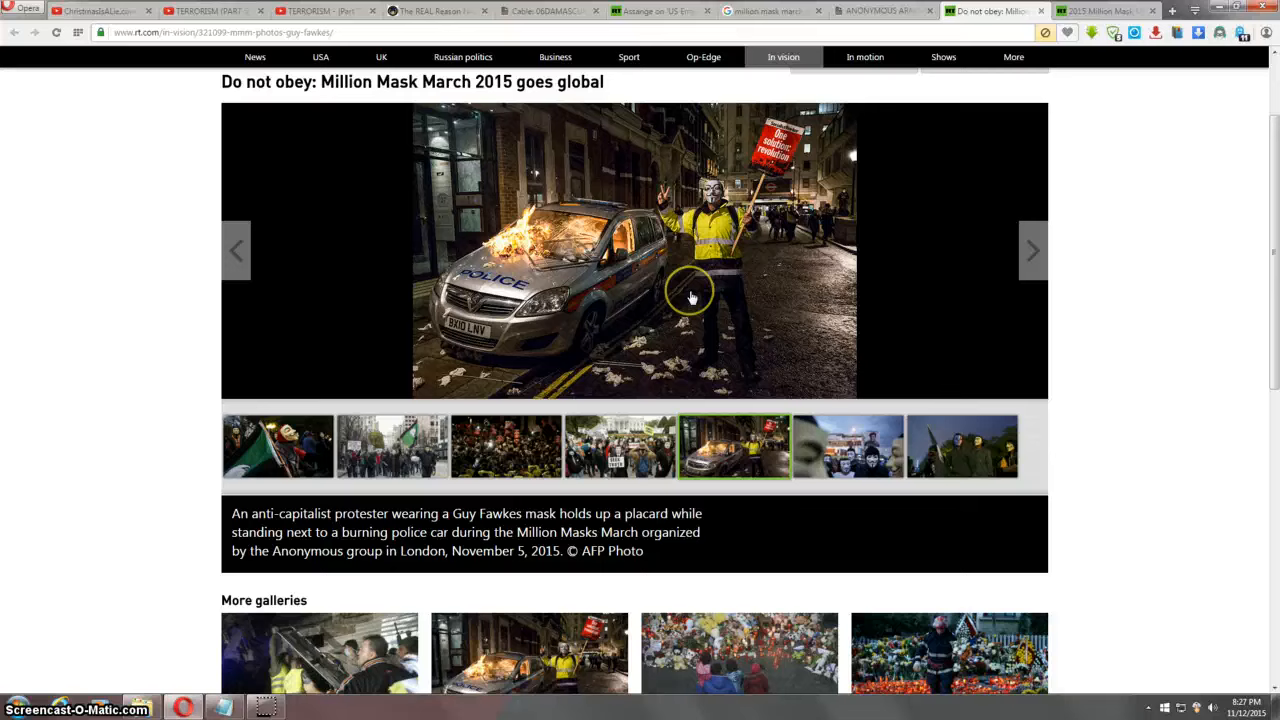
{"action": "mouse_move", "coordinate": [648, 316]}
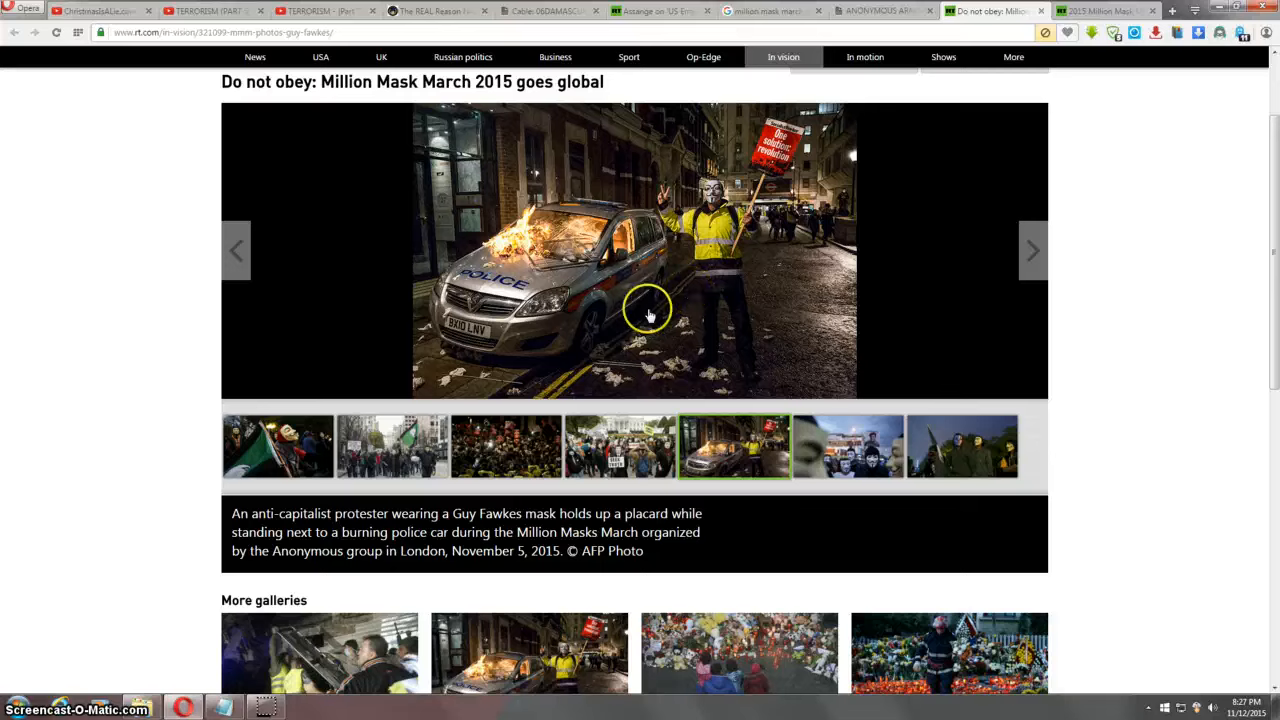
{"action": "mouse_move", "coordinate": [504, 520]}
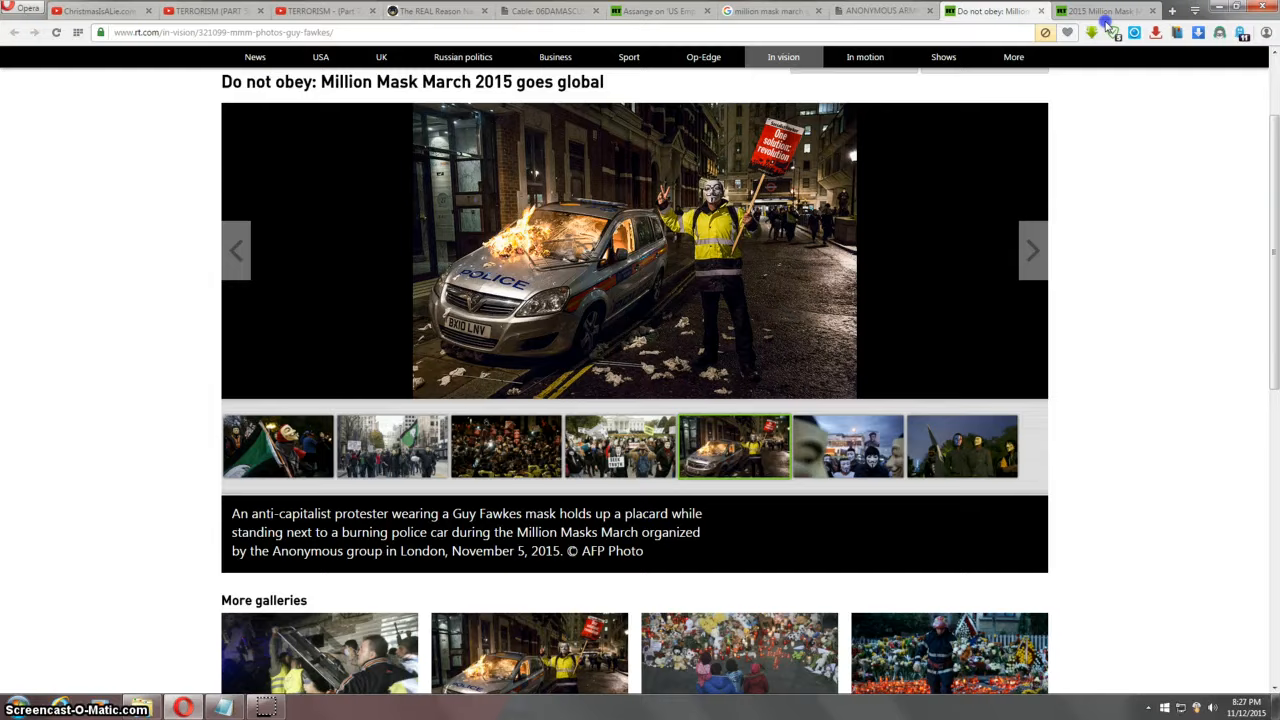
Step: View the RT '2015 Million Mask March' article, scrolling through the London footage and maps and back to the headline
{"action": "left_click", "coordinate": [1100, 12]}
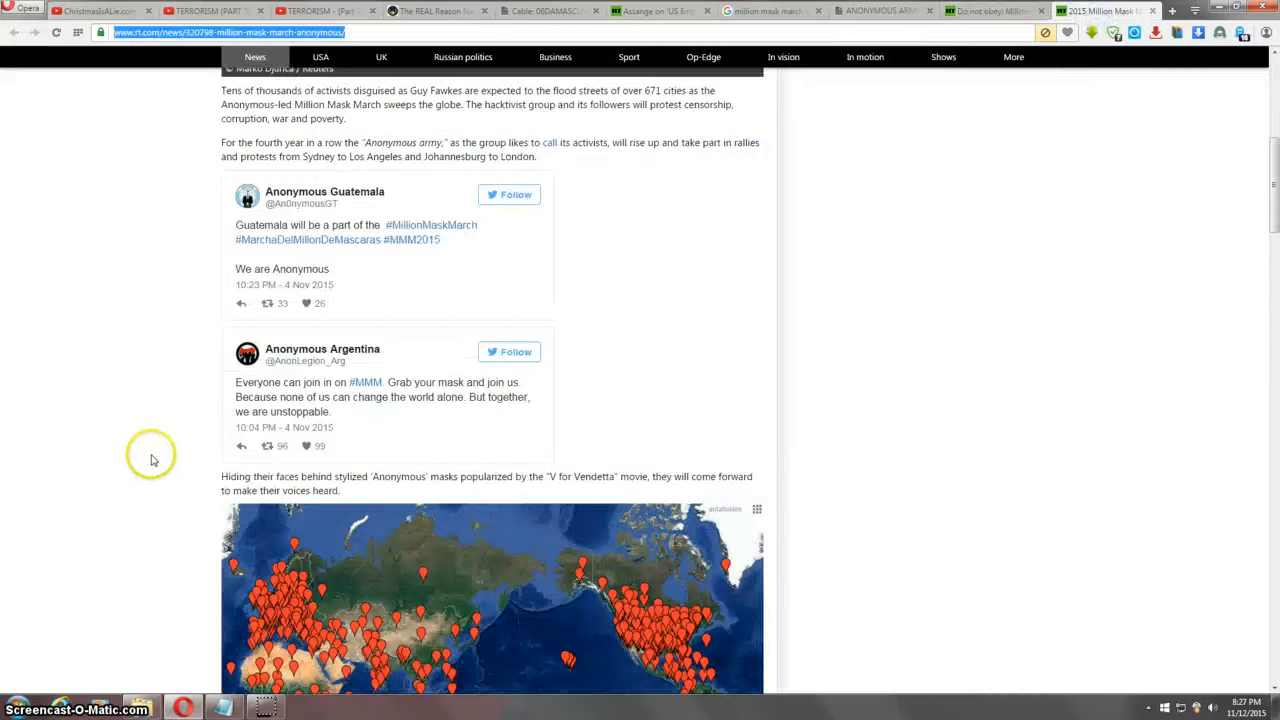
{"action": "scroll", "scroll_direction": "down", "scroll_amount": 3}
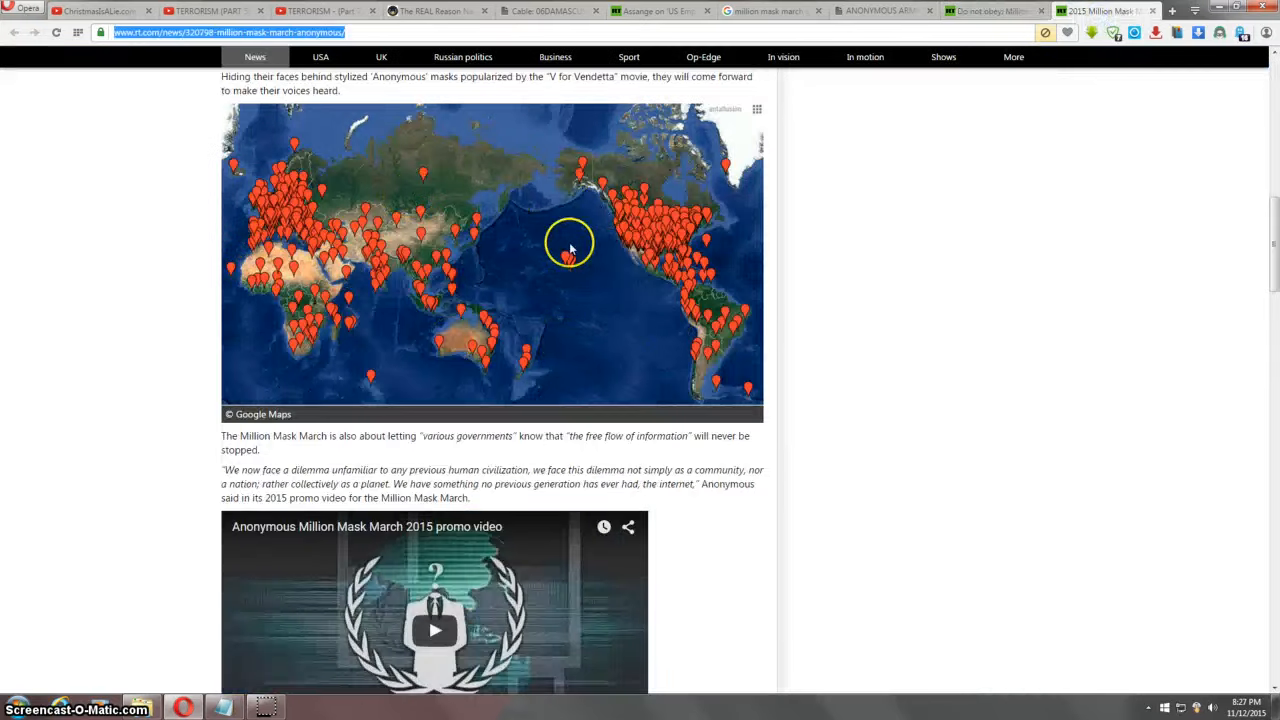
{"action": "mouse_move", "coordinate": [118, 432]}
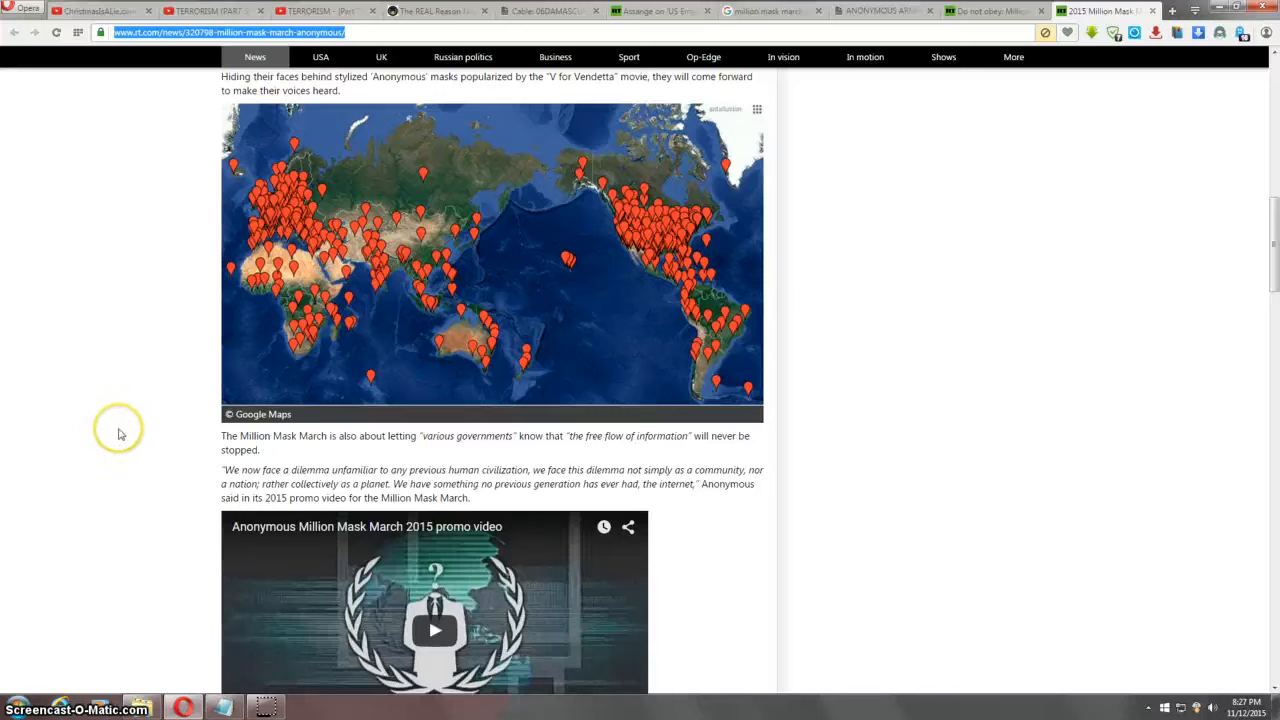
{"action": "scroll", "scroll_direction": "down", "scroll_amount": 3}
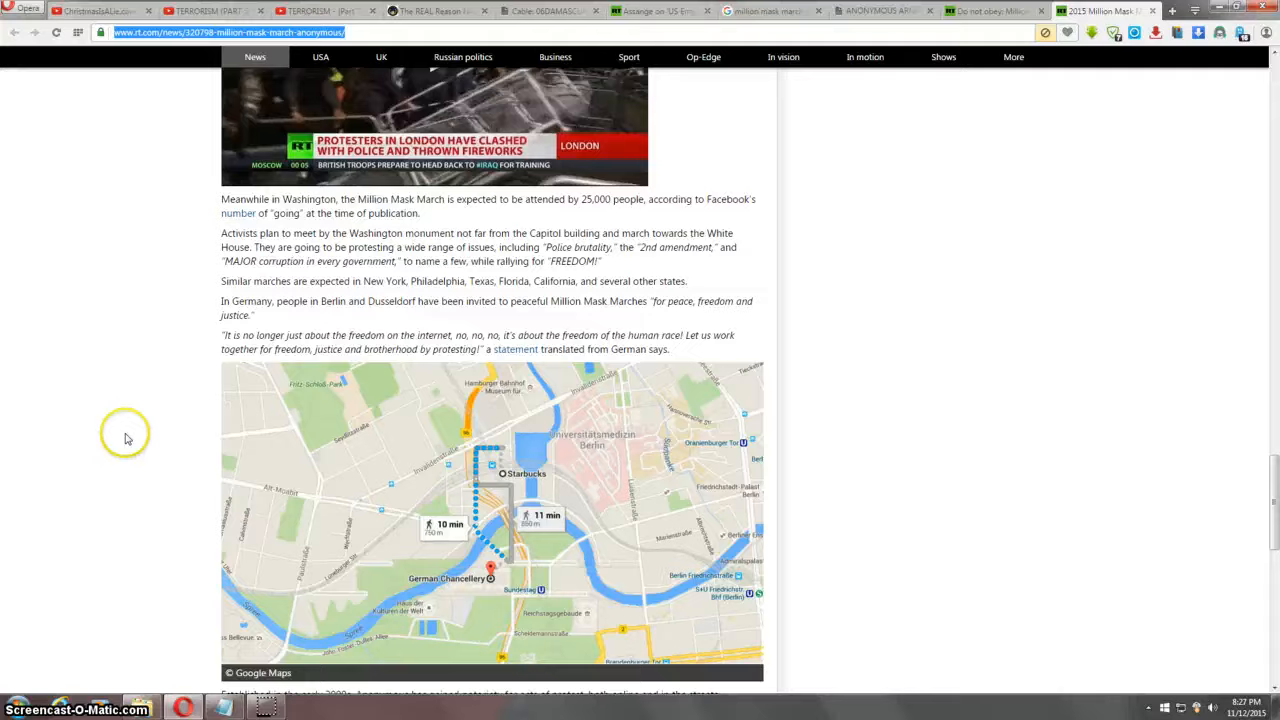
{"action": "scroll", "scroll_direction": "up", "scroll_amount": 3}
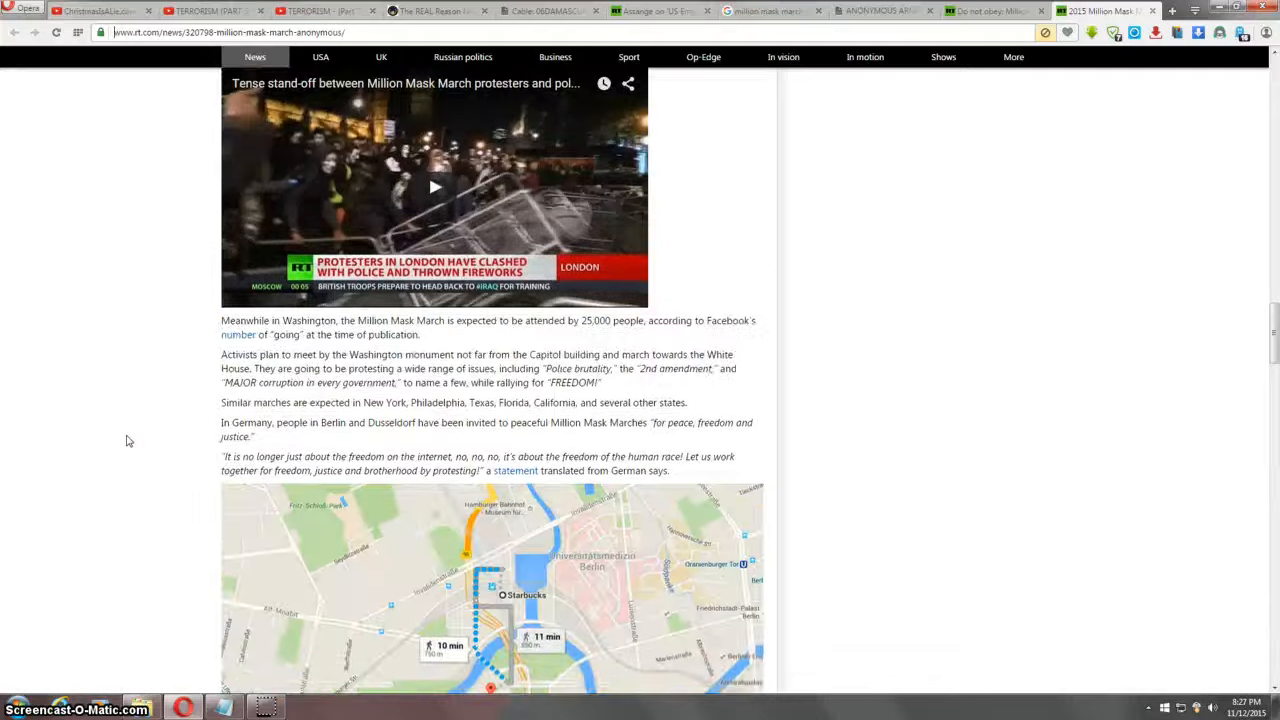
{"action": "scroll", "scroll_direction": "up", "scroll_amount": 3}
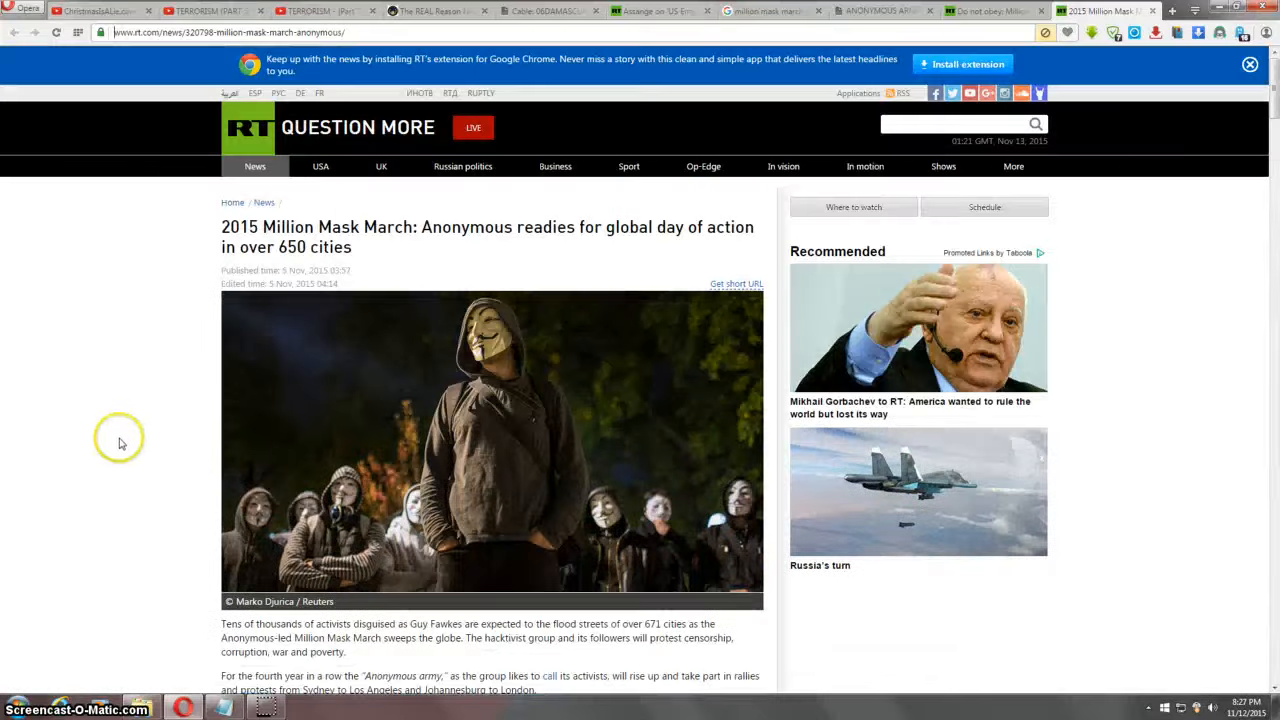
{"action": "mouse_move", "coordinate": [990, 12]}
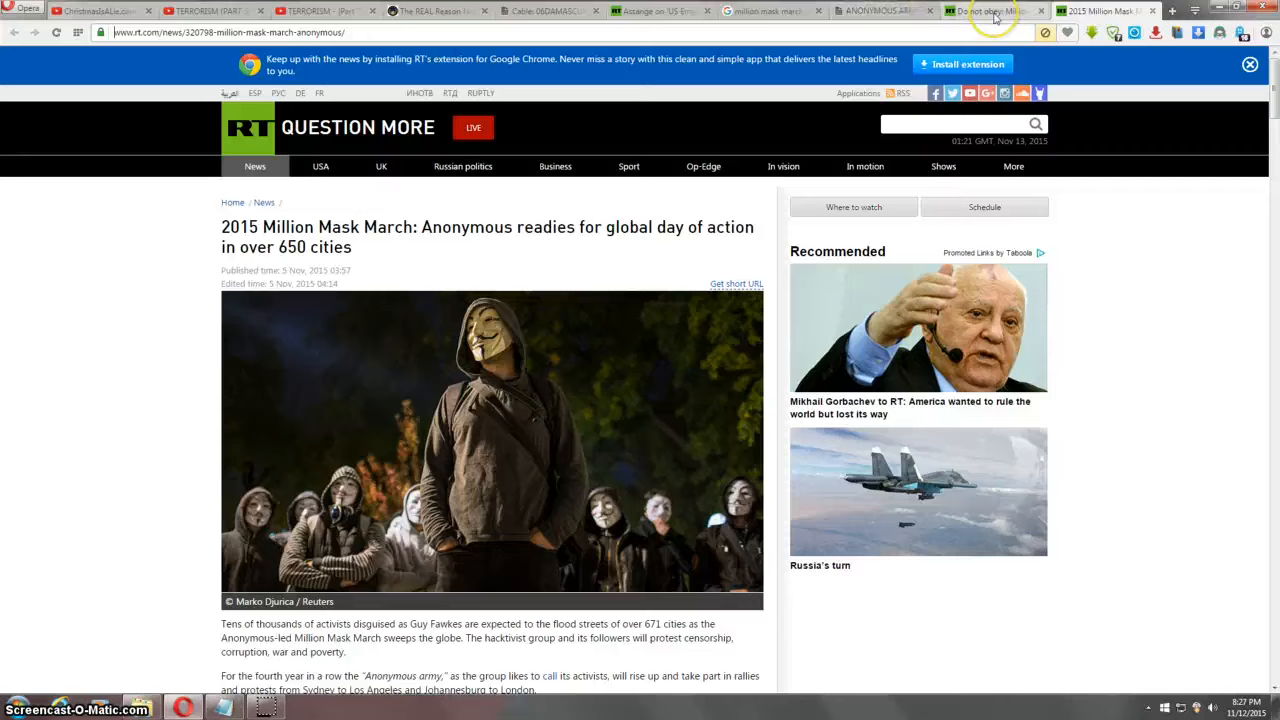
{"action": "mouse_move", "coordinate": [990, 12]}
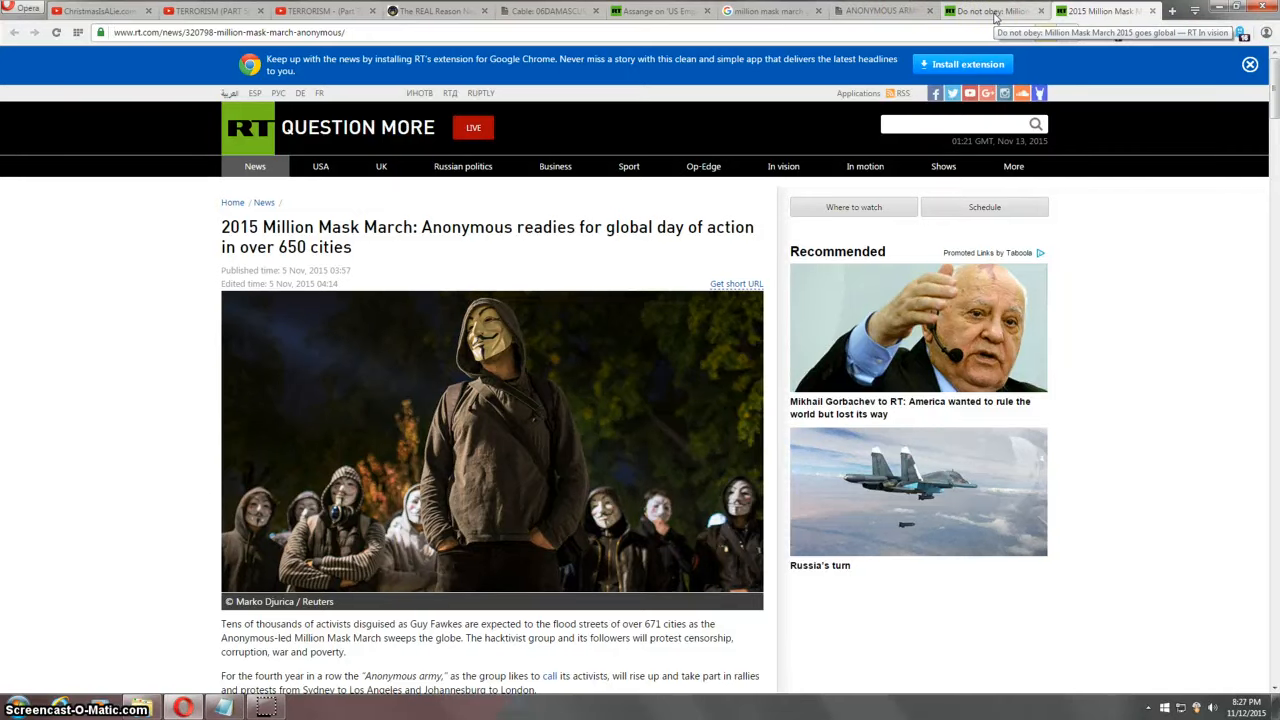
Step: Return to the RT 'Do not obey: Million Mask March 2015 goes global' photo gallery tab
{"action": "left_click", "coordinate": [990, 12]}
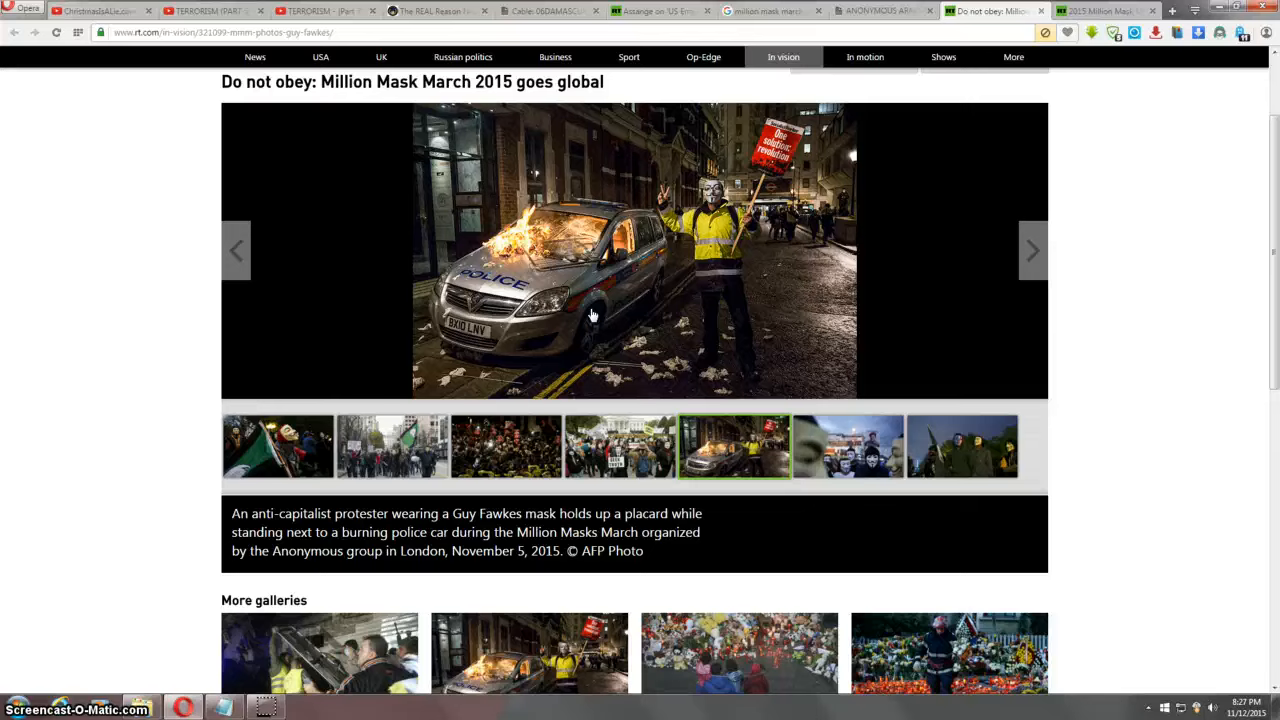
{"action": "mouse_move", "coordinate": [536, 160]}
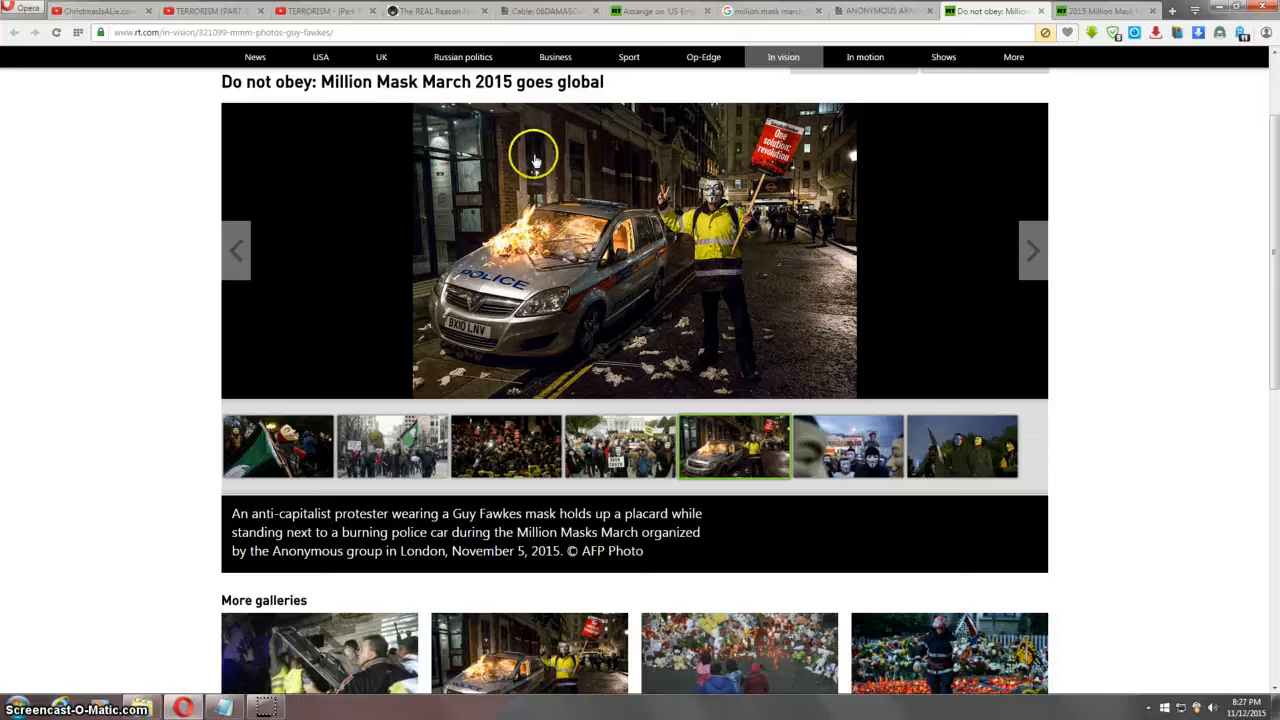
{"action": "mouse_move", "coordinate": [64, 378]}
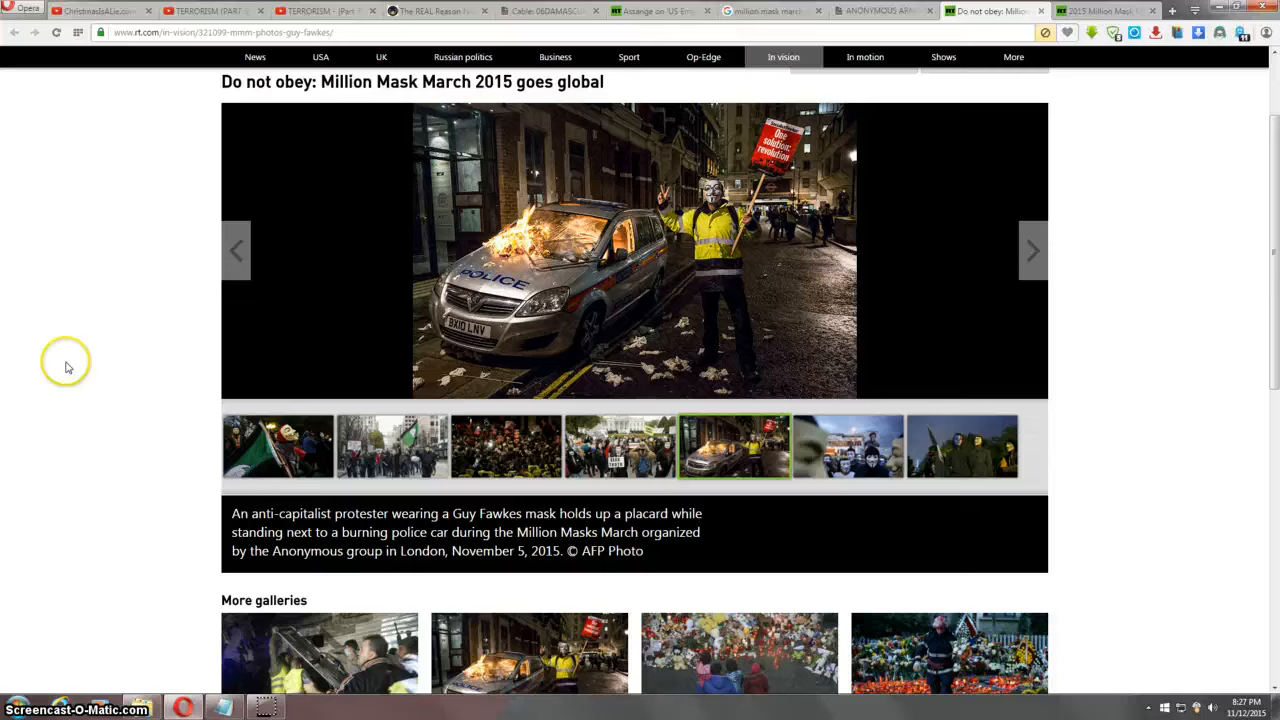
{"action": "mouse_move", "coordinate": [656, 246]}
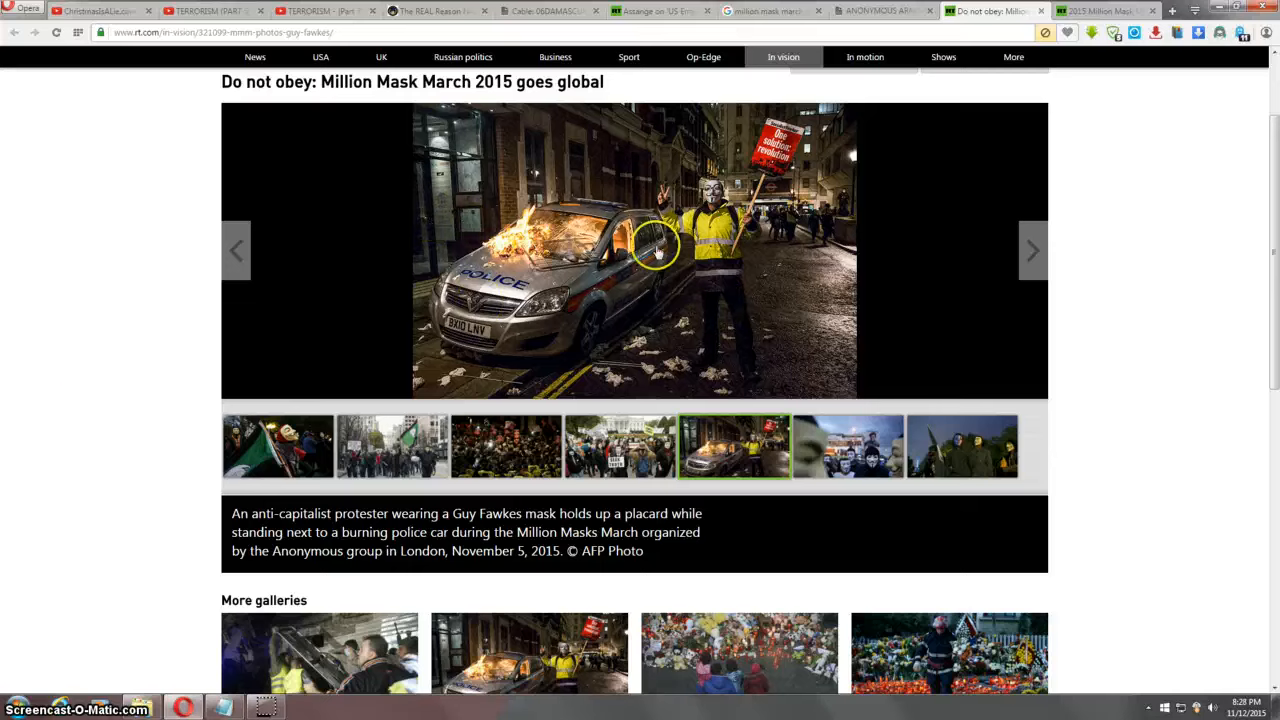
{"action": "mouse_move", "coordinate": [520, 228]}
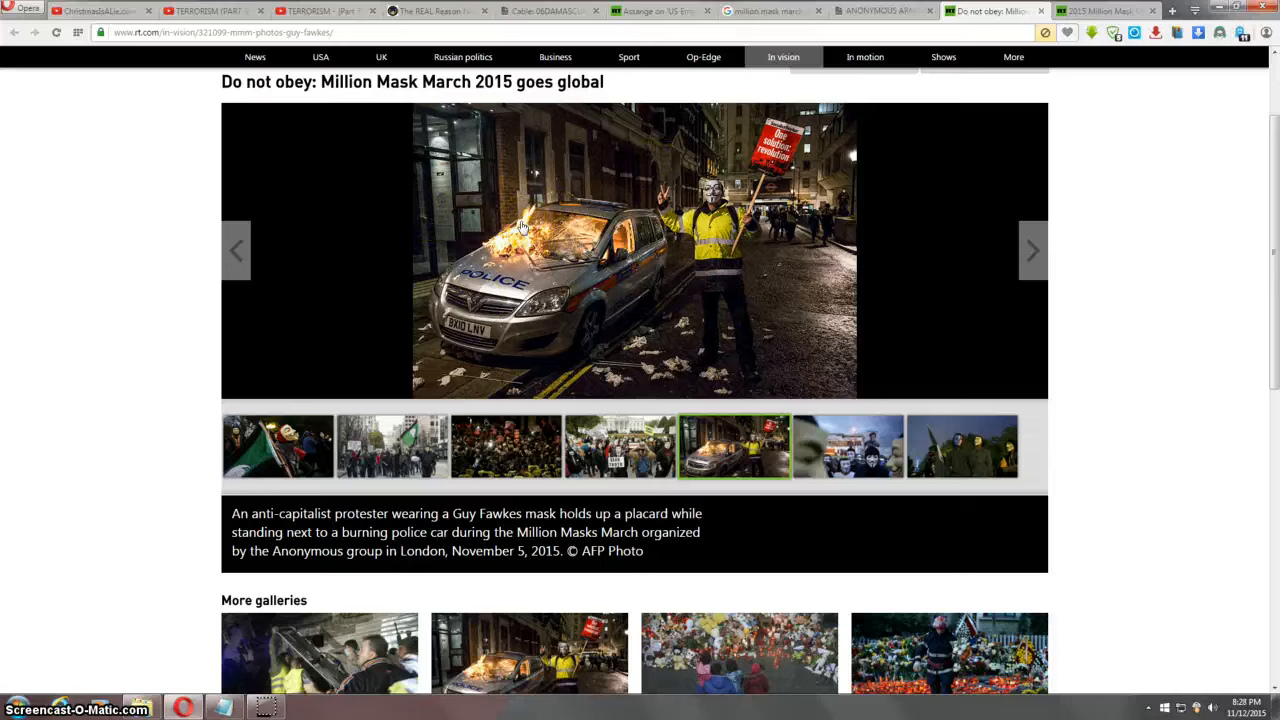
{"action": "mouse_move", "coordinate": [190, 442]}
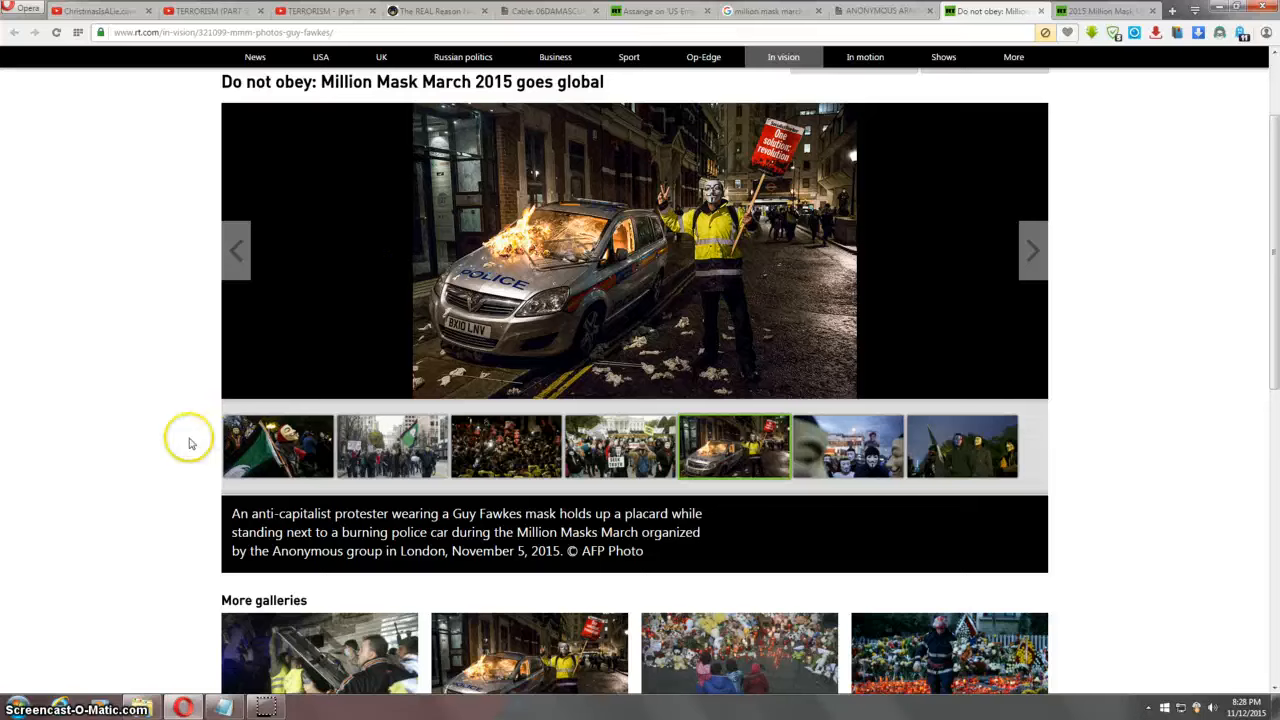
{"action": "mouse_move", "coordinate": [670, 188]}
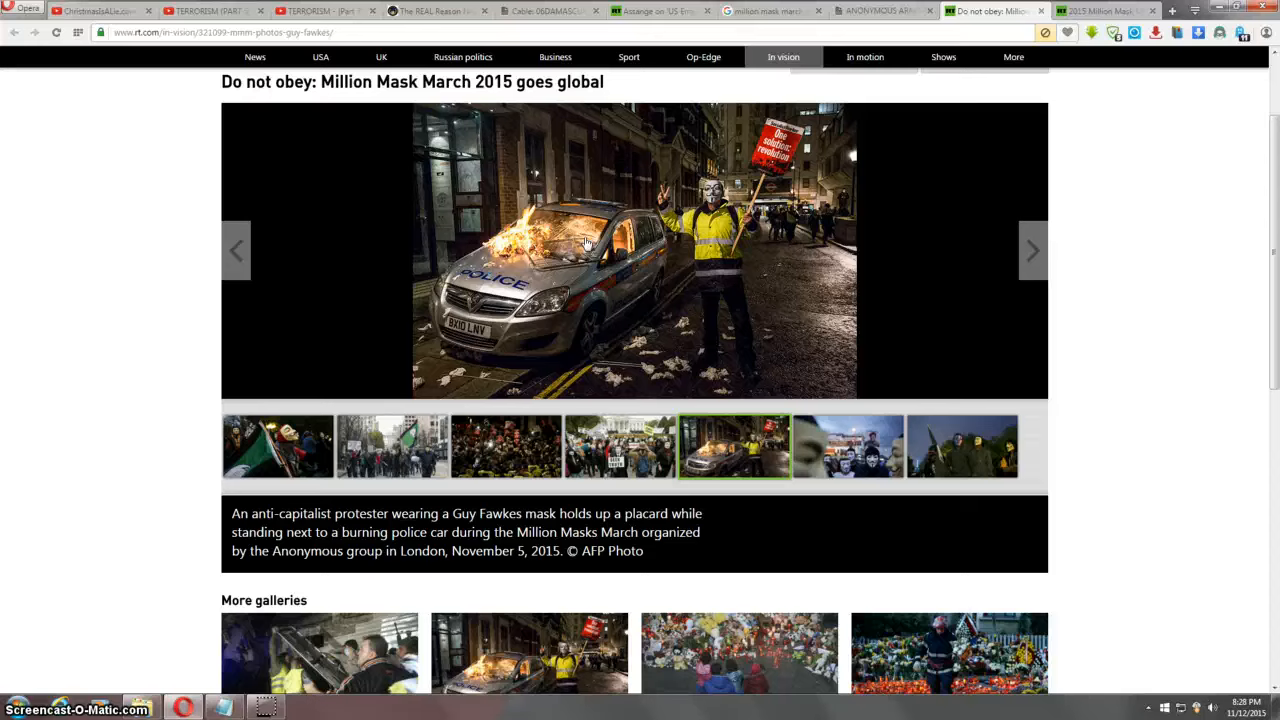
{"action": "mouse_move", "coordinate": [276, 90]}
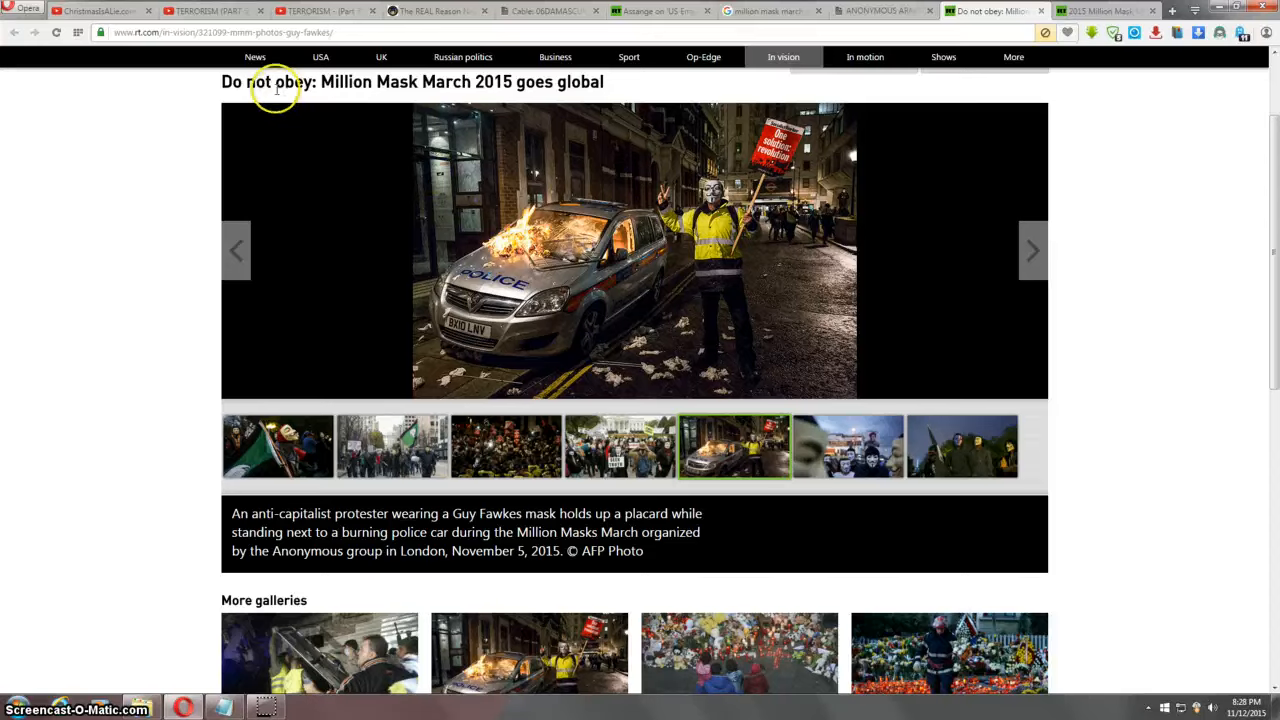
Step: Switch to the YouTube 'TERRORISM (PART 5) - Alex Jones & Sandy Hook' video tab
{"action": "left_click", "coordinate": [204, 12]}
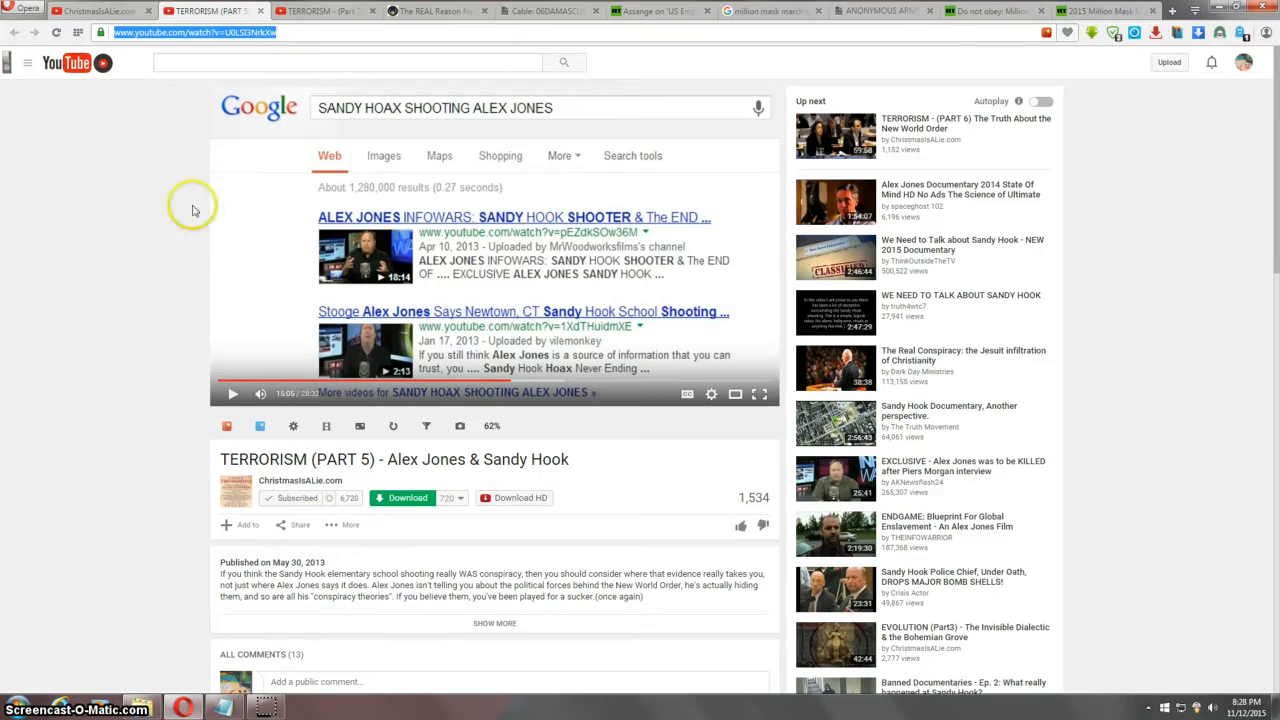
{"action": "mouse_move", "coordinate": [156, 402]}
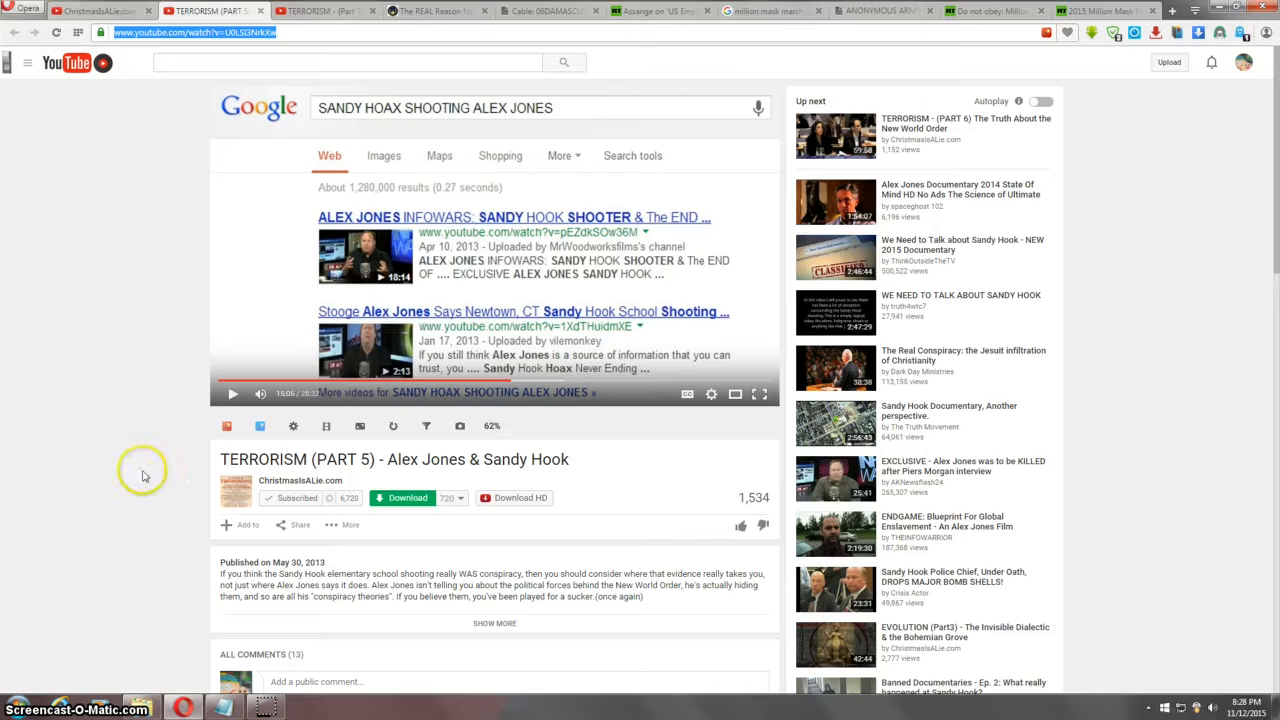
{"action": "mouse_move", "coordinate": [290, 458]}
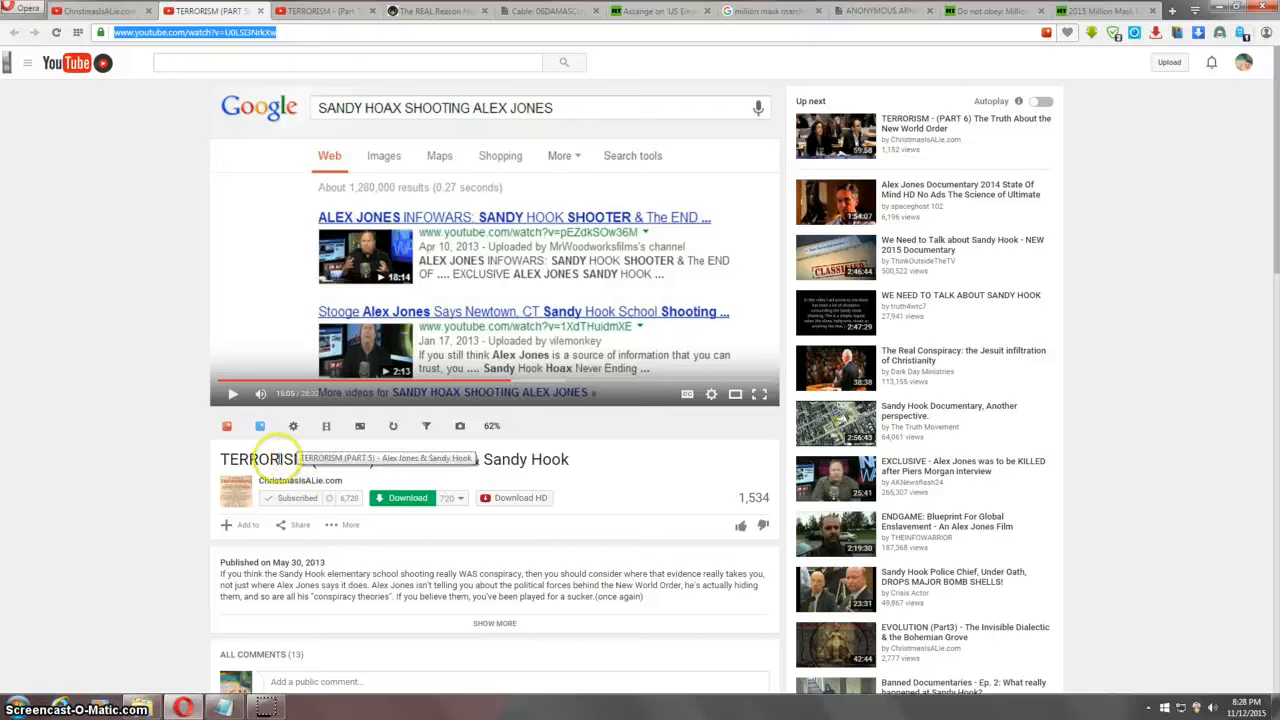
{"action": "mouse_move", "coordinate": [226, 392]}
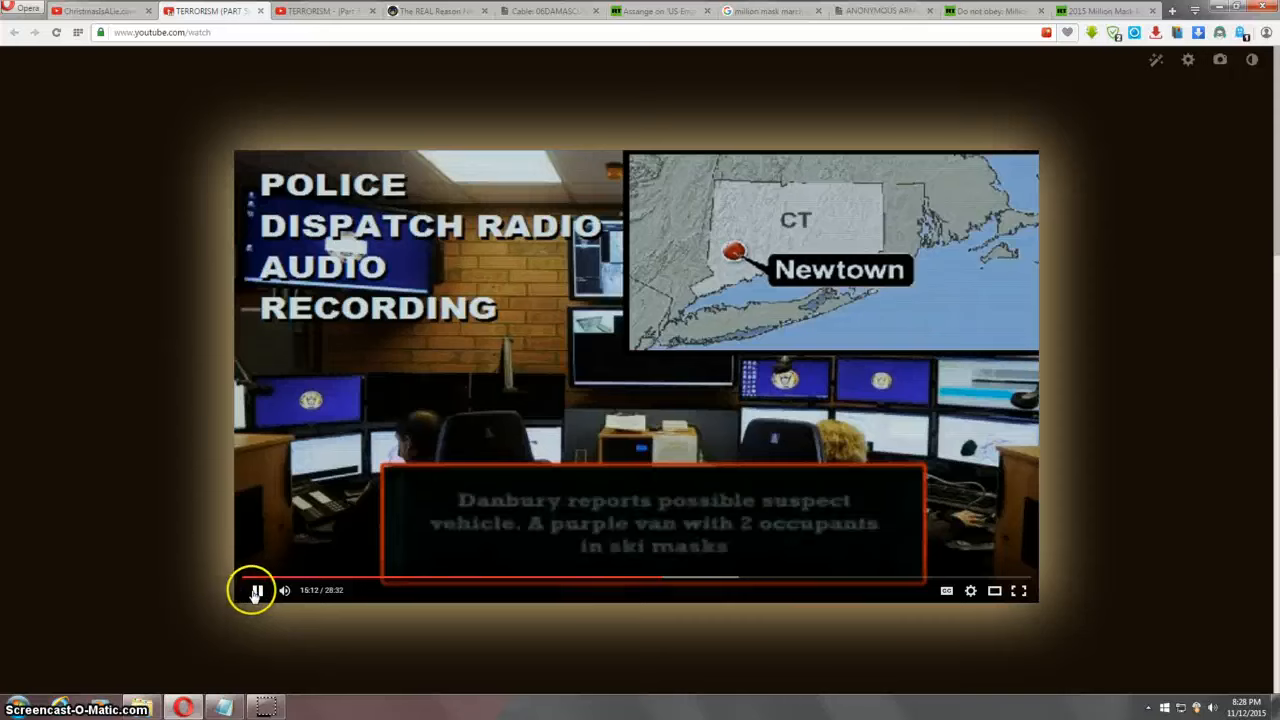
Step: Pause the video and reposition playback near the start on the 'A GREAT CITIZEN' title card
{"action": "left_click", "coordinate": [254, 590]}
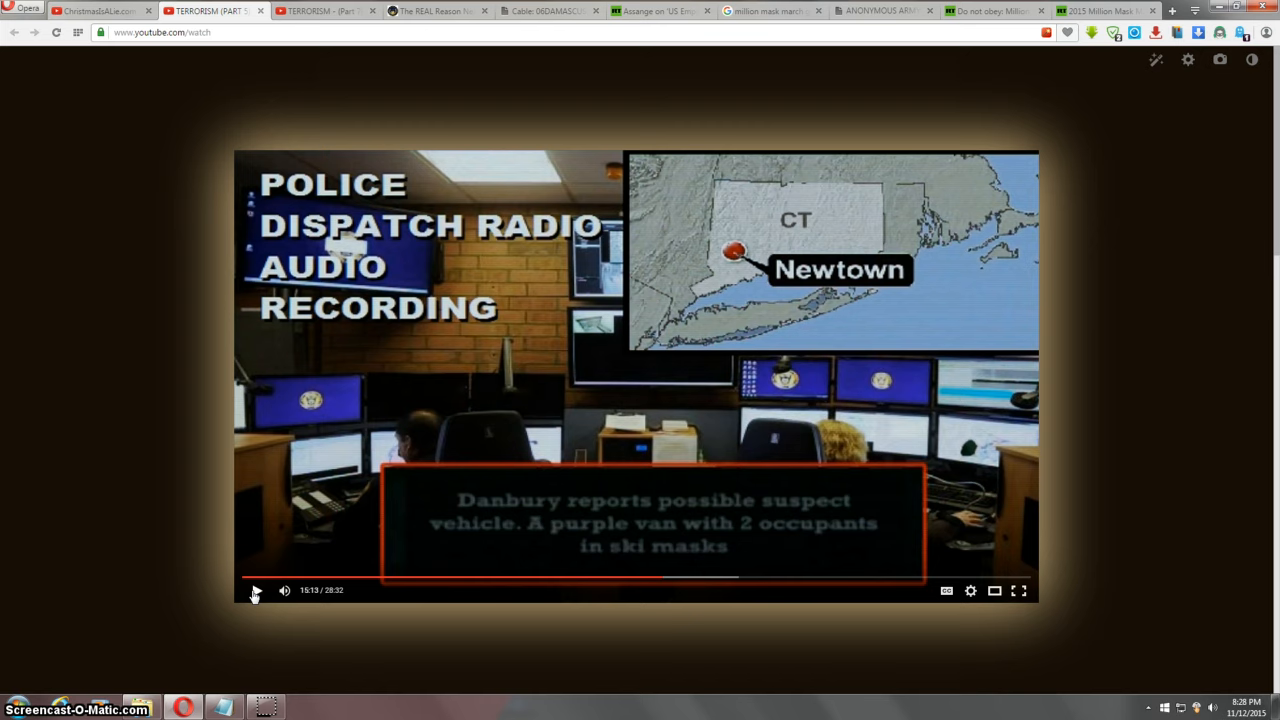
{"action": "mouse_move", "coordinate": [576, 378]}
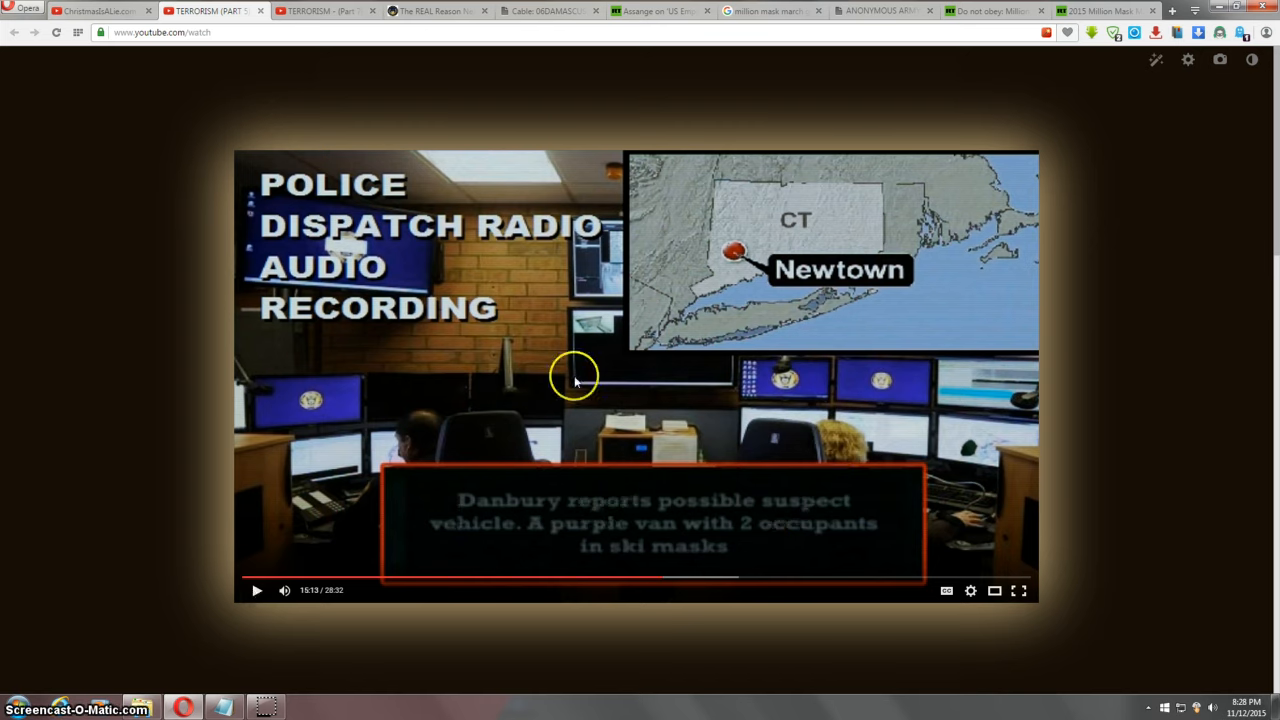
{"action": "mouse_move", "coordinate": [352, 56]}
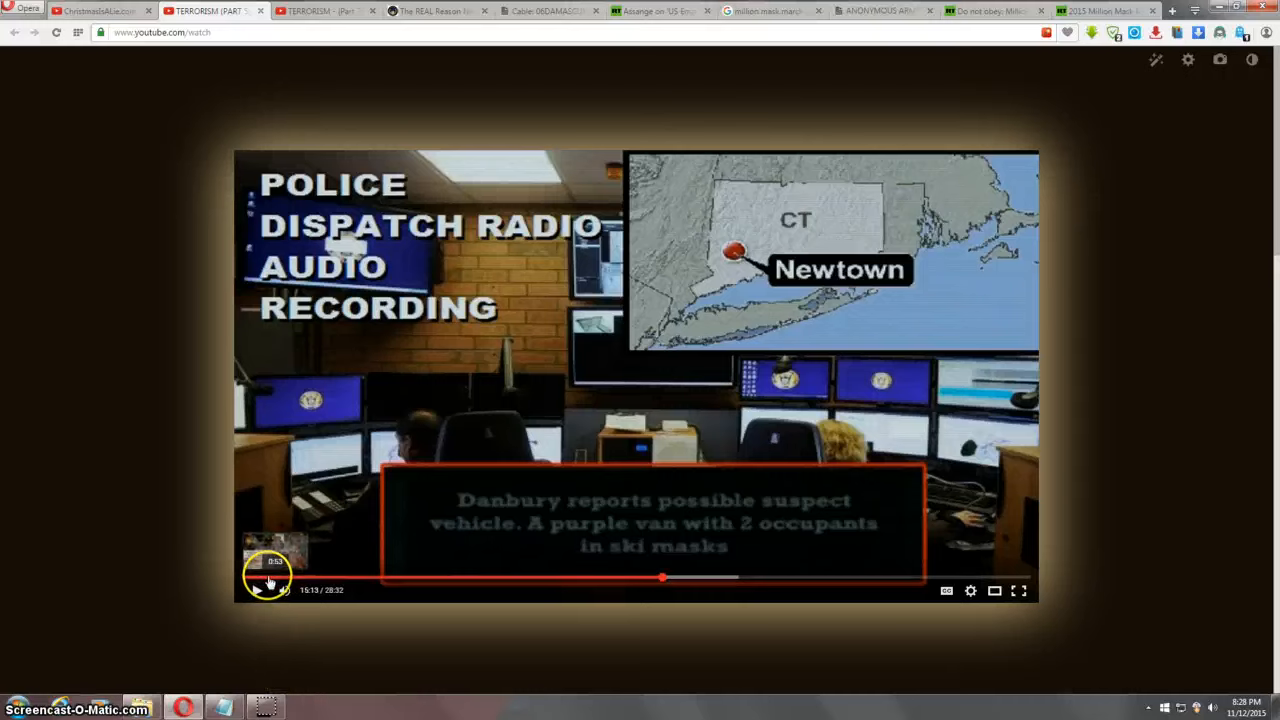
{"action": "left_click", "coordinate": [280, 576]}
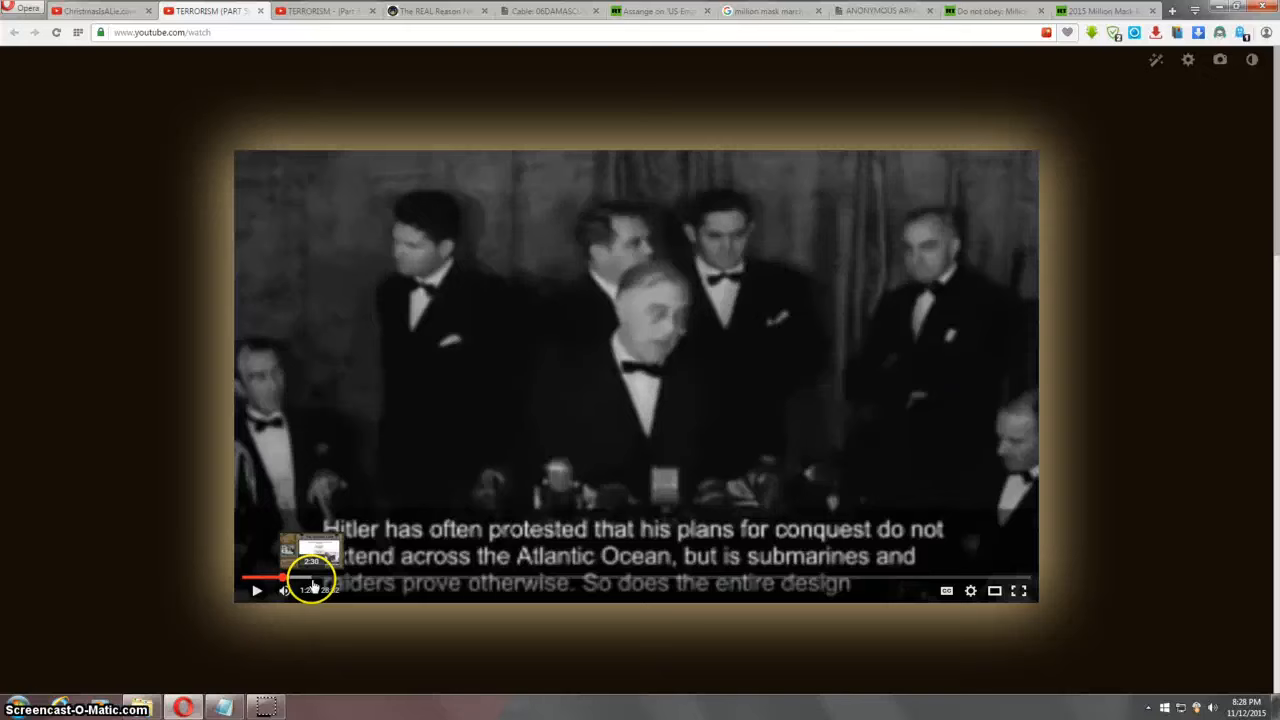
{"action": "left_click", "coordinate": [312, 576]}
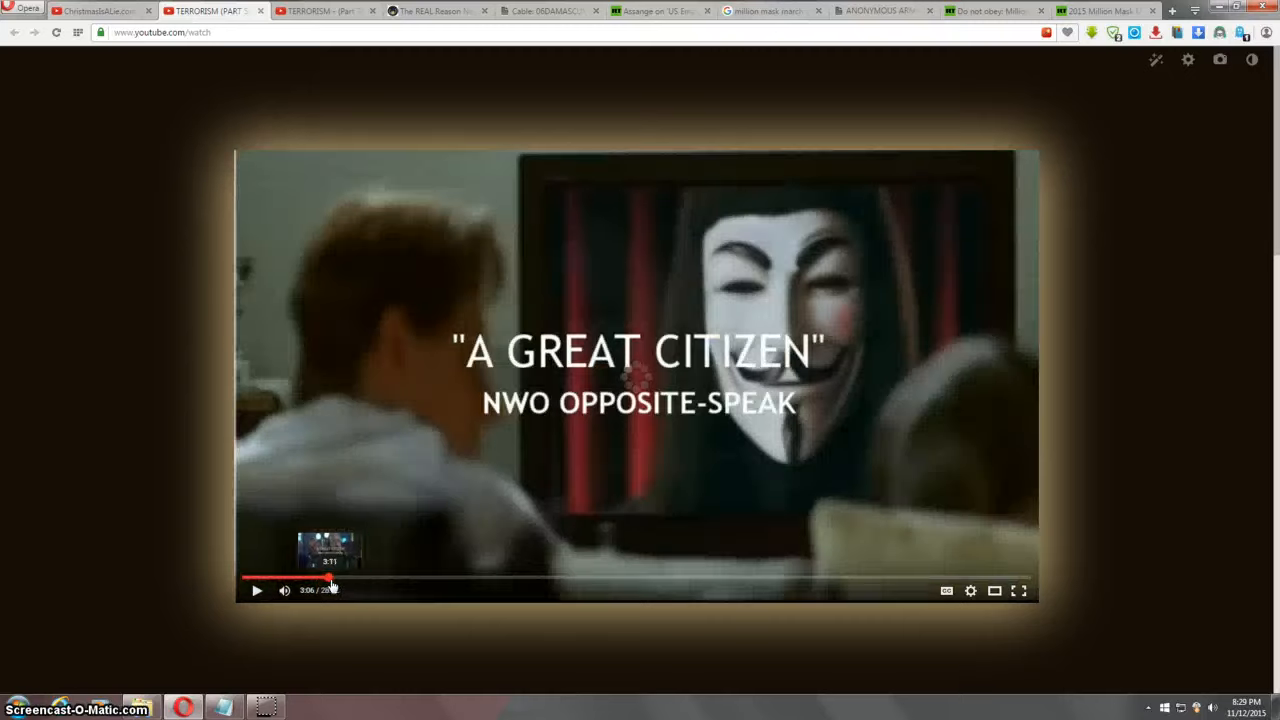
{"action": "left_click", "coordinate": [322, 576]}
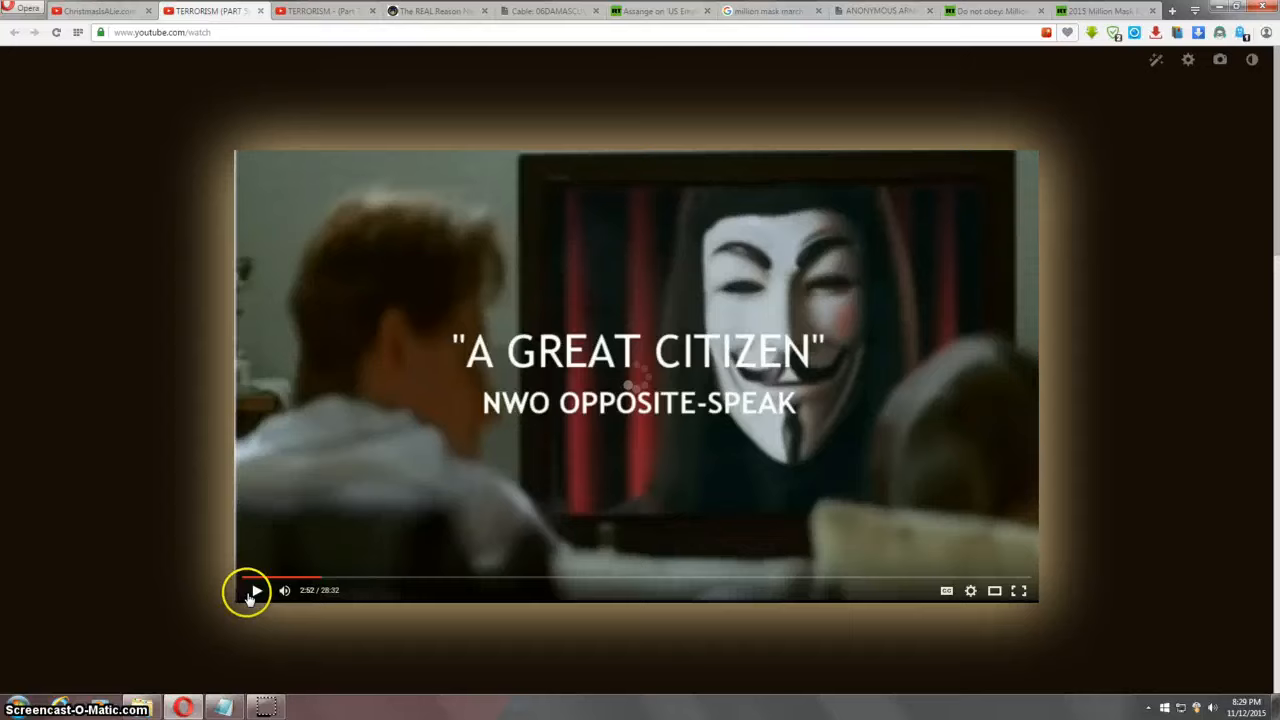
Step: Play the video through 'The Hidden Link' and 'Remember, Remember' scenes, then move to the WikiLeaks cable tab
{"action": "left_click", "coordinate": [256, 590]}
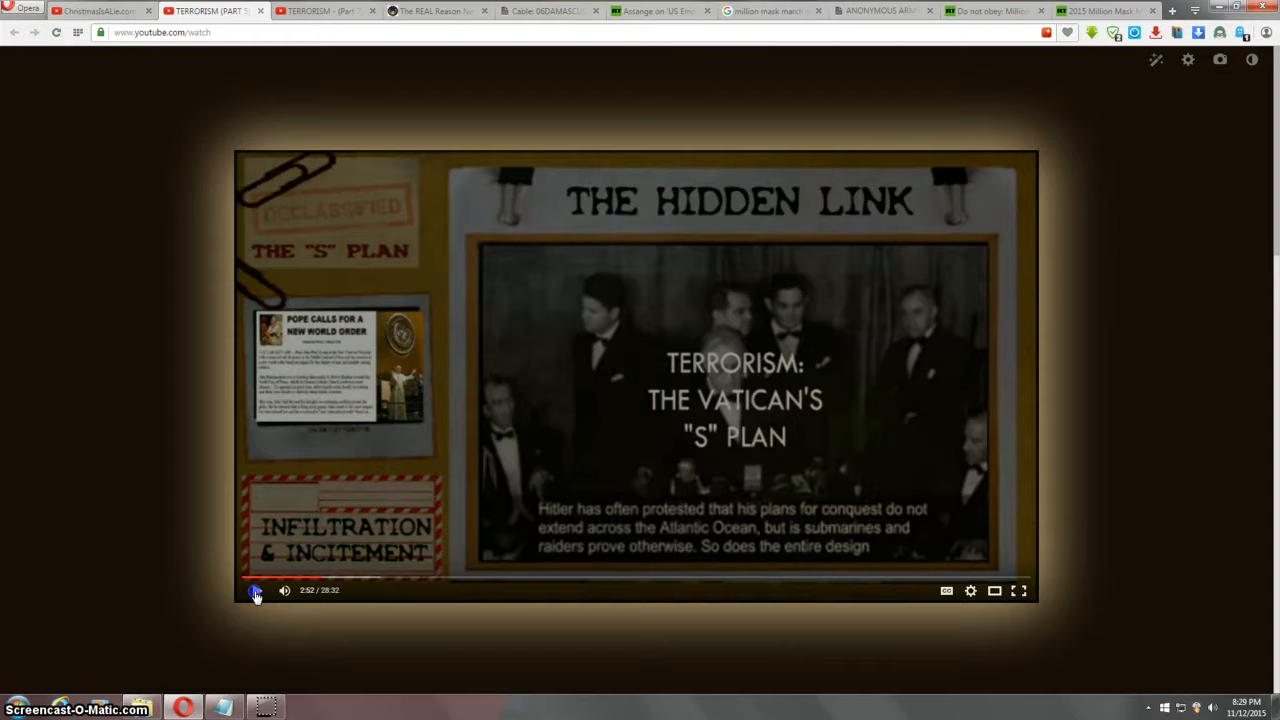
{"action": "left_click", "coordinate": [256, 590]}
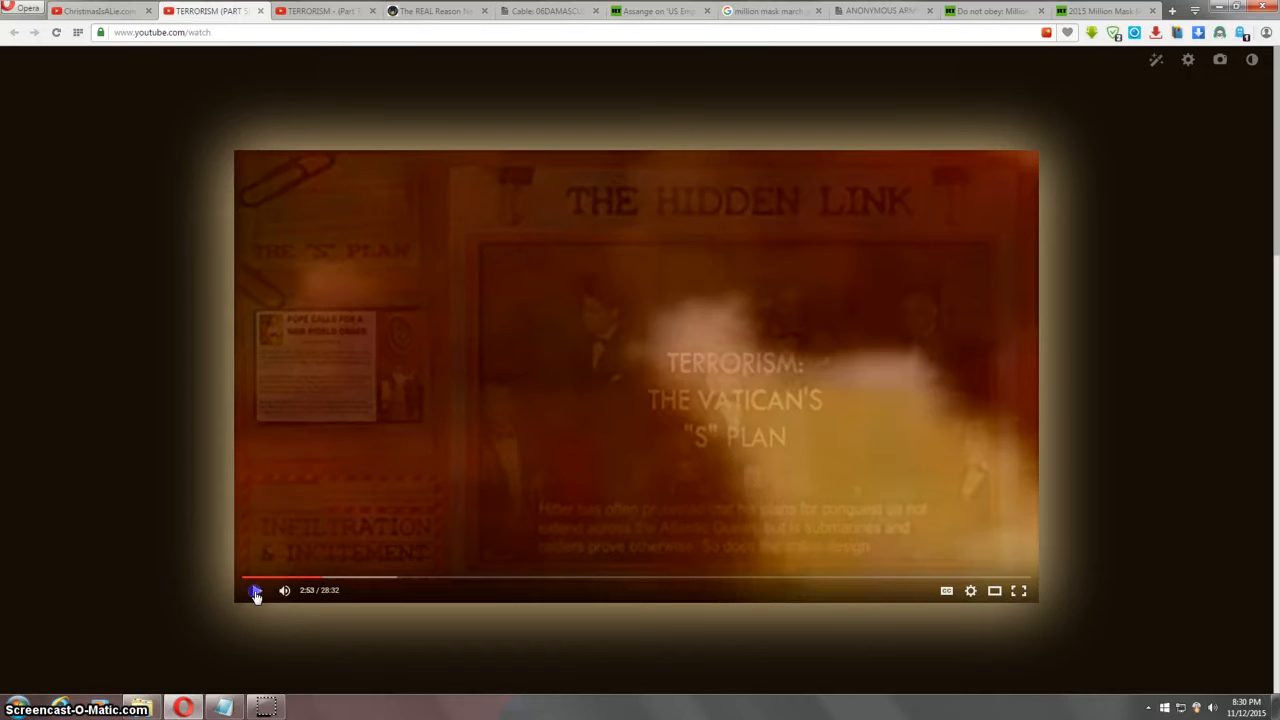
{"action": "left_click", "coordinate": [256, 590]}
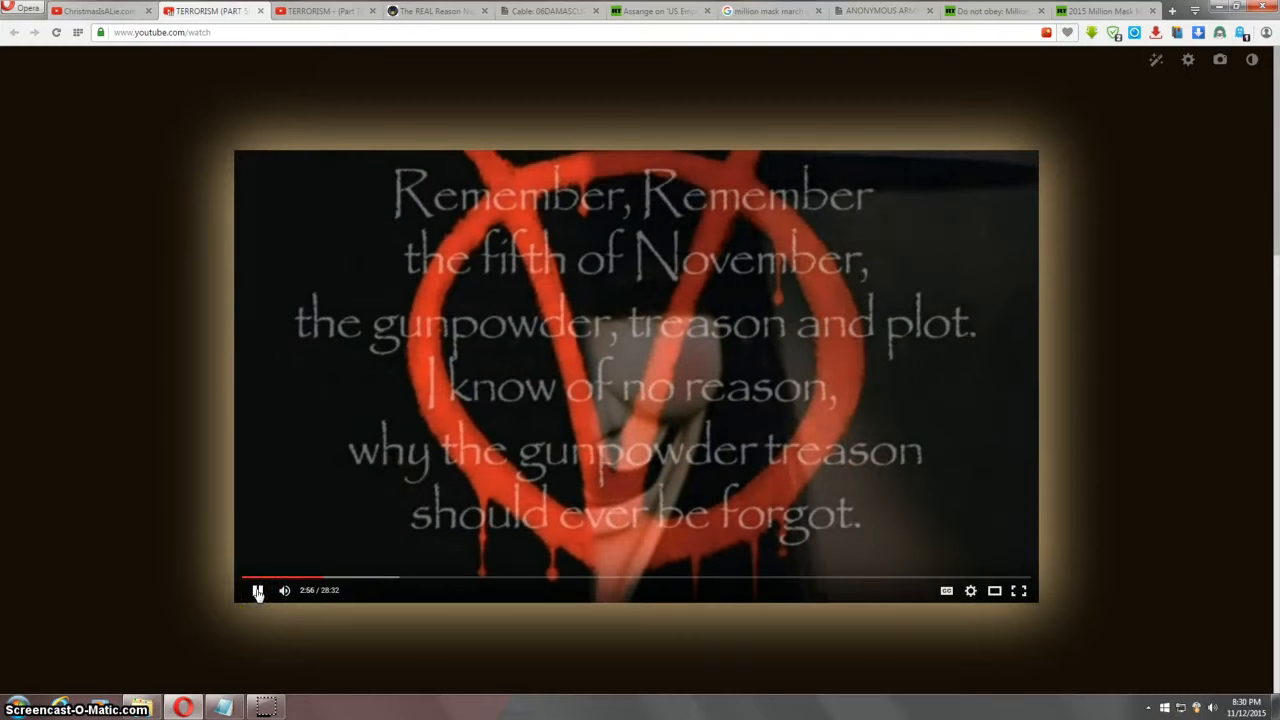
{"action": "left_click", "coordinate": [880, 12]}
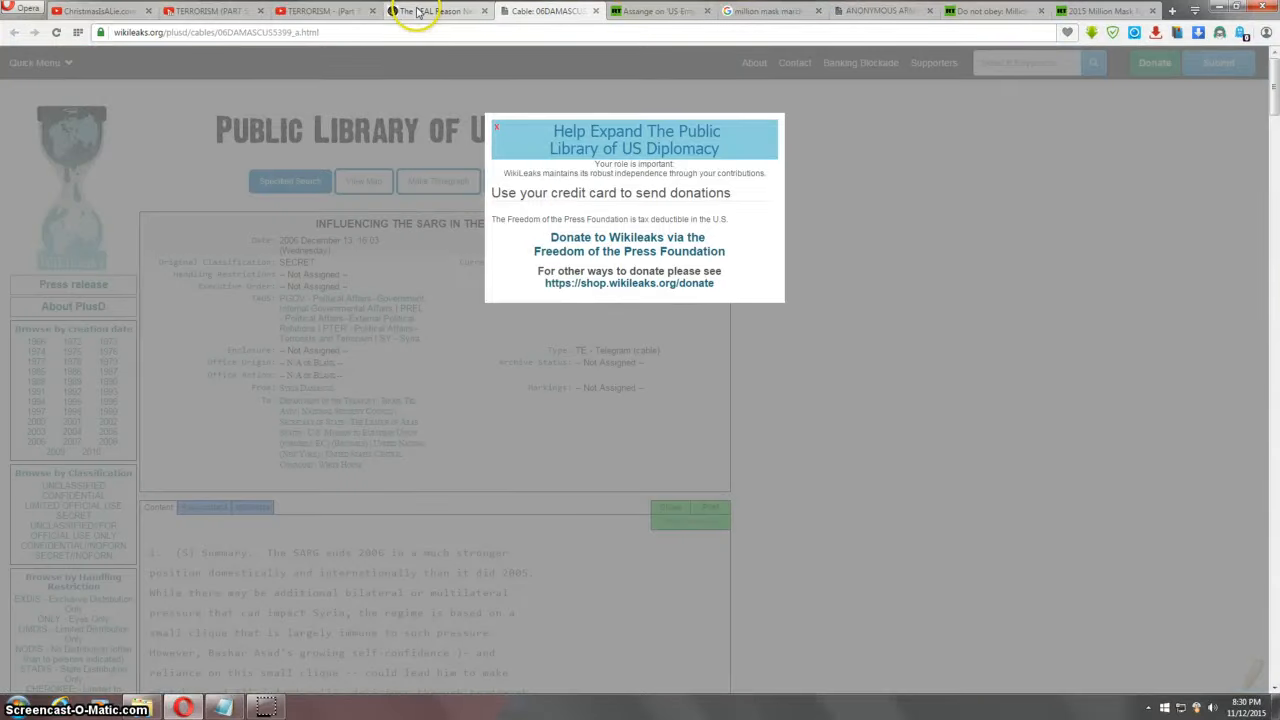
Step: Switch to the AnonHQ 'The REAL Reason Nearly EVERYONE Is In Syria' article and scroll to its headline
{"action": "left_click", "coordinate": [436, 12]}
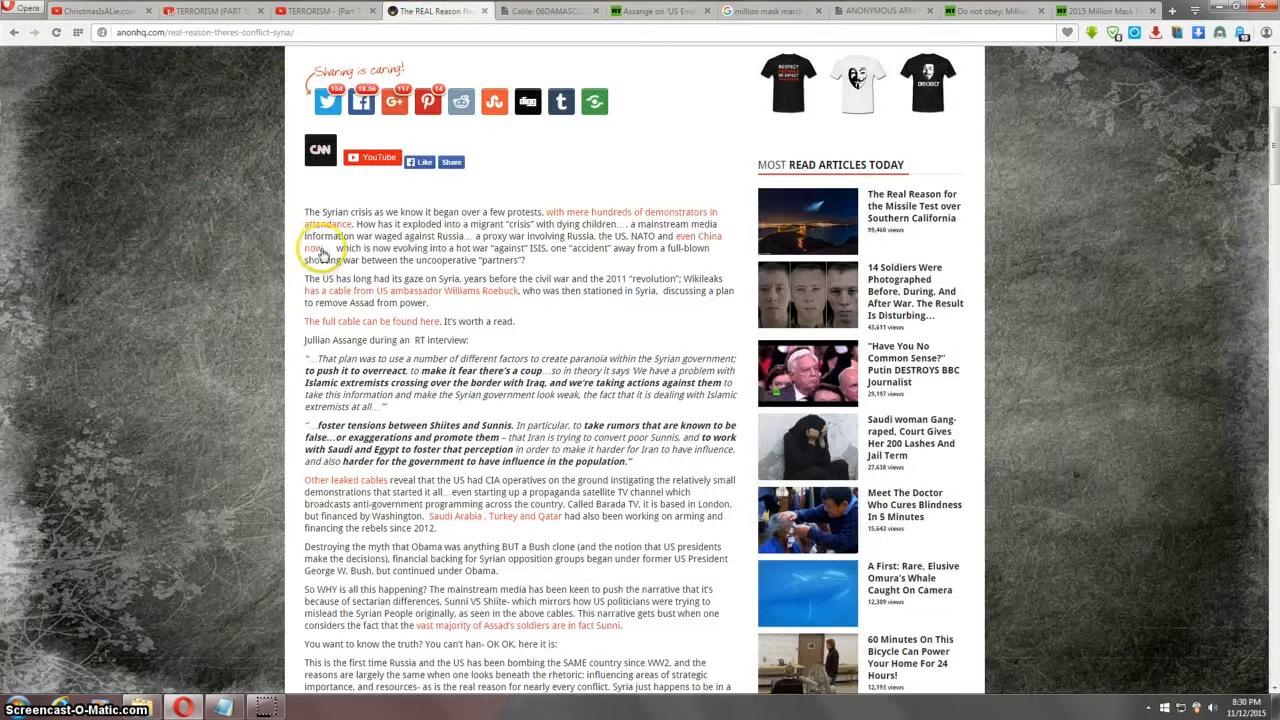
{"action": "scroll", "scroll_direction": "up", "scroll_amount": 3}
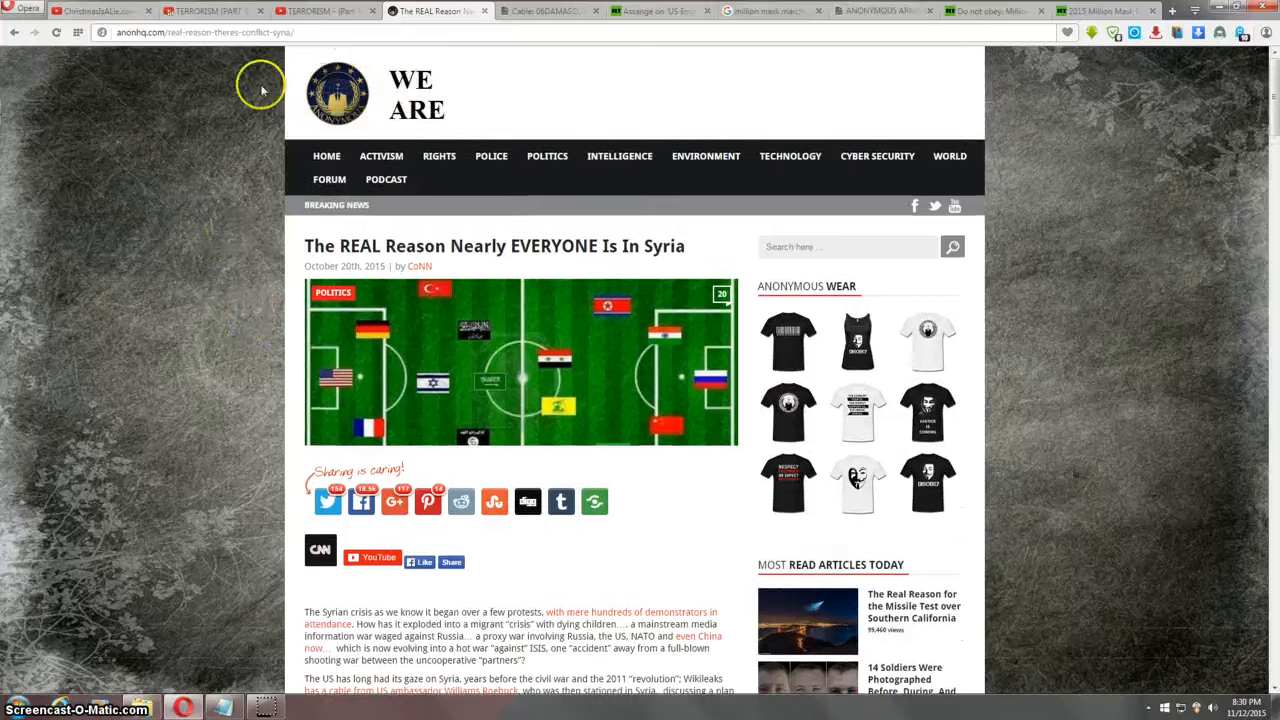
{"action": "mouse_move", "coordinate": [230, 412]}
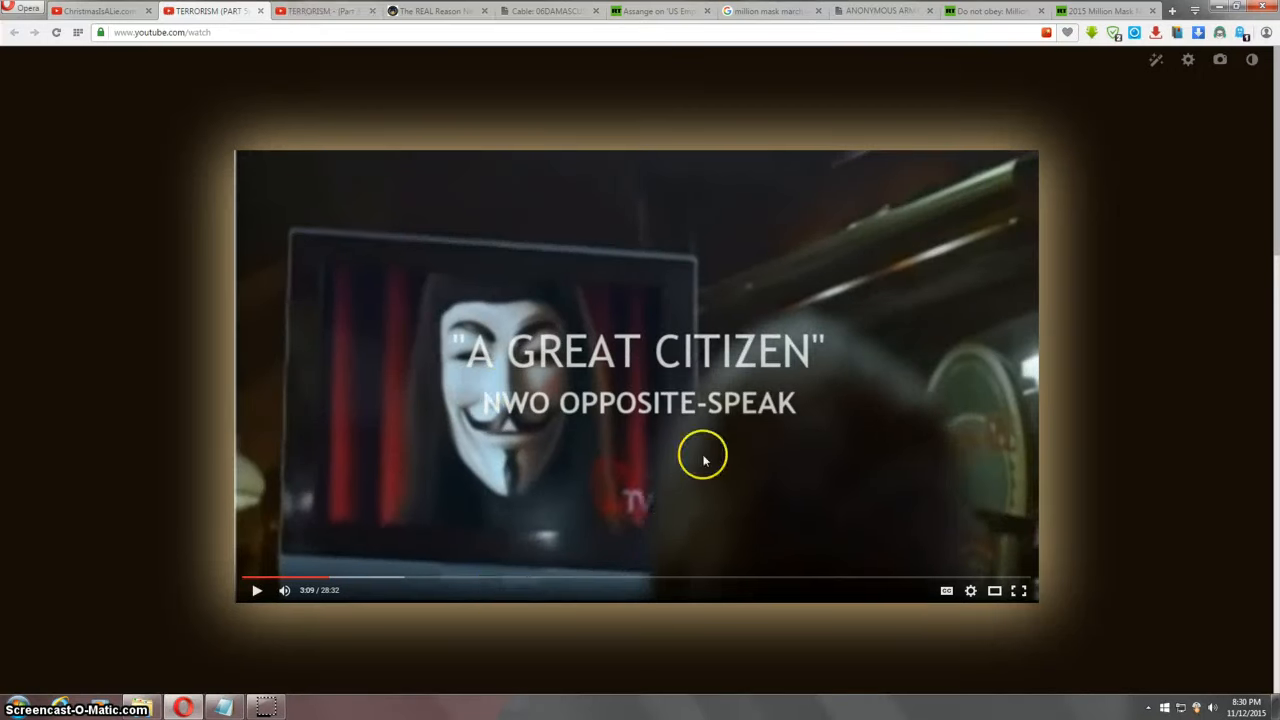
{"action": "mouse_move", "coordinate": [600, 348]}
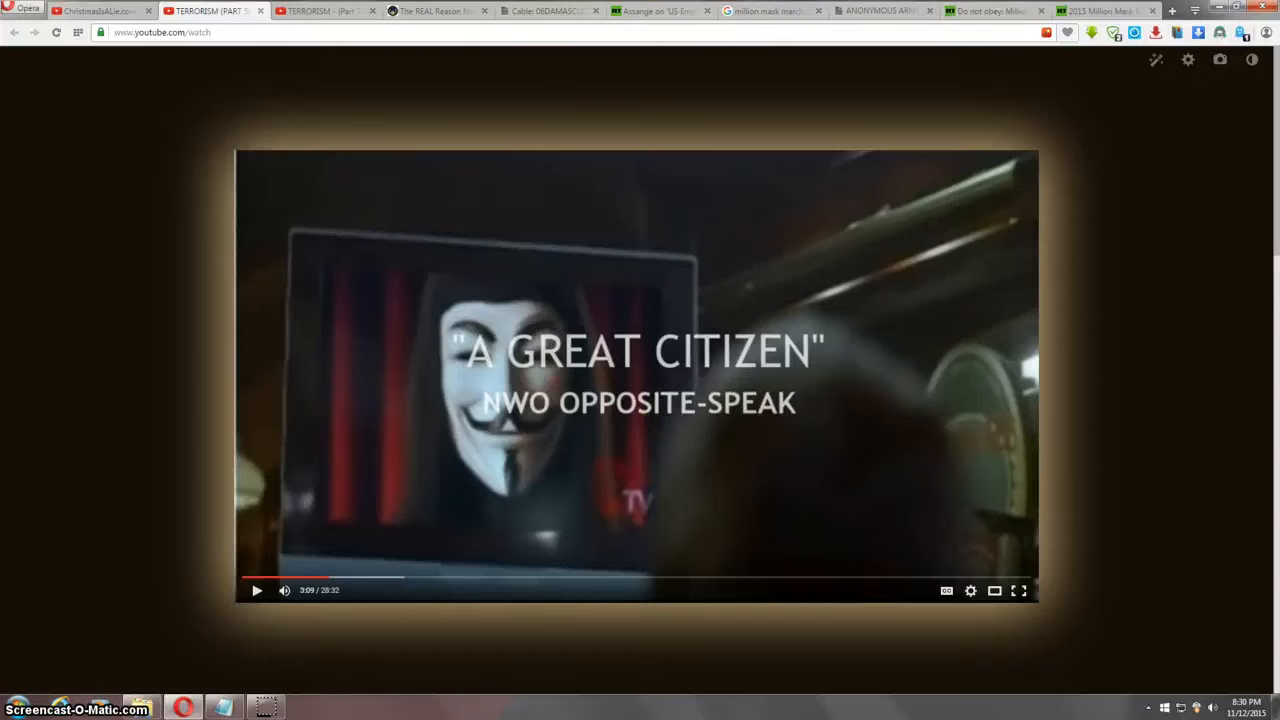
Step: Switch from the video to the RT 'Do not obey' Million Mask March gallery tab
{"action": "left_click", "coordinate": [990, 12]}
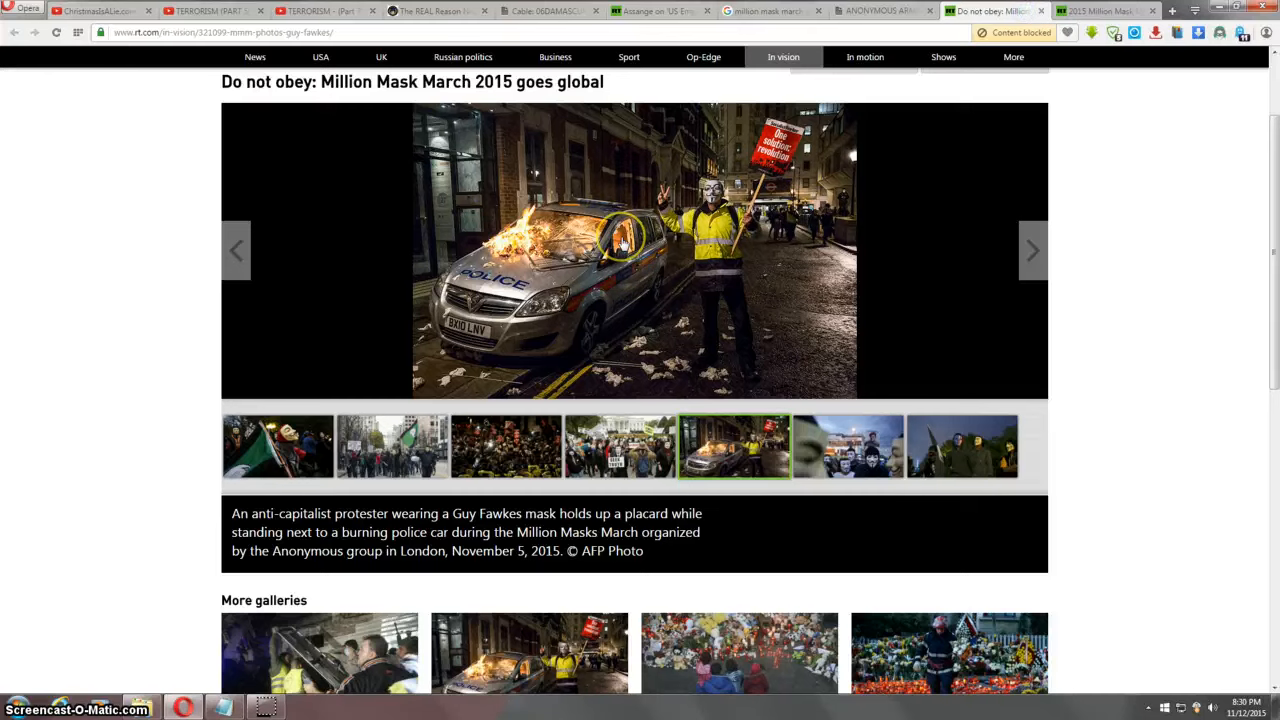
{"action": "mouse_move", "coordinate": [720, 184]}
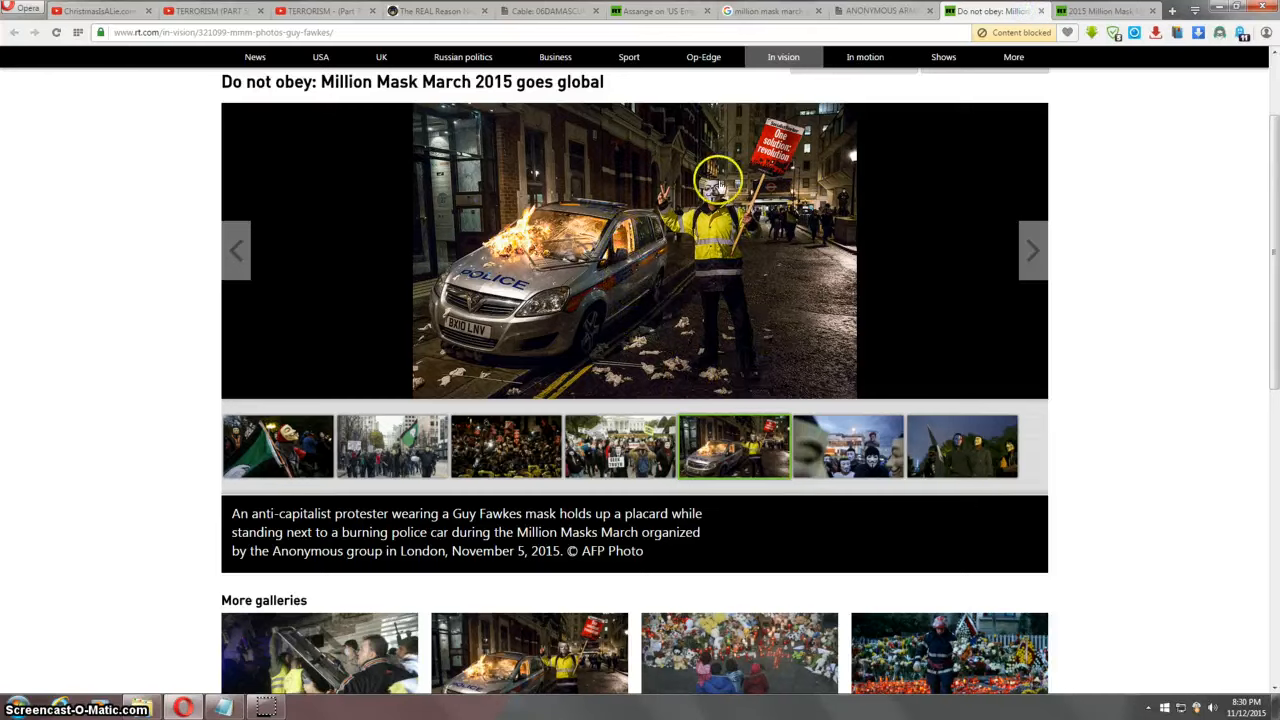
{"action": "mouse_move", "coordinate": [684, 190]}
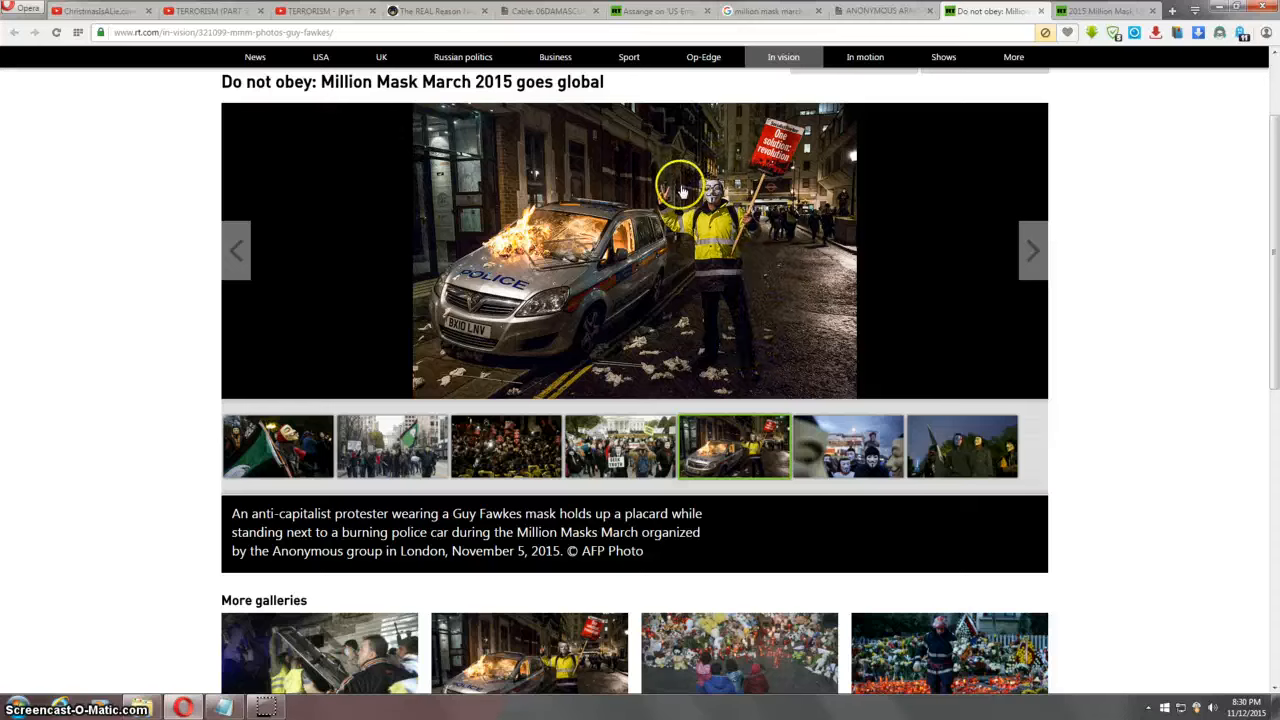
{"action": "mouse_move", "coordinate": [644, 340]}
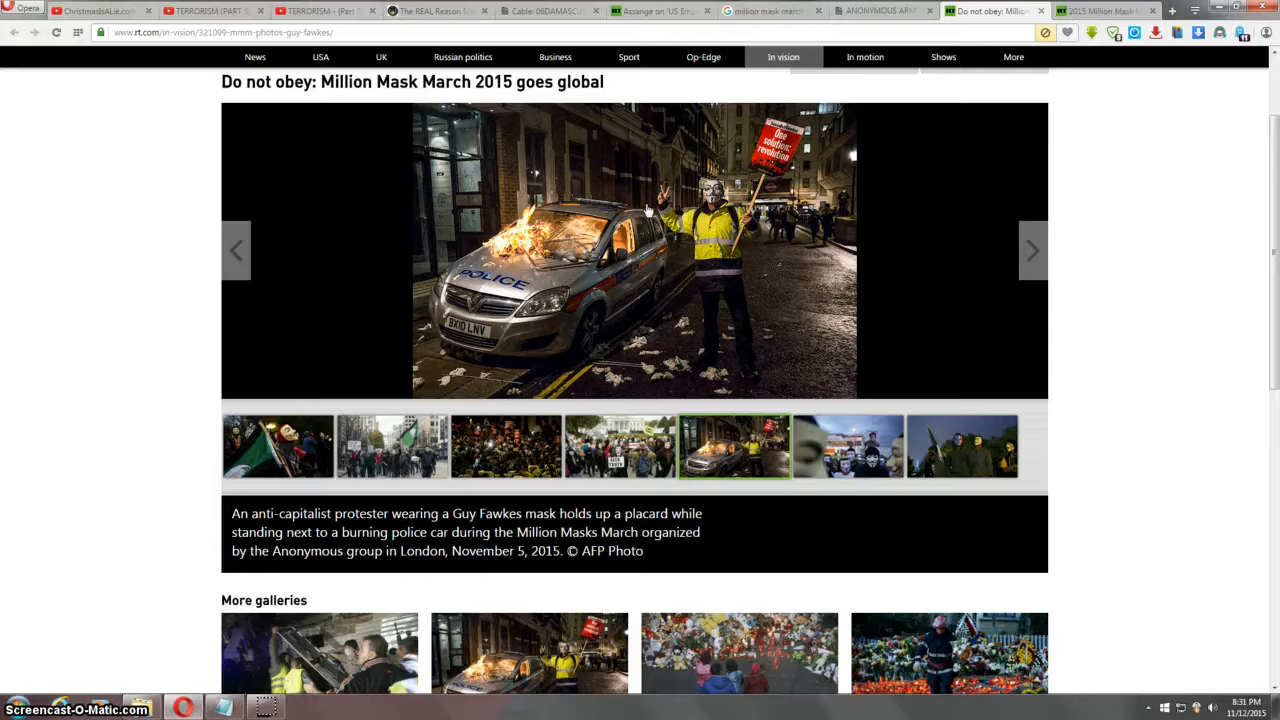
{"action": "left_click", "coordinate": [210, 12]}
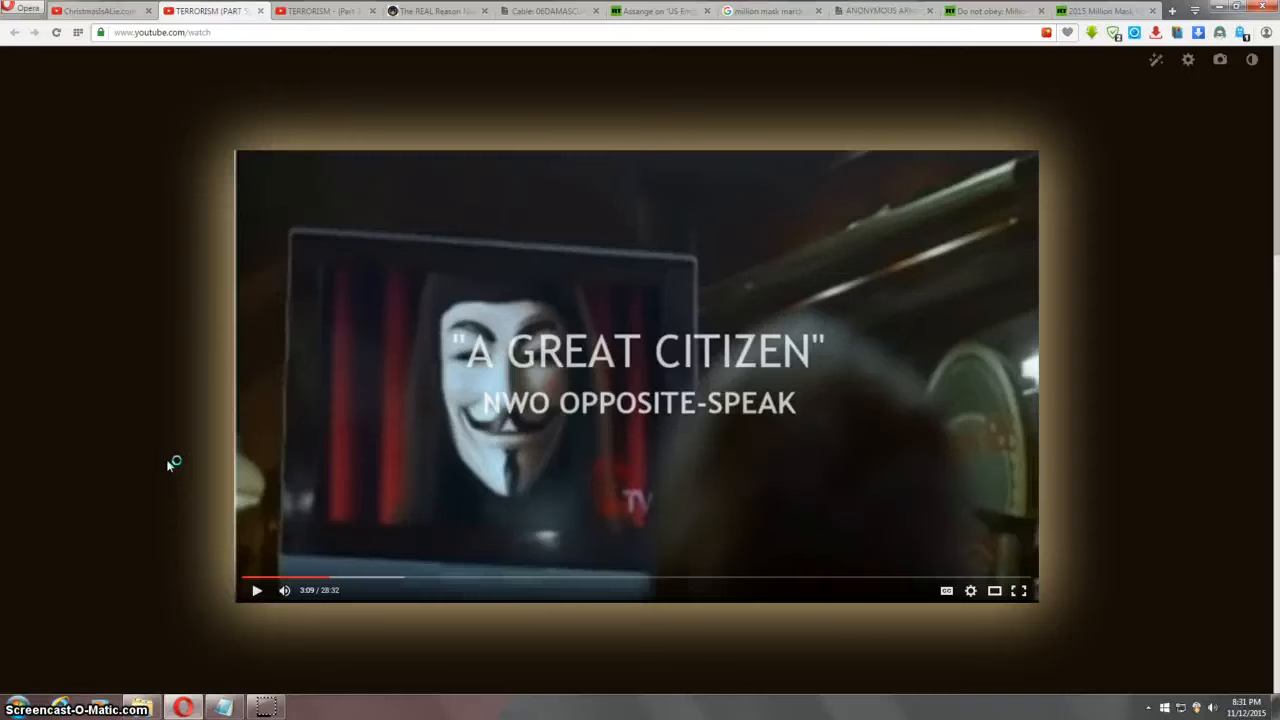
{"action": "mouse_move", "coordinate": [170, 150]}
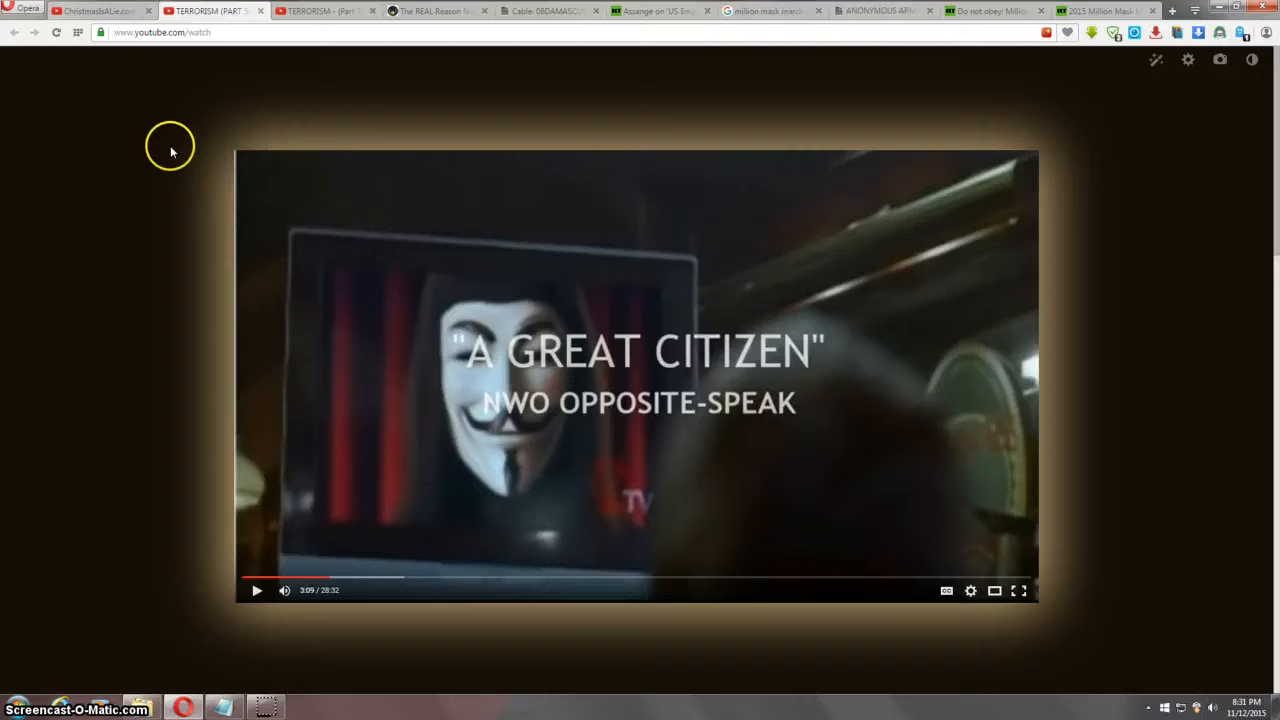
{"action": "mouse_move", "coordinate": [312, 134]}
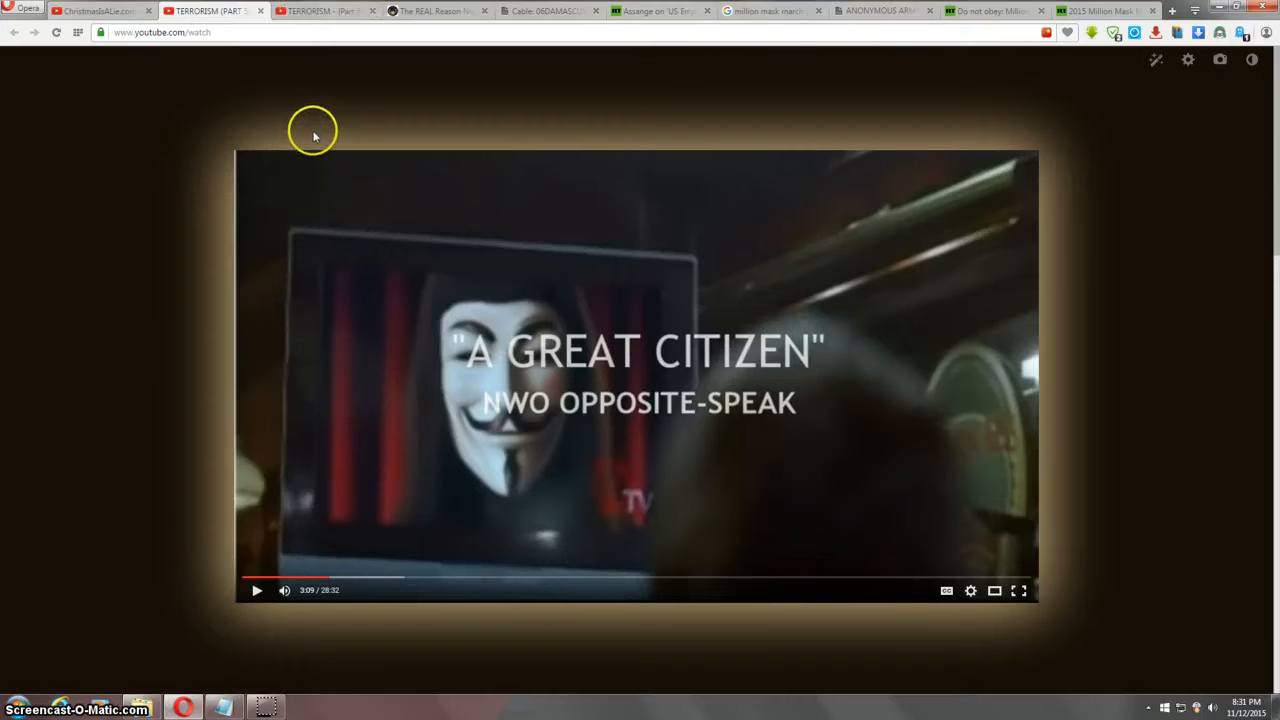
{"action": "mouse_move", "coordinate": [616, 118]}
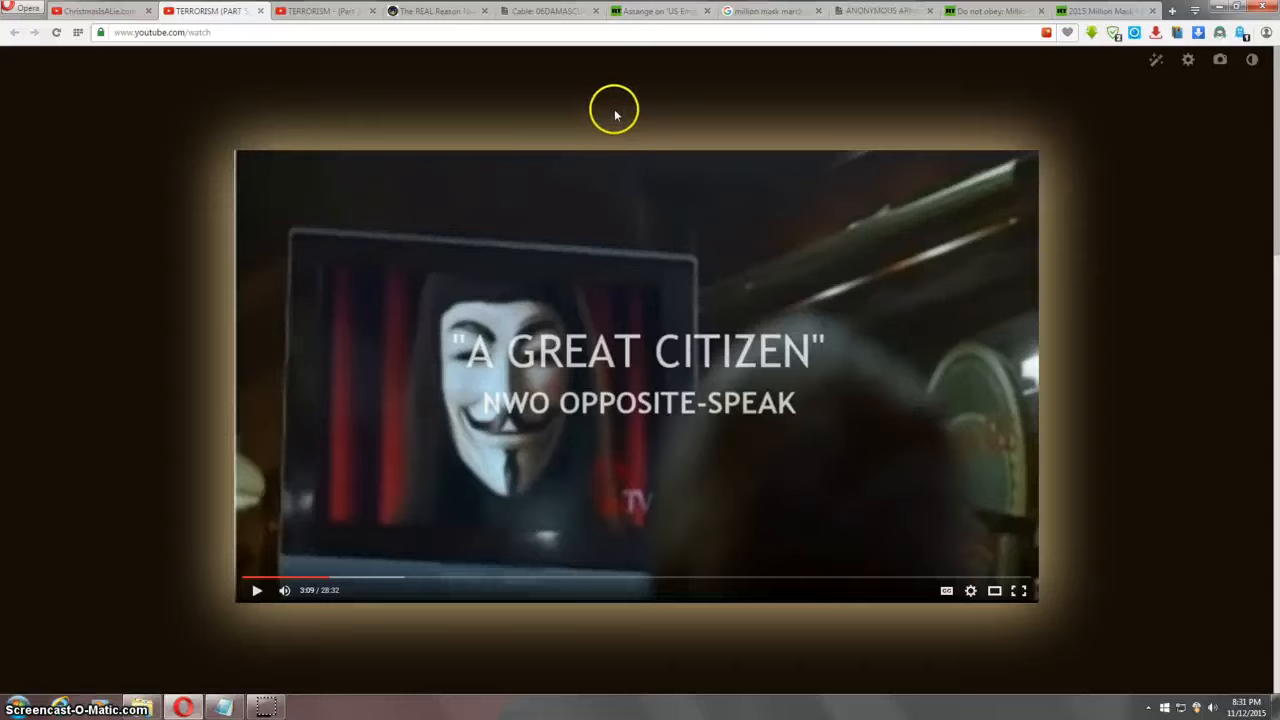
{"action": "left_click", "coordinate": [1096, 12]}
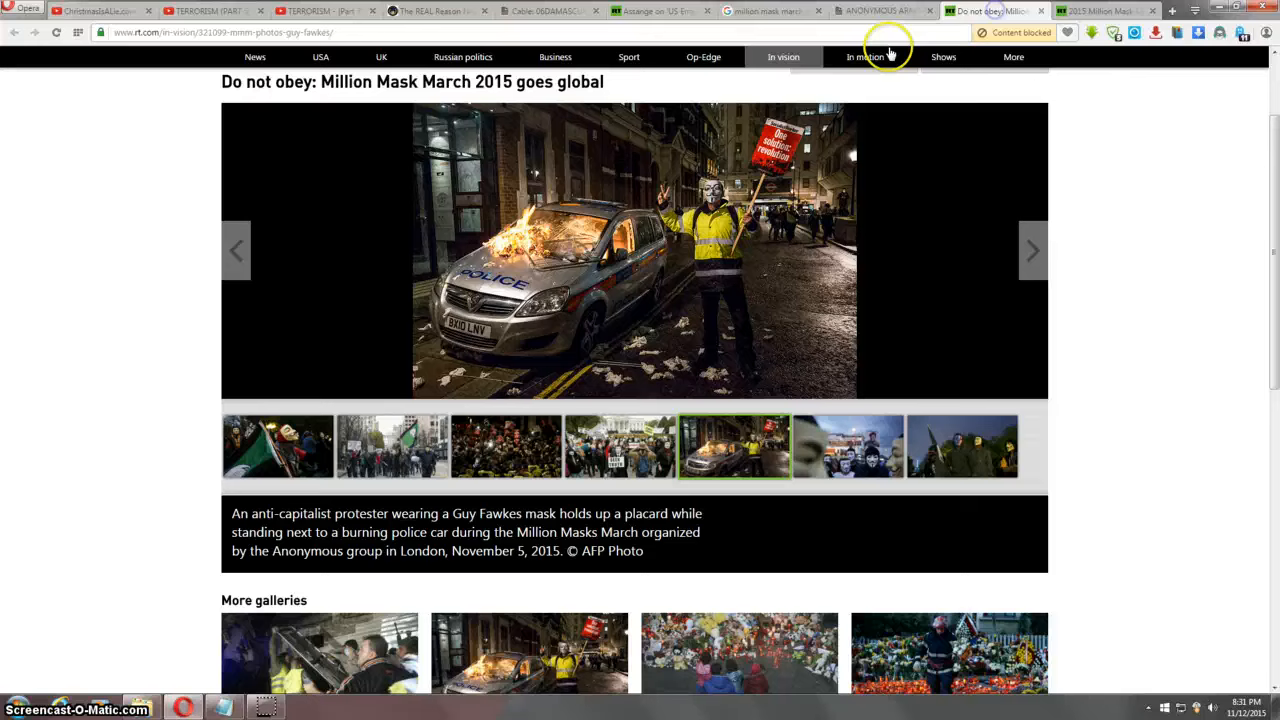
{"action": "mouse_move", "coordinate": [188, 472]}
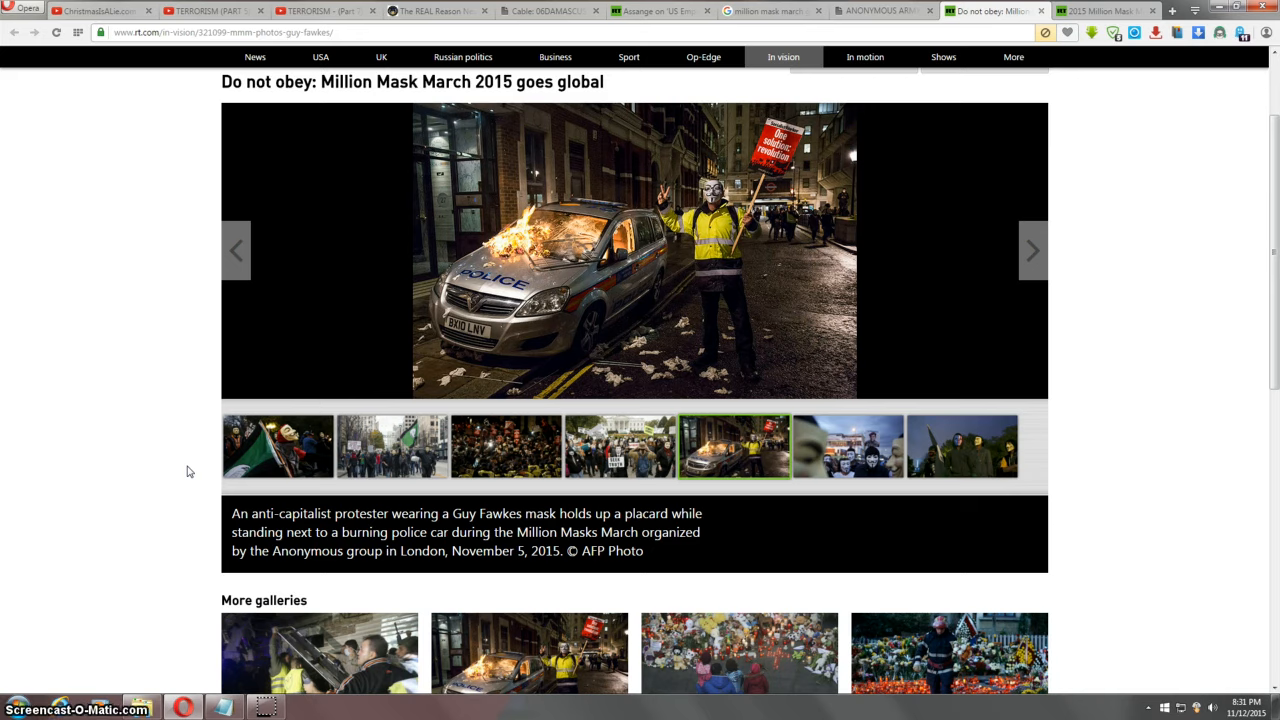
{"action": "mouse_move", "coordinate": [576, 270]}
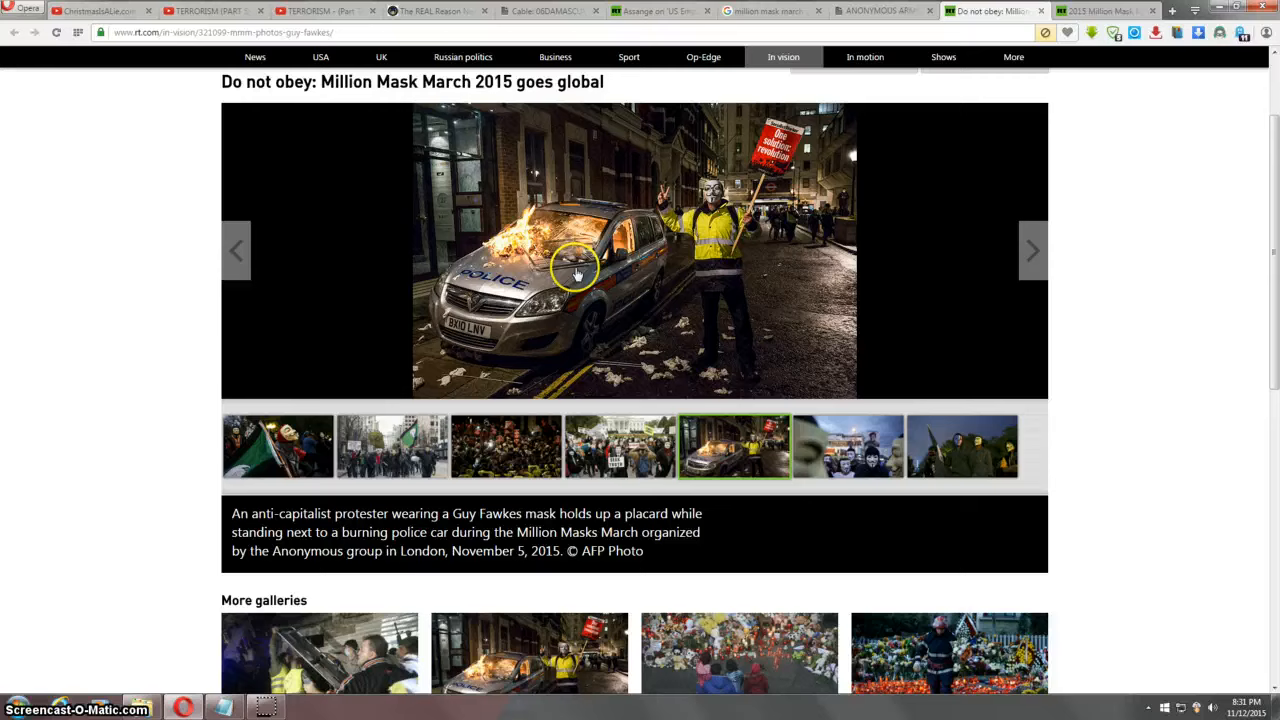
{"action": "mouse_move", "coordinate": [636, 340]}
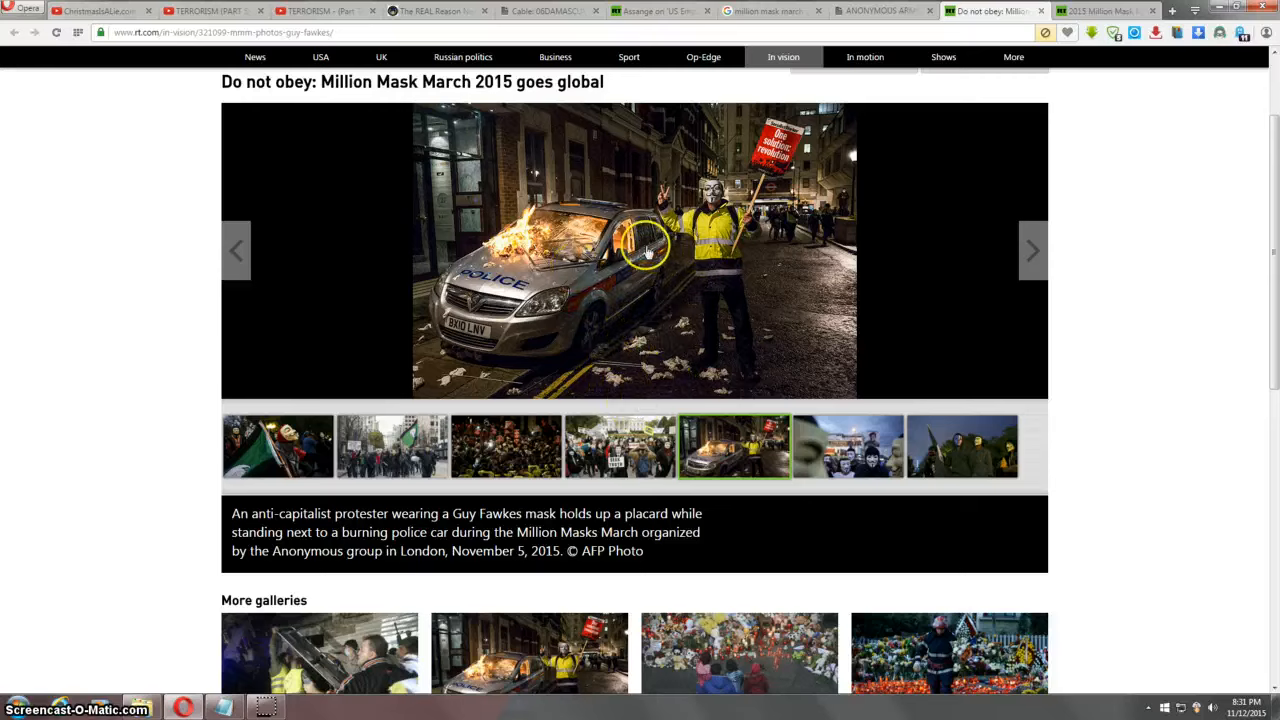
{"action": "mouse_move", "coordinate": [568, 158]}
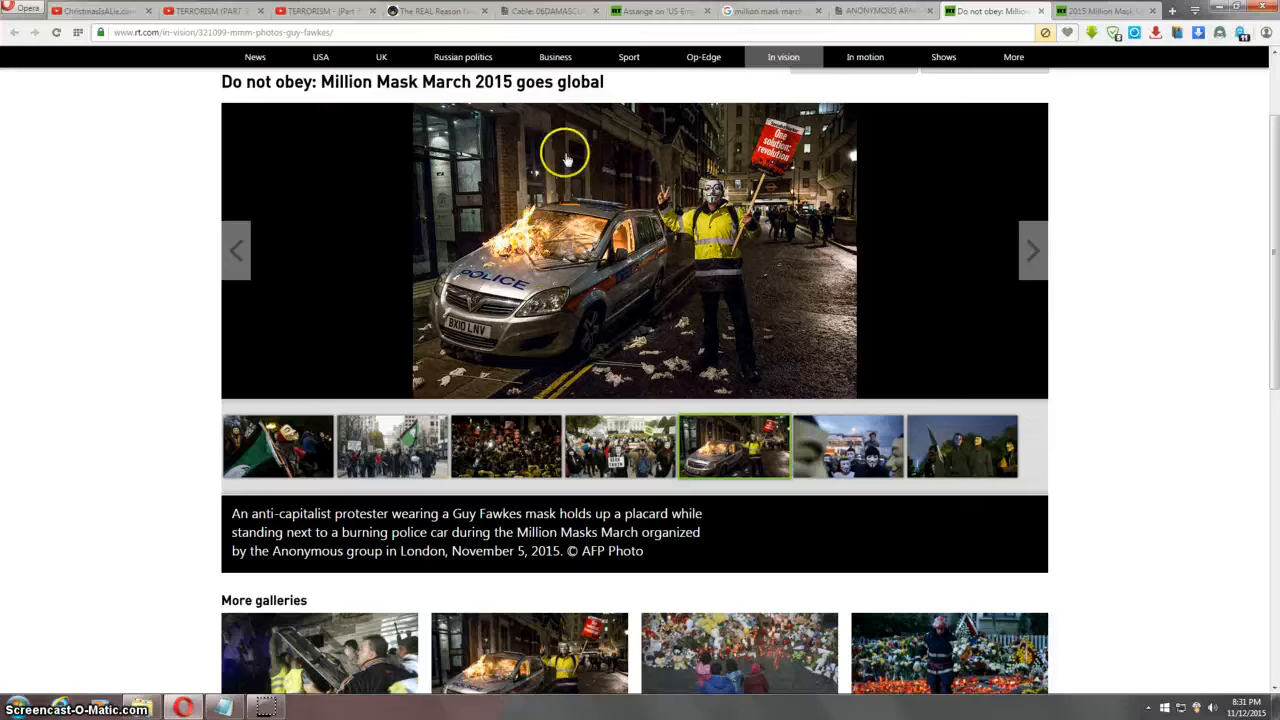
{"action": "mouse_move", "coordinate": [636, 242]}
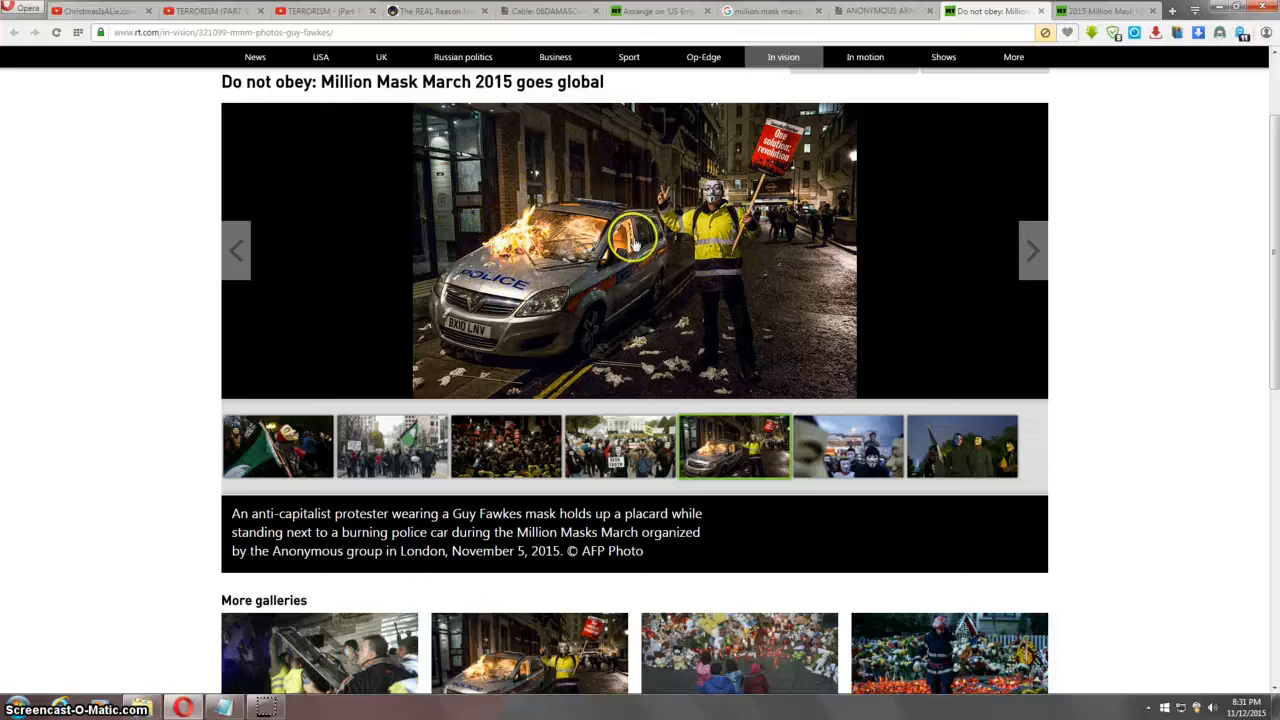
{"action": "mouse_move", "coordinate": [548, 222]}
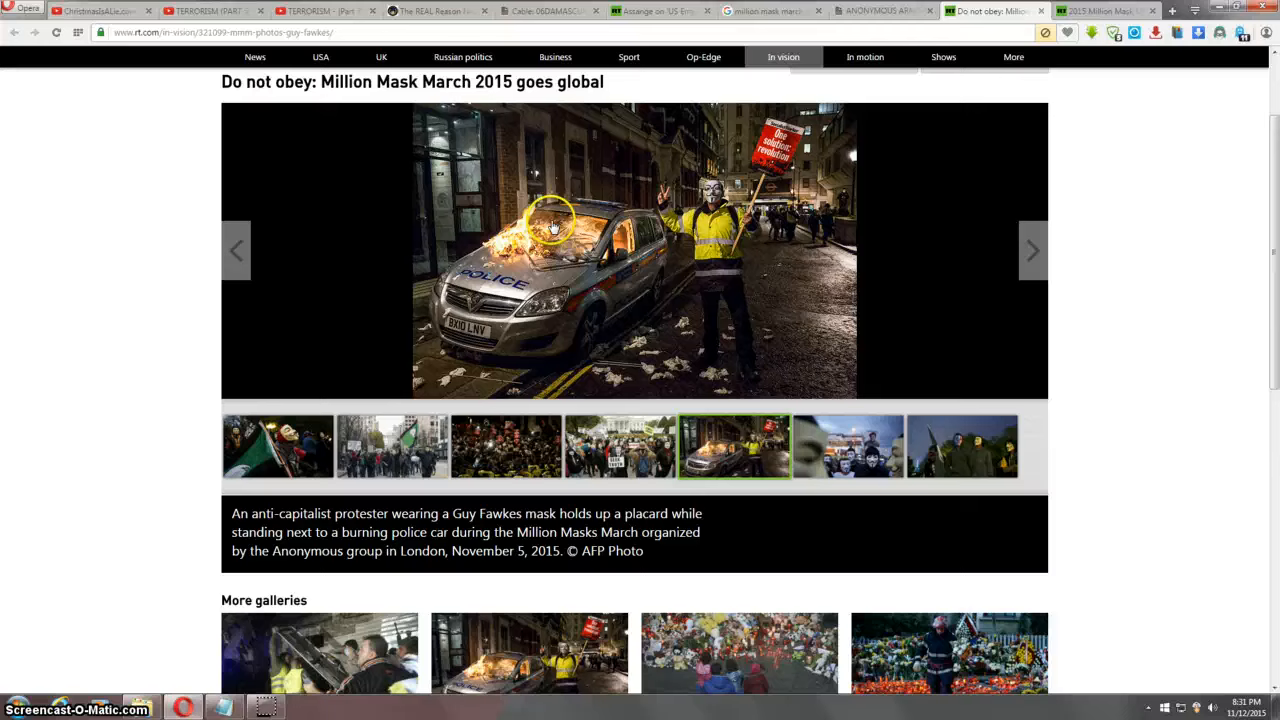
{"action": "mouse_move", "coordinate": [610, 264]}
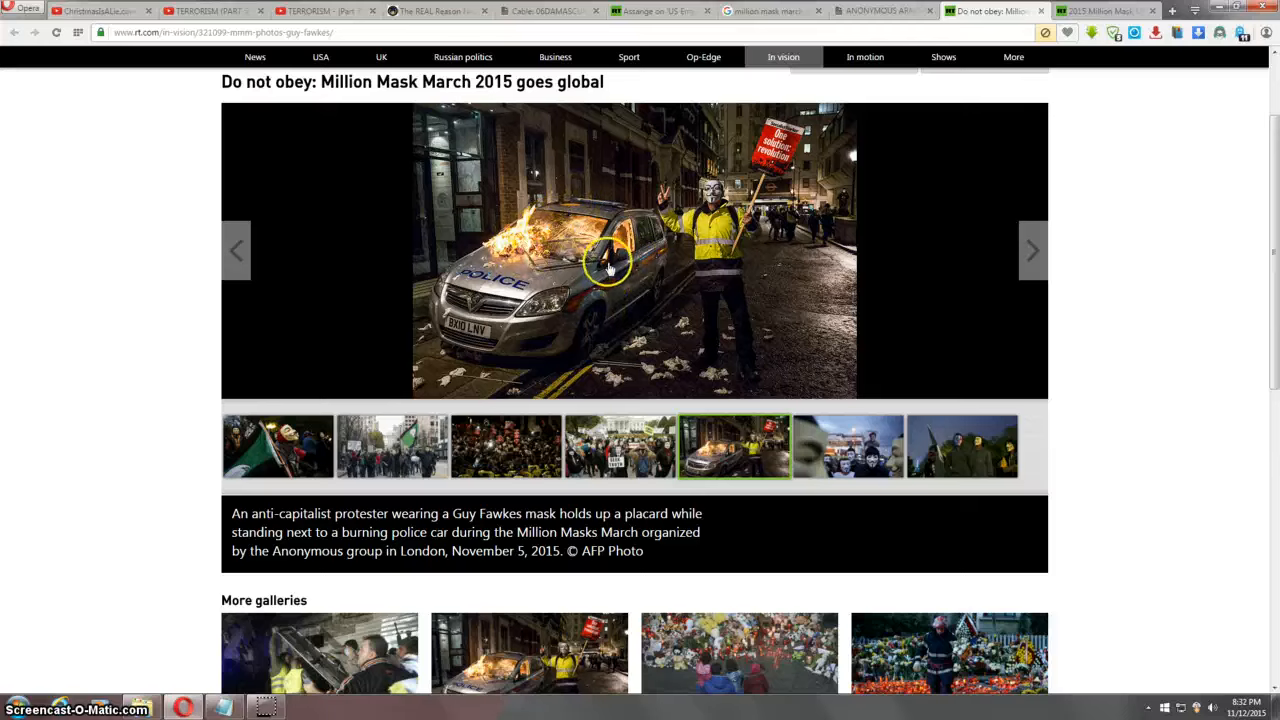
{"action": "mouse_move", "coordinate": [676, 220]}
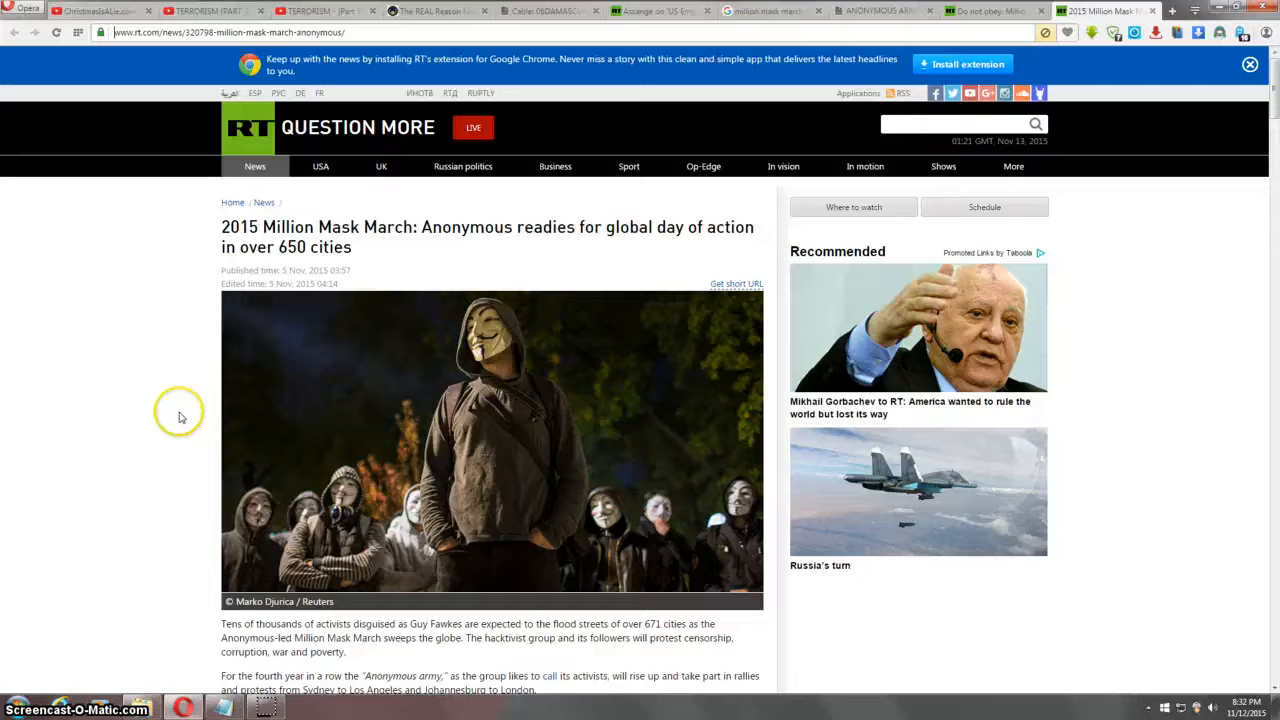
{"action": "scroll", "scroll_direction": "down", "scroll_amount": 3}
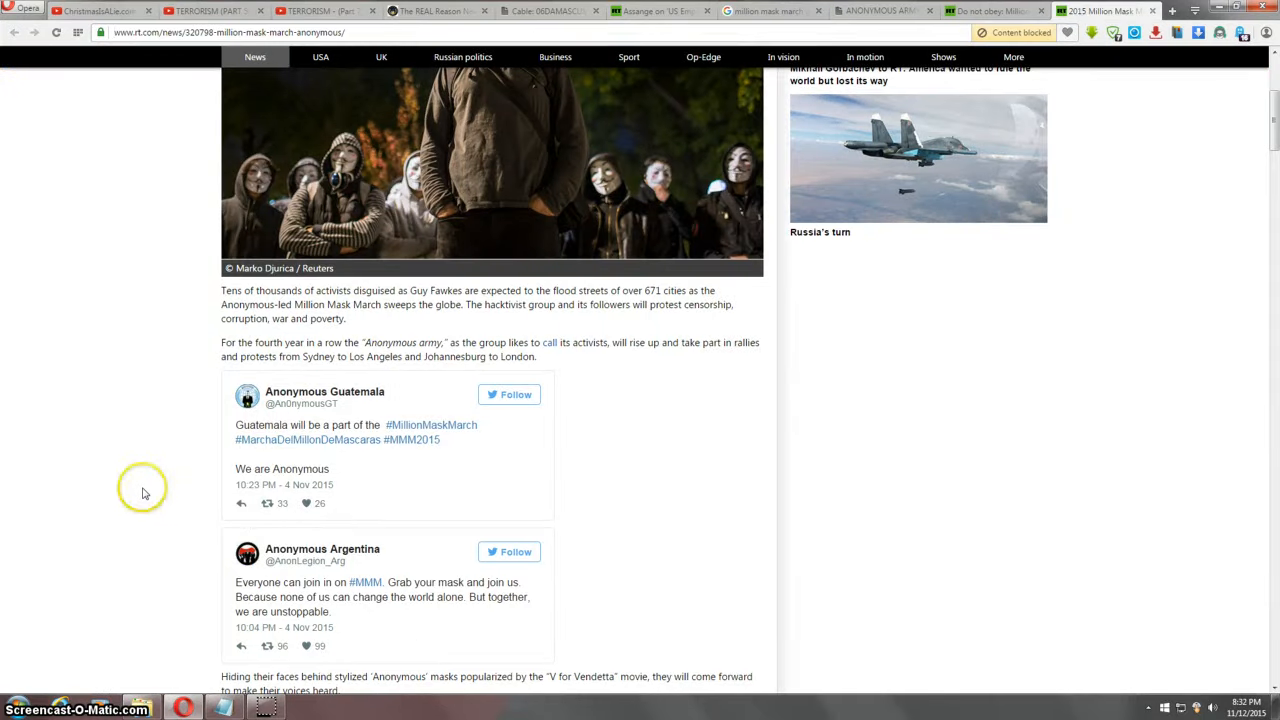
{"action": "scroll", "scroll_direction": "down", "scroll_amount": 3}
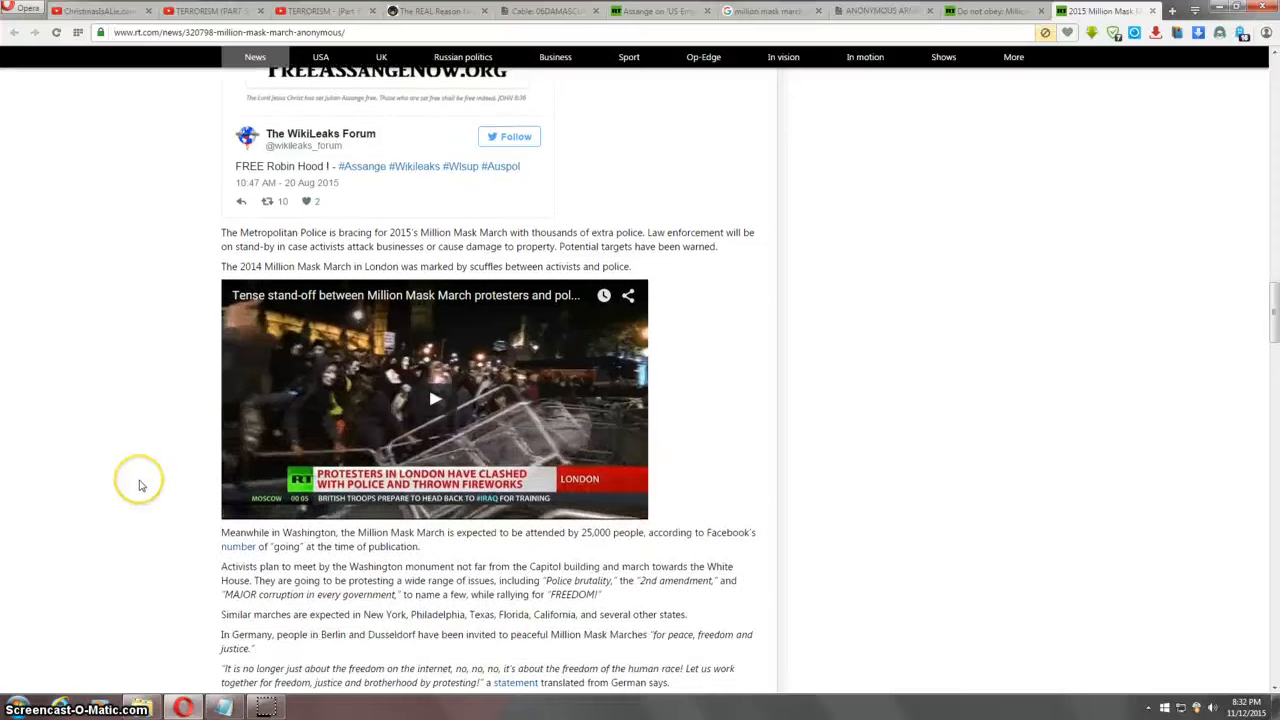
{"action": "mouse_move", "coordinate": [434, 400]}
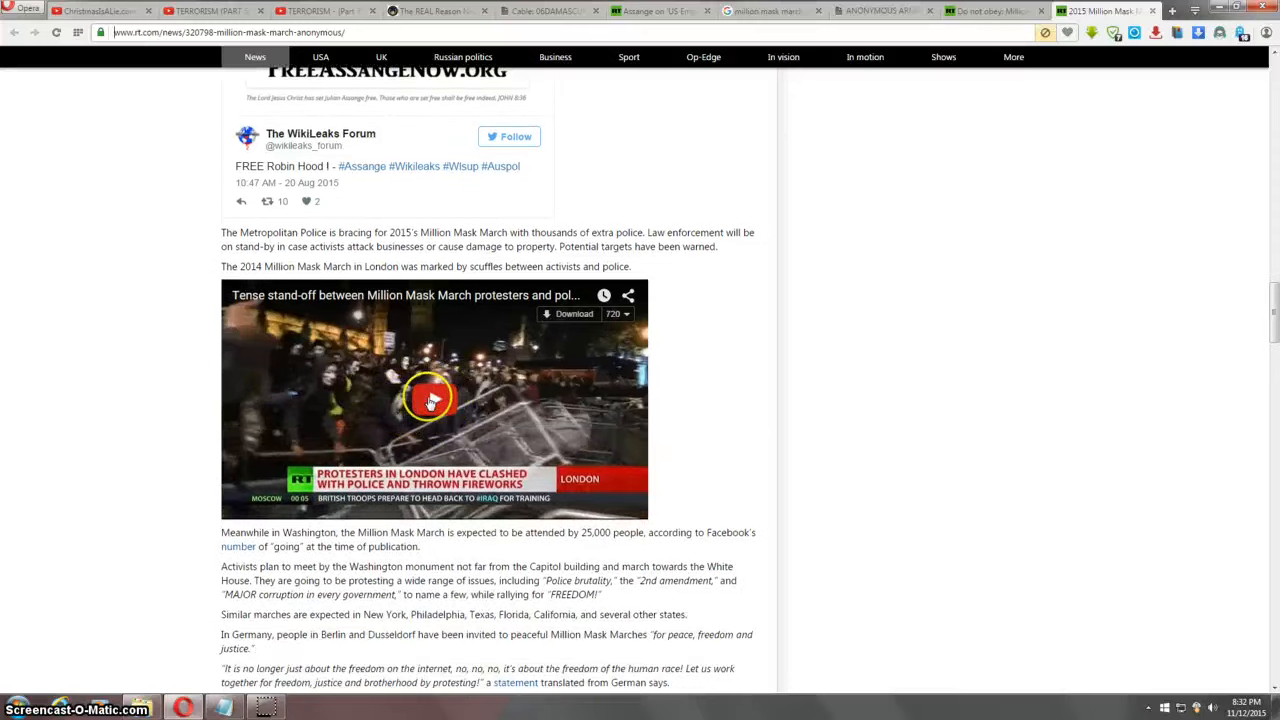
{"action": "scroll", "scroll_direction": "down", "scroll_amount": 3}
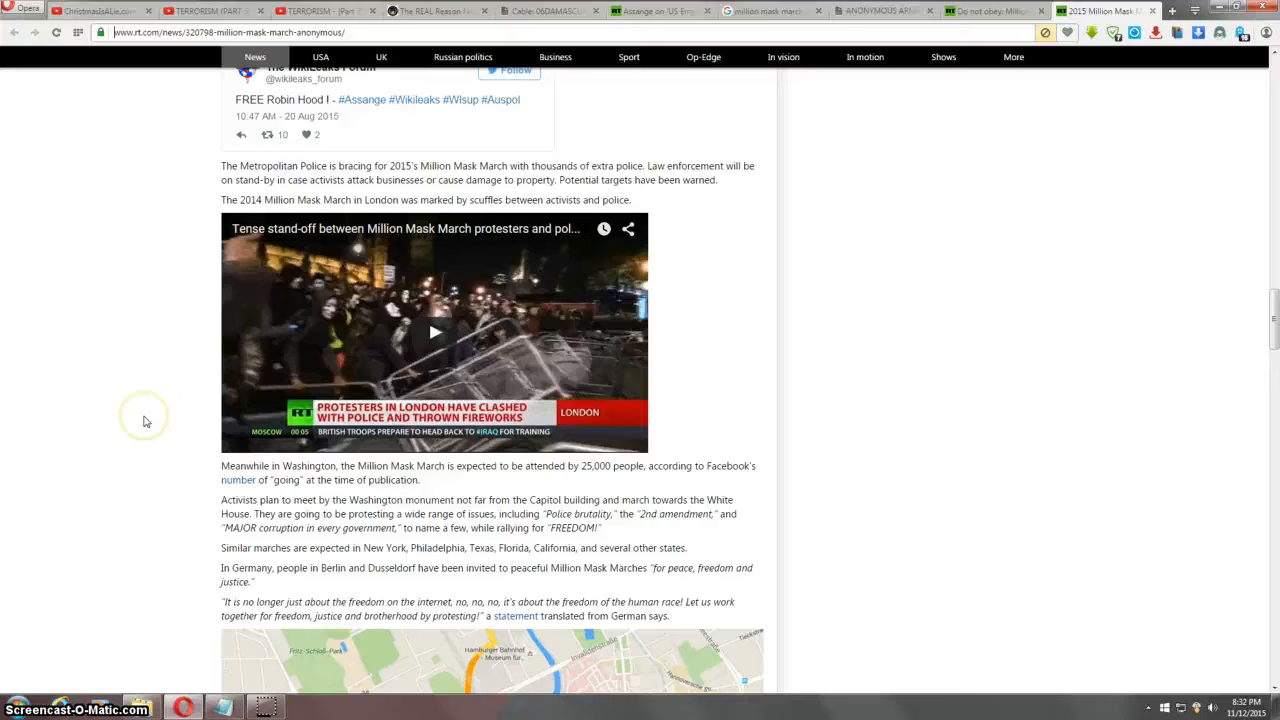
{"action": "mouse_move", "coordinate": [516, 356]}
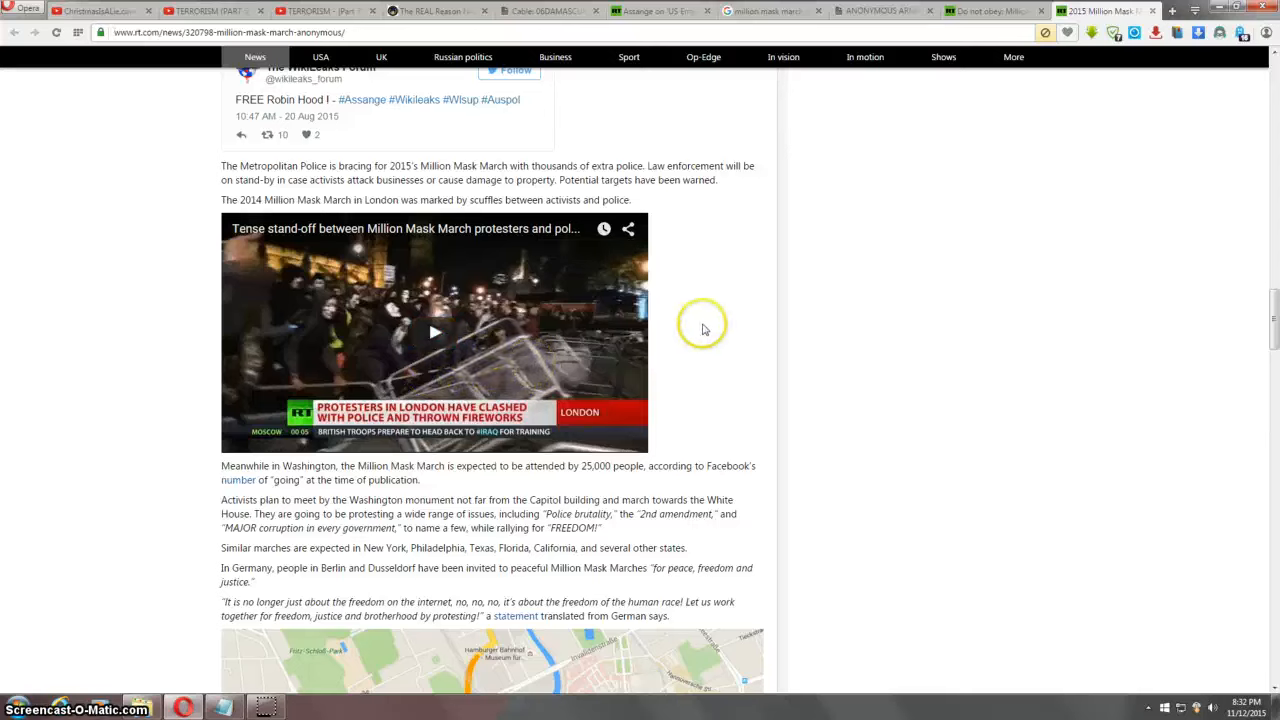
{"action": "mouse_move", "coordinate": [680, 350]}
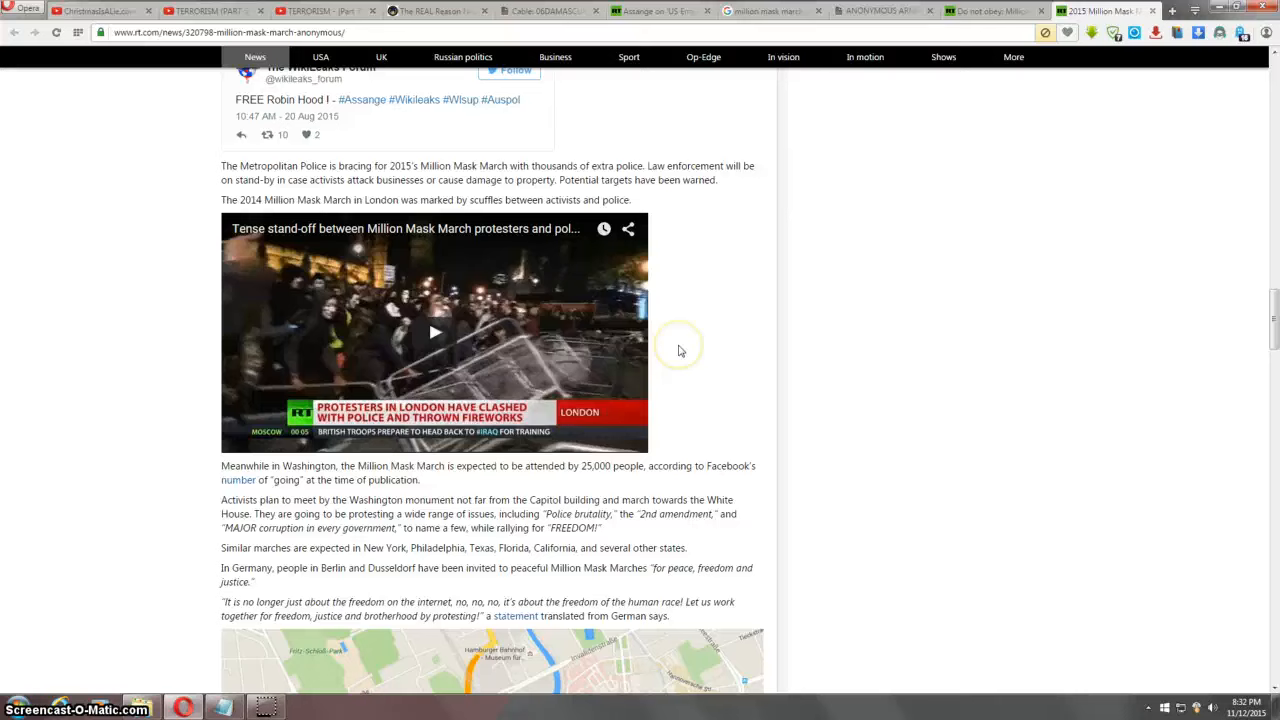
{"action": "mouse_move", "coordinate": [176, 400]}
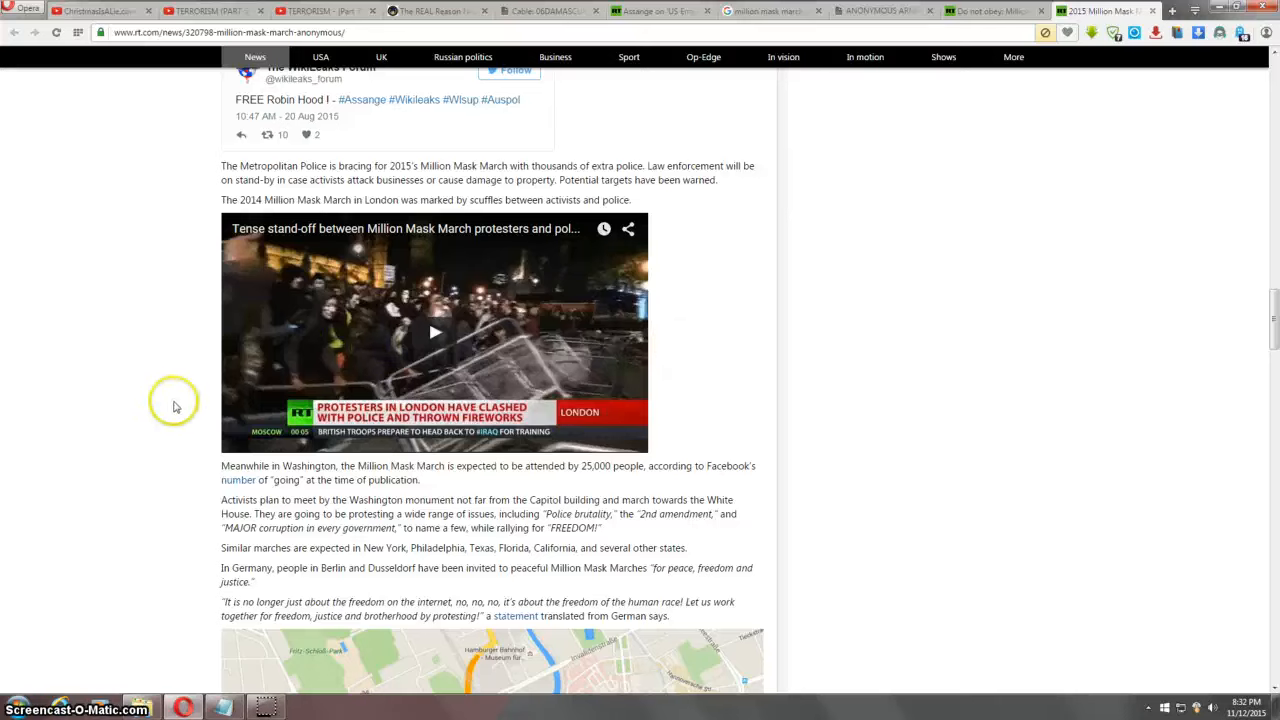
{"action": "mouse_move", "coordinate": [116, 418]}
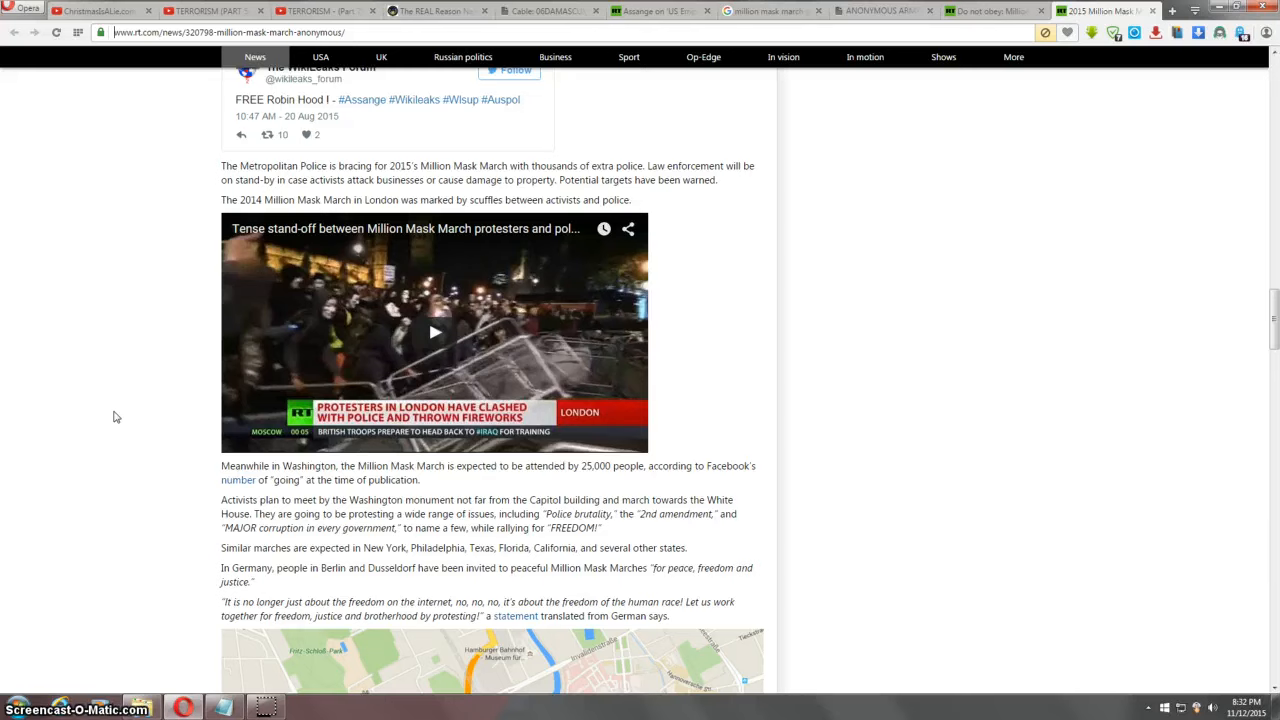
{"action": "mouse_move", "coordinate": [262, 388]}
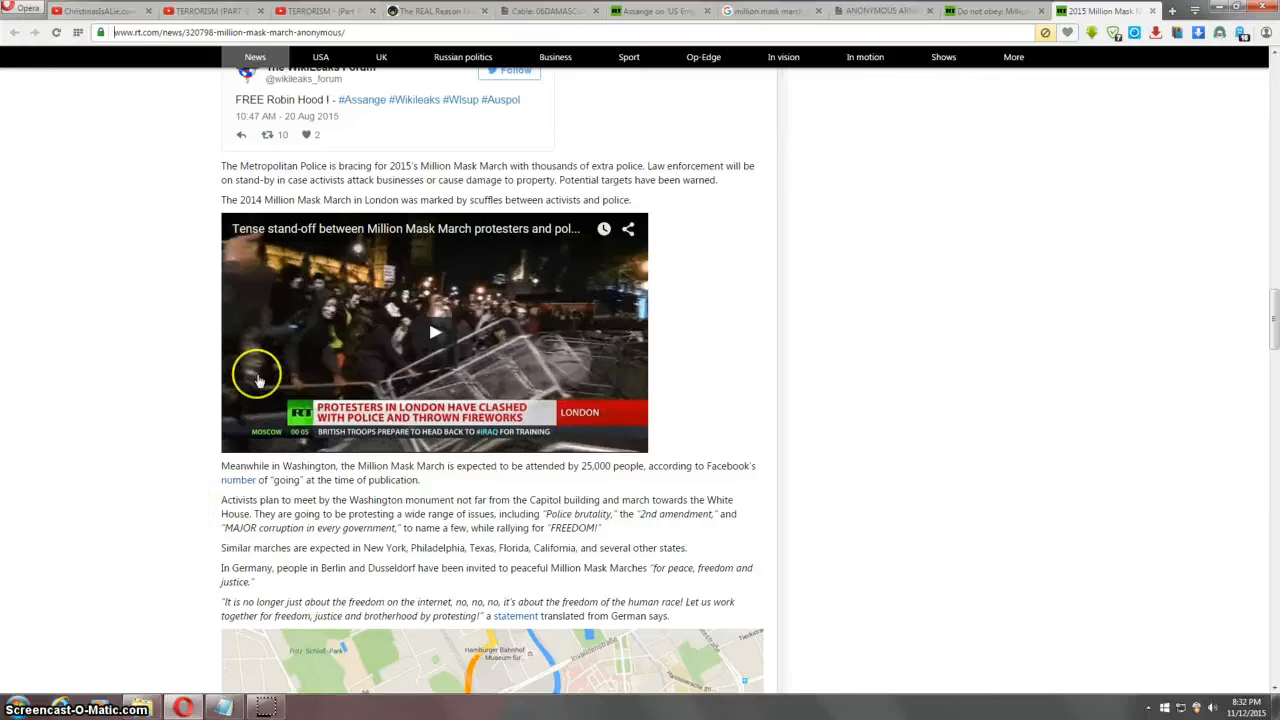
{"action": "mouse_move", "coordinate": [170, 496]}
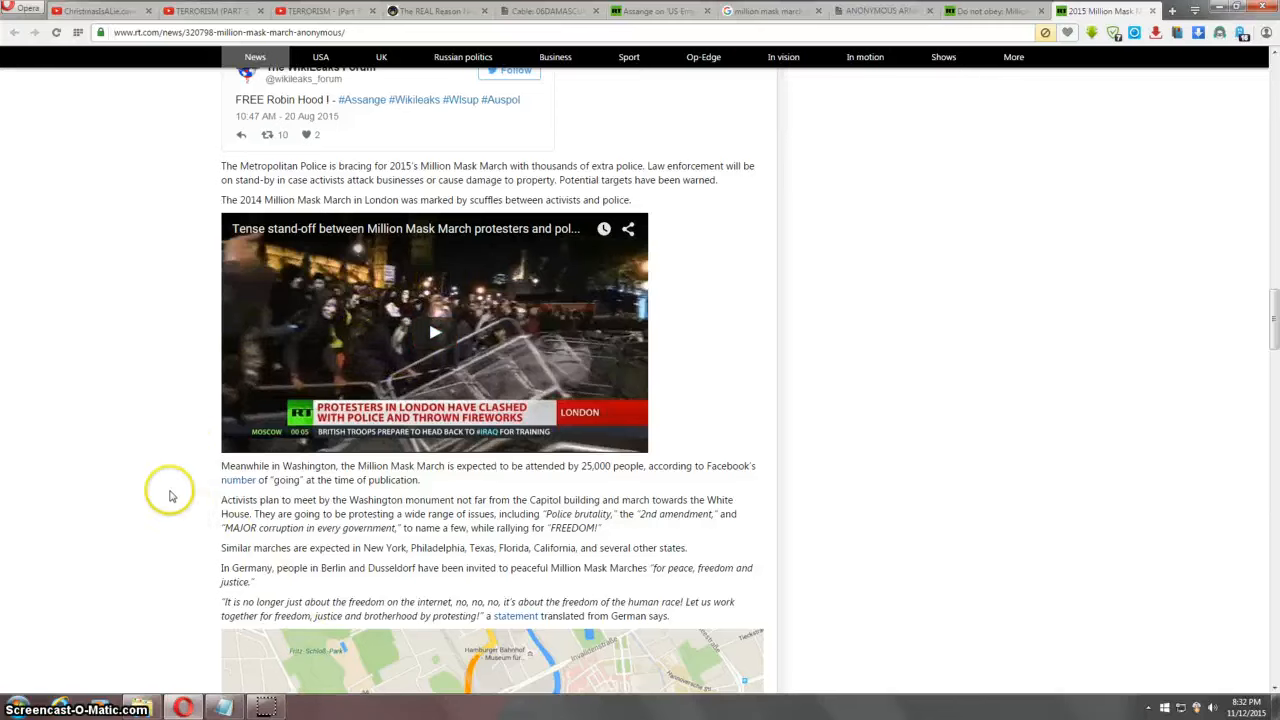
{"action": "scroll", "scroll_direction": "down", "scroll_amount": 3}
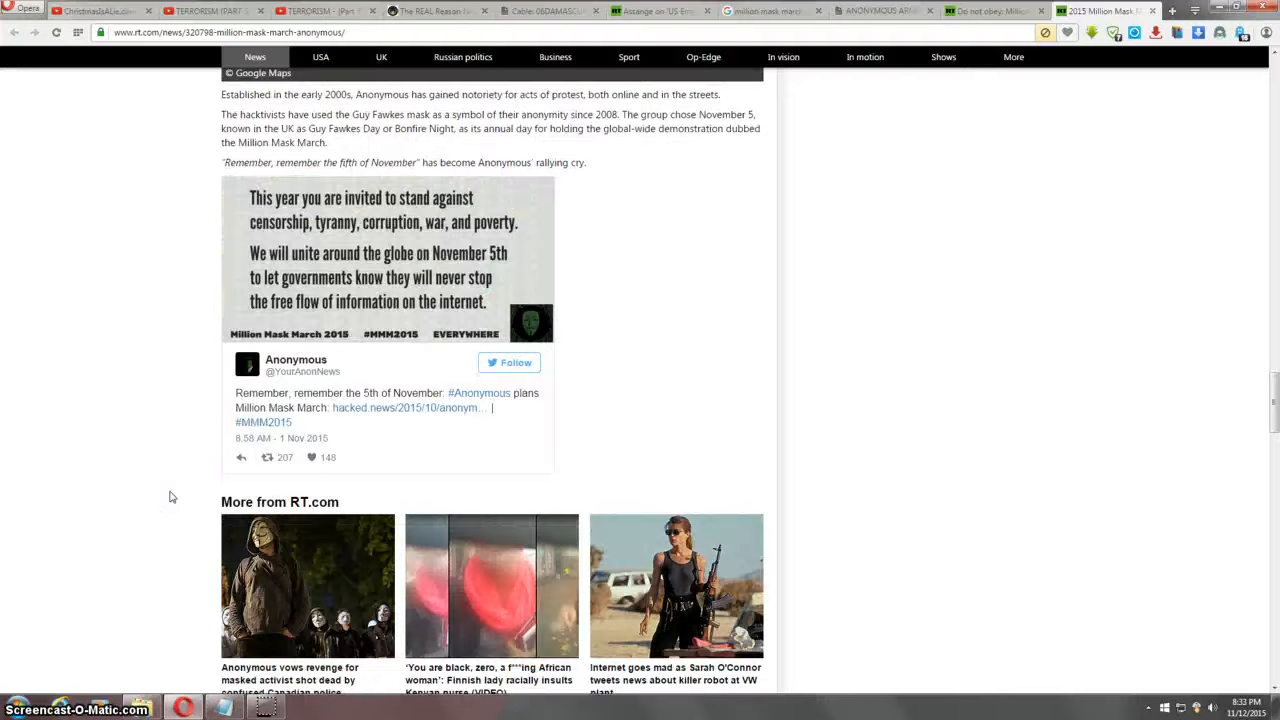
{"action": "scroll", "scroll_direction": "up", "scroll_amount": 3}
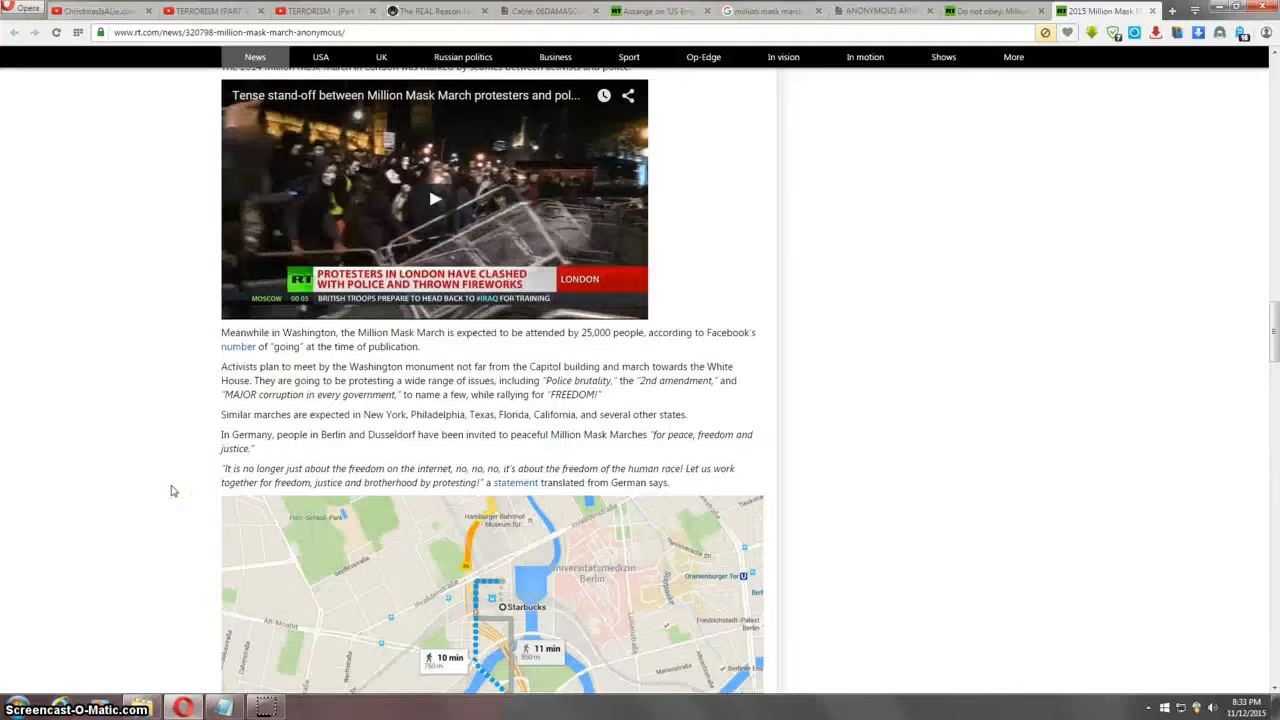
{"action": "scroll", "scroll_direction": "up", "scroll_amount": 3}
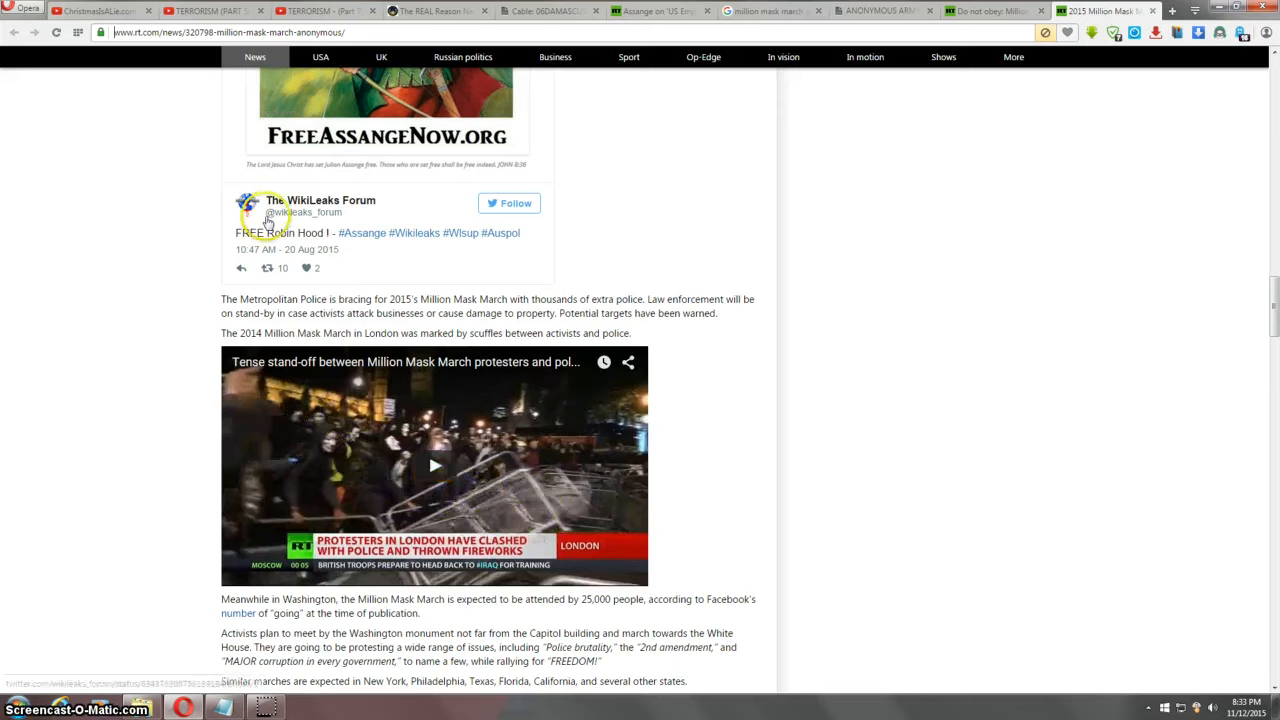
Step: Bring up the RT 'Do not obey' gallery and browse to the burning police car photo
{"action": "left_click", "coordinate": [988, 12]}
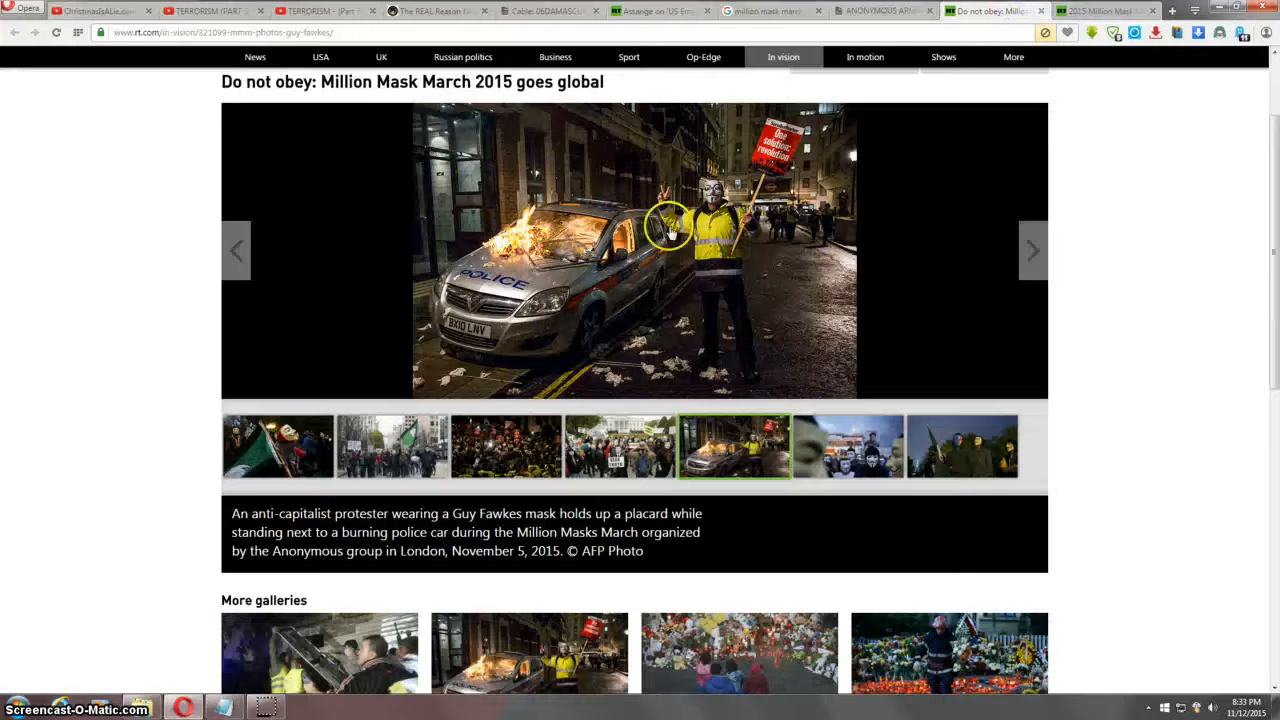
{"action": "mouse_move", "coordinate": [480, 224]}
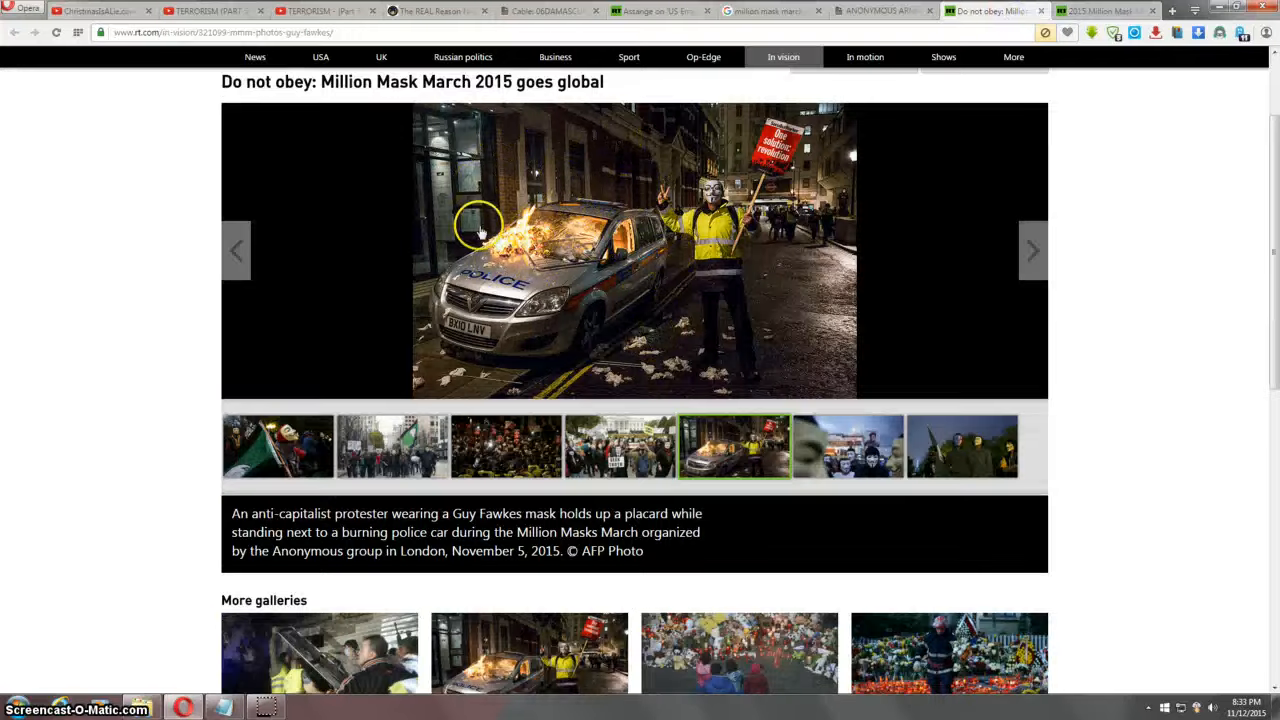
{"action": "mouse_move", "coordinate": [536, 260]}
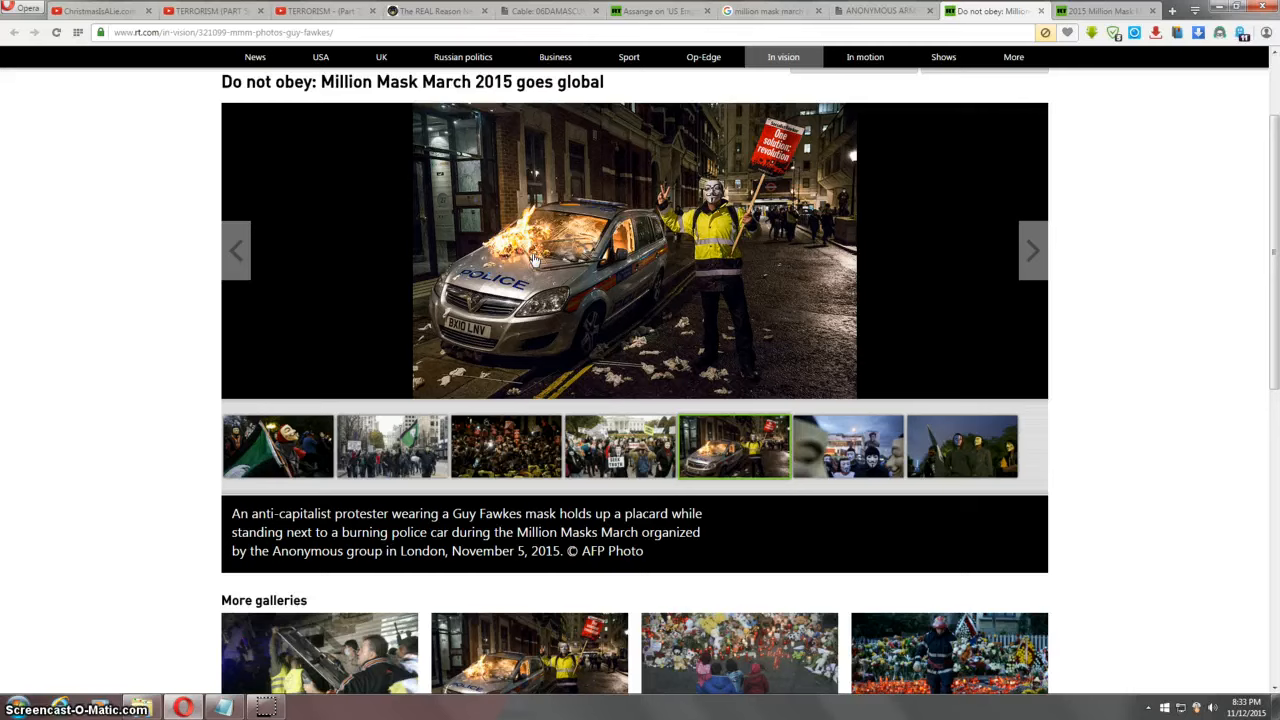
{"action": "left_click", "coordinate": [544, 250]}
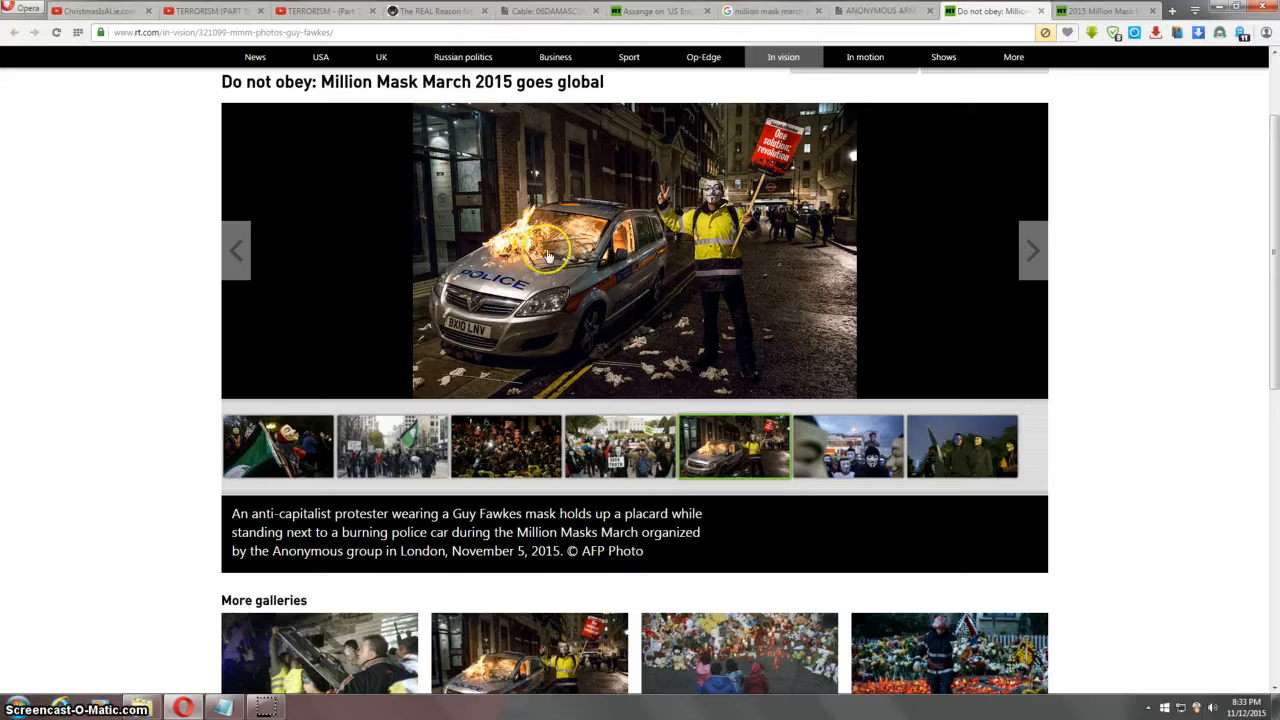
{"action": "mouse_move", "coordinate": [178, 460]}
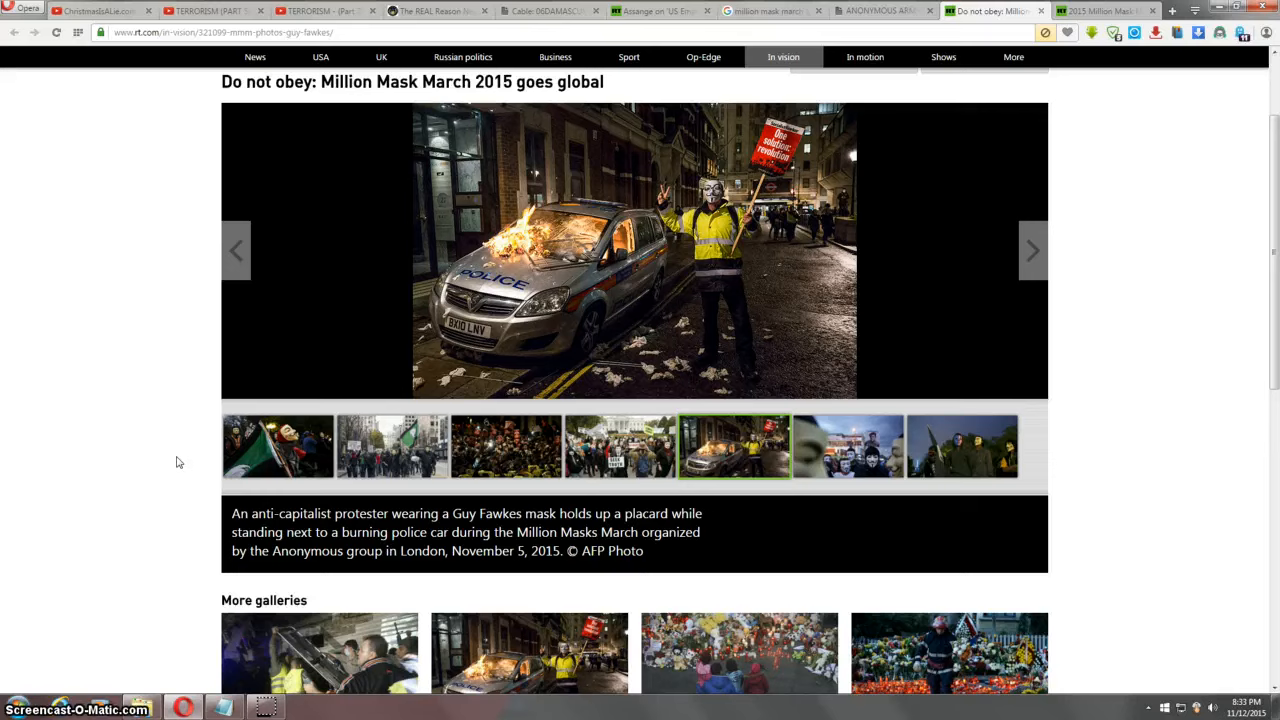
{"action": "scroll", "scroll_direction": "up", "scroll_amount": 3}
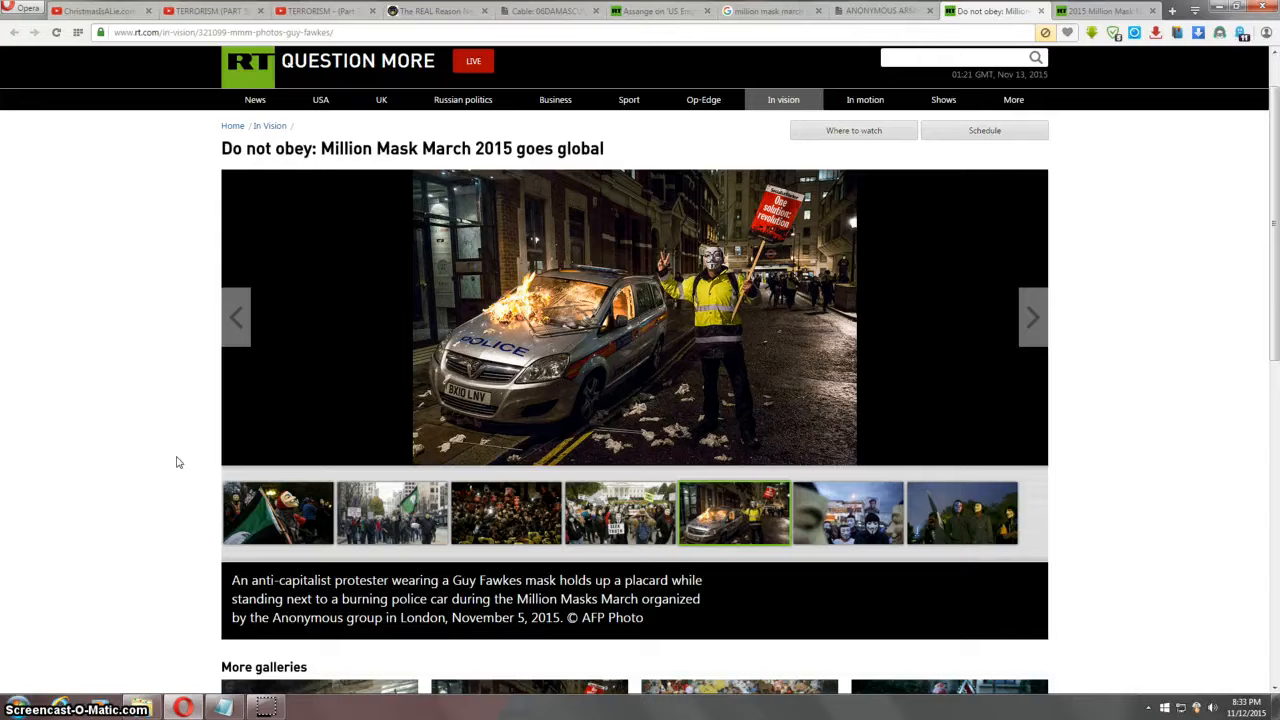
{"action": "scroll", "scroll_direction": "down", "scroll_amount": 3}
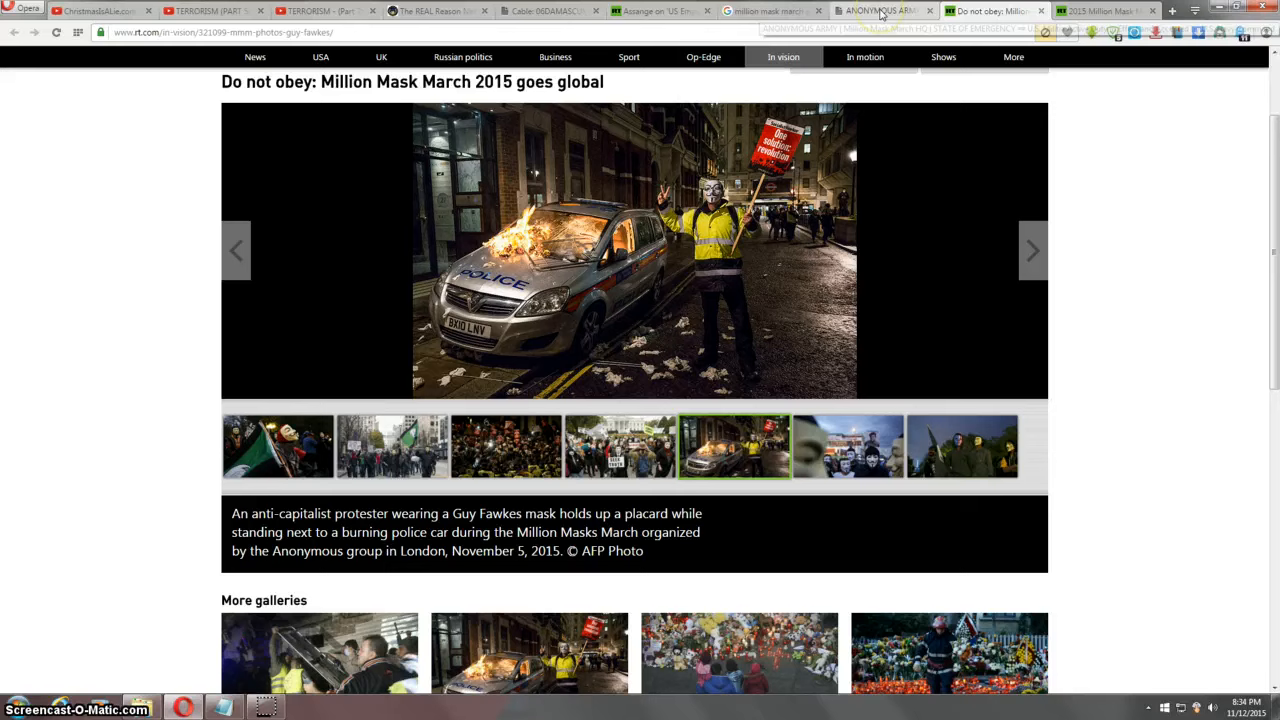
{"action": "mouse_move", "coordinate": [878, 12]}
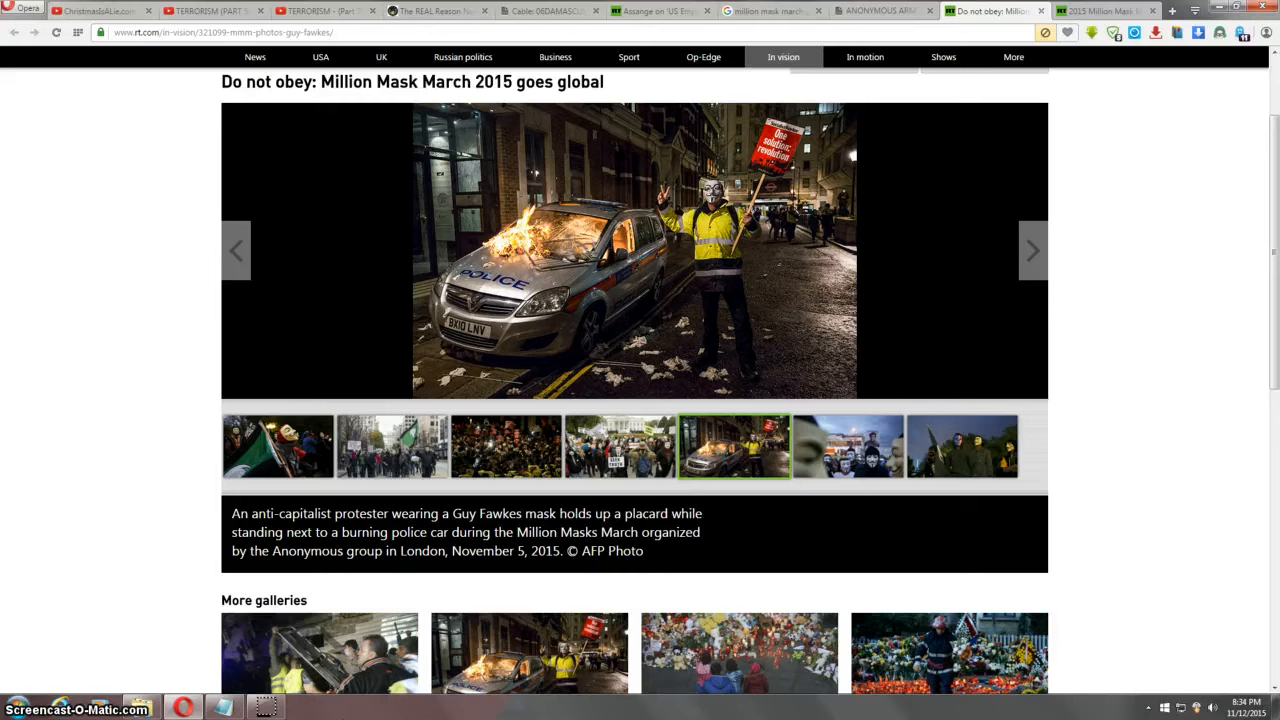
{"action": "mouse_move", "coordinate": [348, 710]}
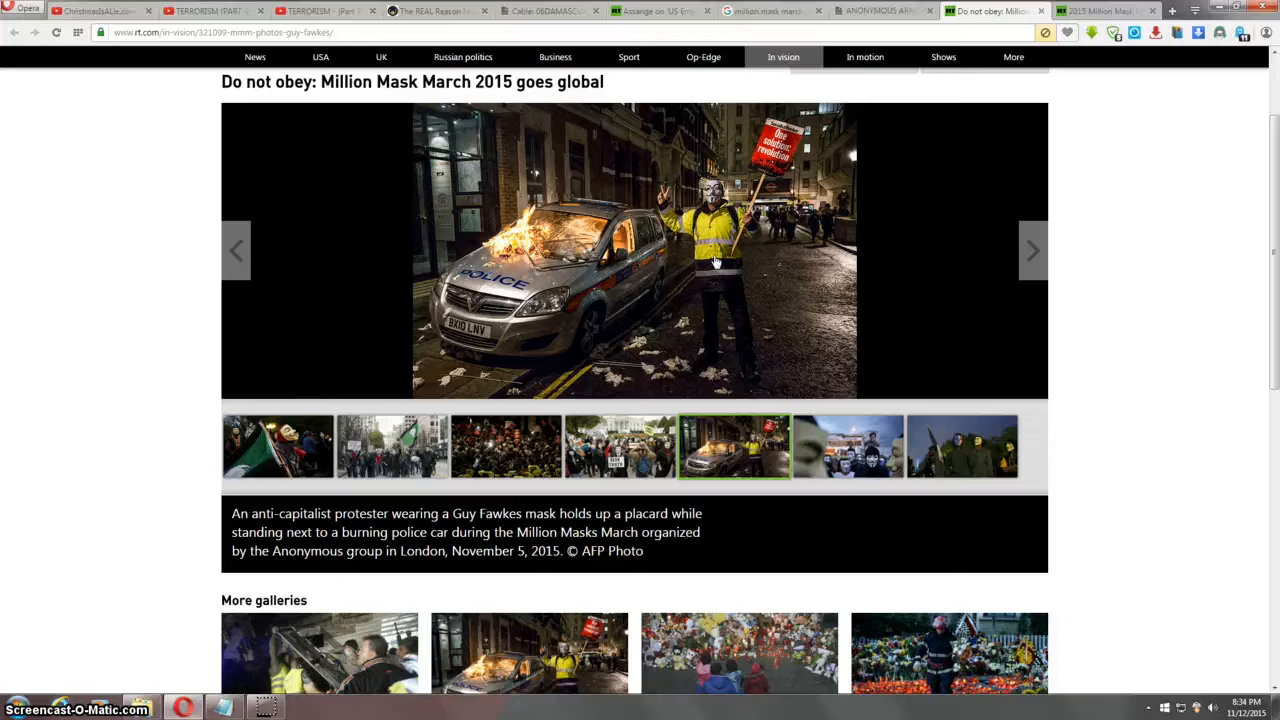
{"action": "mouse_move", "coordinate": [116, 530]}
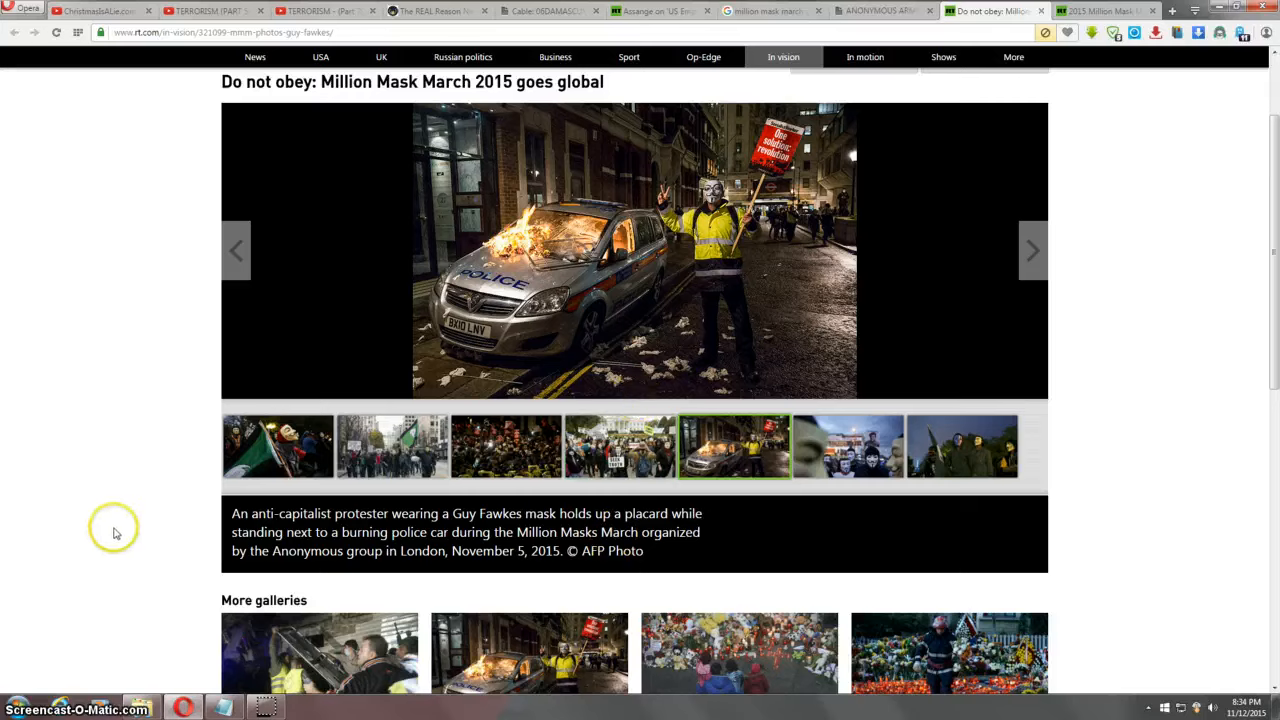
{"action": "mouse_move", "coordinate": [128, 536]}
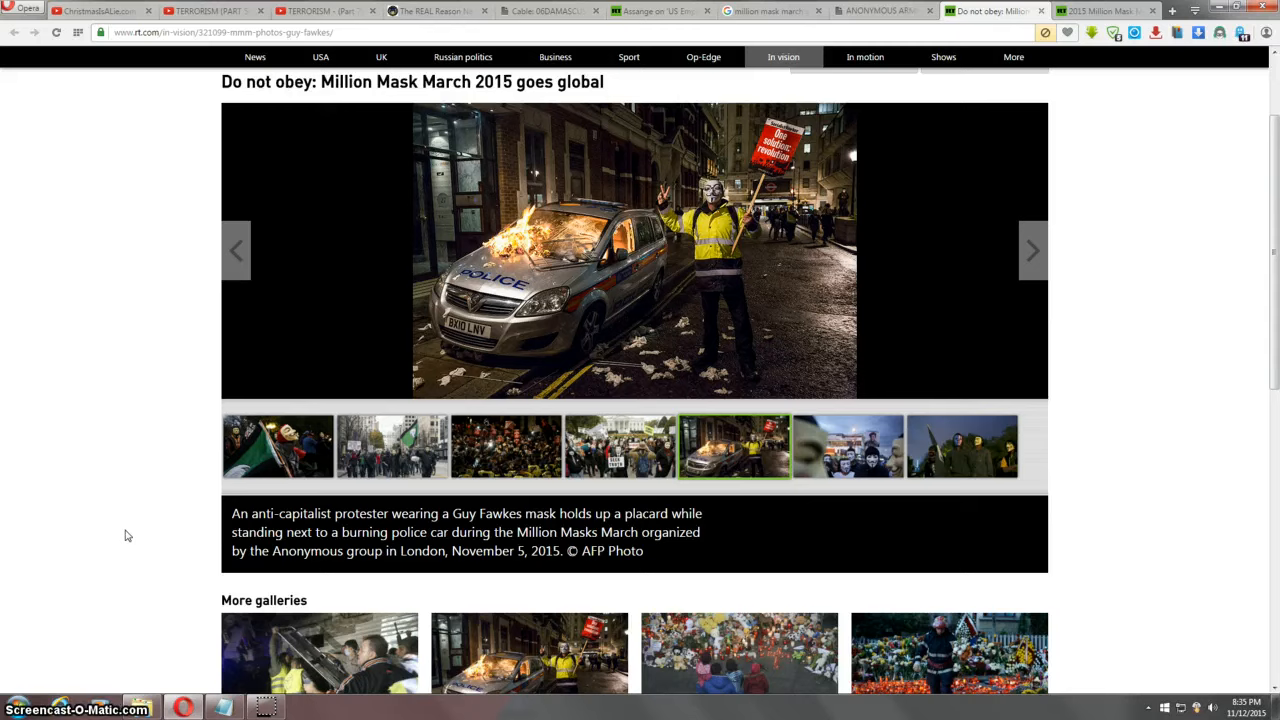
{"action": "mouse_move", "coordinate": [182, 104]}
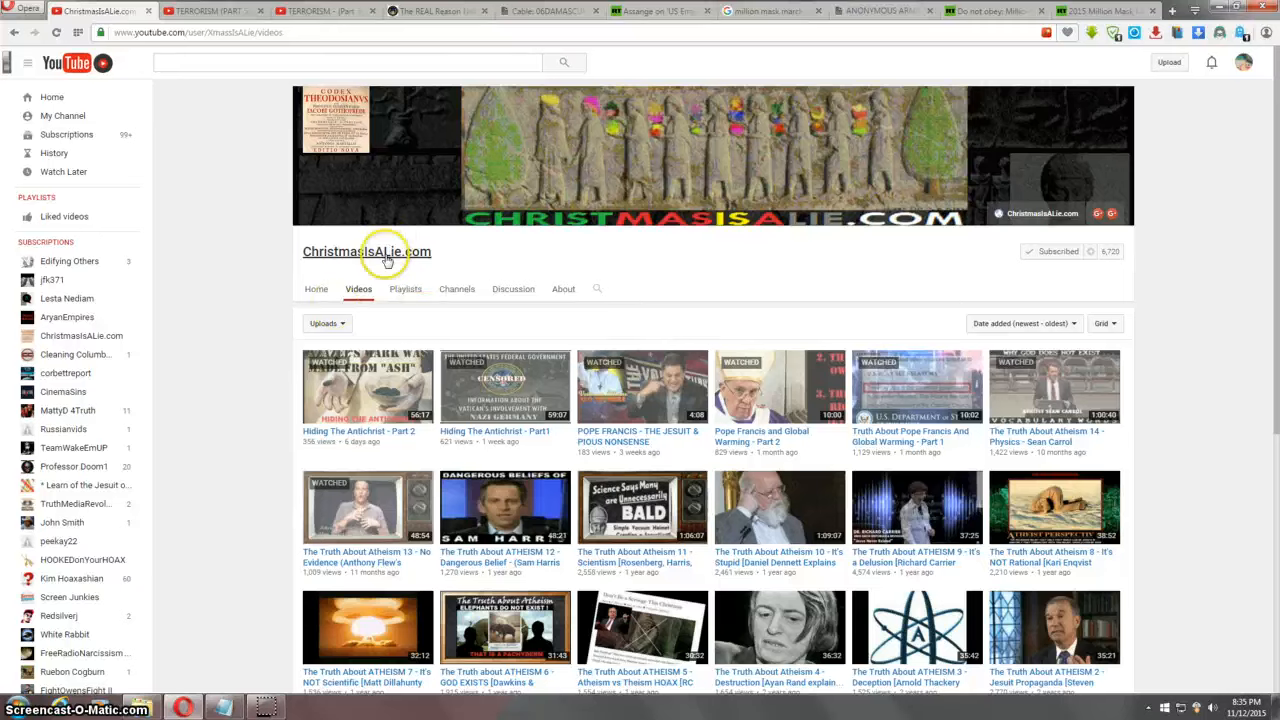
{"action": "mouse_move", "coordinate": [240, 284]}
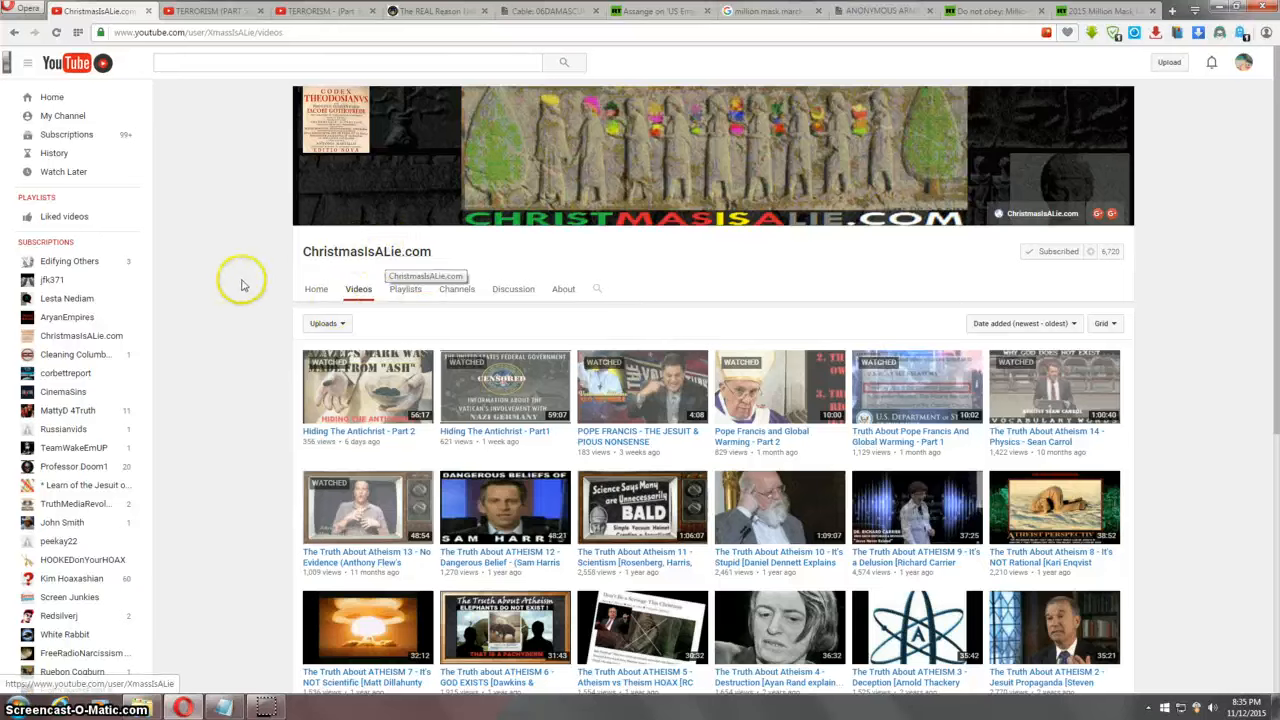
Step: Scroll the channel videos, view the WikiLeaks Damascus cable with its donation popup dismissed, then the AnonHQ Syria article
{"action": "scroll", "scroll_direction": "down", "scroll_amount": 3}
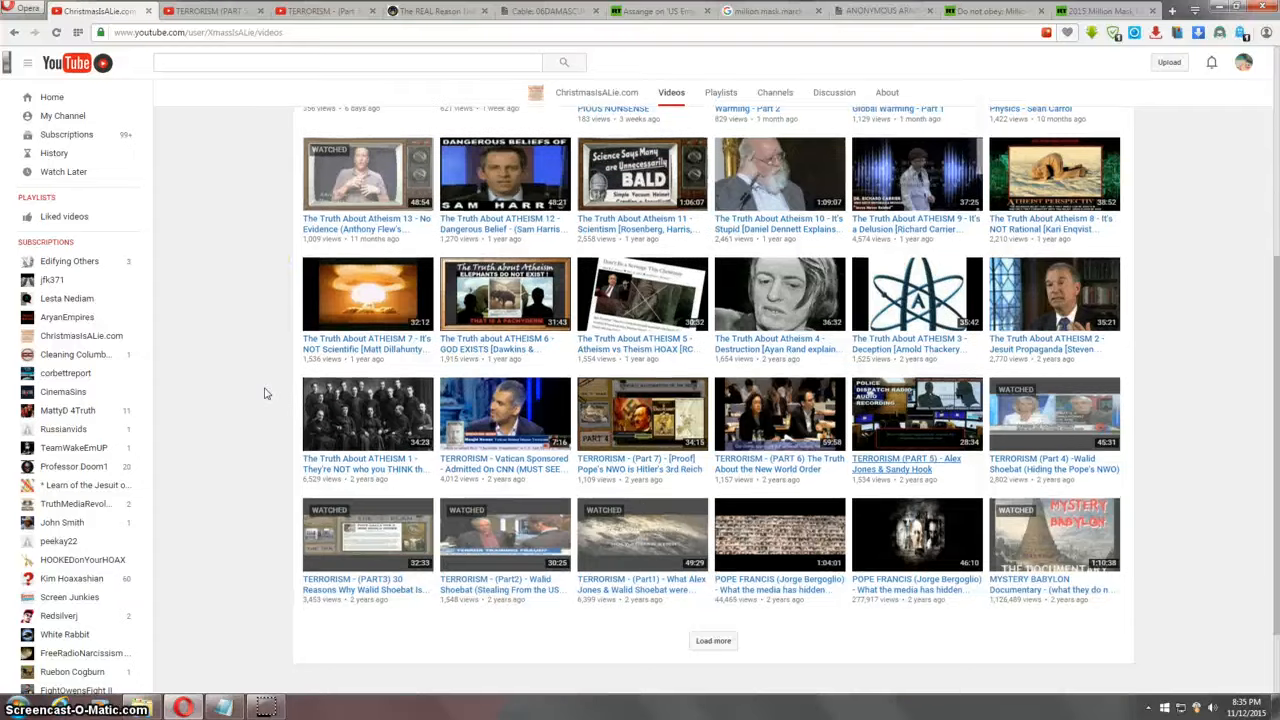
{"action": "mouse_move", "coordinate": [328, 12]}
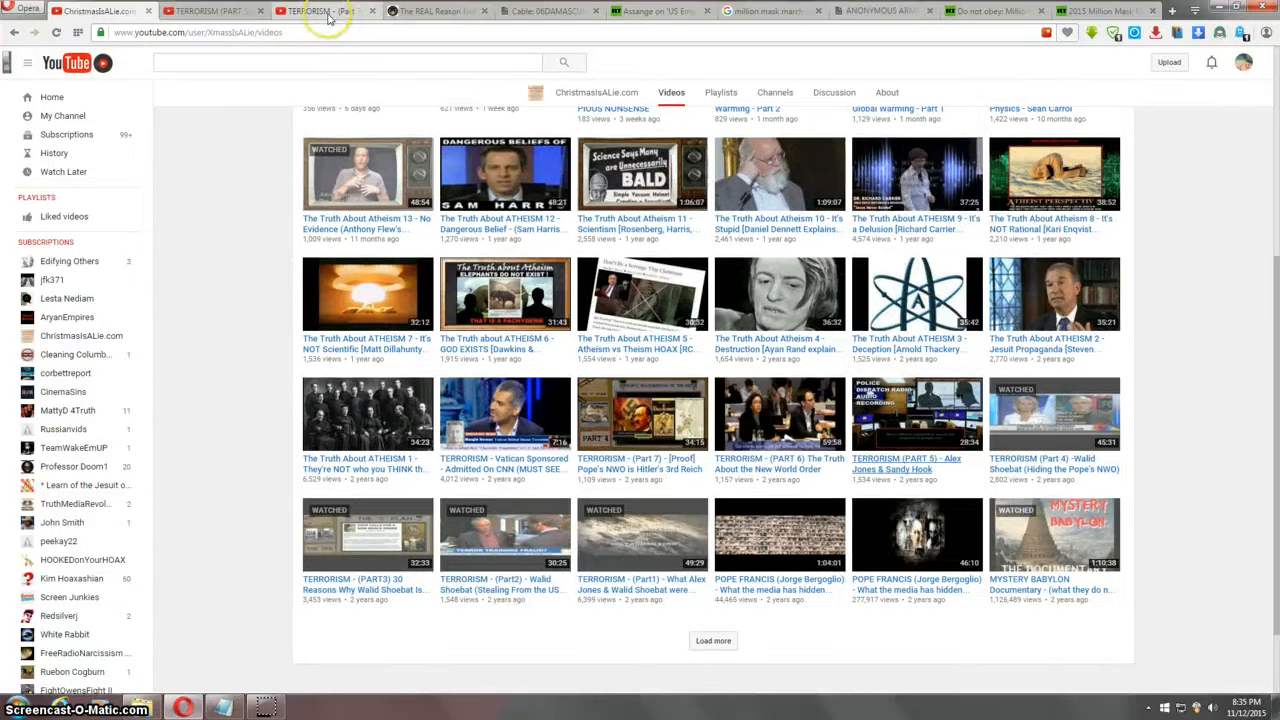
{"action": "mouse_move", "coordinate": [328, 12]}
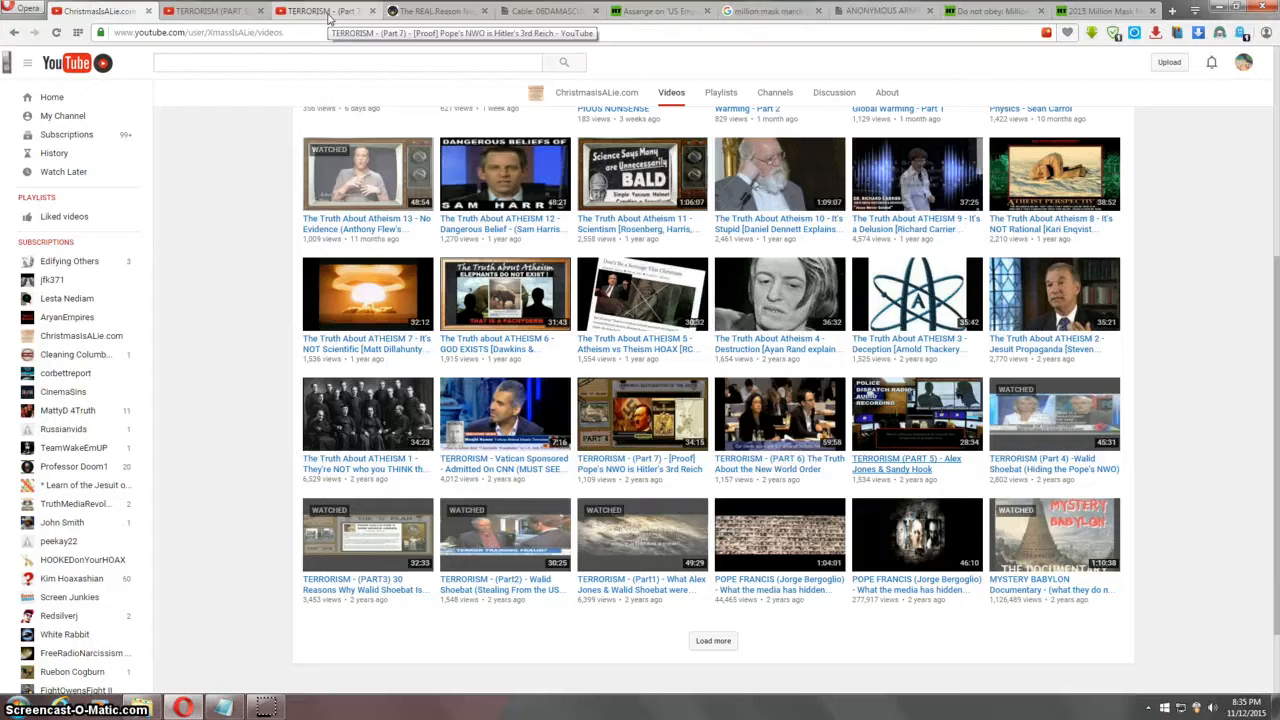
{"action": "left_click", "coordinate": [544, 12]}
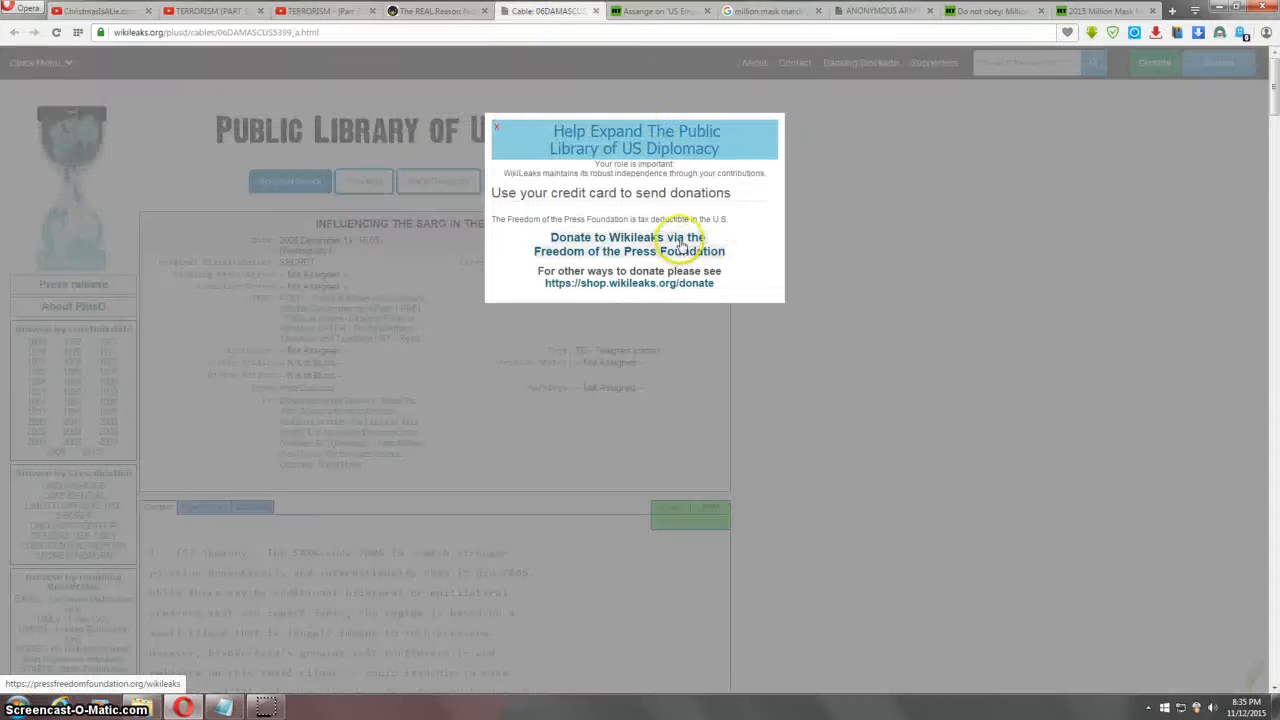
{"action": "left_click", "coordinate": [496, 128]}
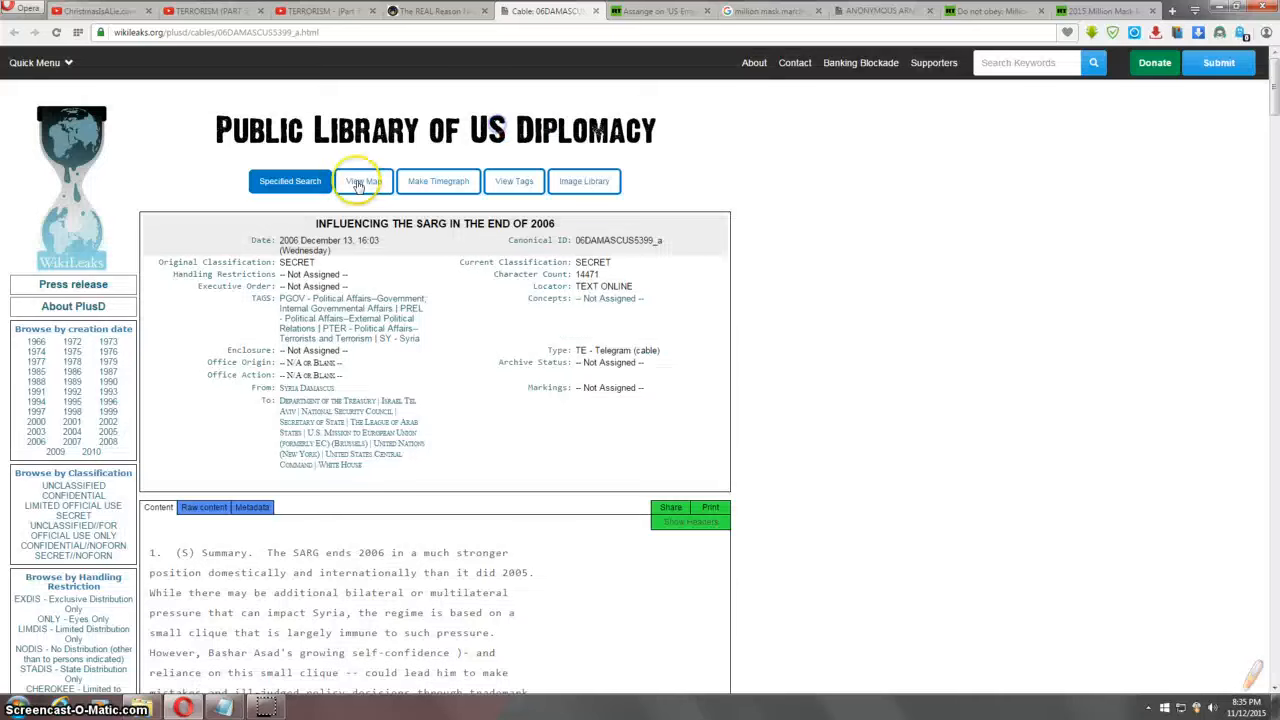
{"action": "mouse_move", "coordinate": [436, 12]}
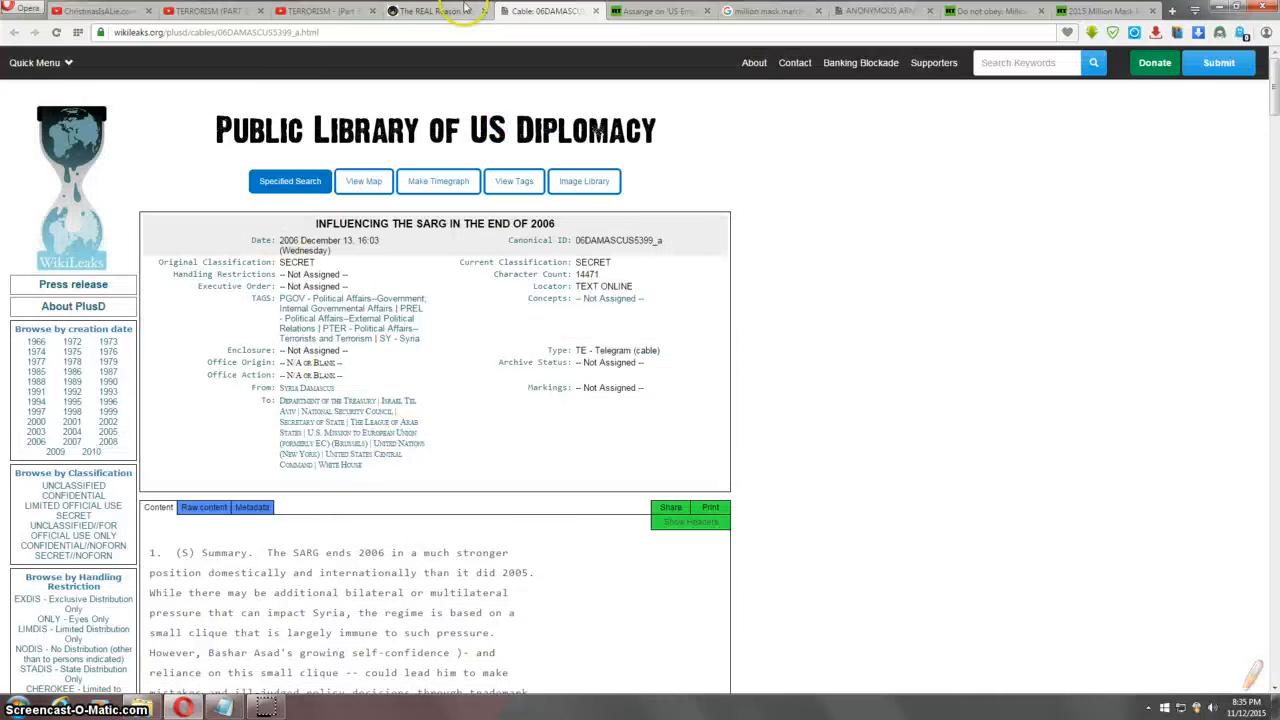
{"action": "left_click", "coordinate": [424, 12]}
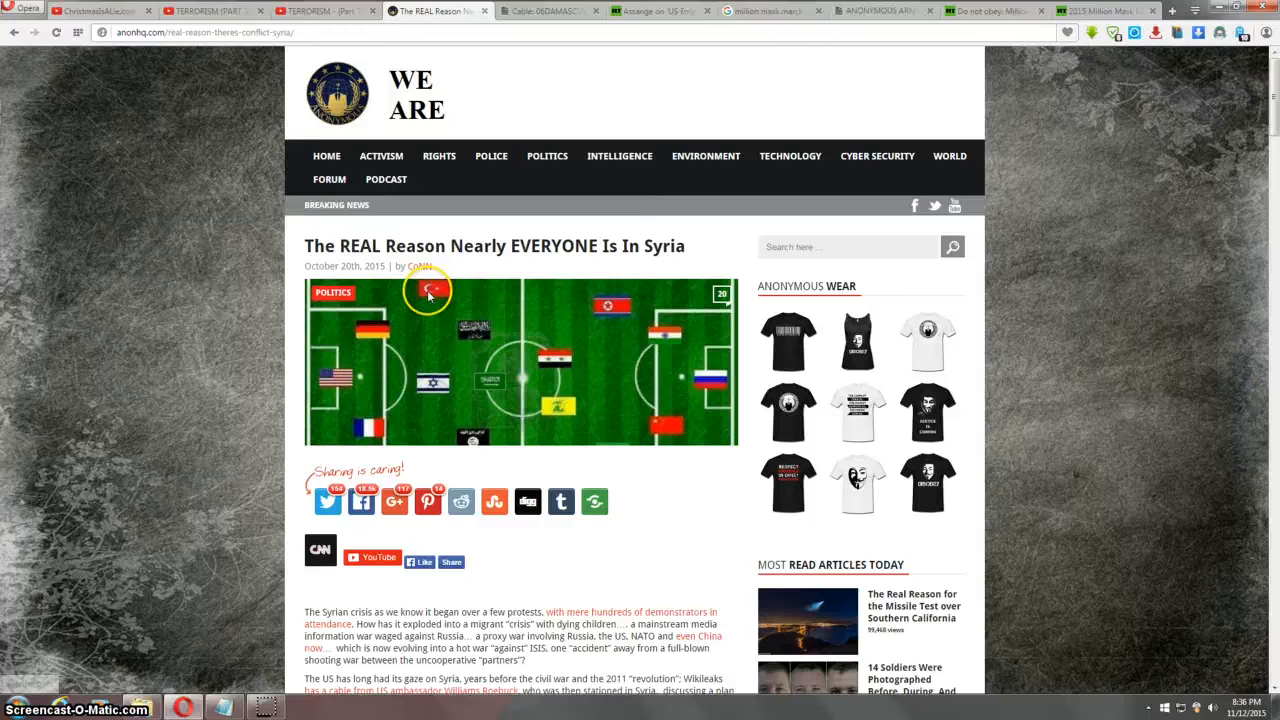
Step: Scroll down the AnonHQ Syria article to the pipeline map
{"action": "scroll", "scroll_direction": "down", "scroll_amount": 3}
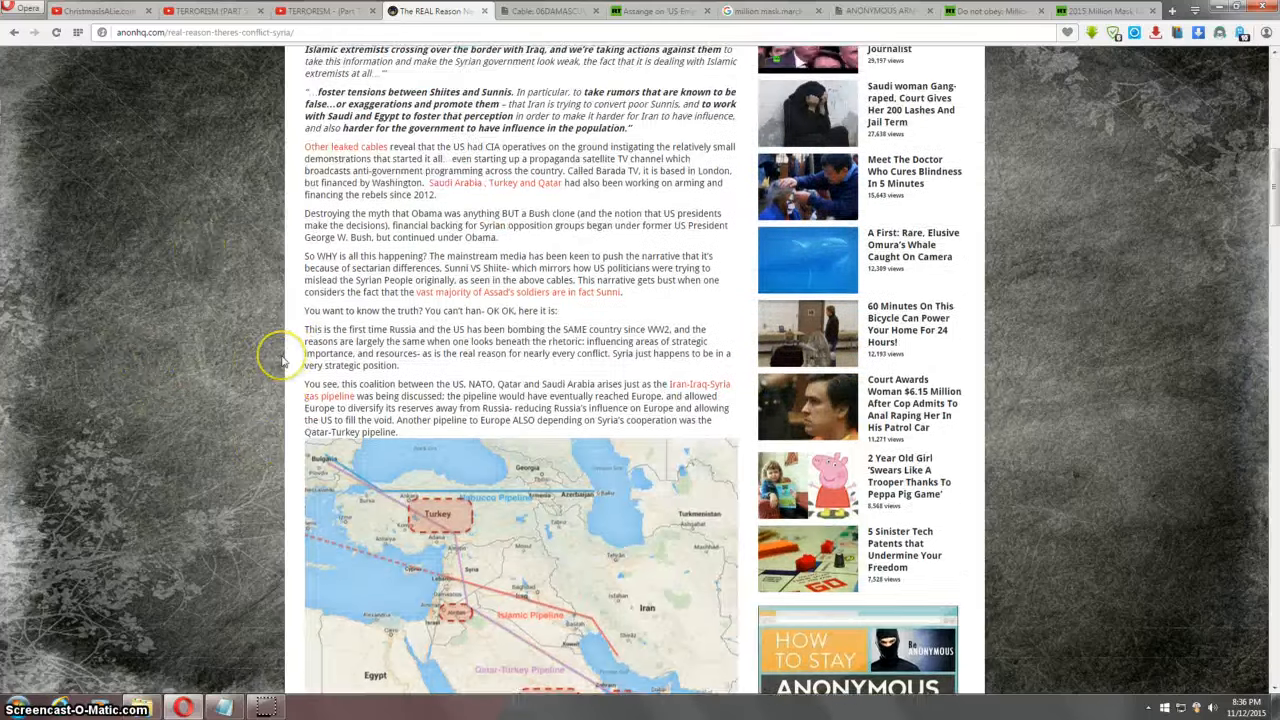
{"action": "scroll", "scroll_direction": "down", "scroll_amount": 3}
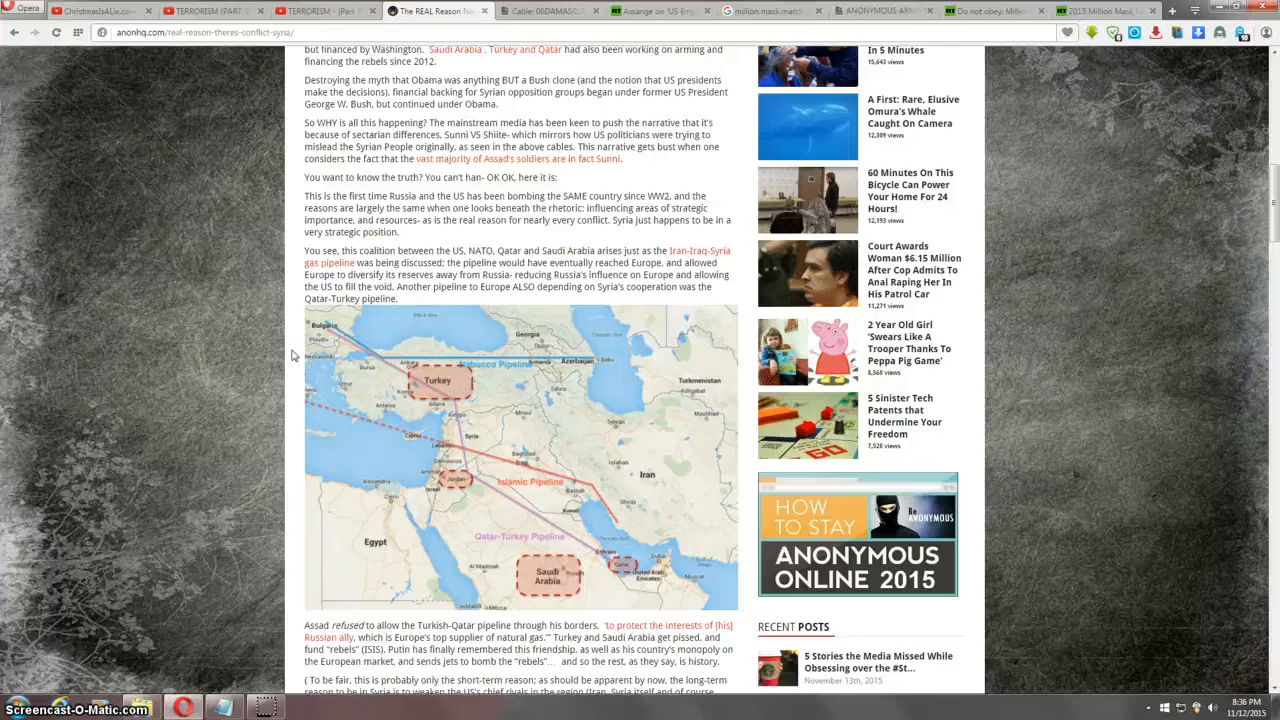
{"action": "scroll", "scroll_direction": "down", "scroll_amount": 3}
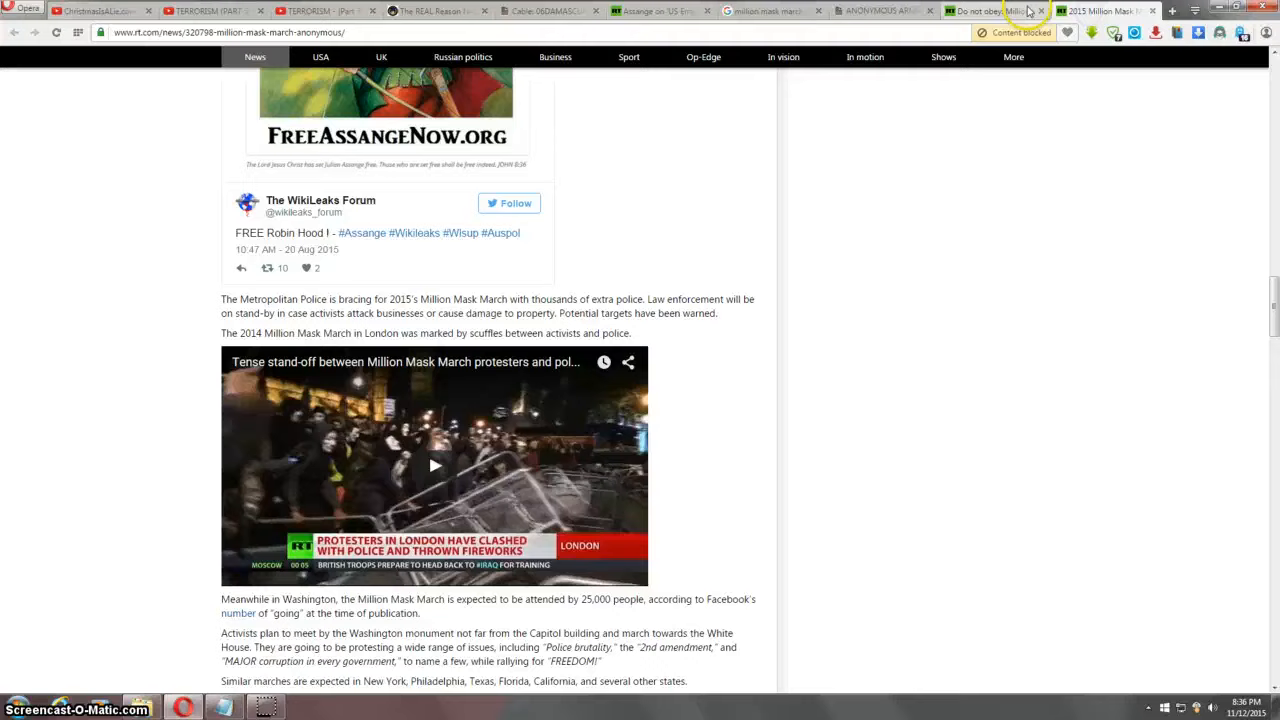
Step: Switch to the Million Mask March photo gallery, then to the Million Mask March HQ site
{"action": "left_click", "coordinate": [990, 12]}
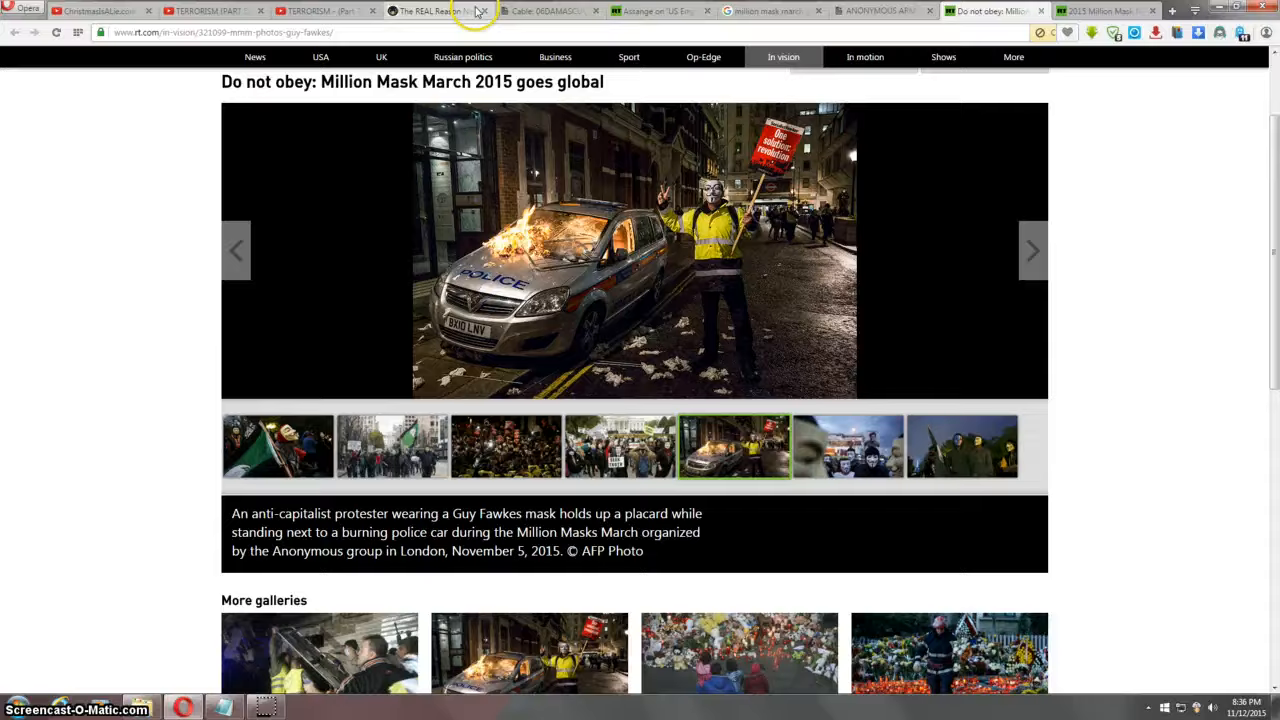
{"action": "left_click", "coordinate": [430, 12]}
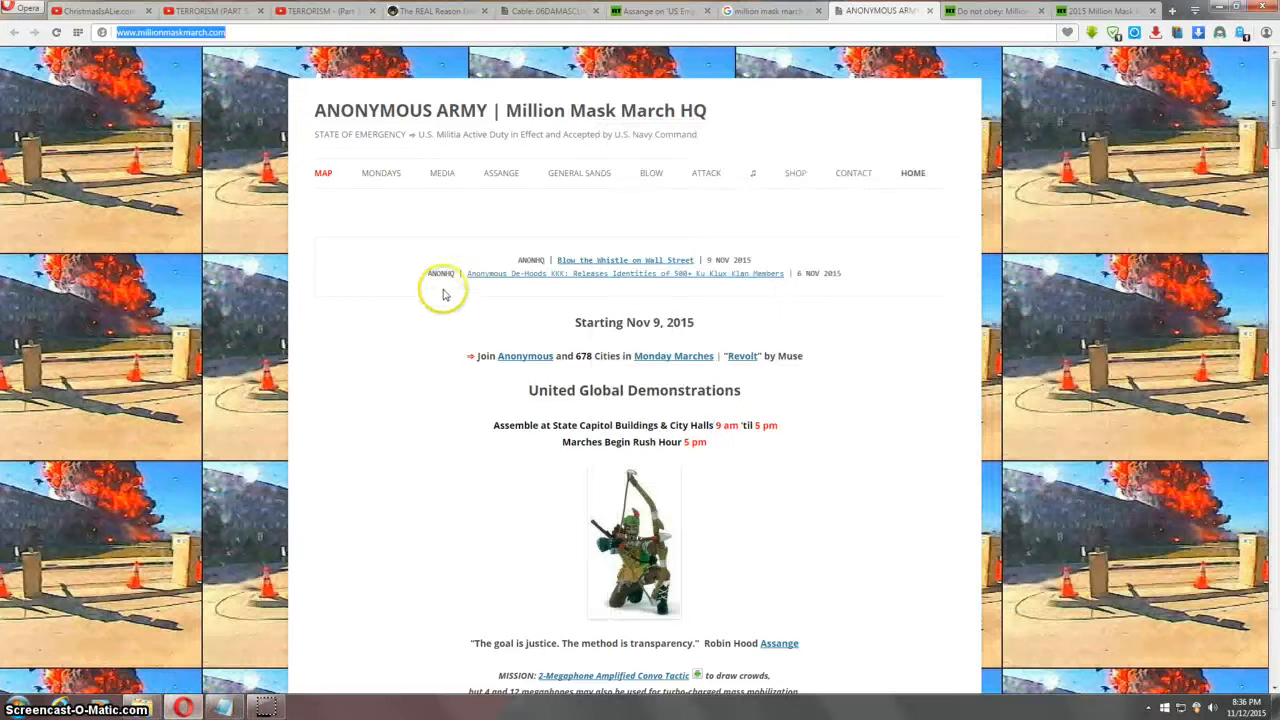
{"action": "mouse_move", "coordinate": [664, 420]}
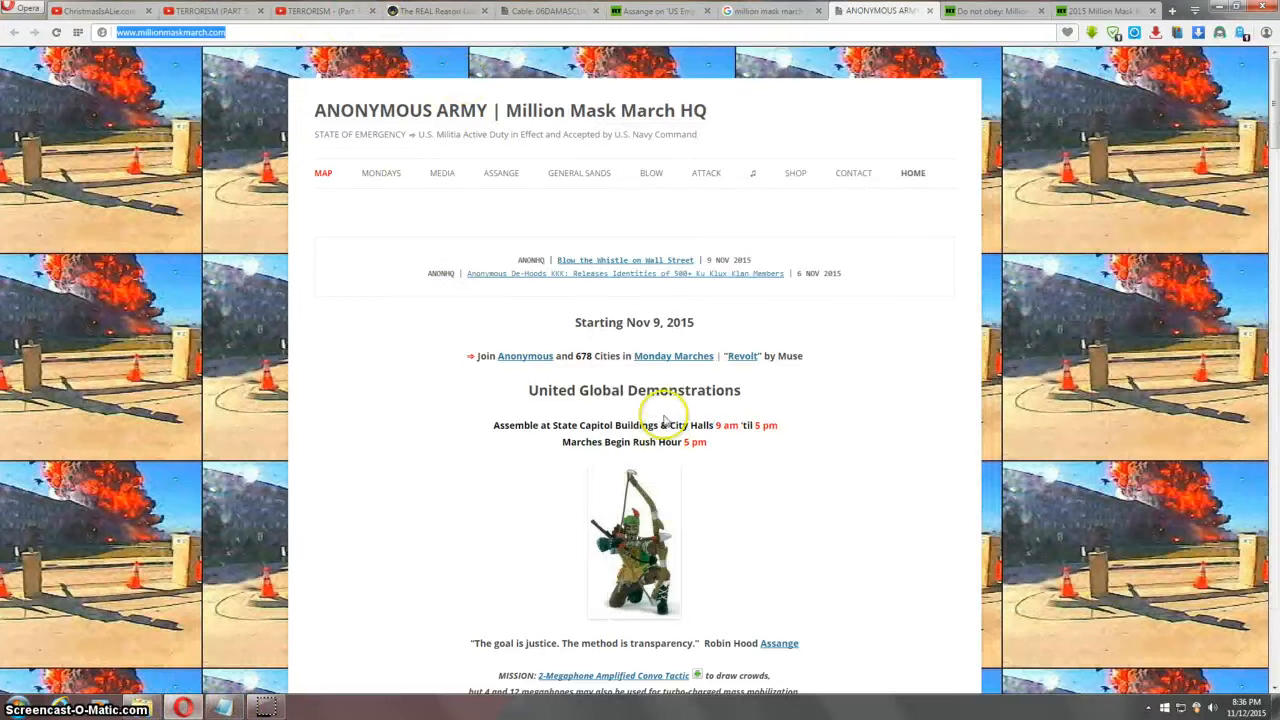
Step: Scroll the campaign page down past the embedded videos to the Safety Tip section
{"action": "scroll", "scroll_direction": "down", "scroll_amount": 3}
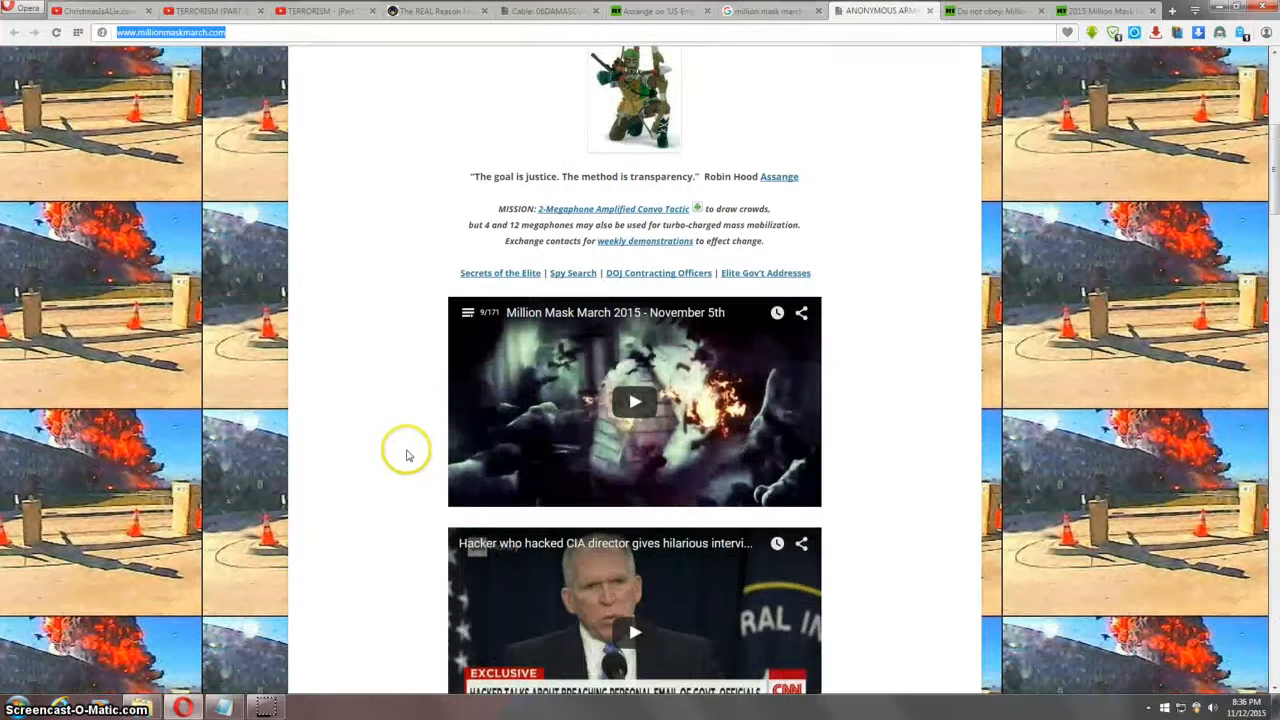
{"action": "scroll", "scroll_direction": "down", "scroll_amount": 3}
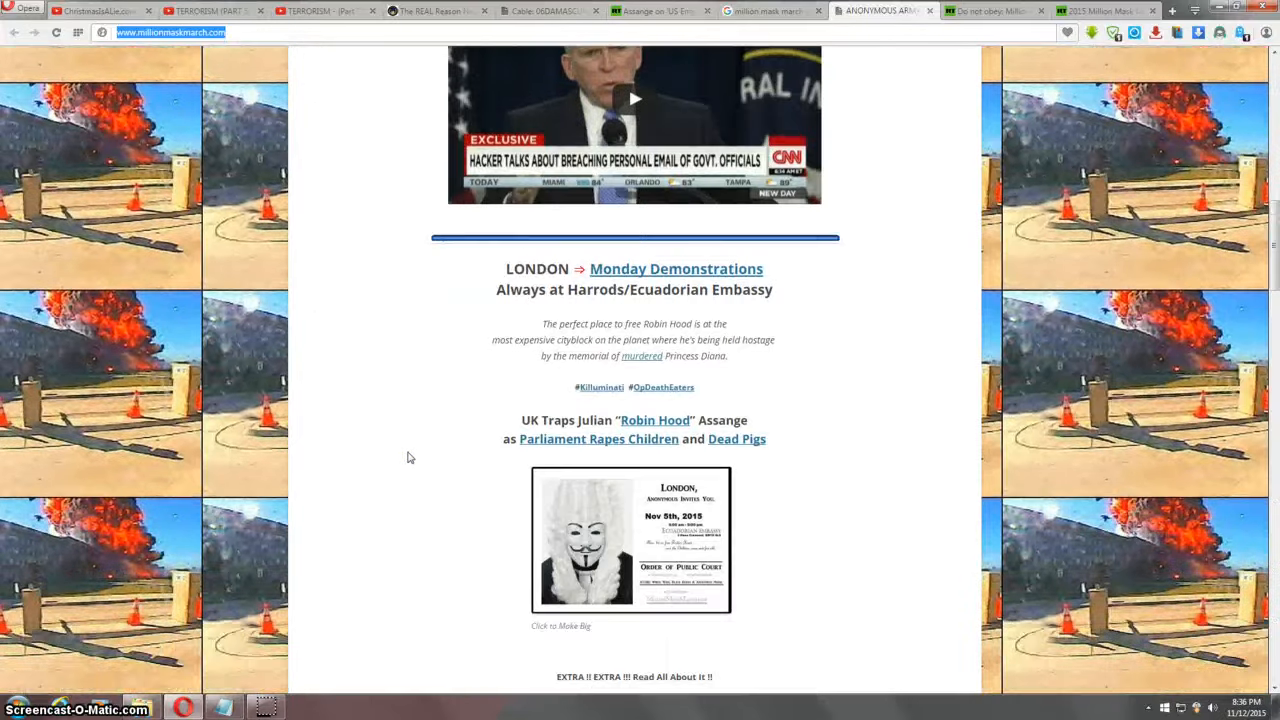
{"action": "scroll", "scroll_direction": "down", "scroll_amount": 3}
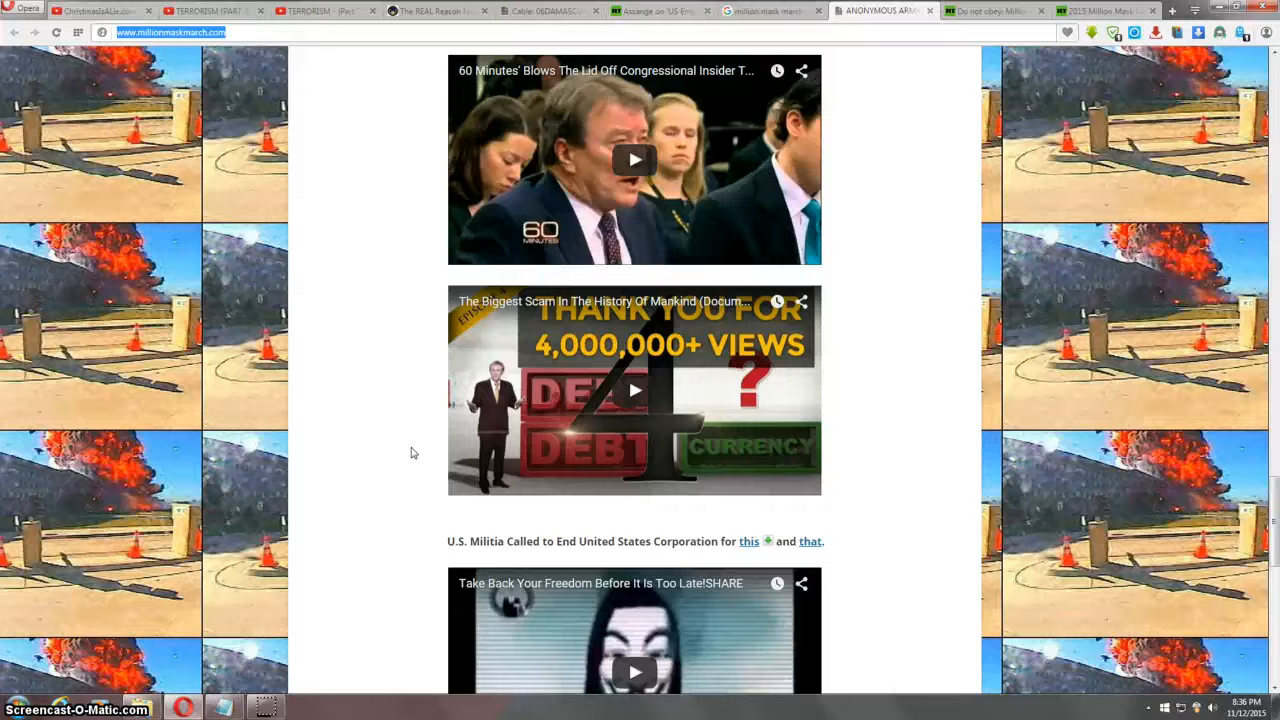
{"action": "scroll", "scroll_direction": "down", "scroll_amount": 3}
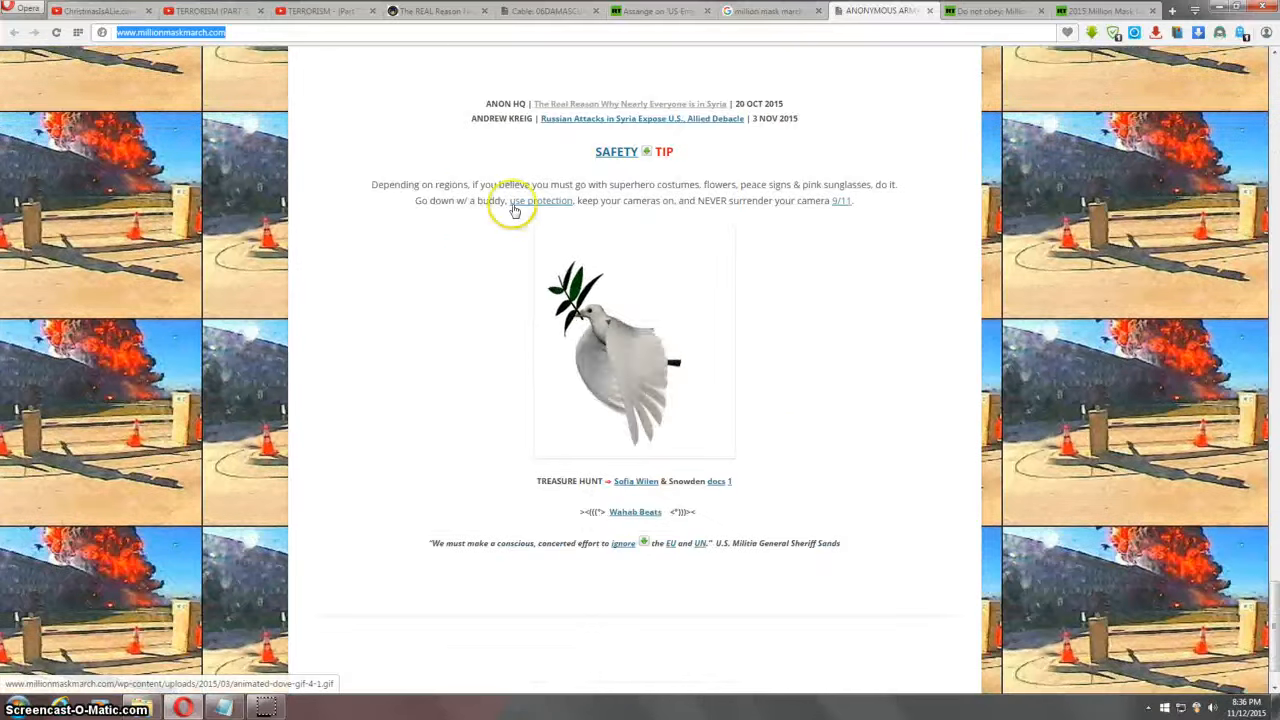
{"action": "mouse_move", "coordinate": [584, 96]}
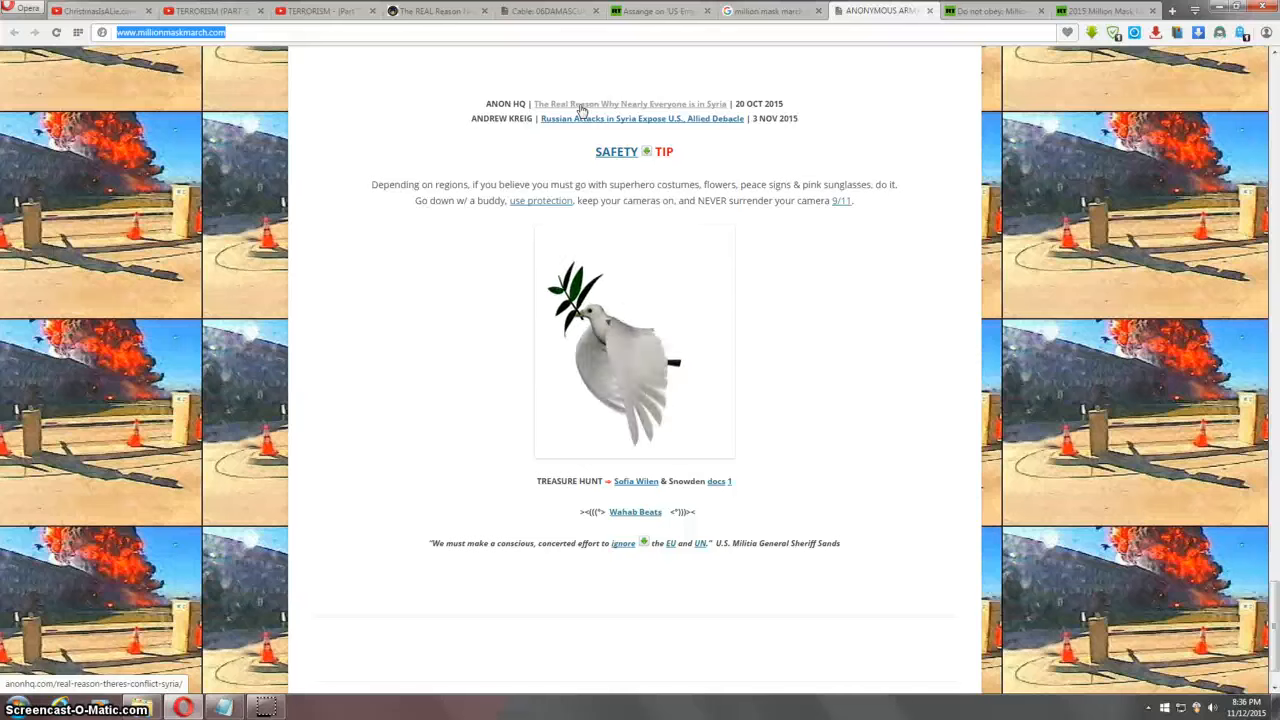
{"action": "mouse_move", "coordinate": [544, 32]}
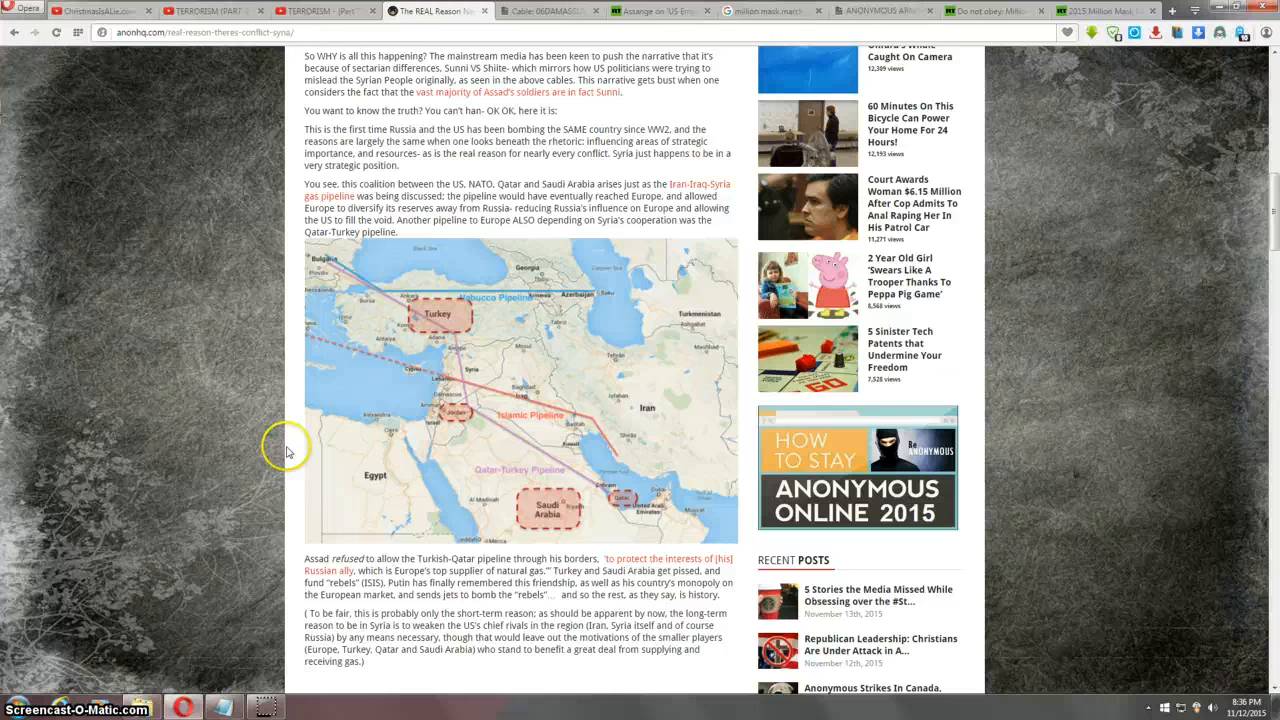
{"action": "mouse_move", "coordinate": [504, 336]}
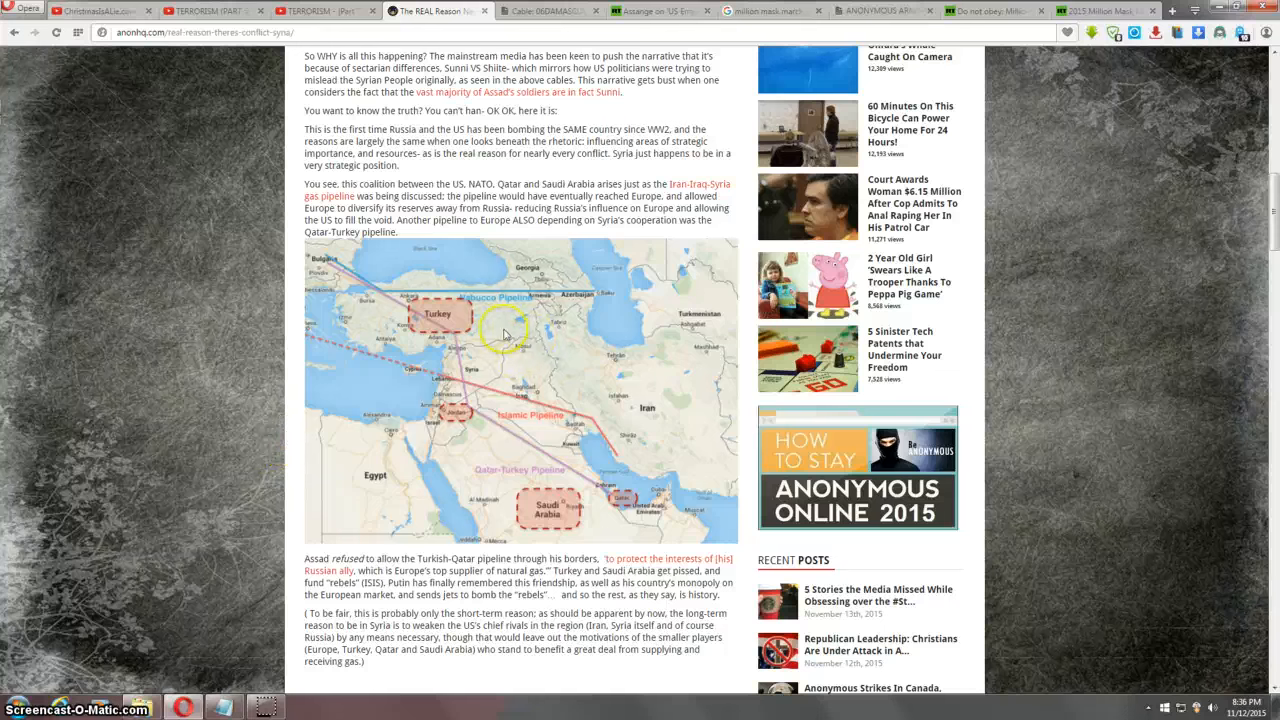
{"action": "mouse_move", "coordinate": [202, 498]}
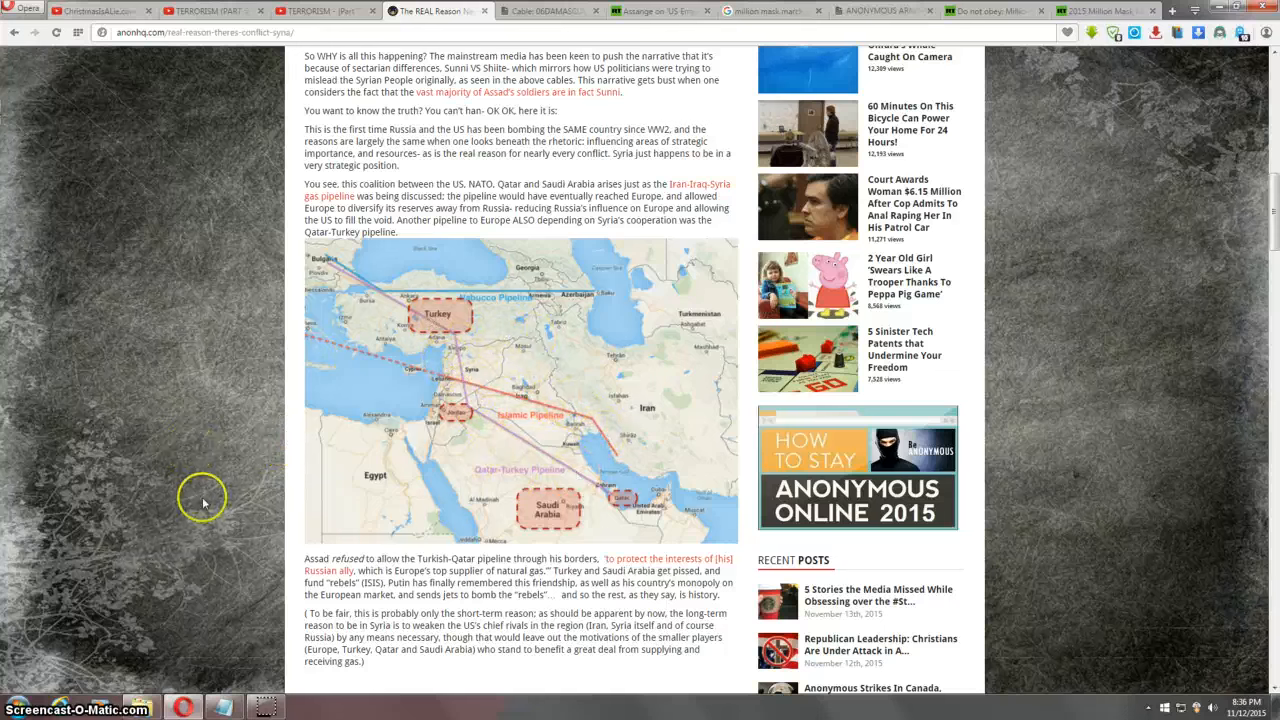
Step: Skim back over the Syria article headline, then switch to the WikiLeaks 06DAMASCUS cable
{"action": "scroll", "scroll_direction": "up", "scroll_amount": 3}
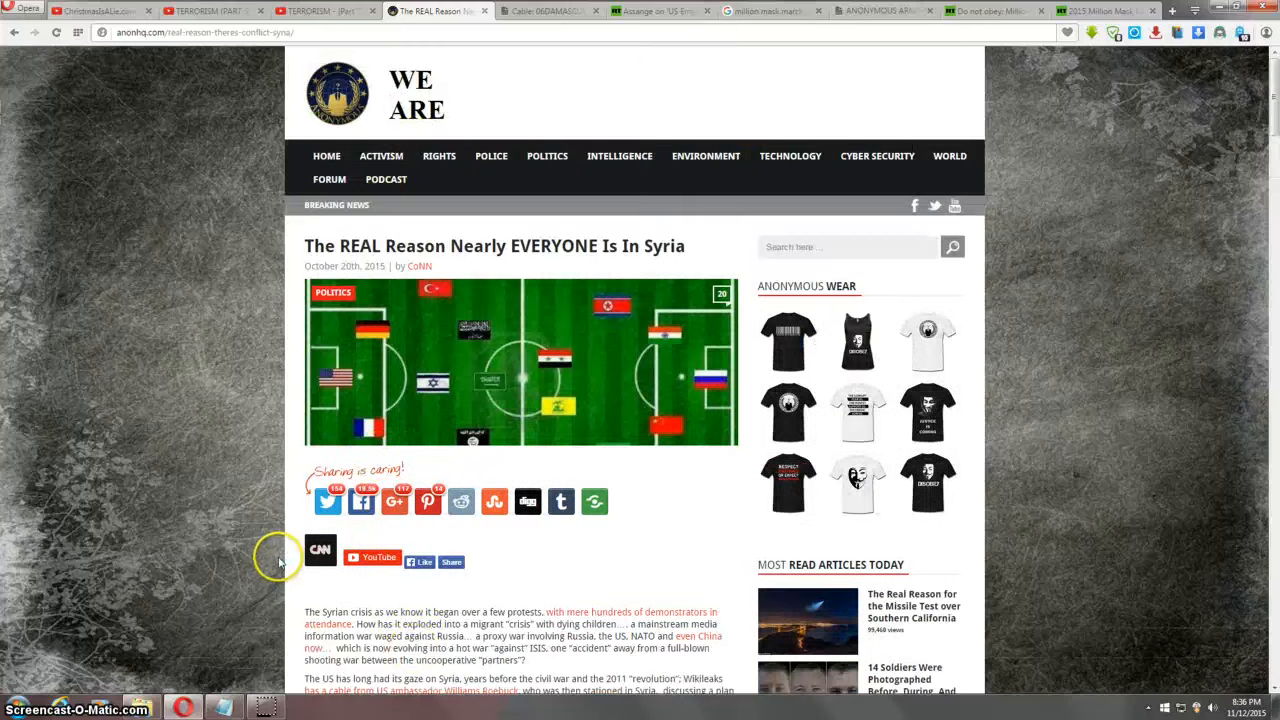
{"action": "scroll", "scroll_direction": "down", "scroll_amount": 3}
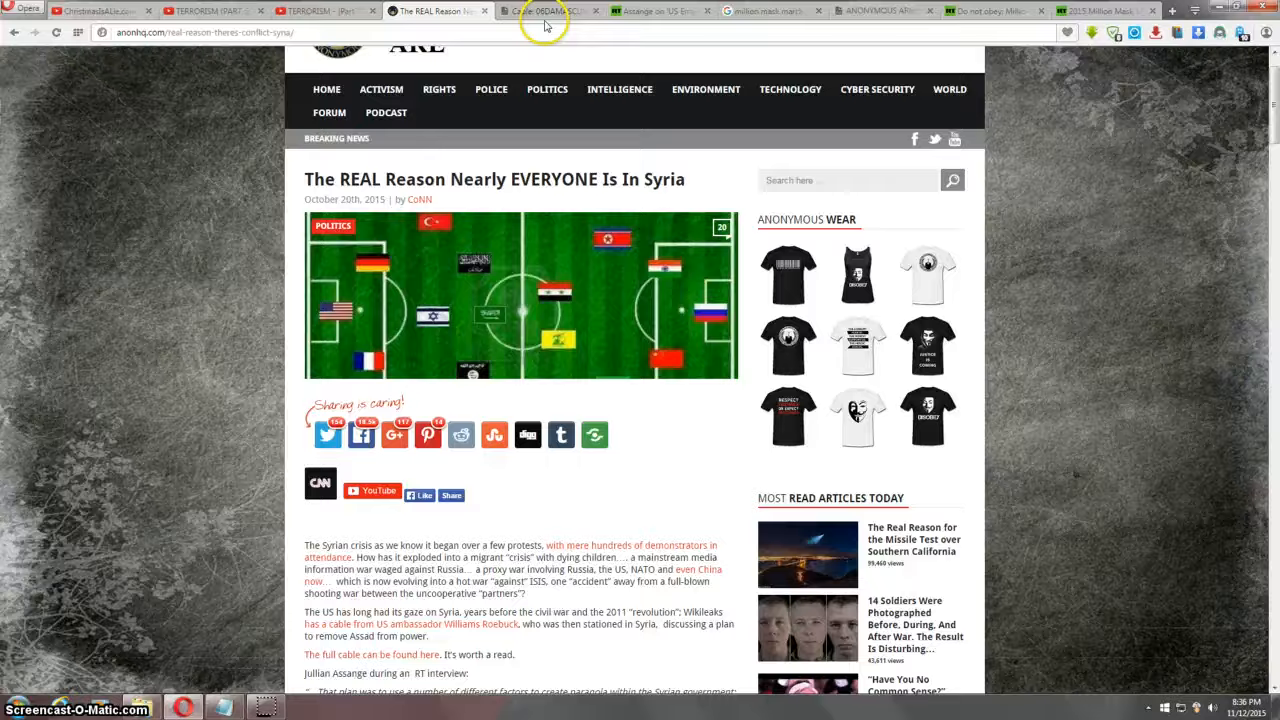
{"action": "left_click", "coordinate": [544, 12]}
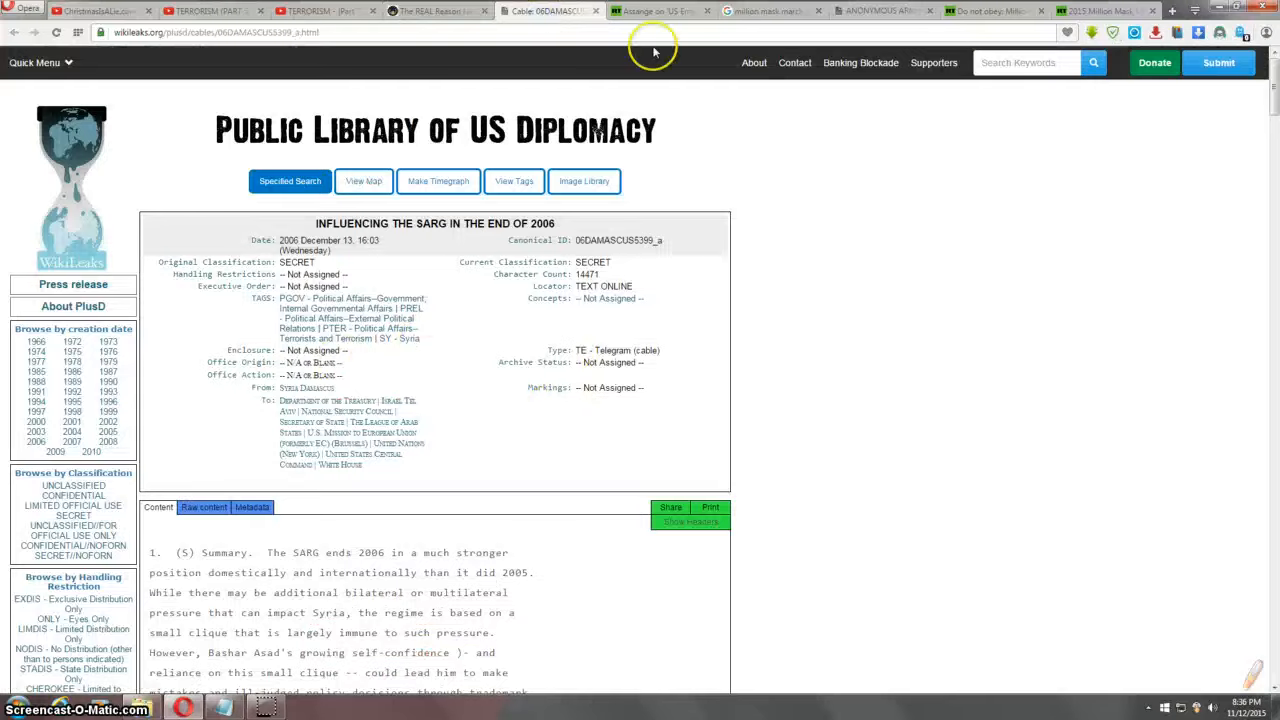
Step: Bring up the RT 'Assange on US Empire' article and scroll past its video to the quoted paragraph
{"action": "left_click", "coordinate": [652, 12]}
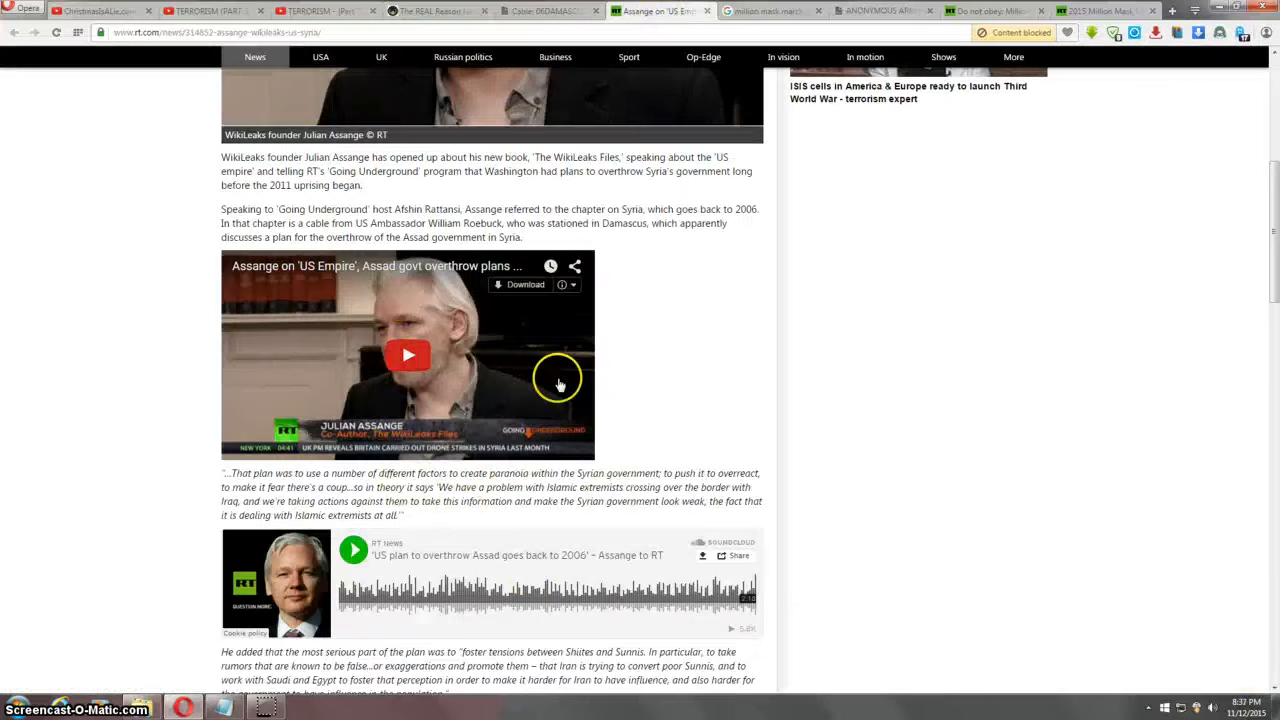
{"action": "scroll", "scroll_direction": "down", "scroll_amount": 3}
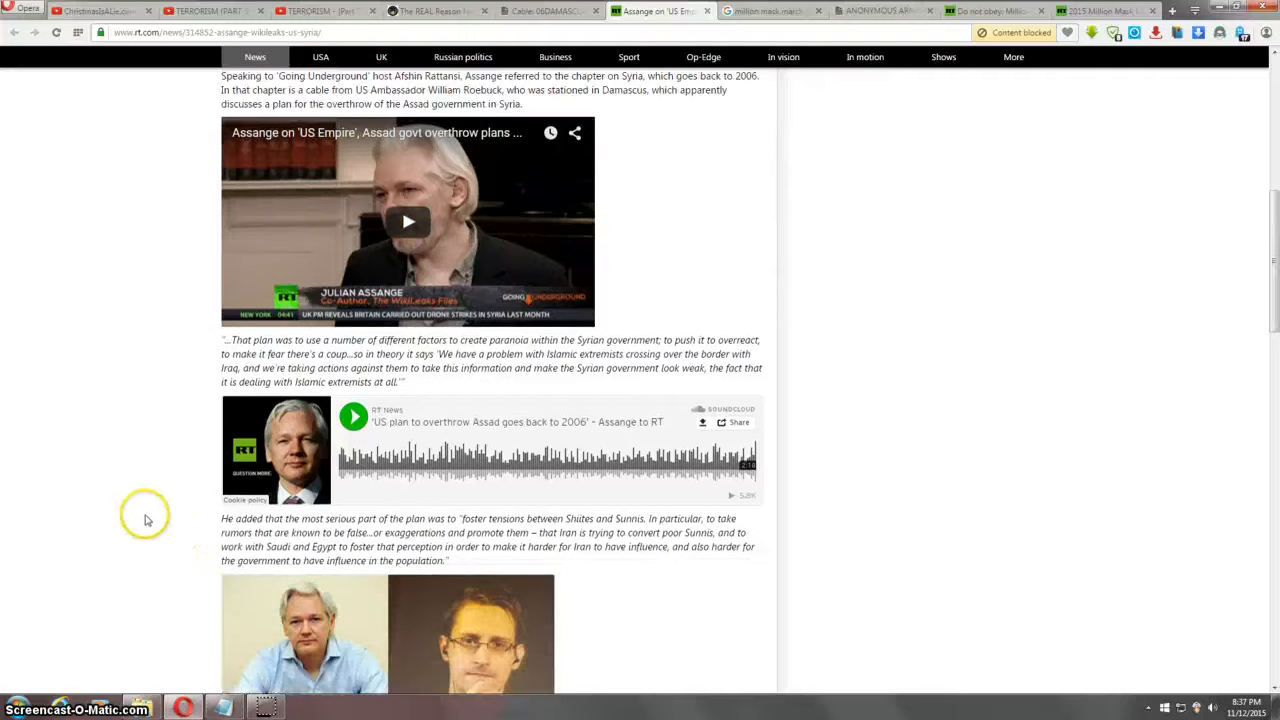
{"action": "scroll", "scroll_direction": "down", "scroll_amount": 3}
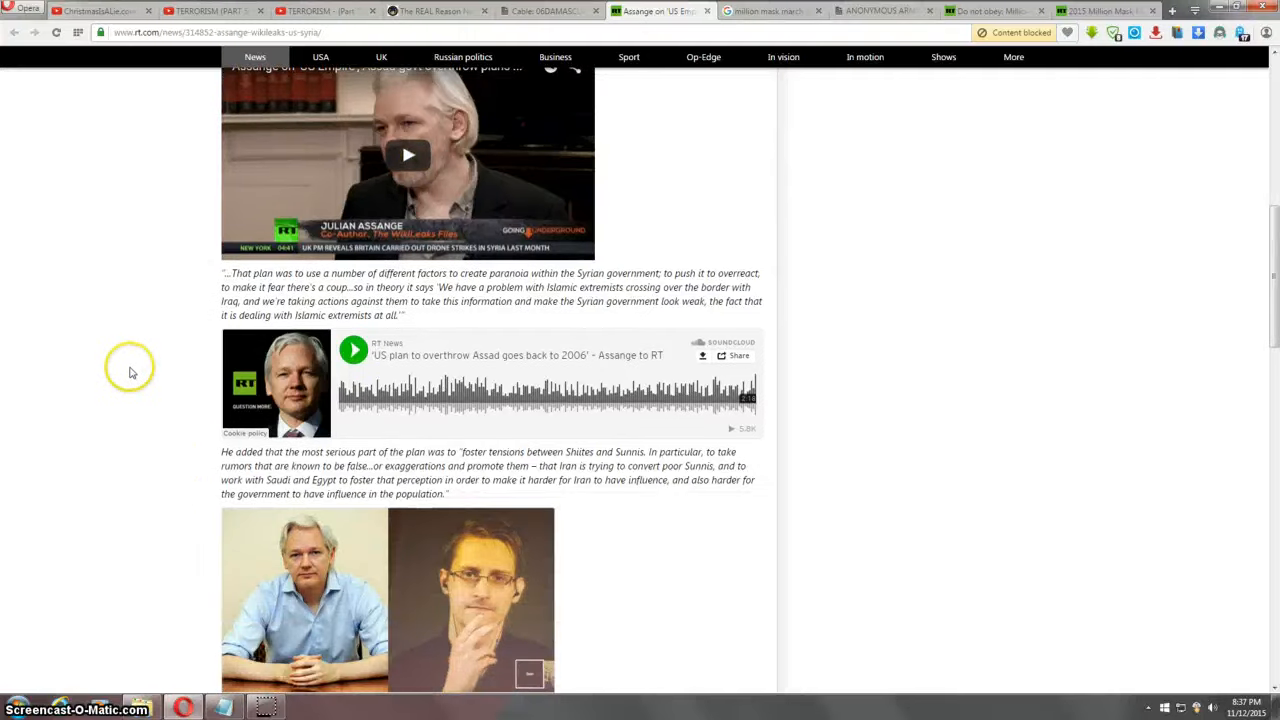
{"action": "mouse_move", "coordinate": [124, 392]}
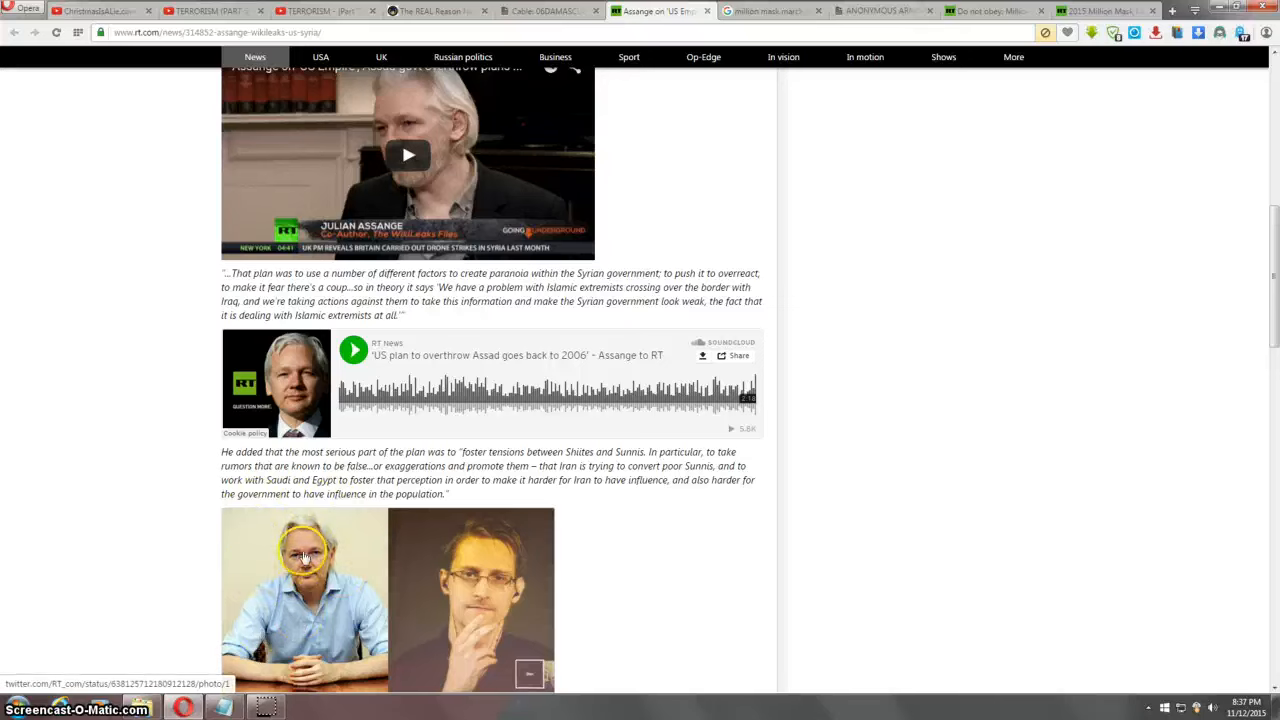
{"action": "mouse_move", "coordinate": [180, 566]}
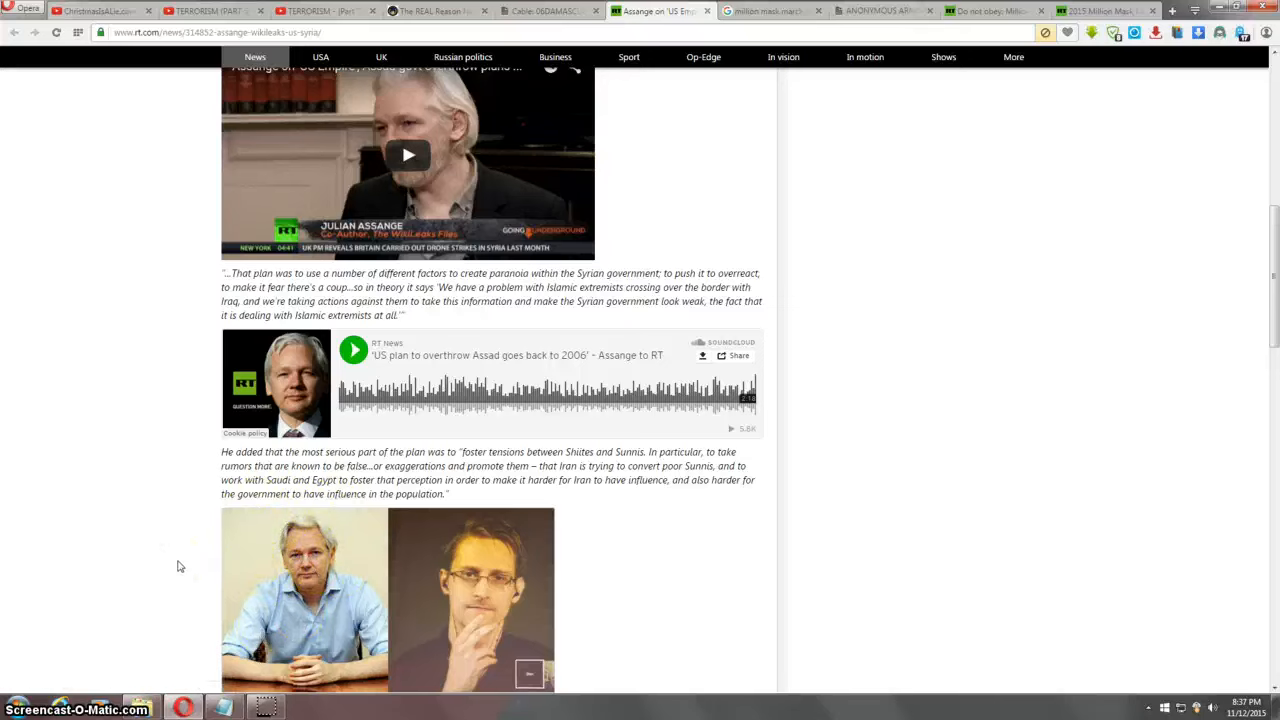
{"action": "mouse_move", "coordinate": [196, 382]}
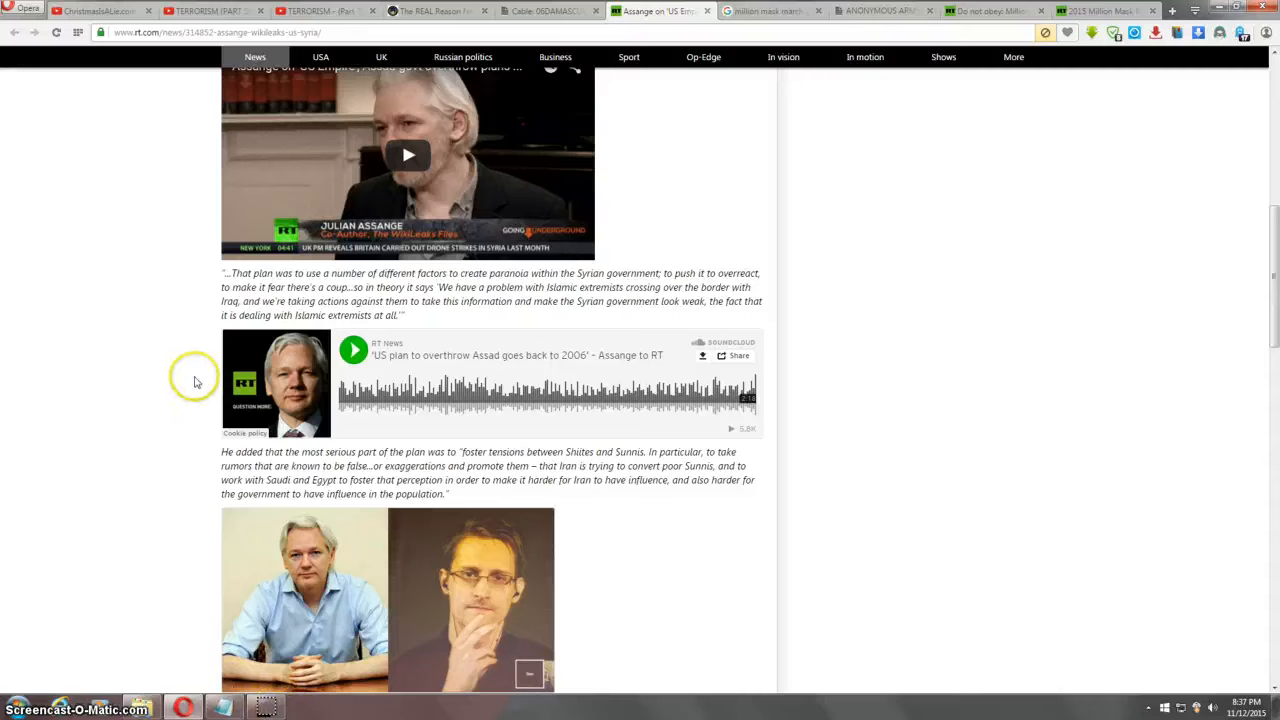
{"action": "mouse_move", "coordinate": [304, 282]}
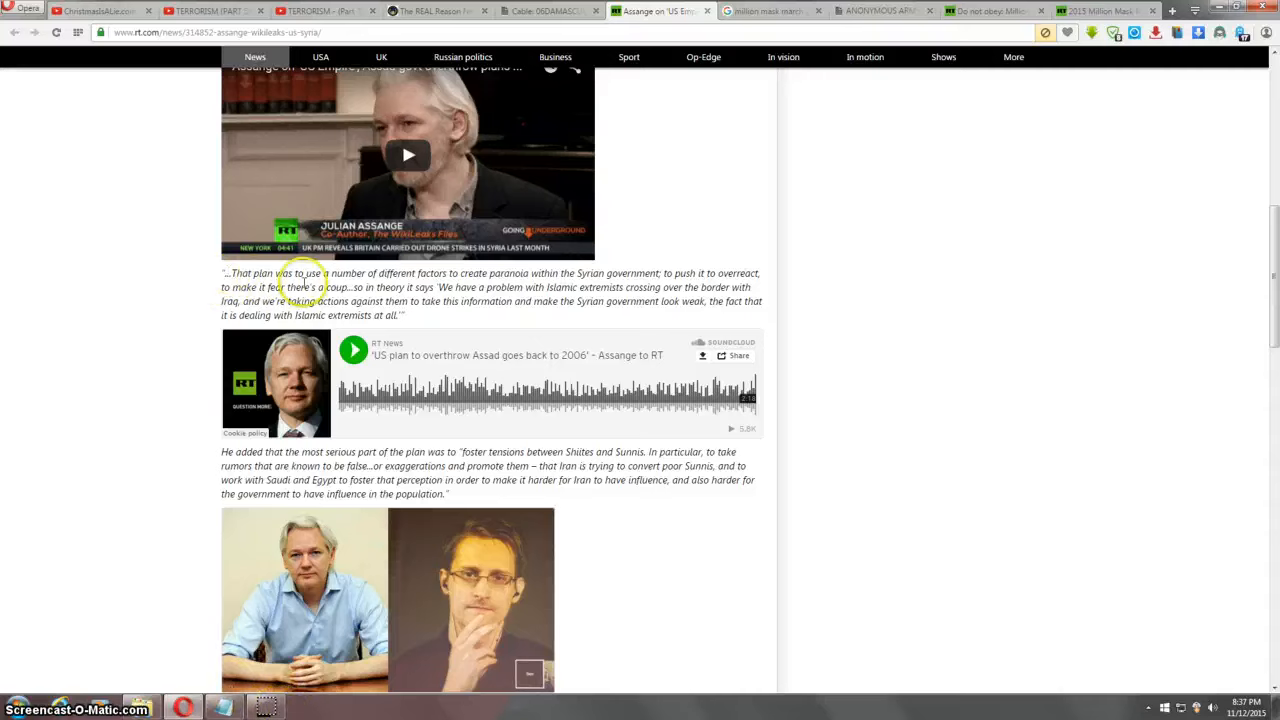
{"action": "mouse_move", "coordinate": [564, 284]}
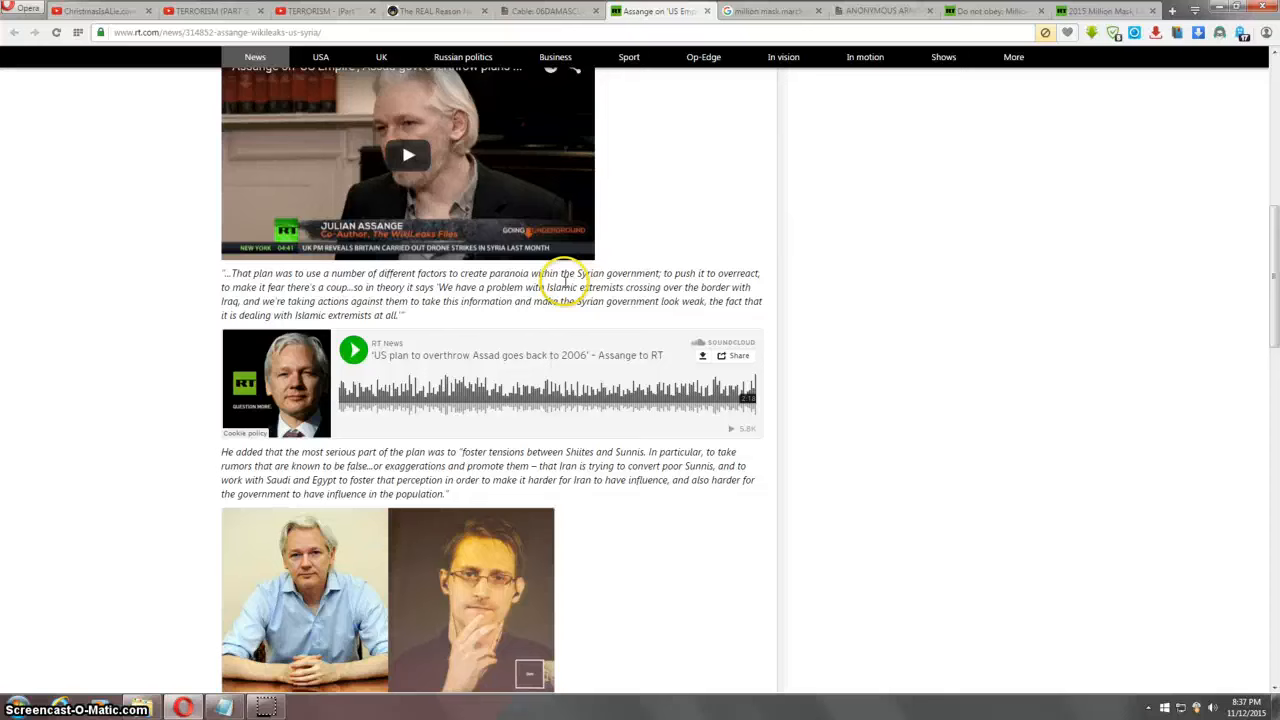
{"action": "mouse_move", "coordinate": [324, 290]}
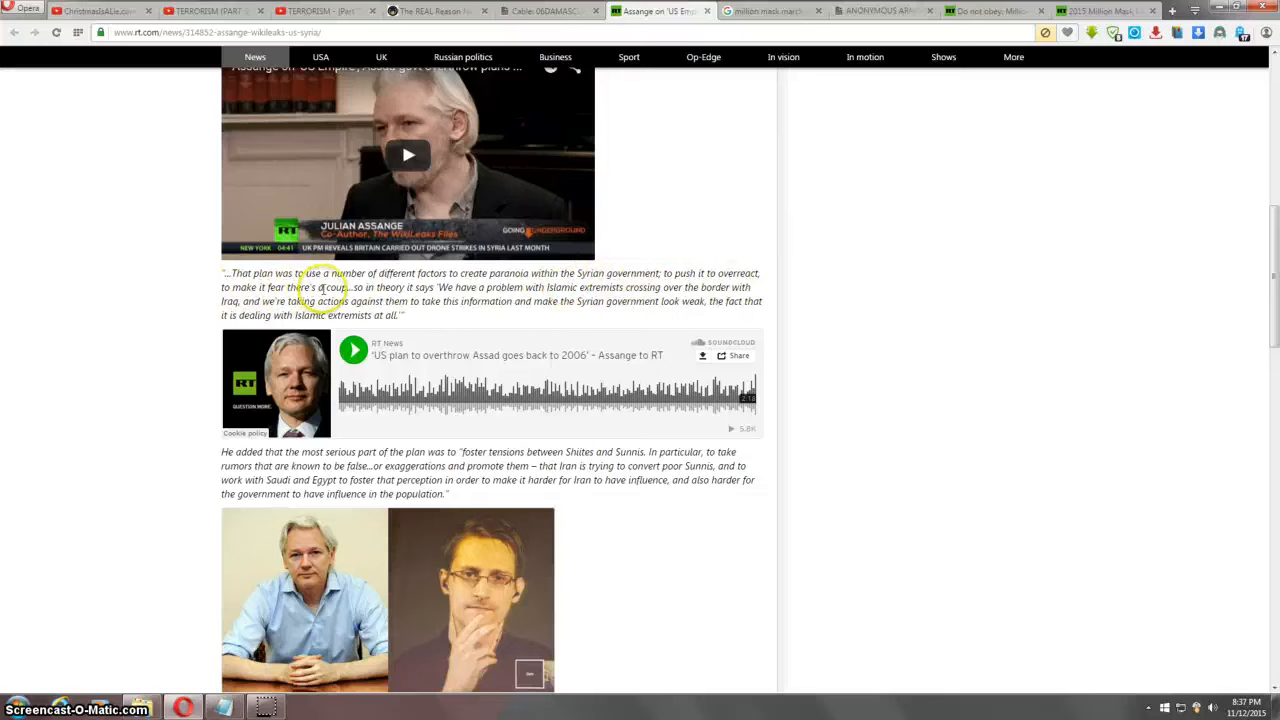
{"action": "mouse_move", "coordinate": [440, 296]}
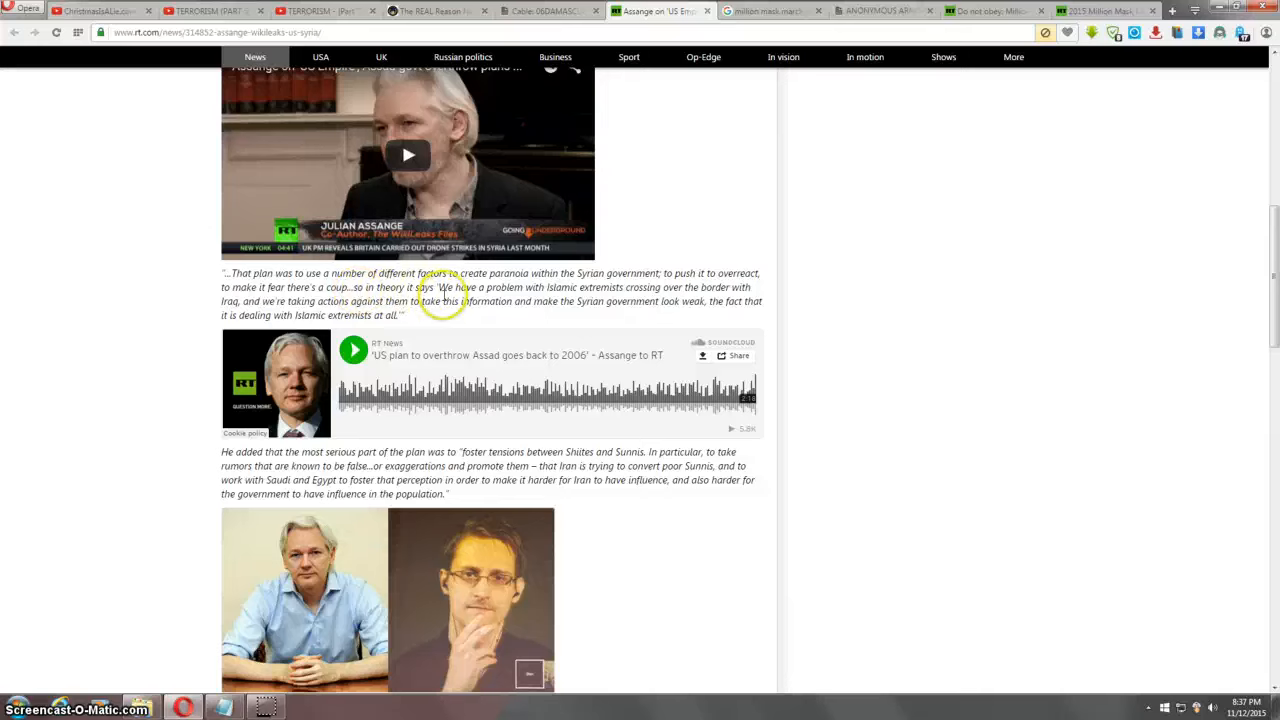
{"action": "mouse_move", "coordinate": [650, 292]}
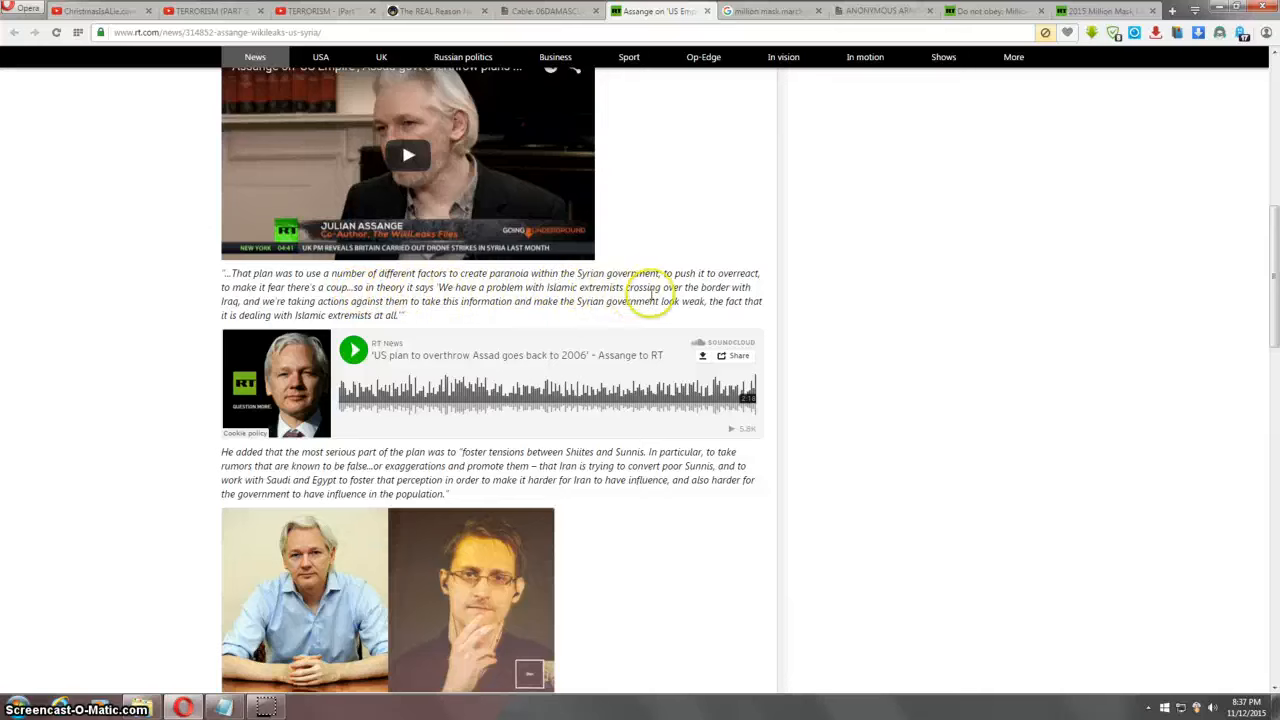
{"action": "mouse_move", "coordinate": [264, 300]}
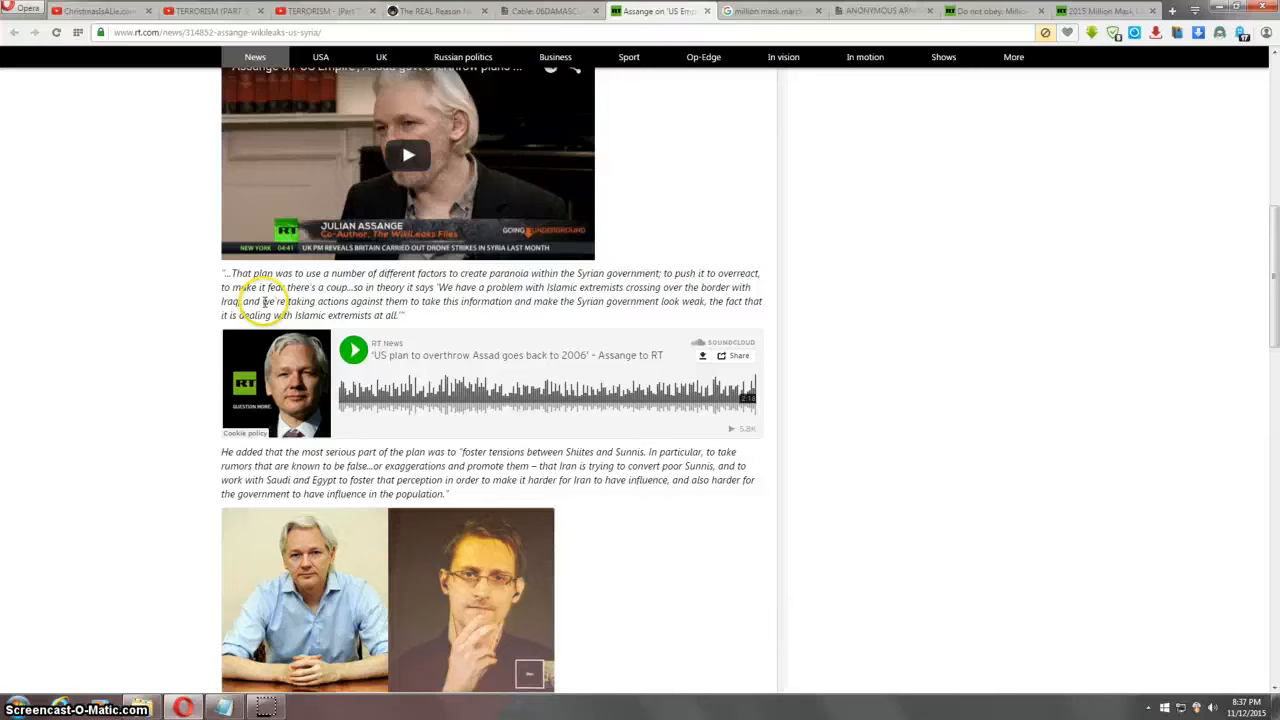
{"action": "mouse_move", "coordinate": [496, 304]}
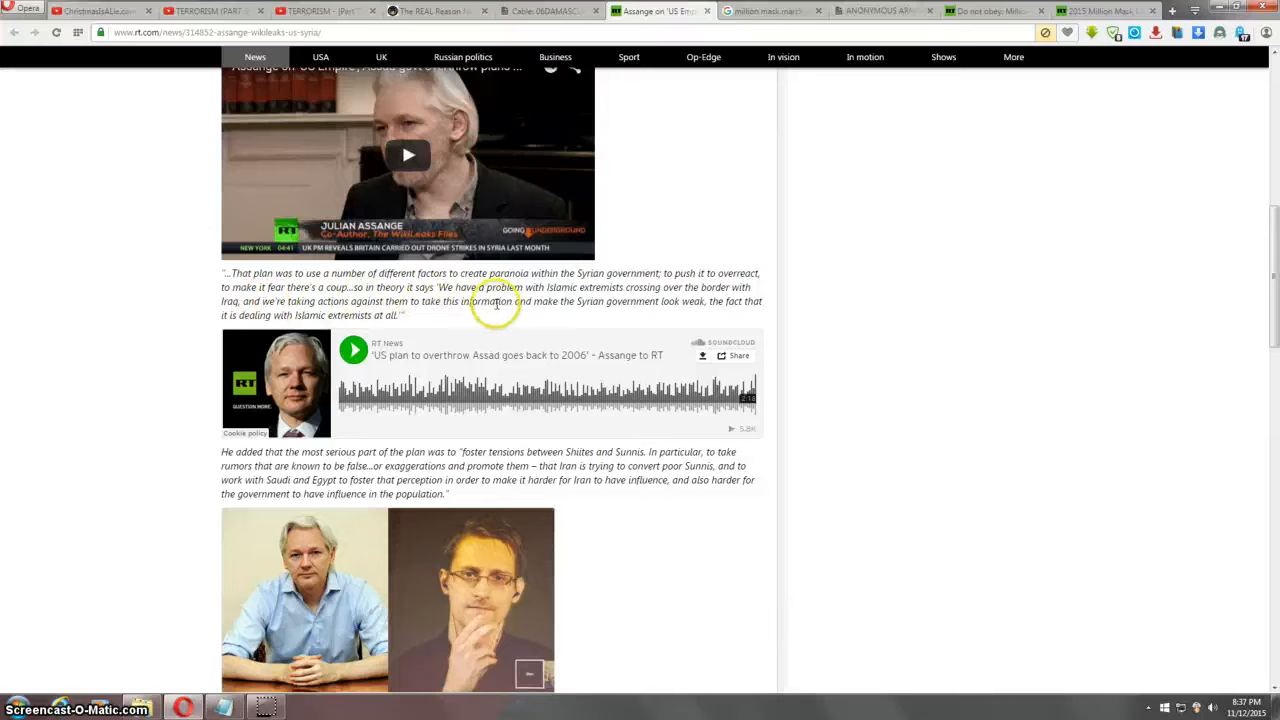
{"action": "mouse_move", "coordinate": [292, 316]}
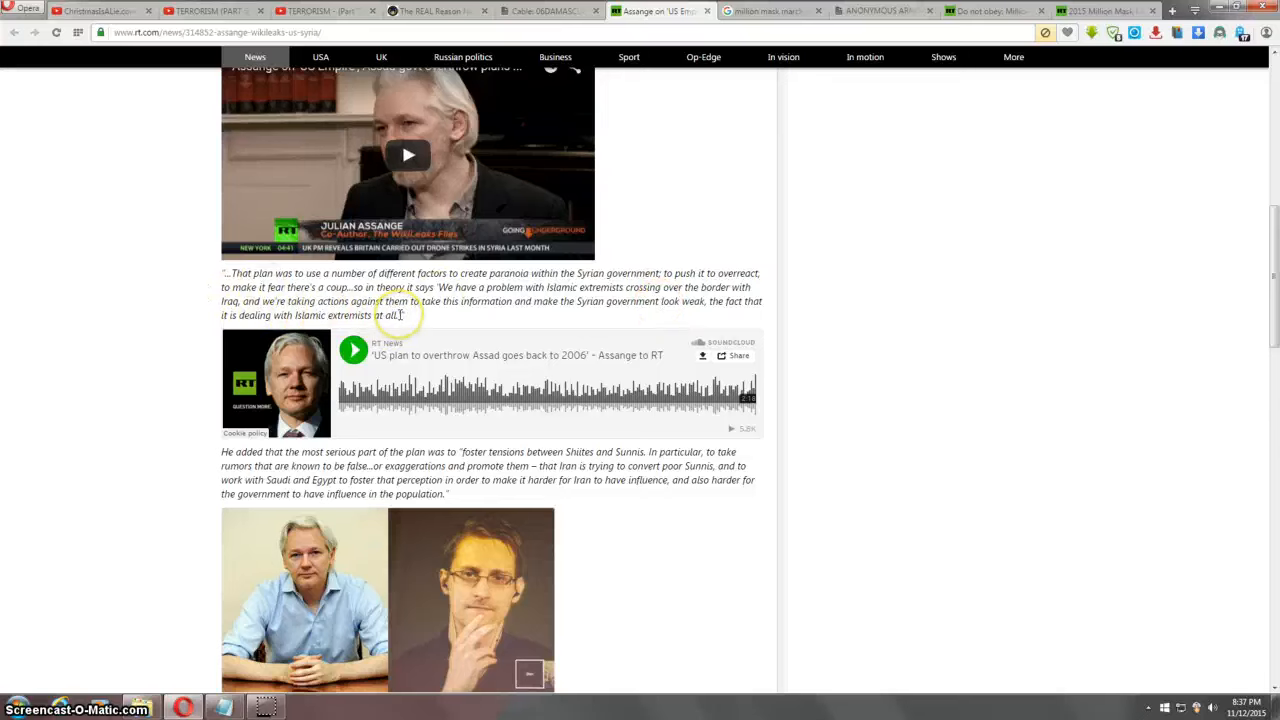
{"action": "mouse_move", "coordinate": [180, 376]}
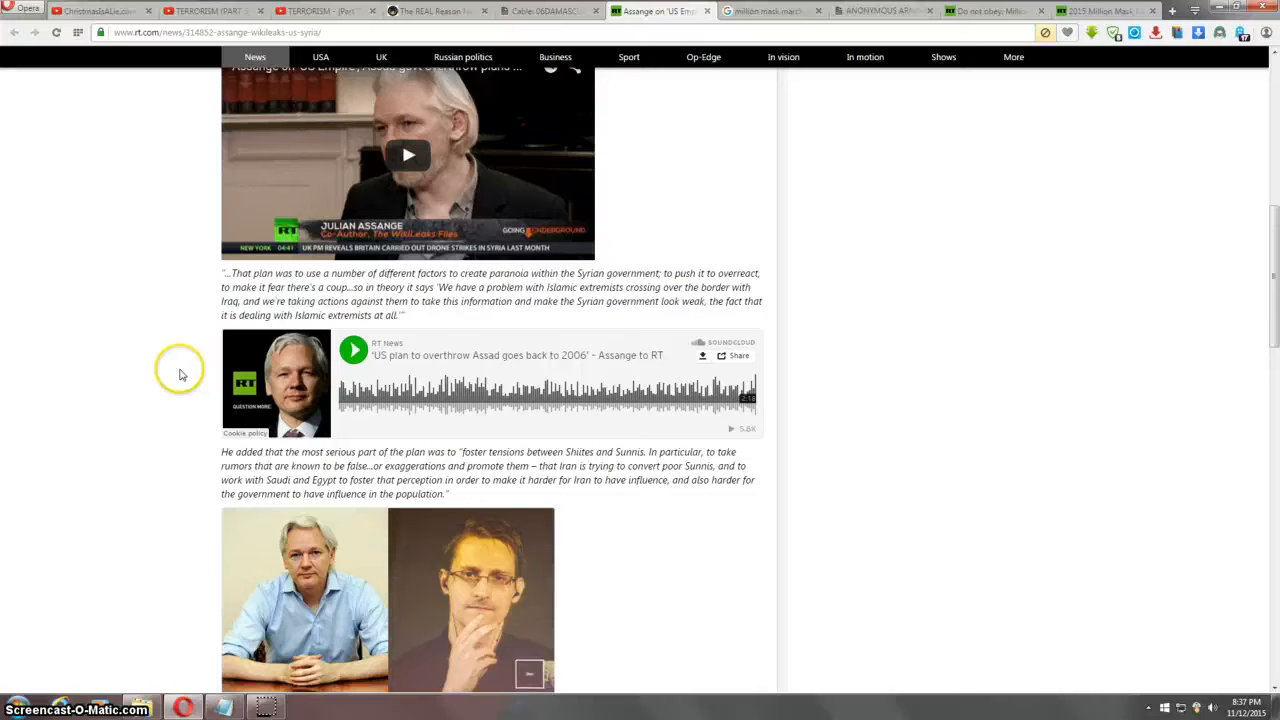
{"action": "mouse_move", "coordinate": [170, 384]}
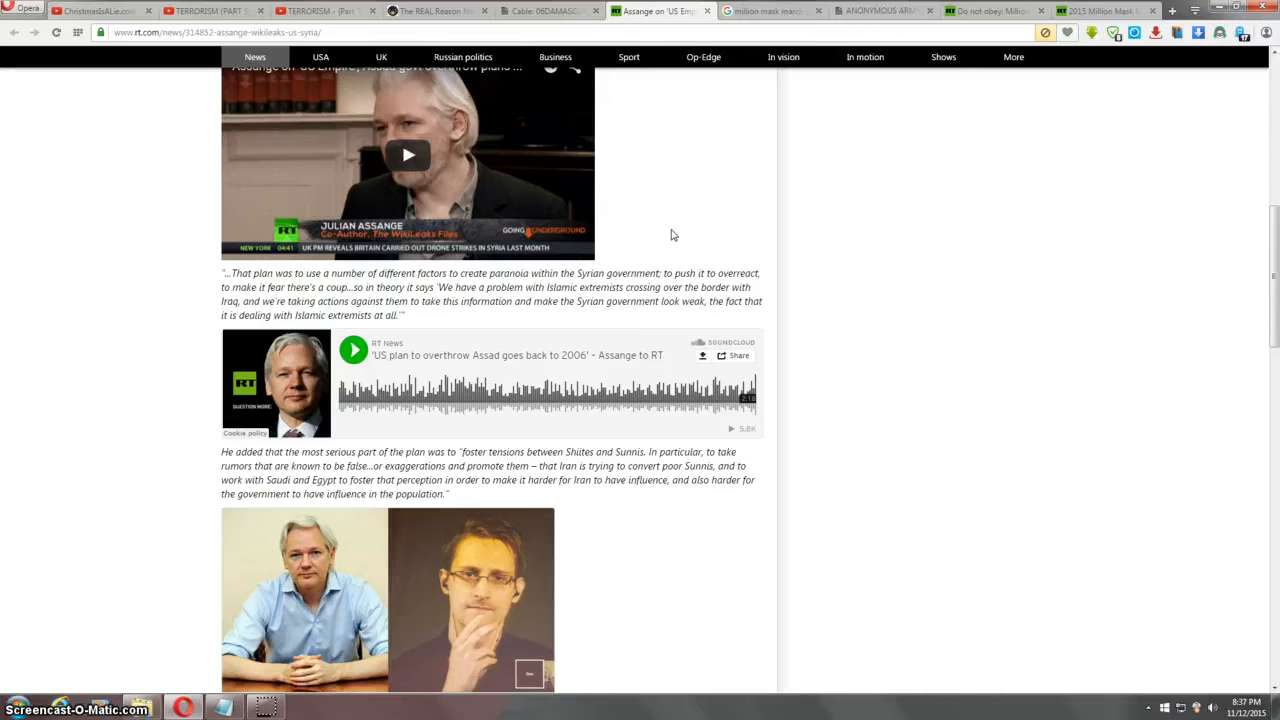
{"action": "mouse_move", "coordinate": [764, 22]}
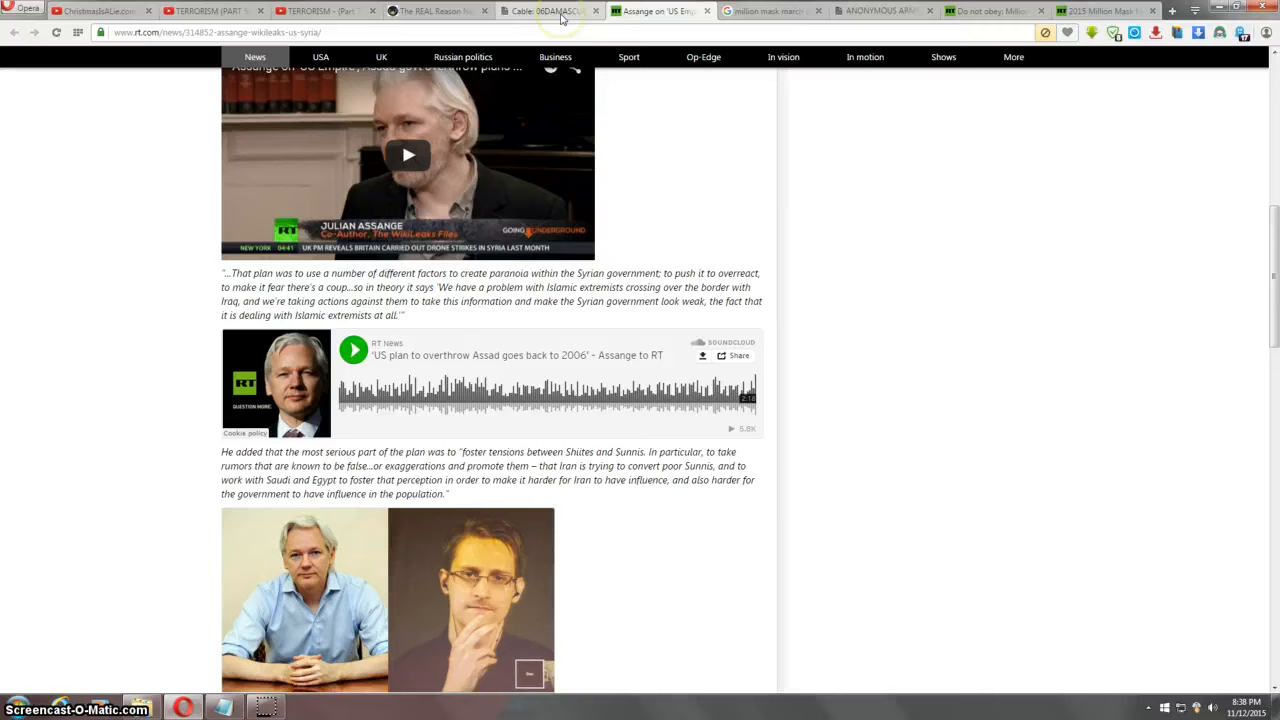
{"action": "mouse_move", "coordinate": [550, 12]}
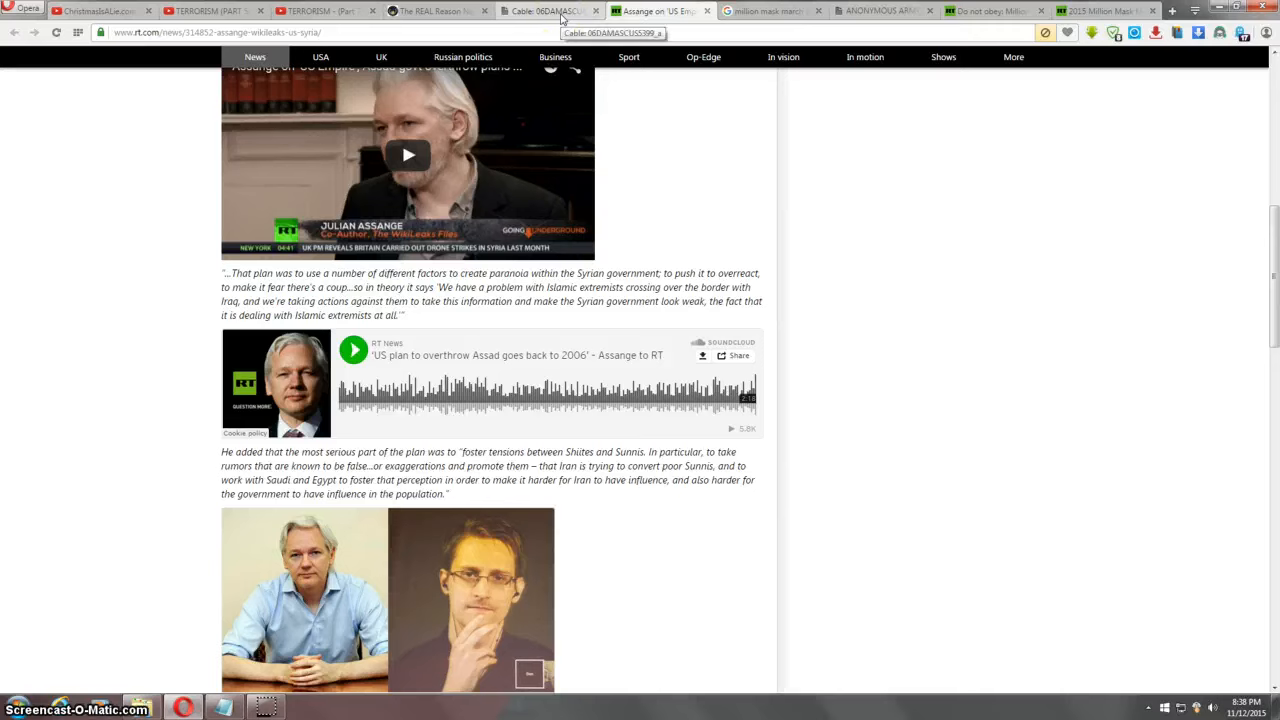
{"action": "mouse_move", "coordinate": [552, 12]}
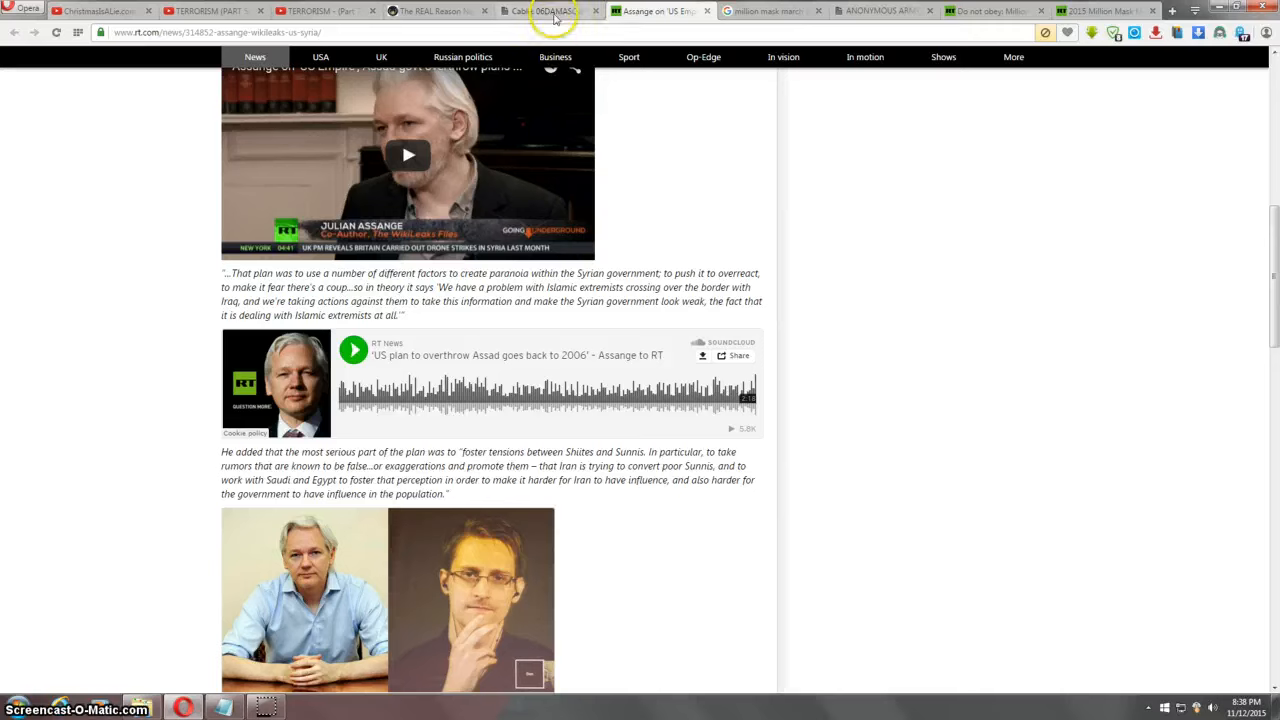
{"action": "left_click", "coordinate": [548, 12]}
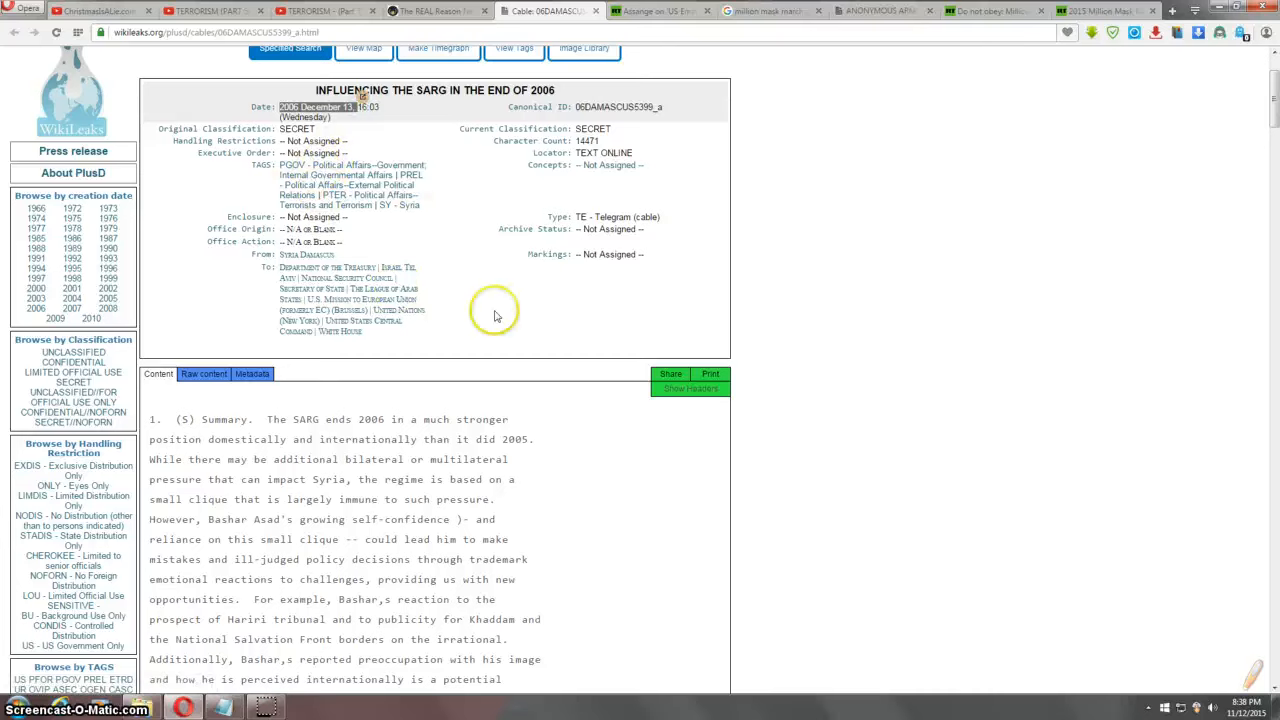
{"action": "mouse_move", "coordinate": [396, 262]}
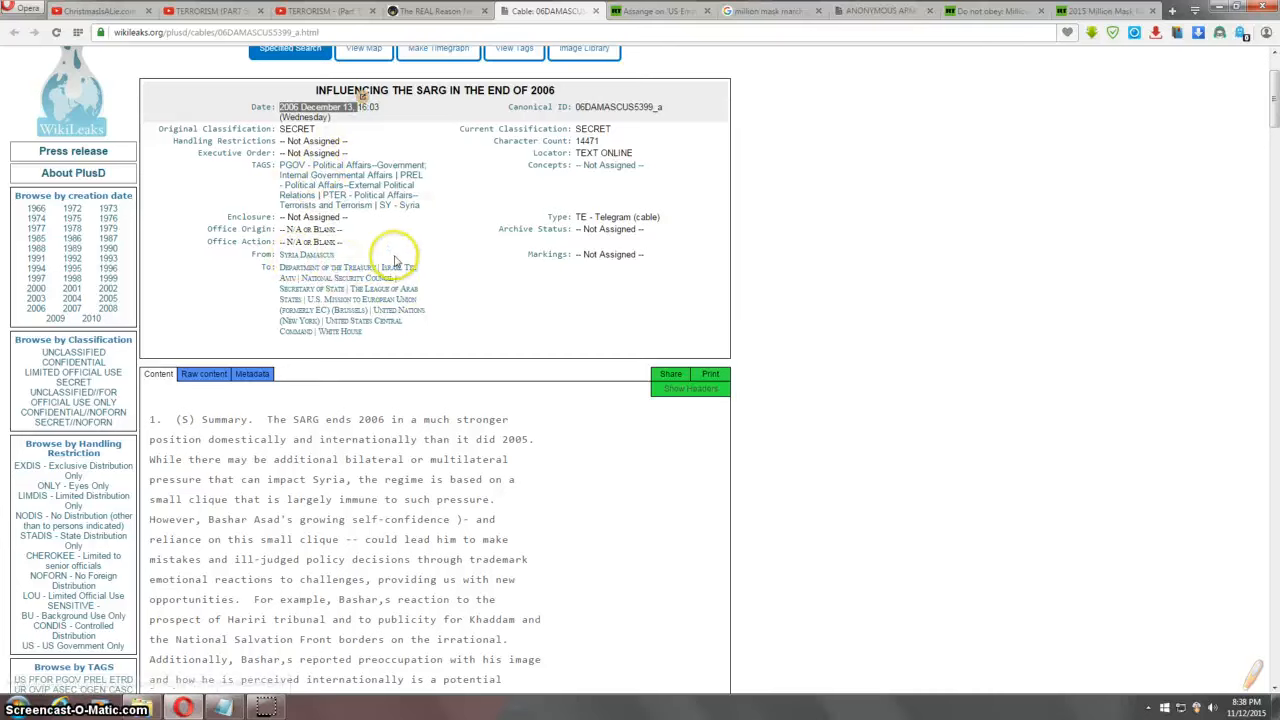
{"action": "mouse_move", "coordinate": [616, 210]}
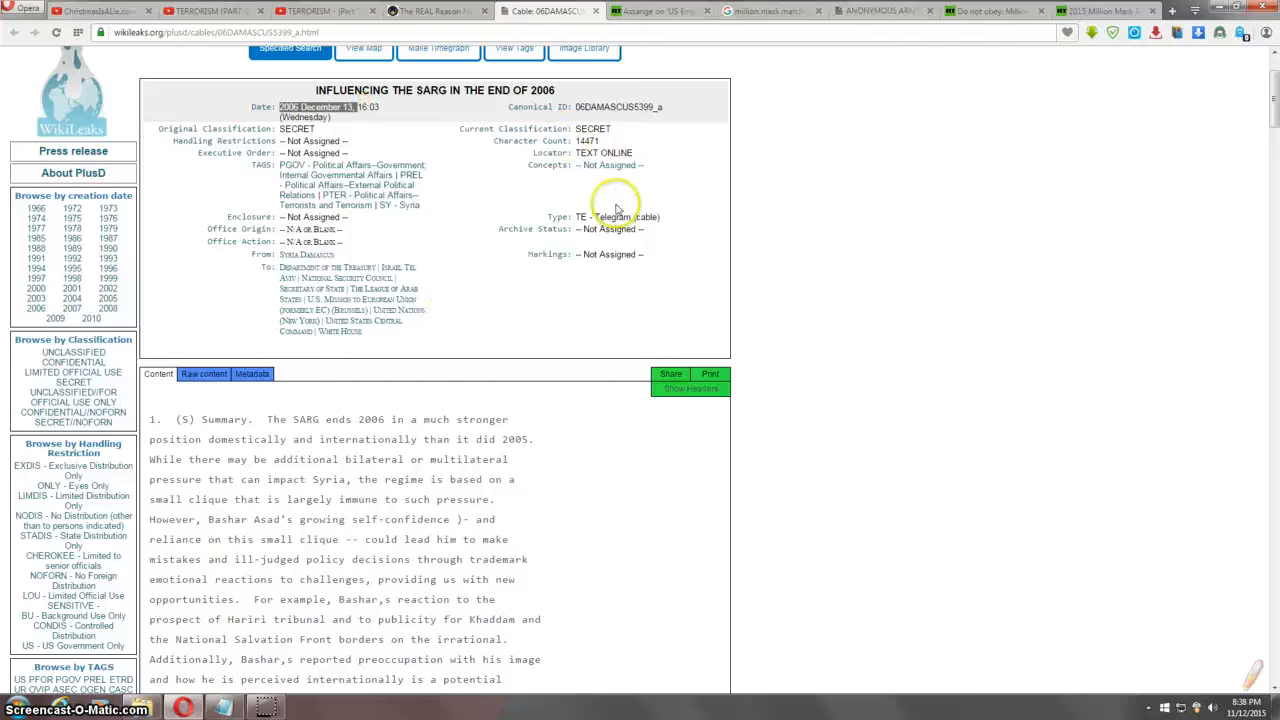
{"action": "mouse_move", "coordinate": [604, 248]}
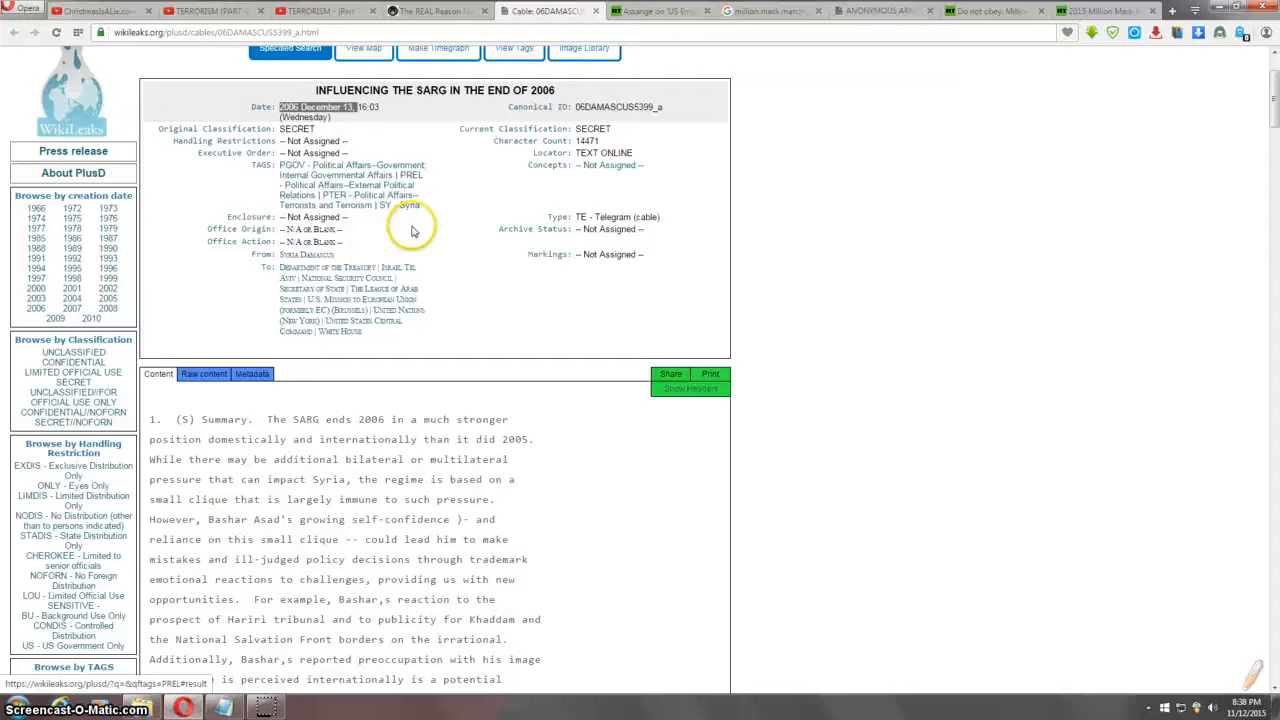
{"action": "scroll", "scroll_direction": "down", "scroll_amount": 3}
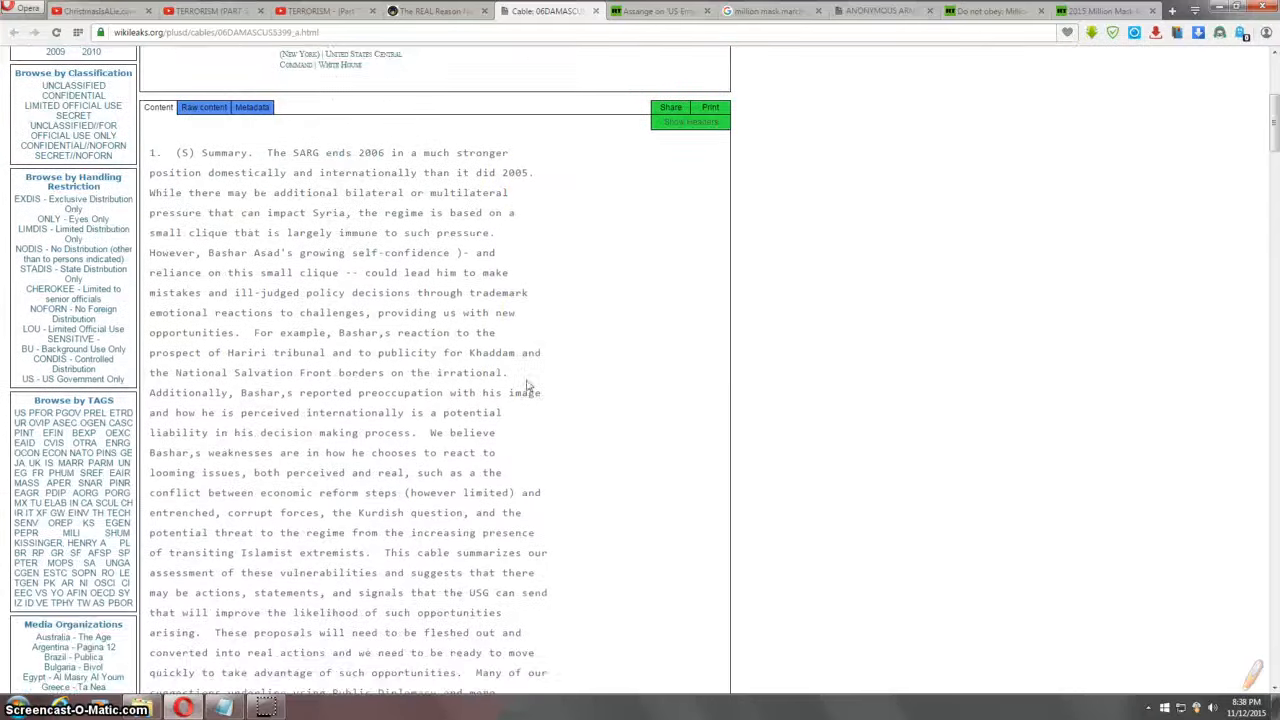
{"action": "scroll", "scroll_direction": "down", "scroll_amount": 3}
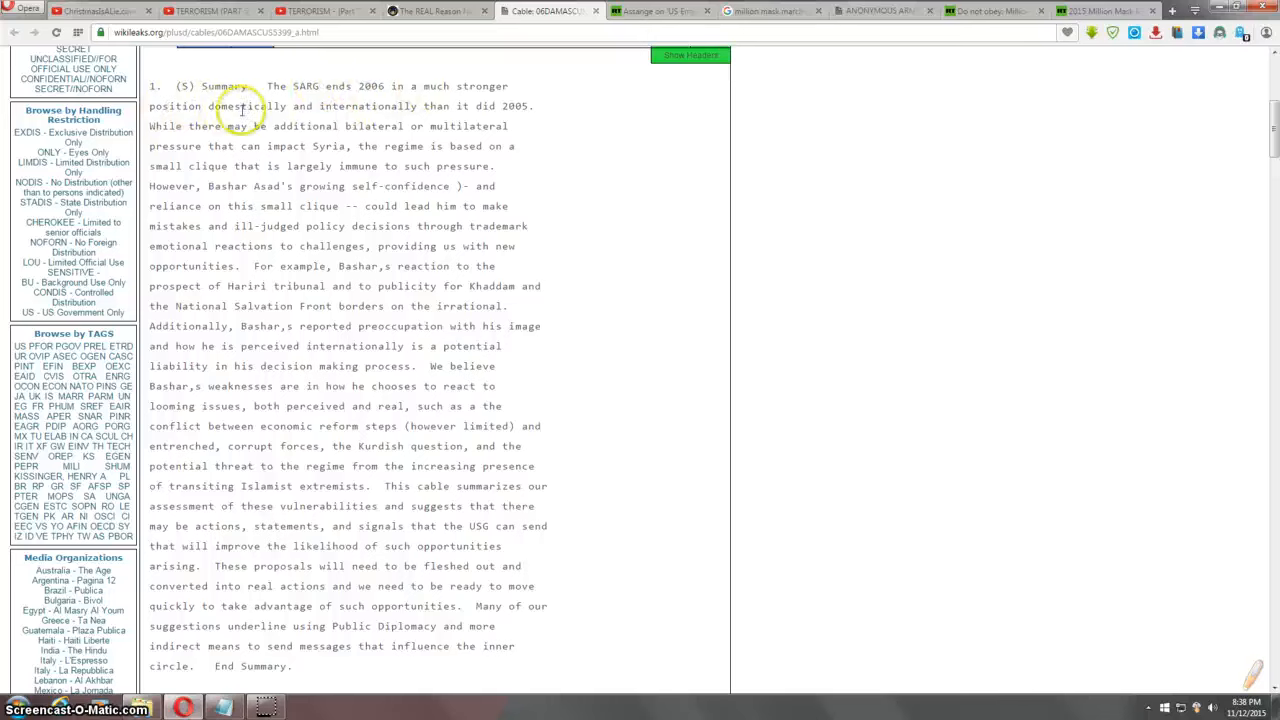
{"action": "mouse_move", "coordinate": [548, 108]}
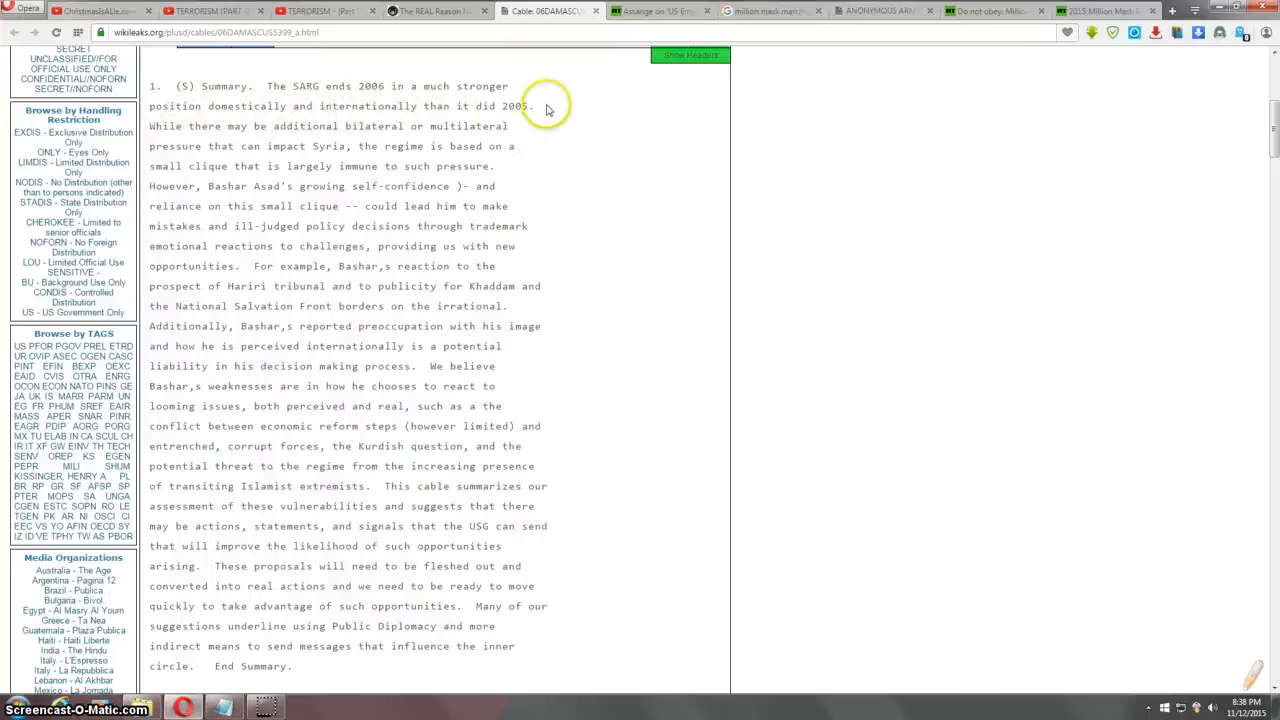
{"action": "mouse_move", "coordinate": [324, 138]}
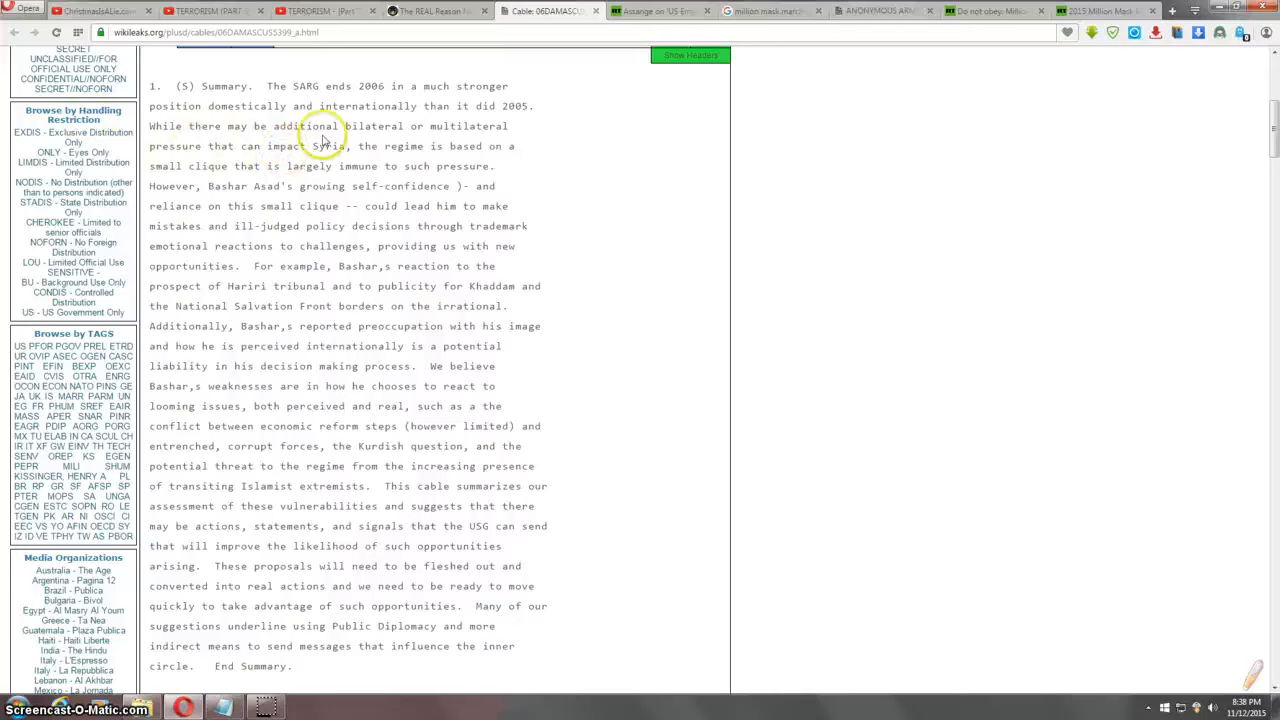
{"action": "mouse_move", "coordinate": [520, 148]}
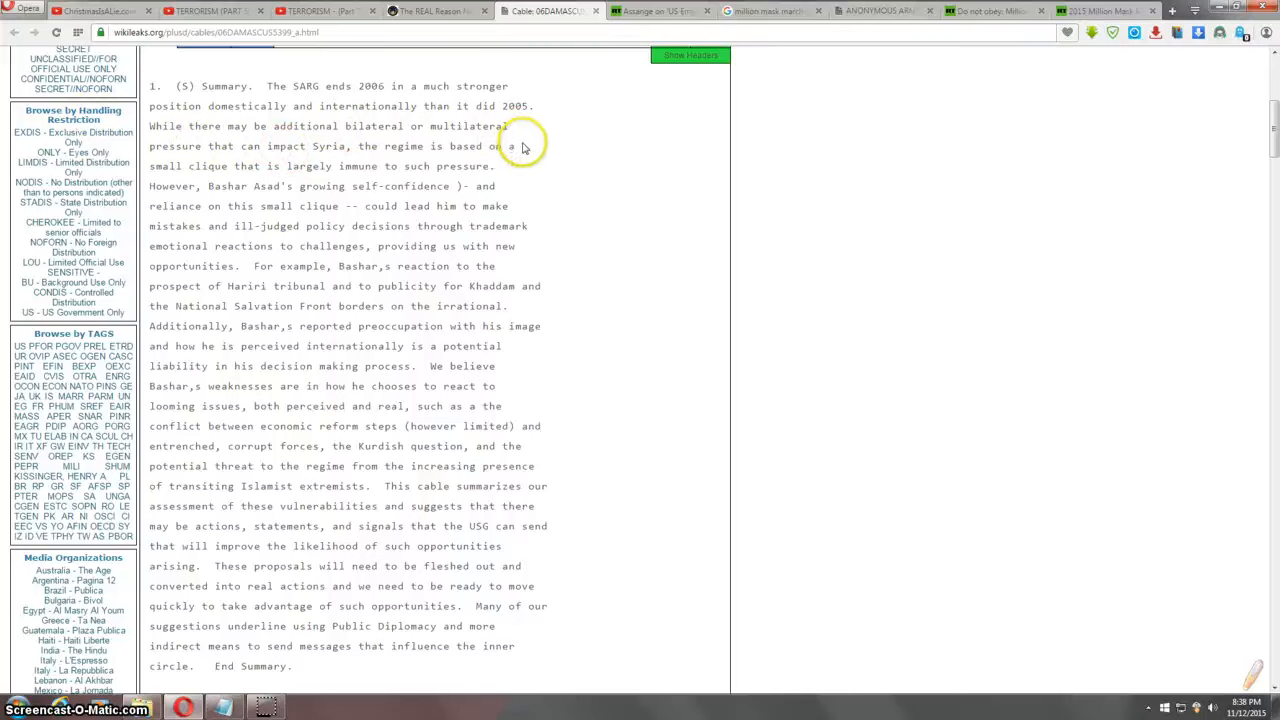
{"action": "mouse_move", "coordinate": [508, 164]}
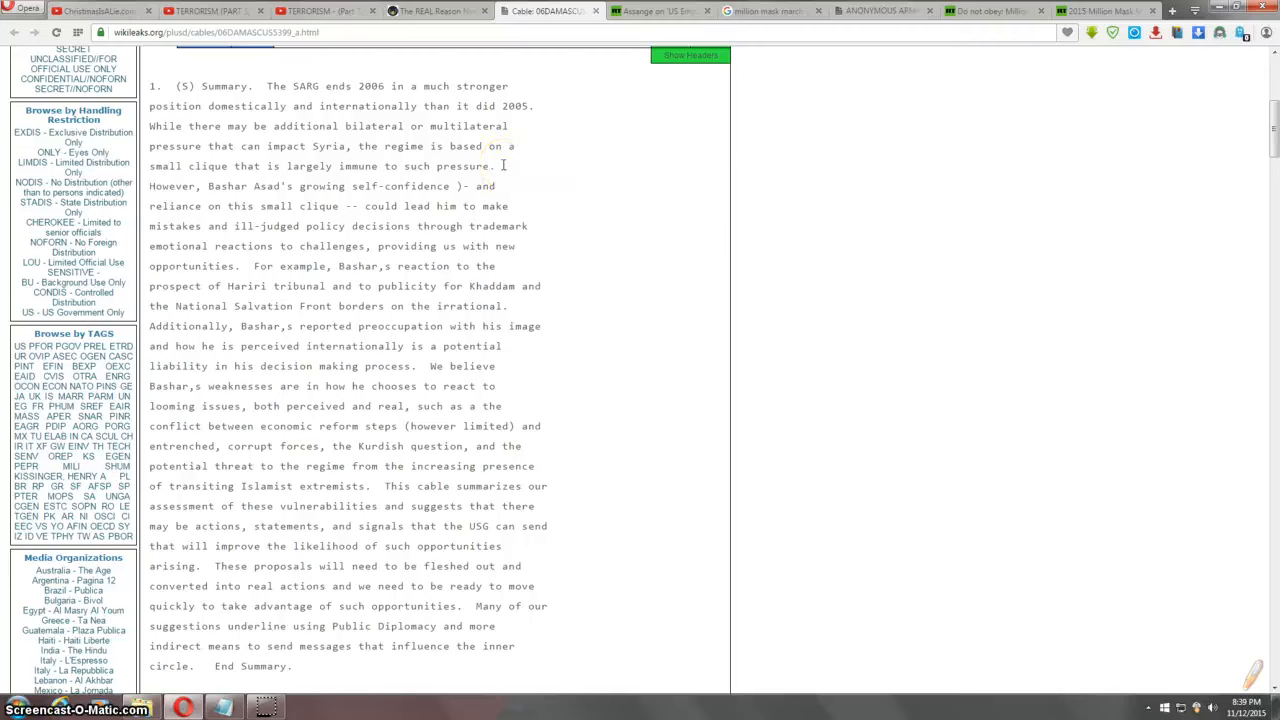
{"action": "mouse_move", "coordinate": [508, 184]}
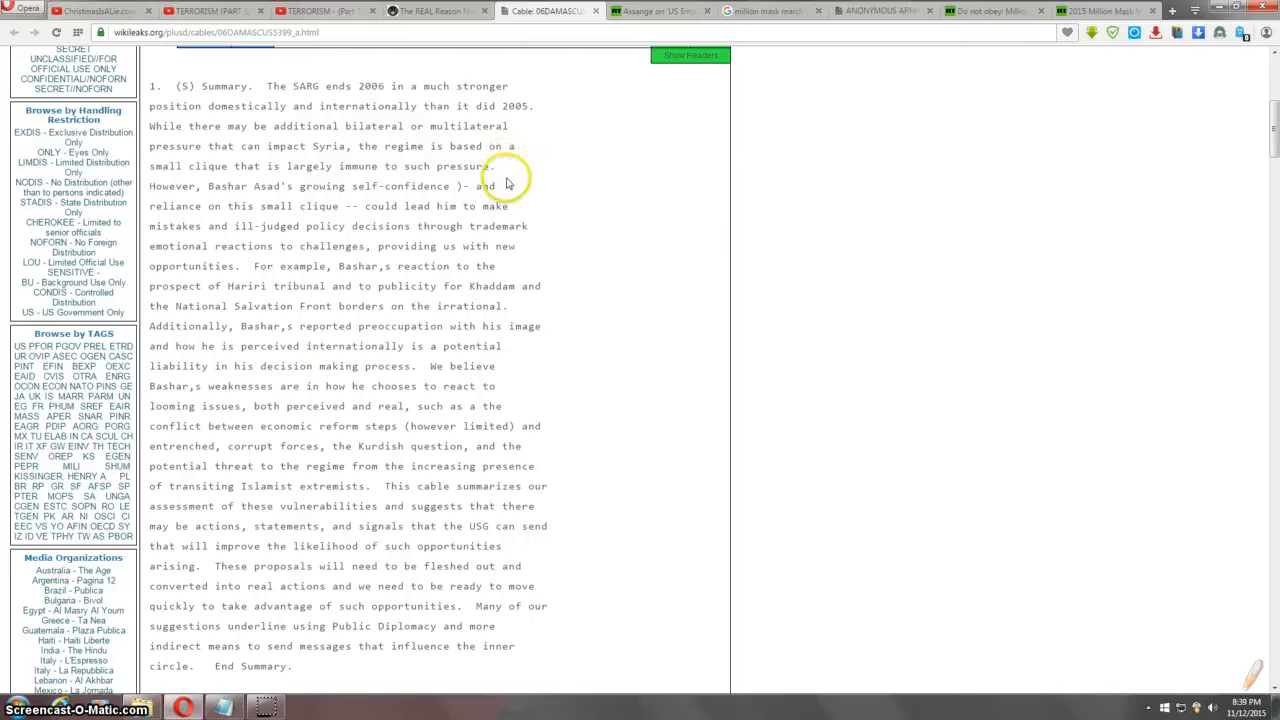
{"action": "mouse_move", "coordinate": [516, 204]}
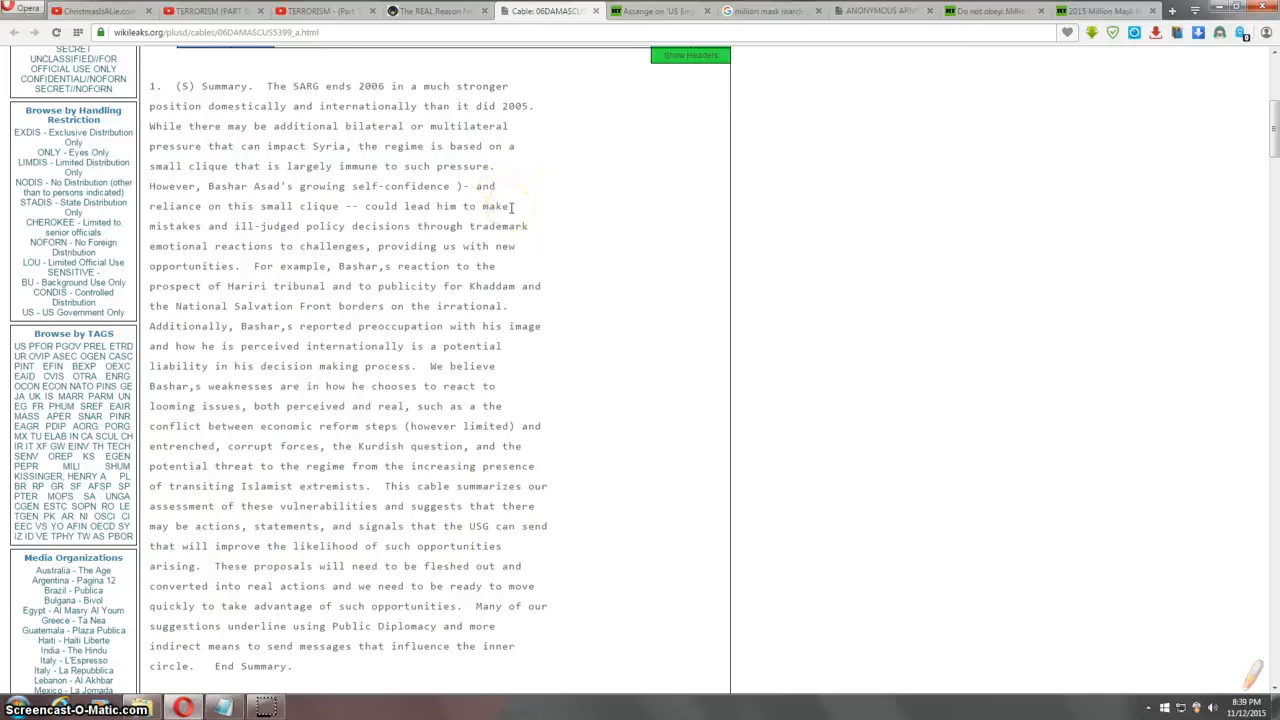
{"action": "mouse_move", "coordinate": [540, 230]}
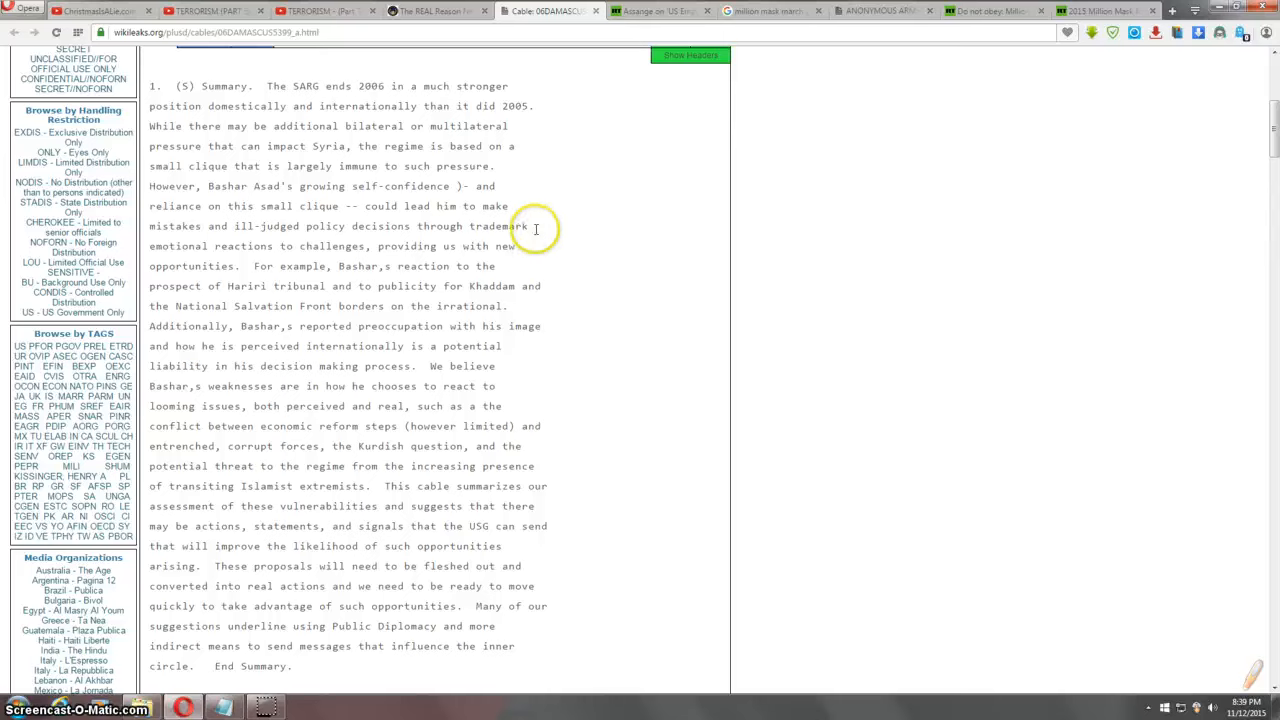
{"action": "mouse_move", "coordinate": [530, 252]}
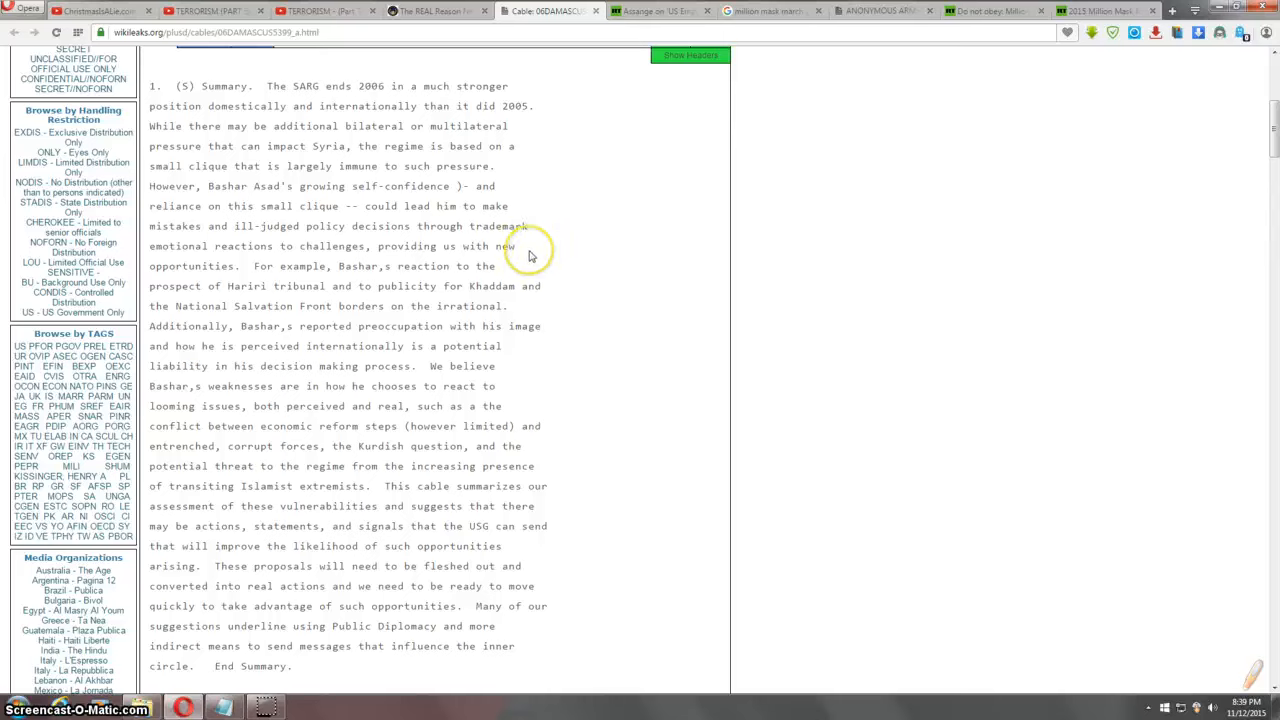
{"action": "mouse_move", "coordinate": [532, 256]}
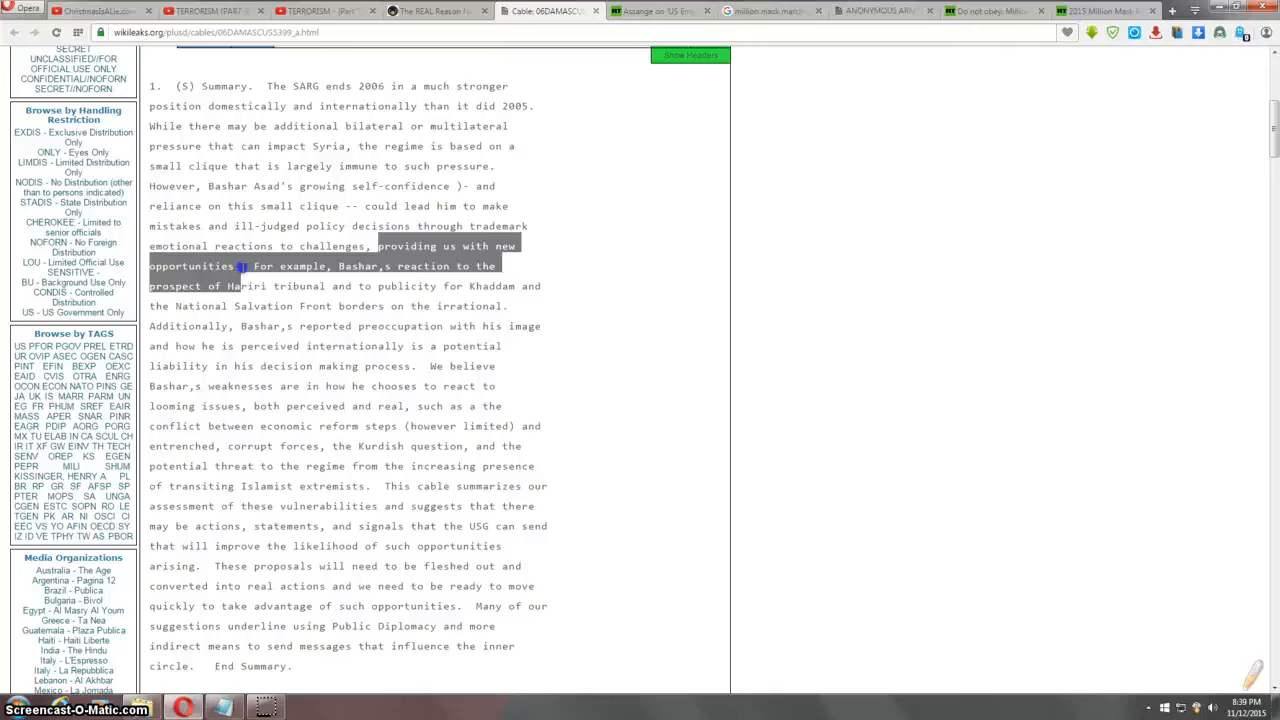
{"action": "left_click", "coordinate": [512, 266]}
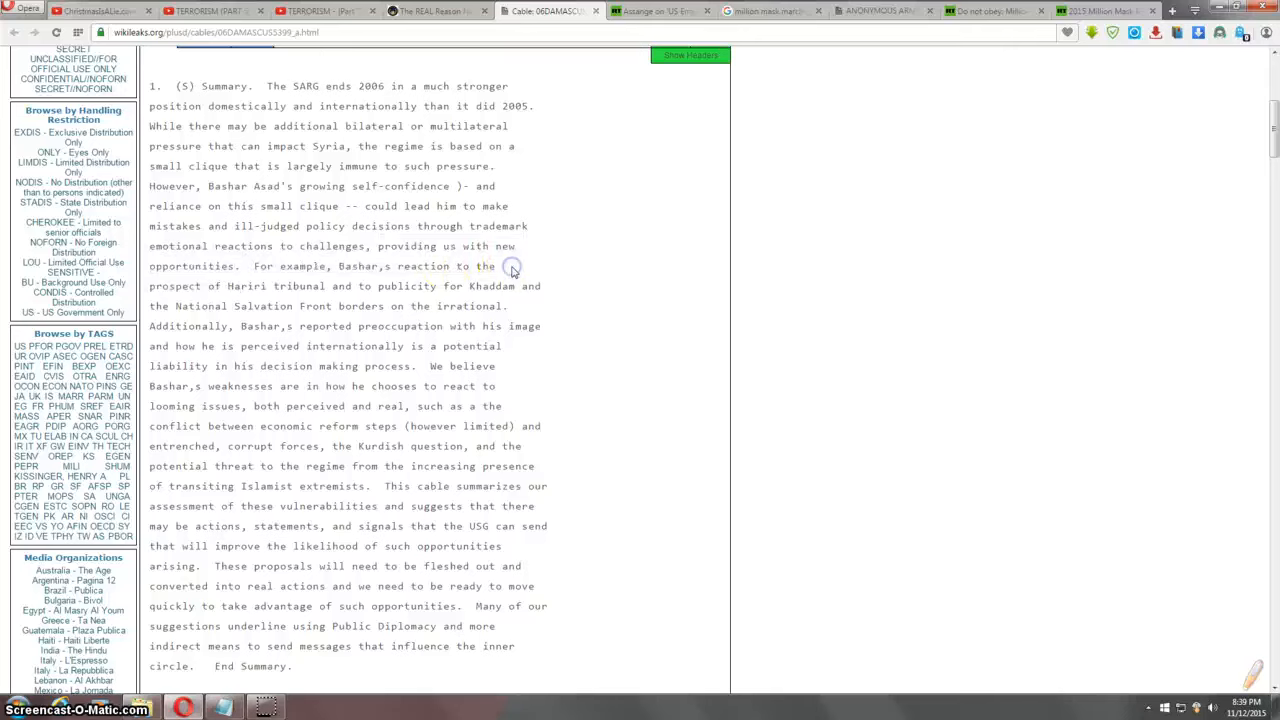
{"action": "mouse_move", "coordinate": [568, 268]}
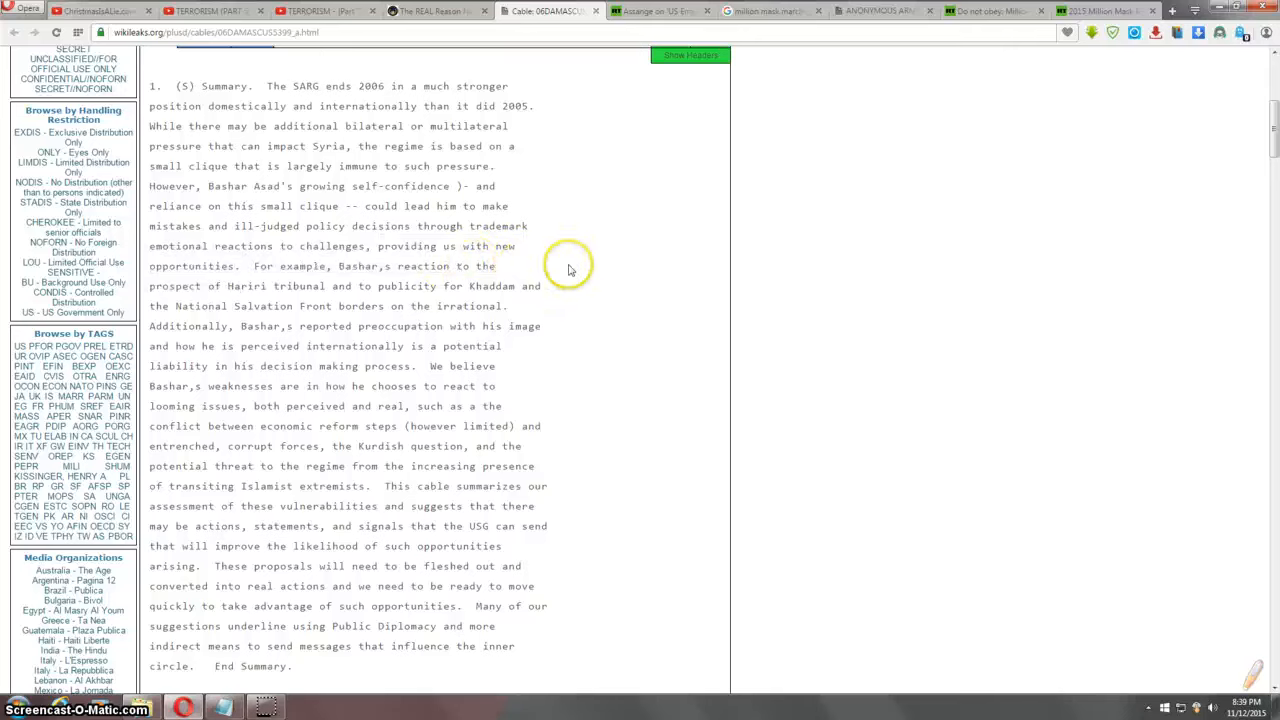
{"action": "mouse_move", "coordinate": [552, 286]}
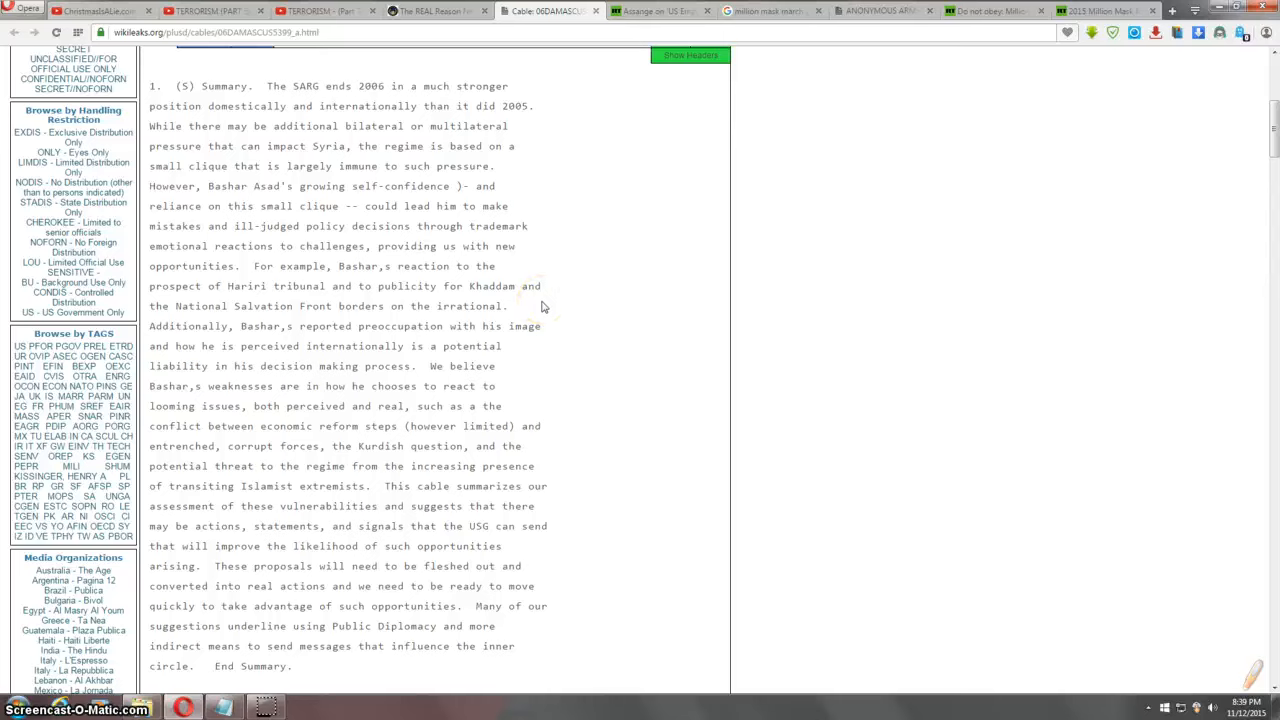
{"action": "mouse_move", "coordinate": [544, 324]}
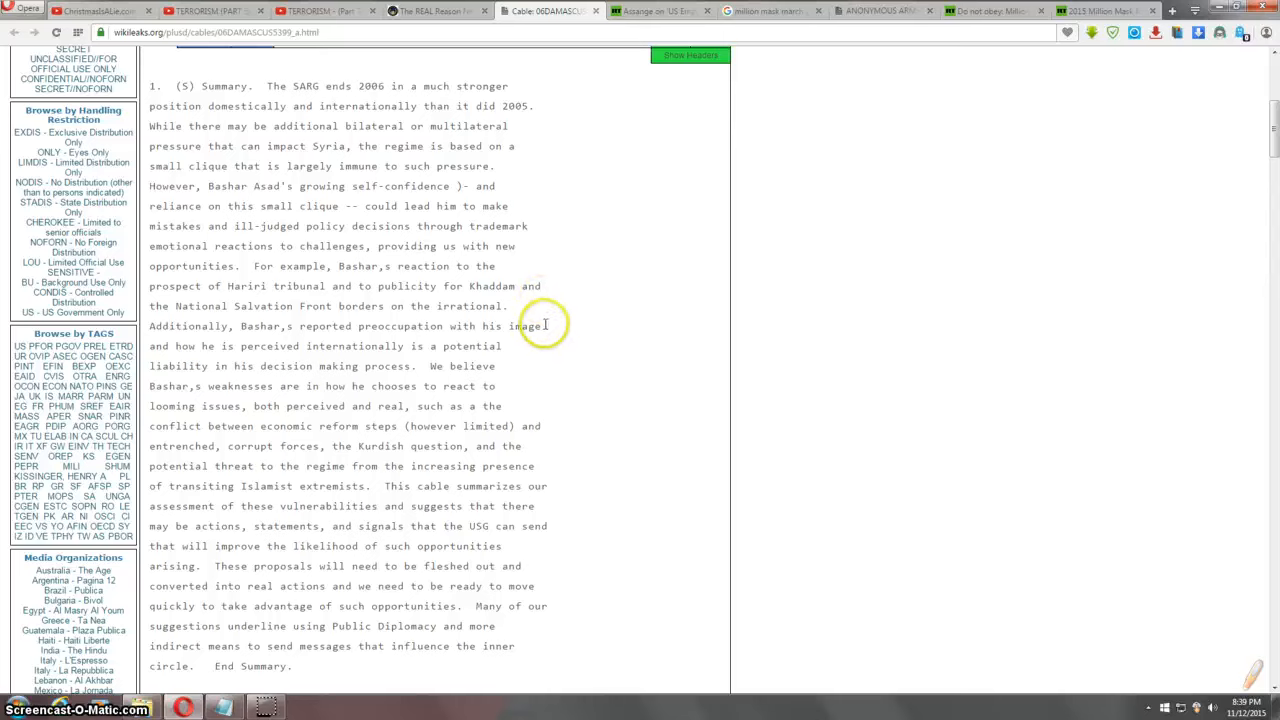
{"action": "mouse_move", "coordinate": [518, 348]}
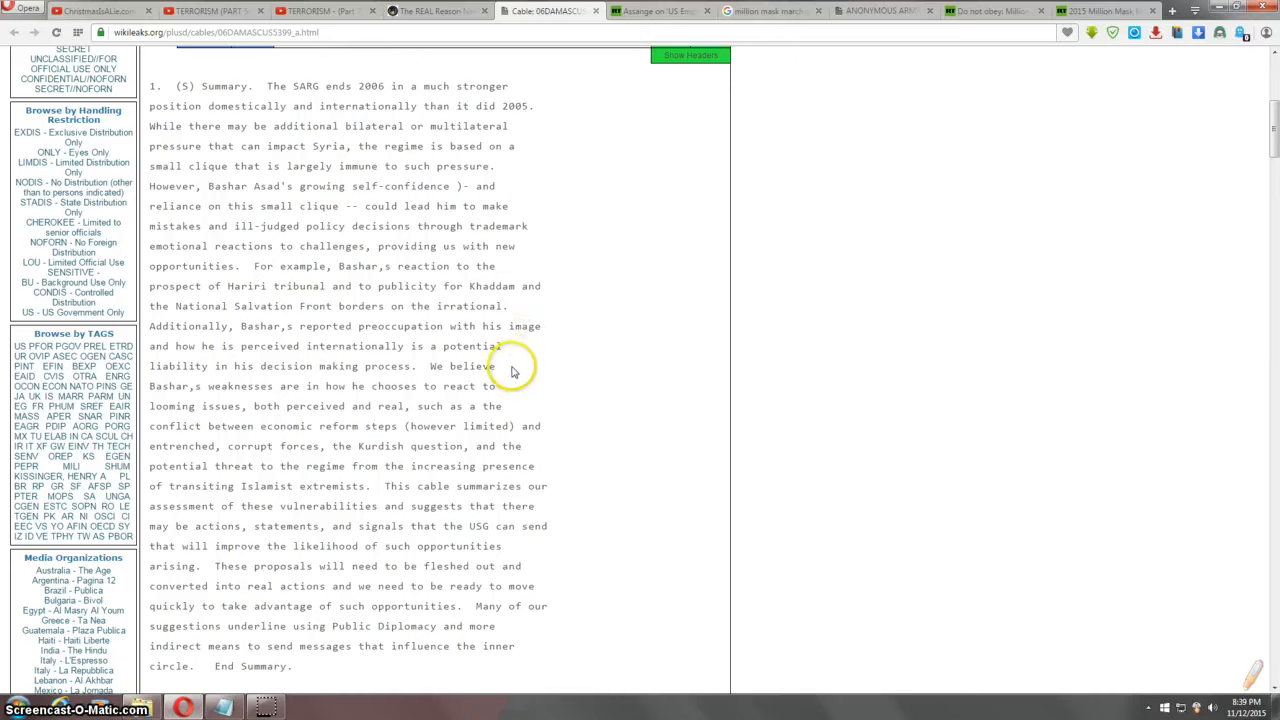
{"action": "mouse_move", "coordinate": [512, 370]}
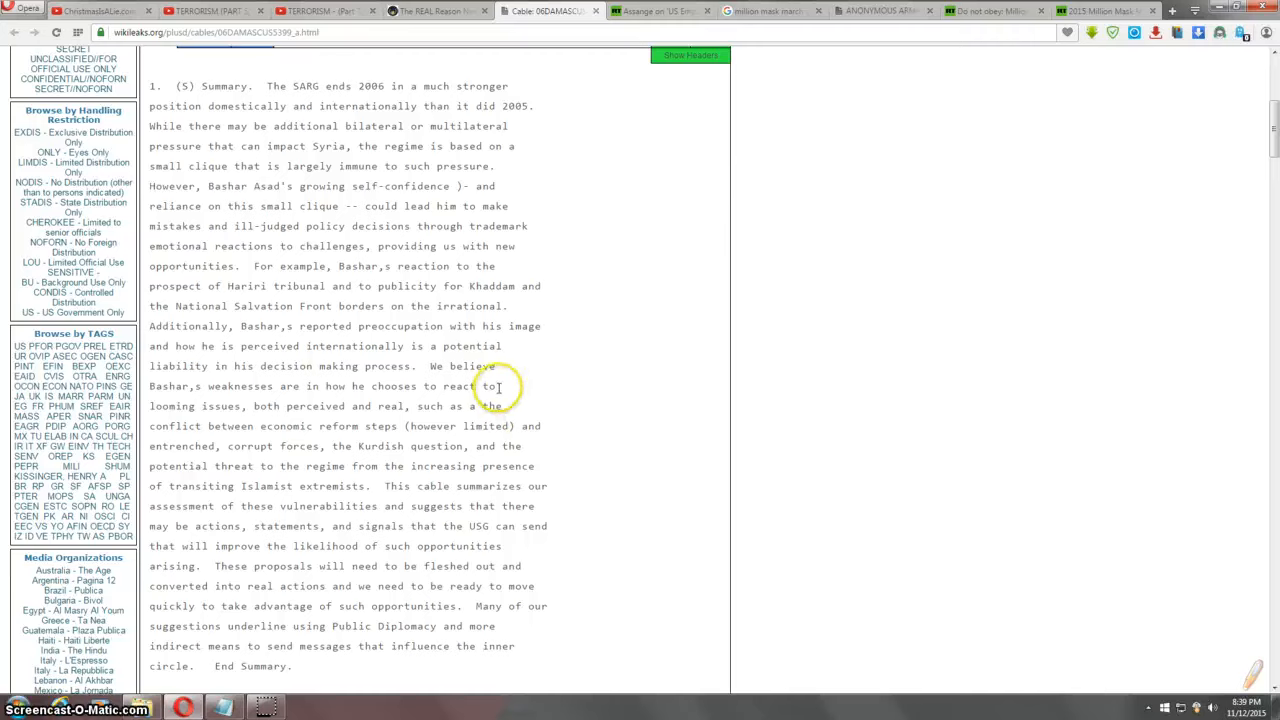
{"action": "mouse_move", "coordinate": [504, 404]}
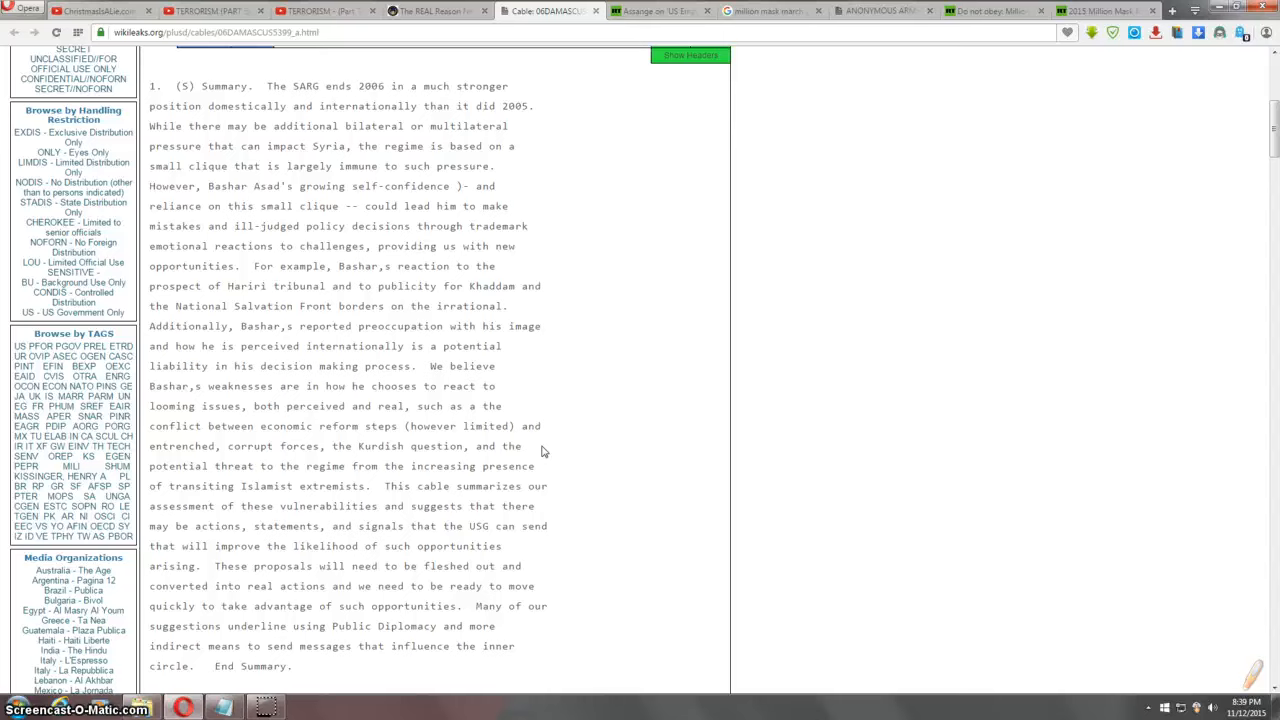
{"action": "mouse_move", "coordinate": [540, 466]}
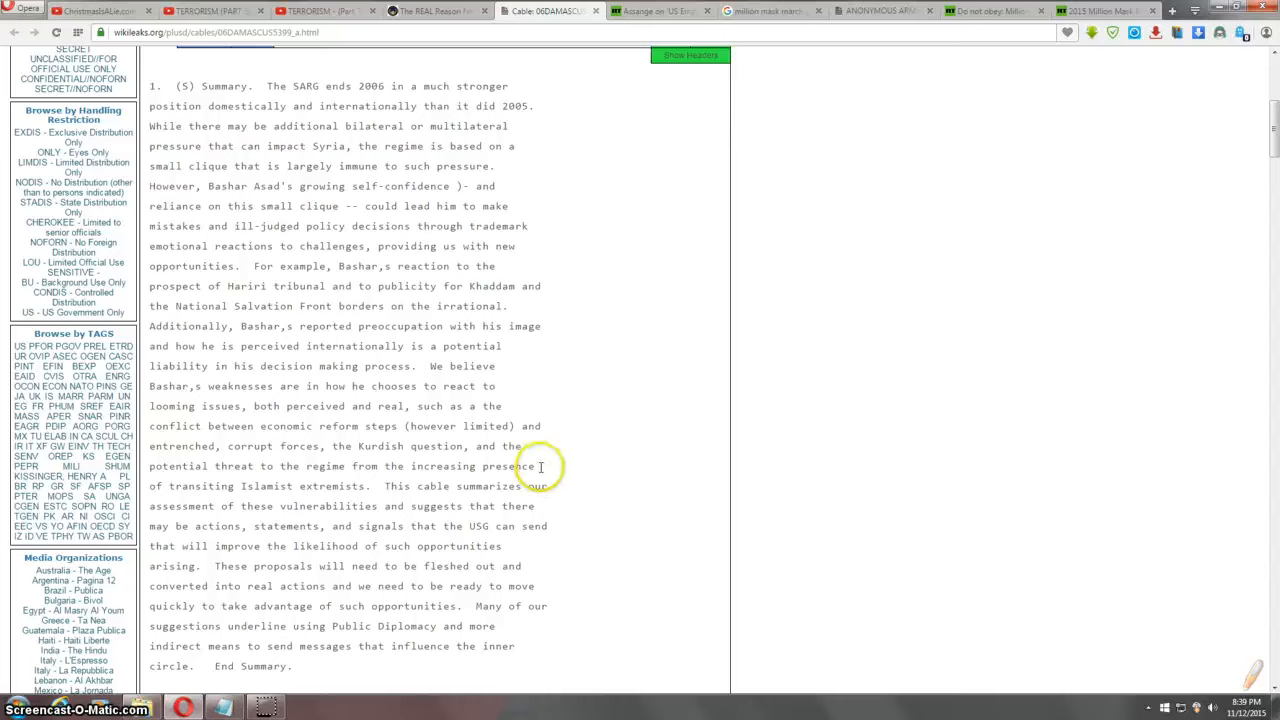
{"action": "mouse_move", "coordinate": [556, 486]}
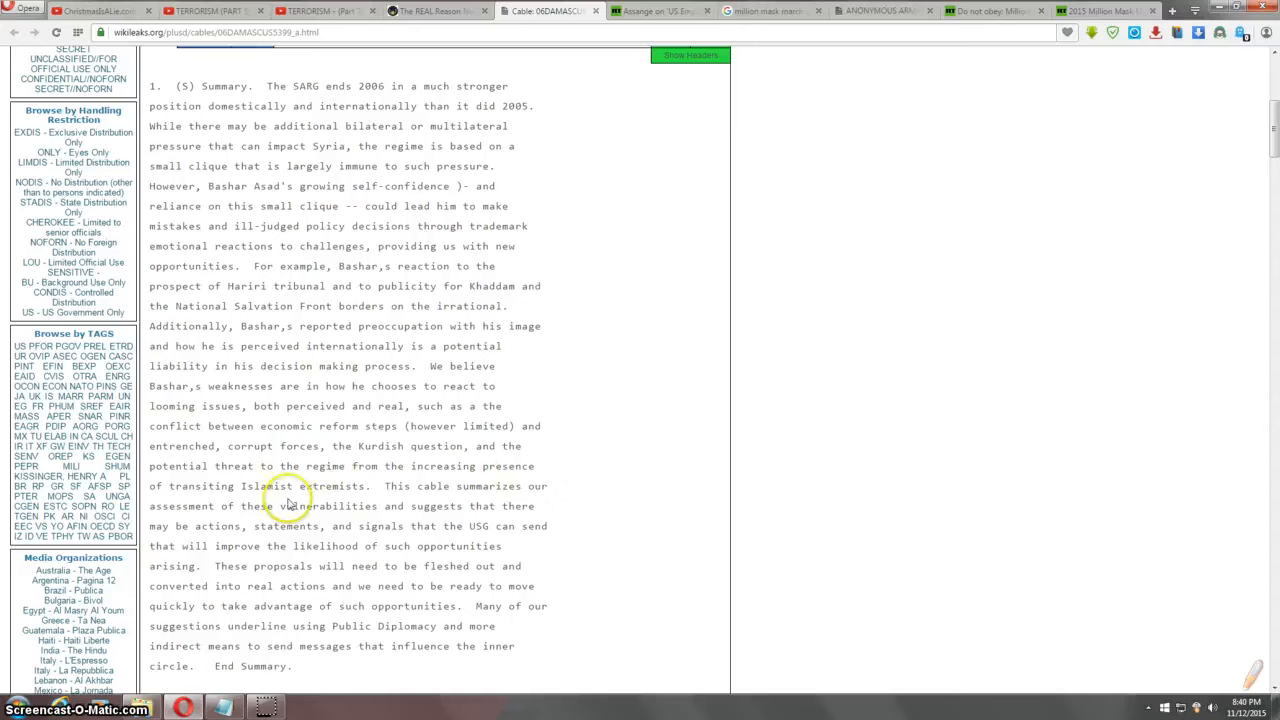
{"action": "mouse_move", "coordinate": [540, 486]}
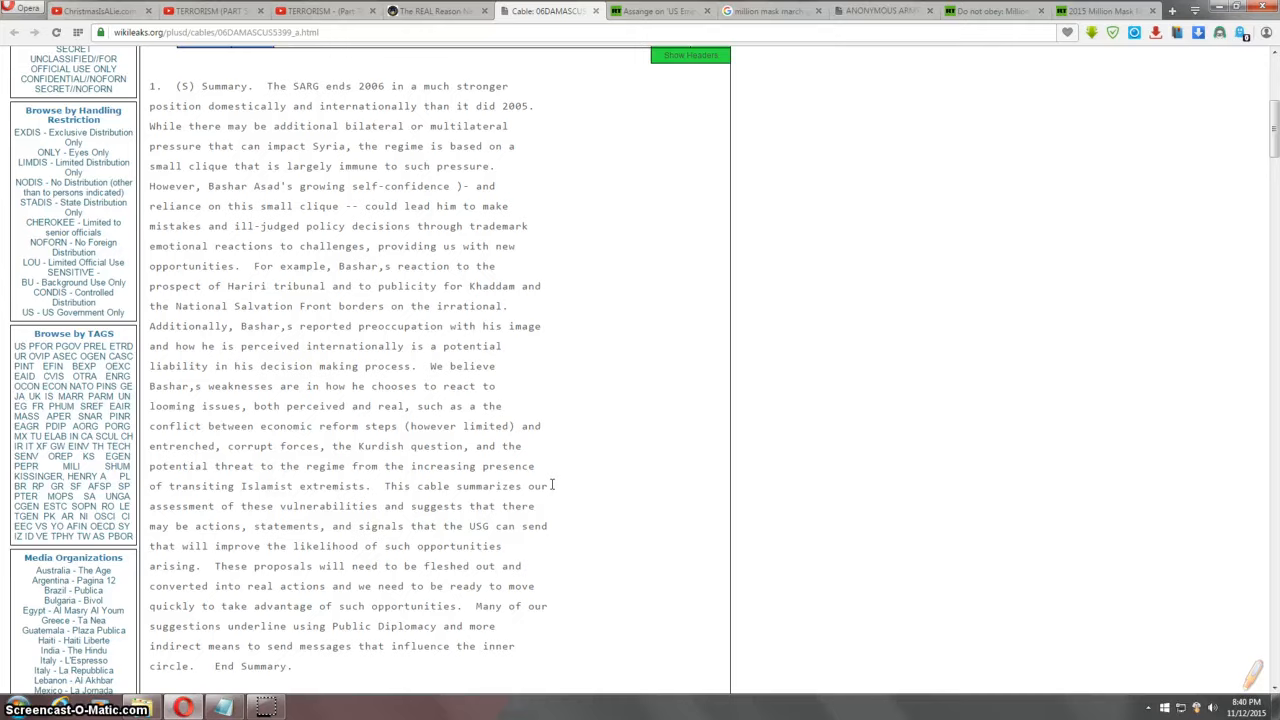
{"action": "scroll", "scroll_direction": "down", "scroll_amount": 3}
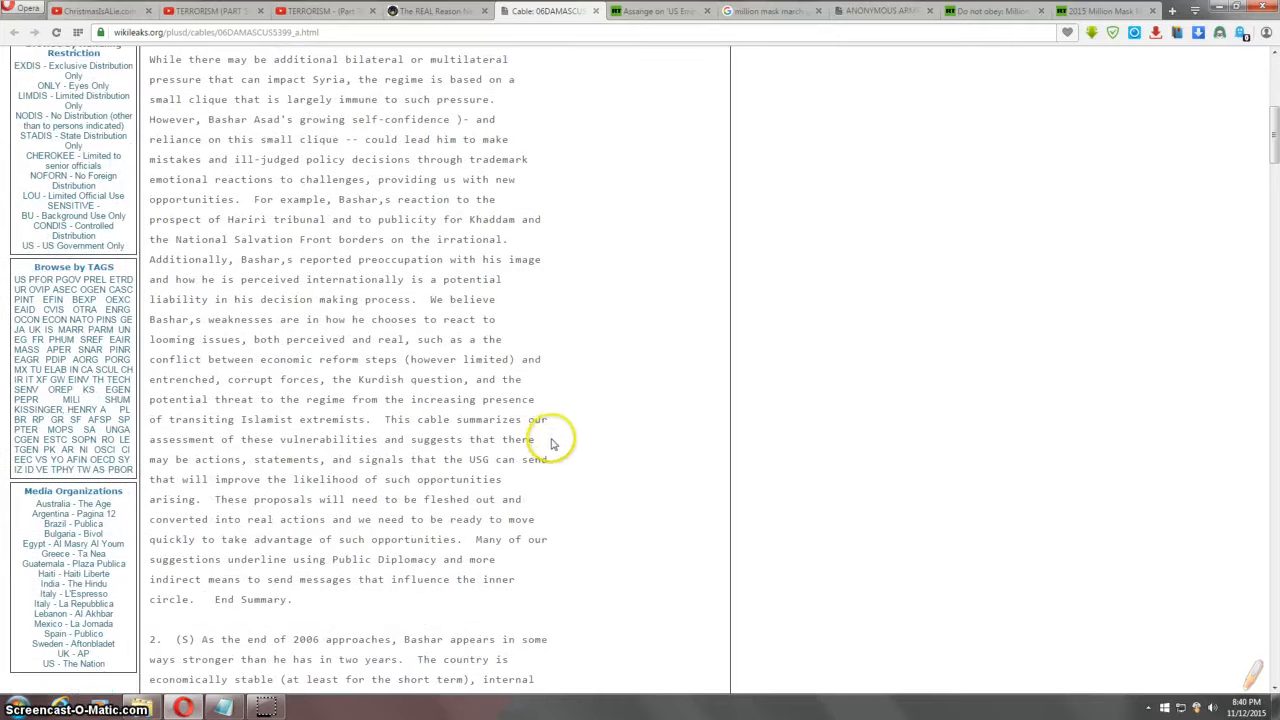
{"action": "mouse_move", "coordinate": [556, 456]}
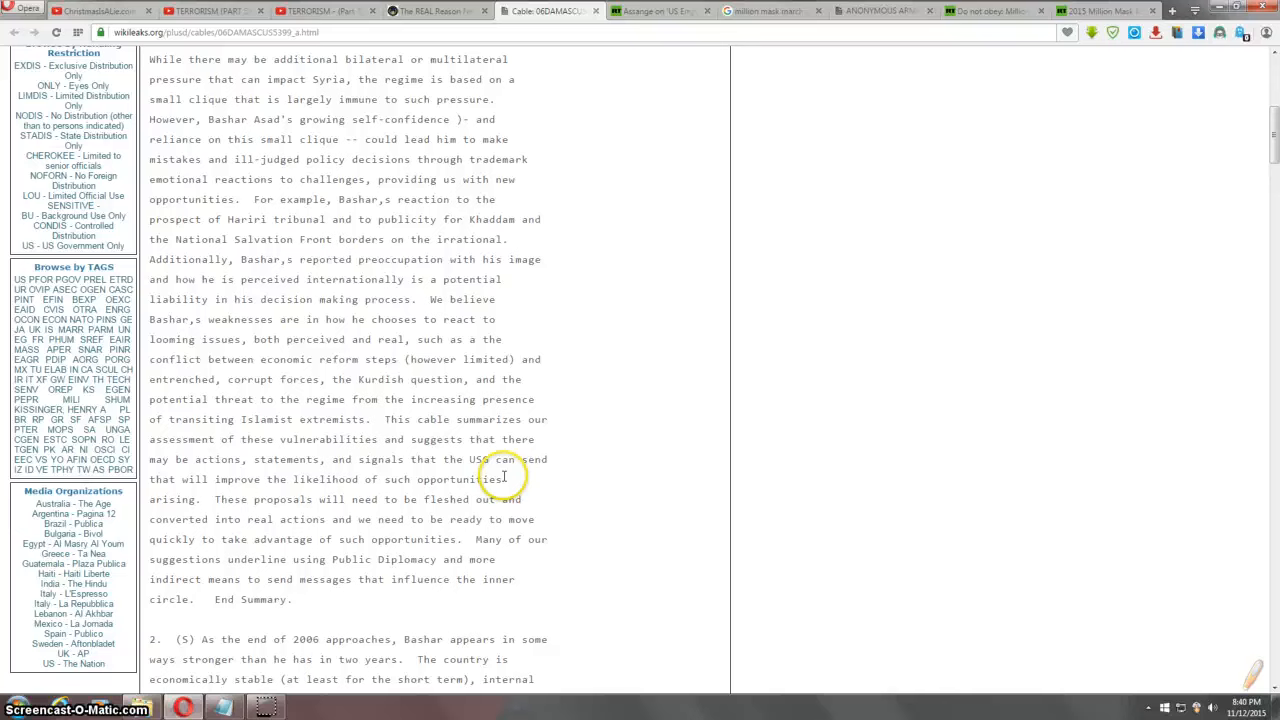
{"action": "scroll", "scroll_direction": "down", "scroll_amount": 3}
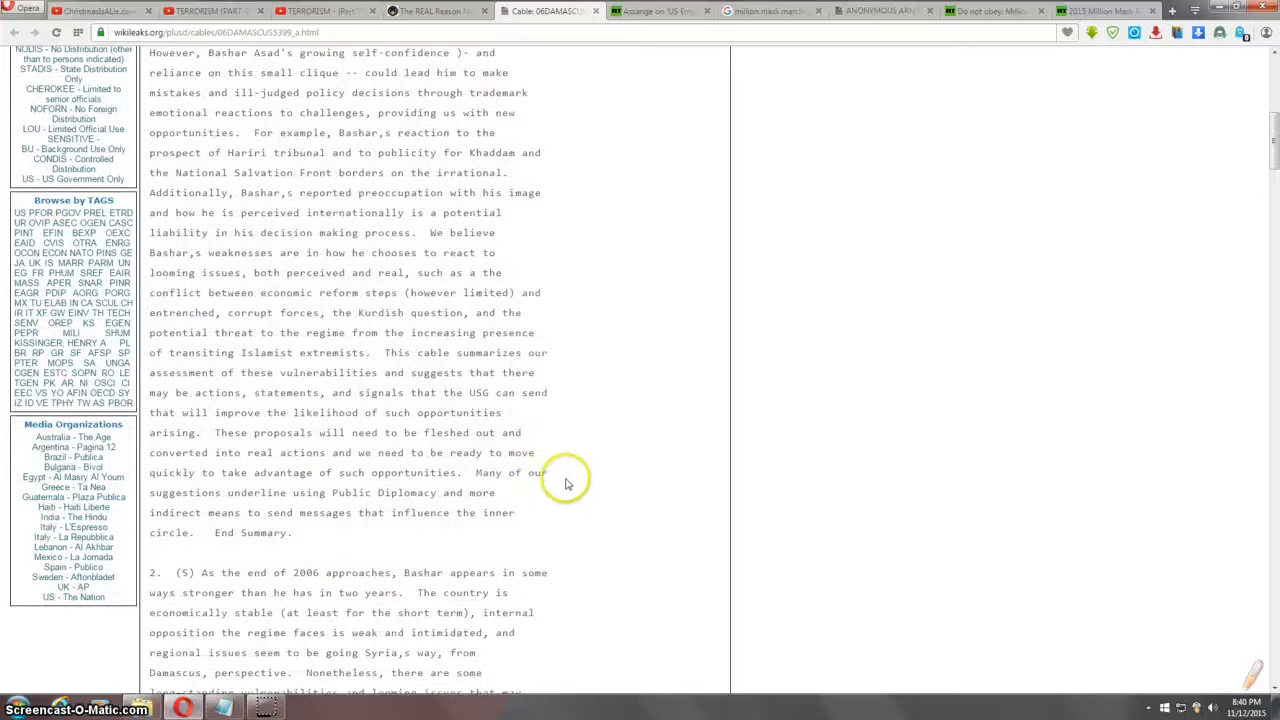
{"action": "mouse_move", "coordinate": [548, 444]}
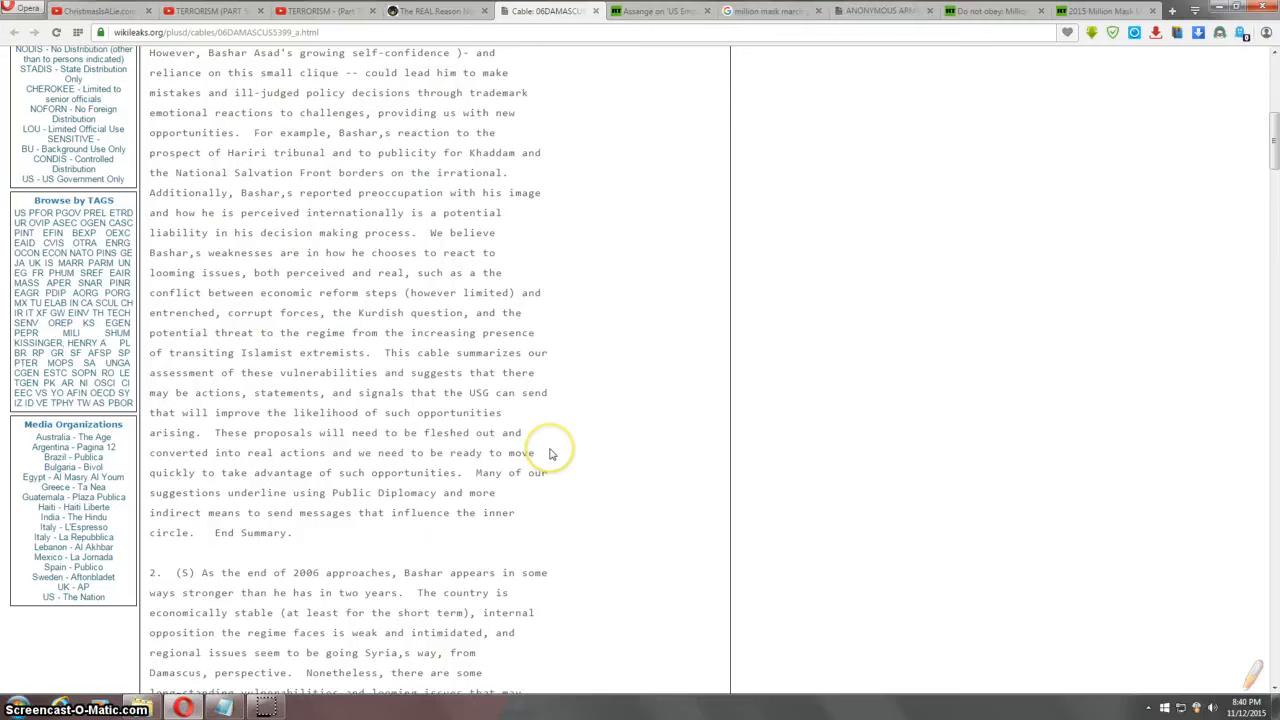
{"action": "mouse_move", "coordinate": [554, 476]}
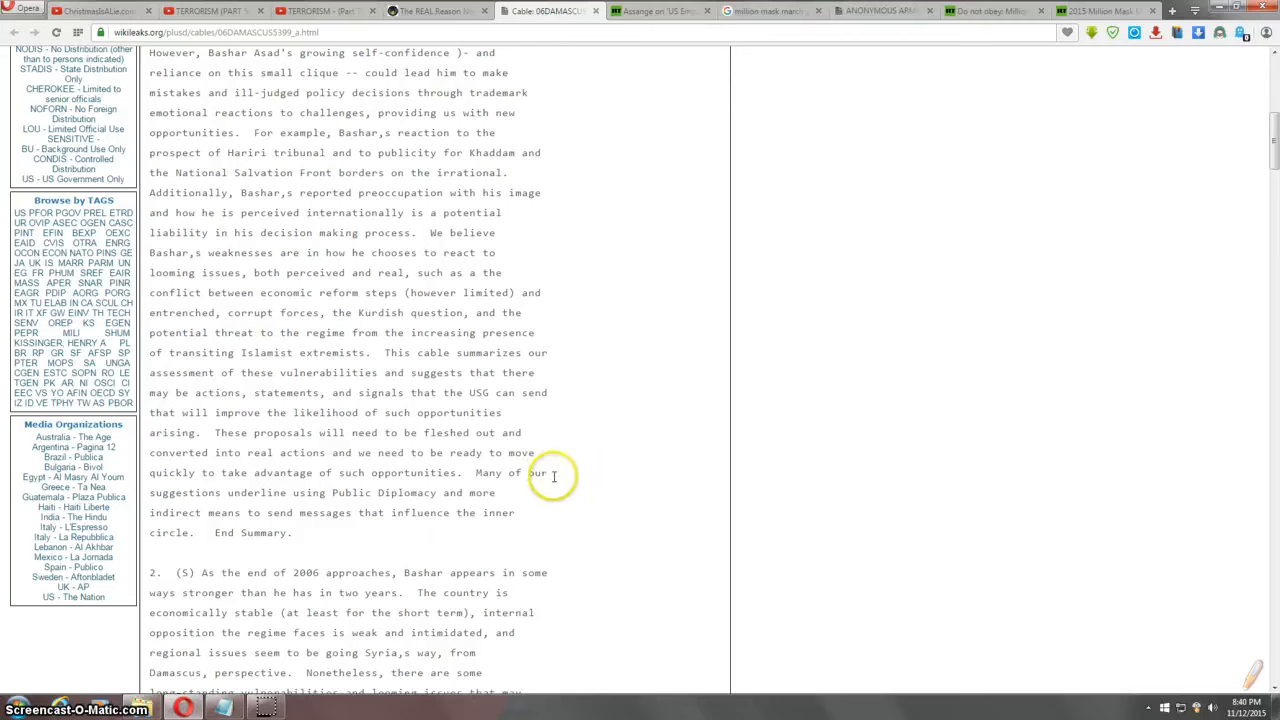
{"action": "mouse_move", "coordinate": [436, 488]}
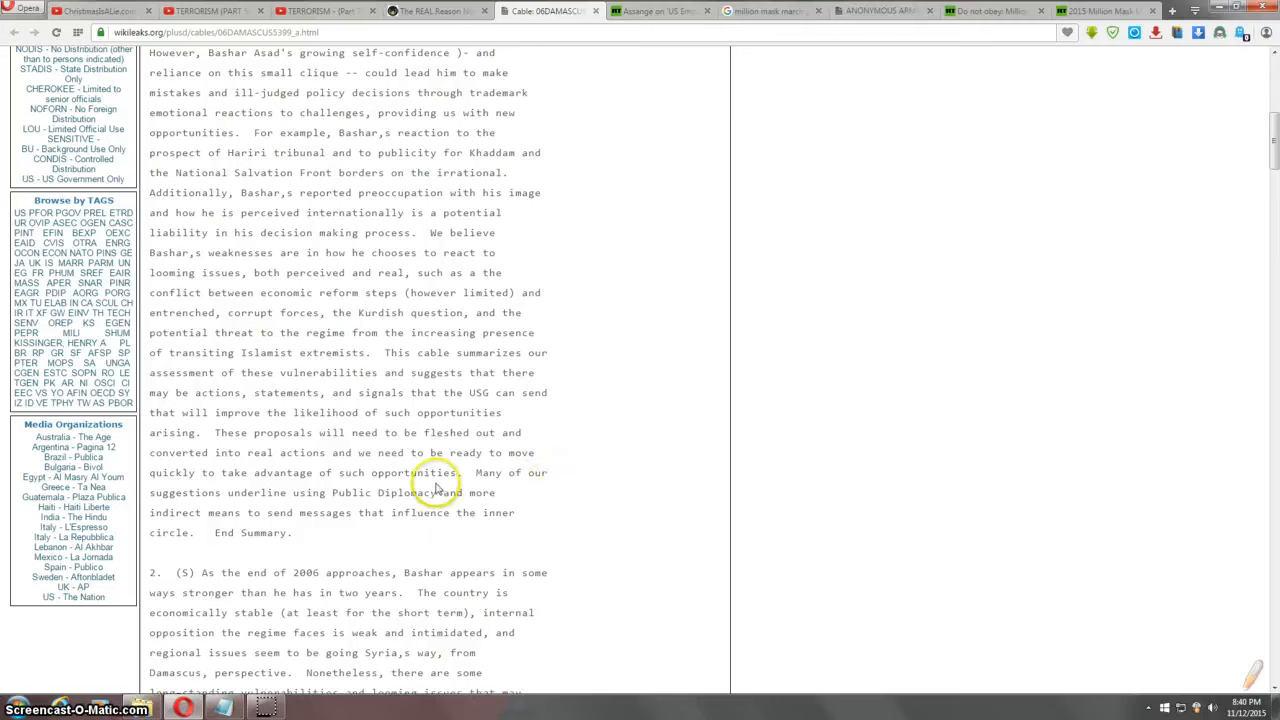
{"action": "mouse_move", "coordinate": [548, 472]}
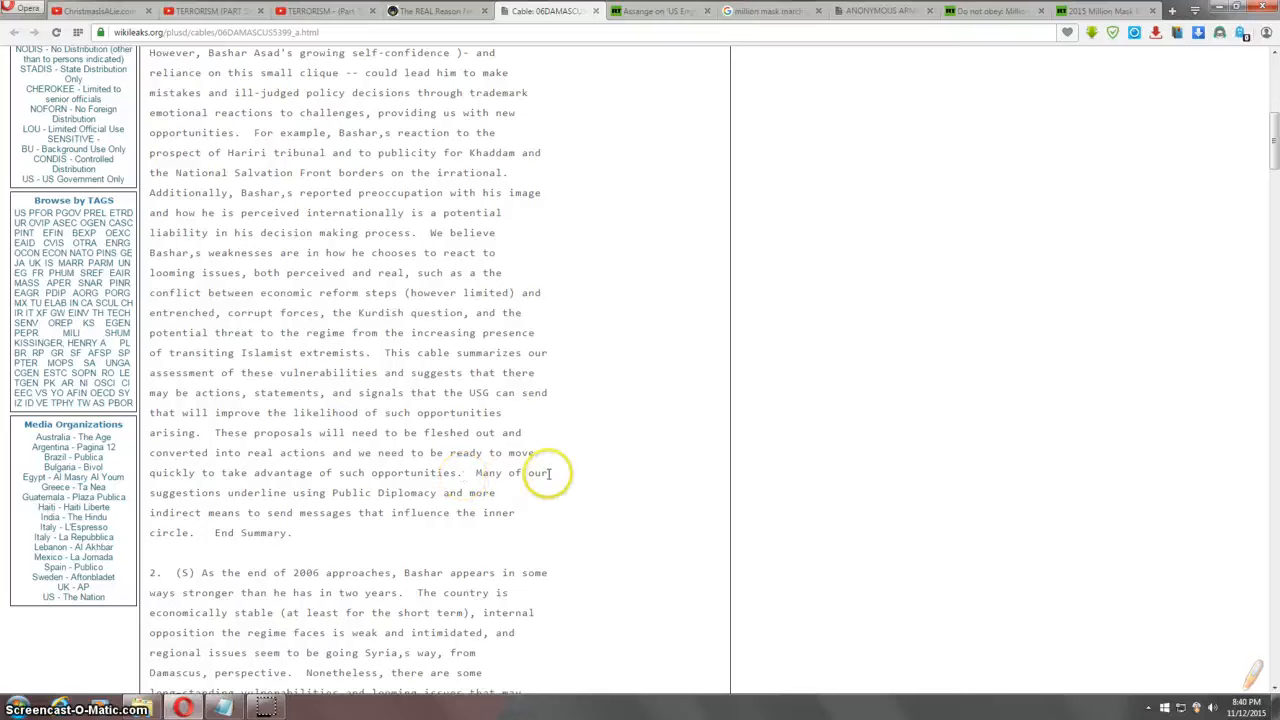
{"action": "mouse_move", "coordinate": [548, 488]}
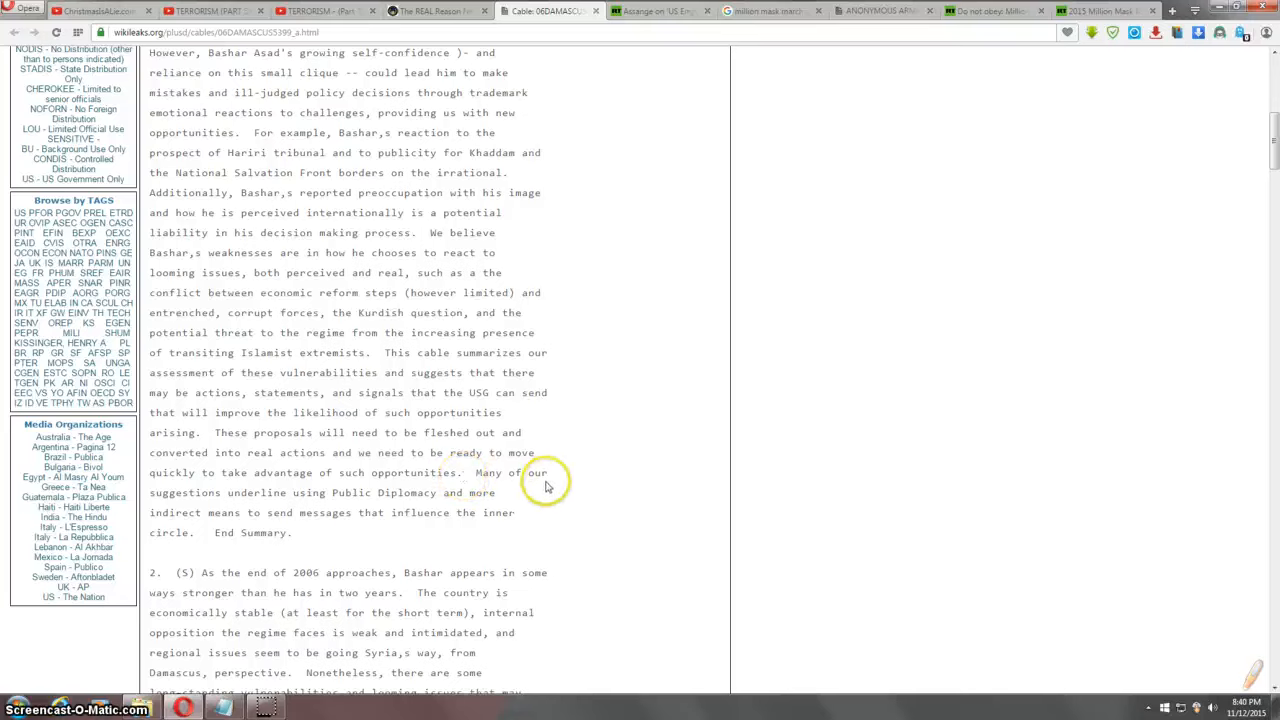
{"action": "mouse_move", "coordinate": [538, 496]}
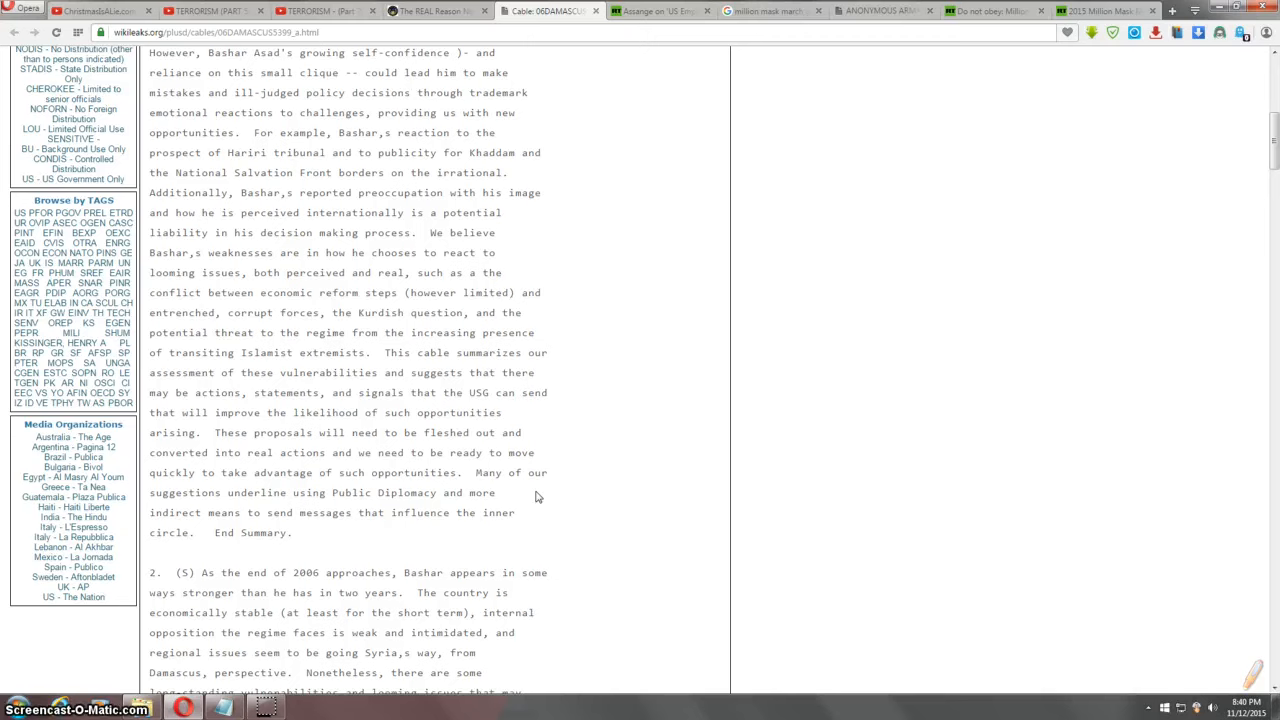
{"action": "scroll", "scroll_direction": "down", "scroll_amount": 3}
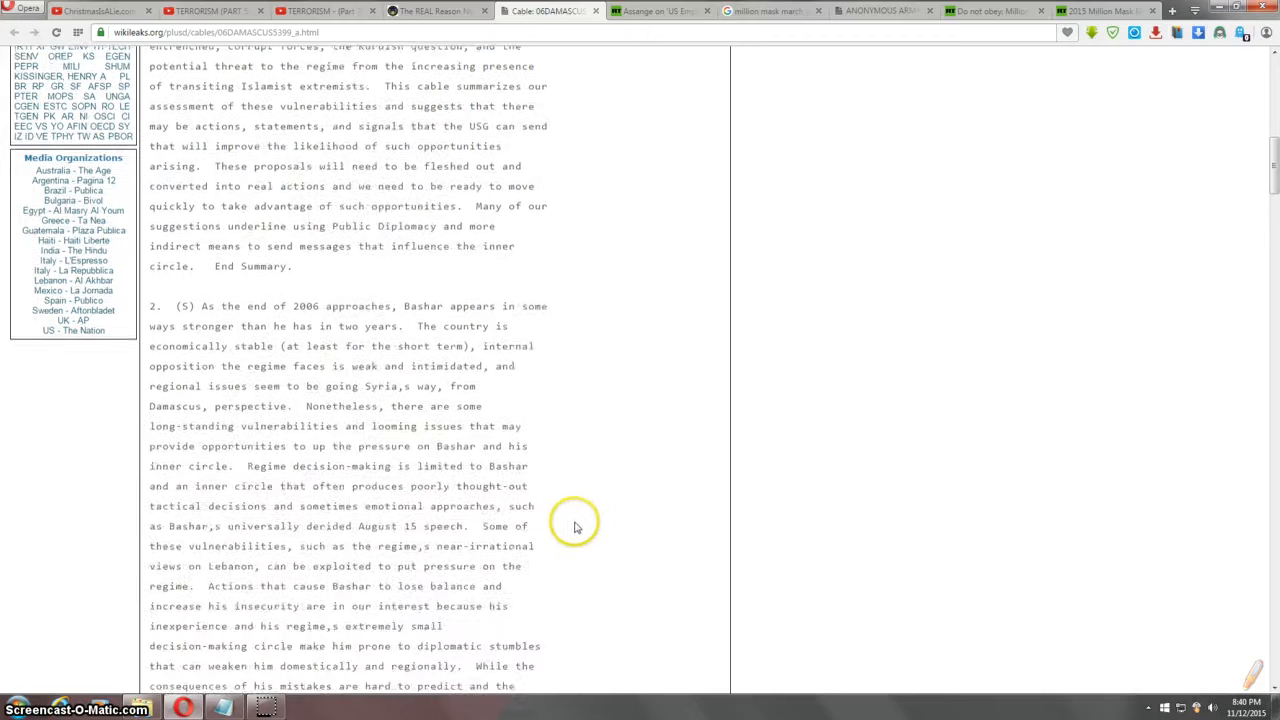
{"action": "scroll", "scroll_direction": "down", "scroll_amount": 3}
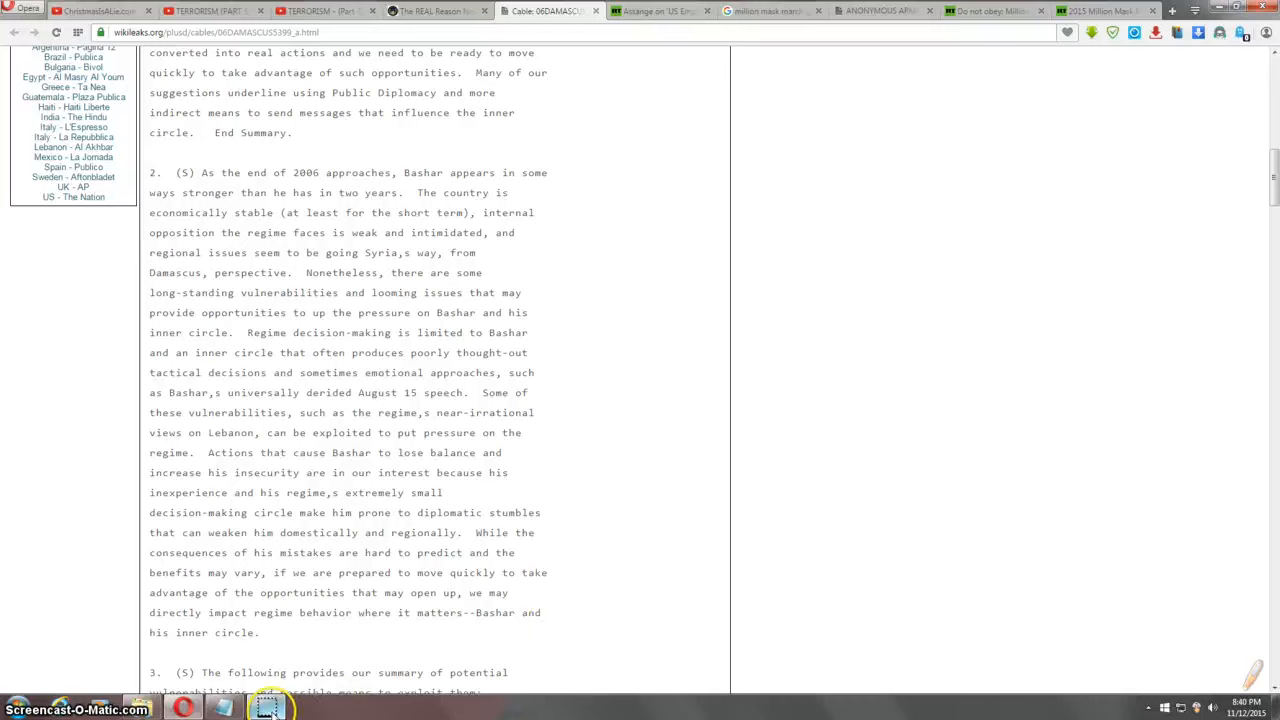
{"action": "scroll", "scroll_direction": "down", "scroll_amount": 3}
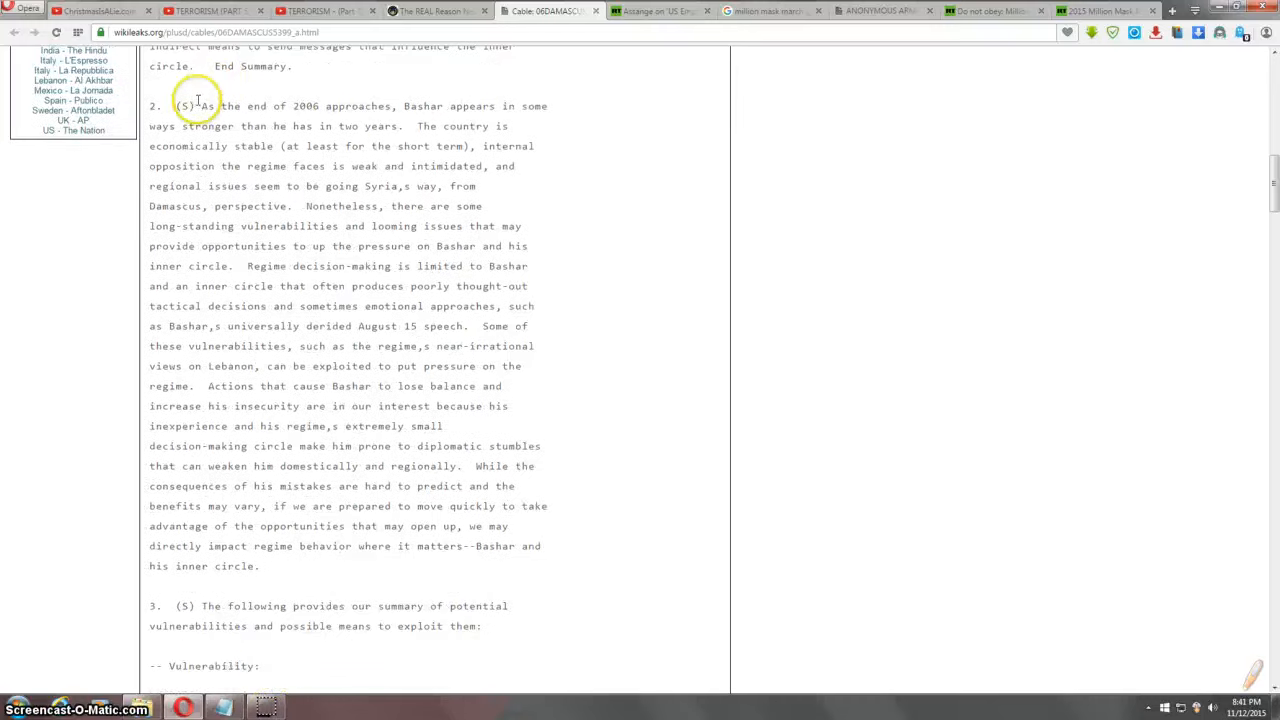
{"action": "mouse_move", "coordinate": [402, 104]}
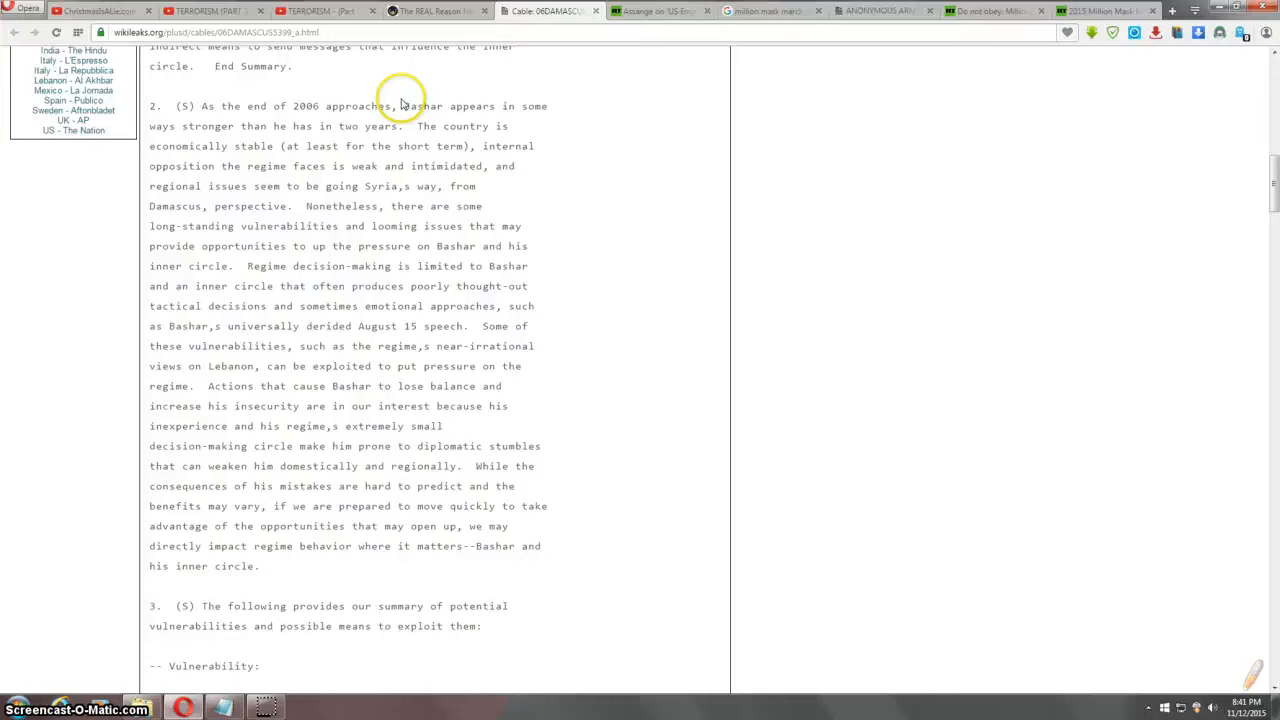
{"action": "mouse_move", "coordinate": [548, 130]}
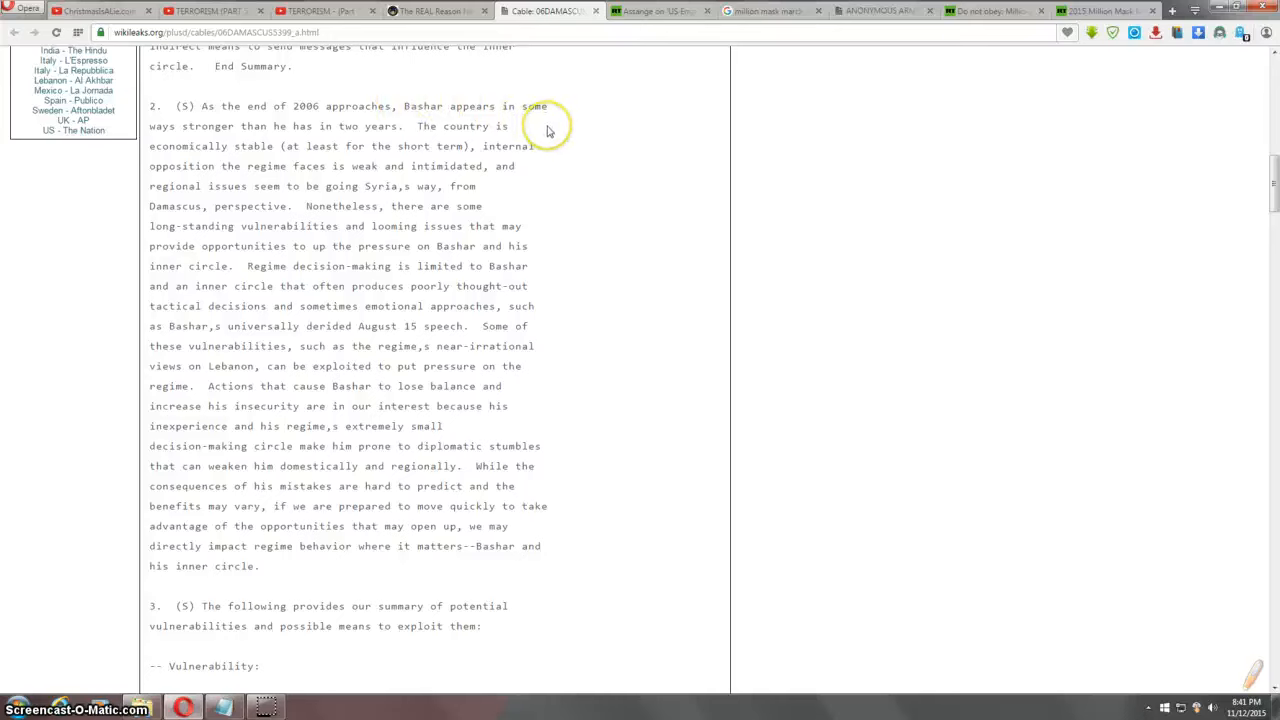
{"action": "mouse_move", "coordinate": [536, 148]}
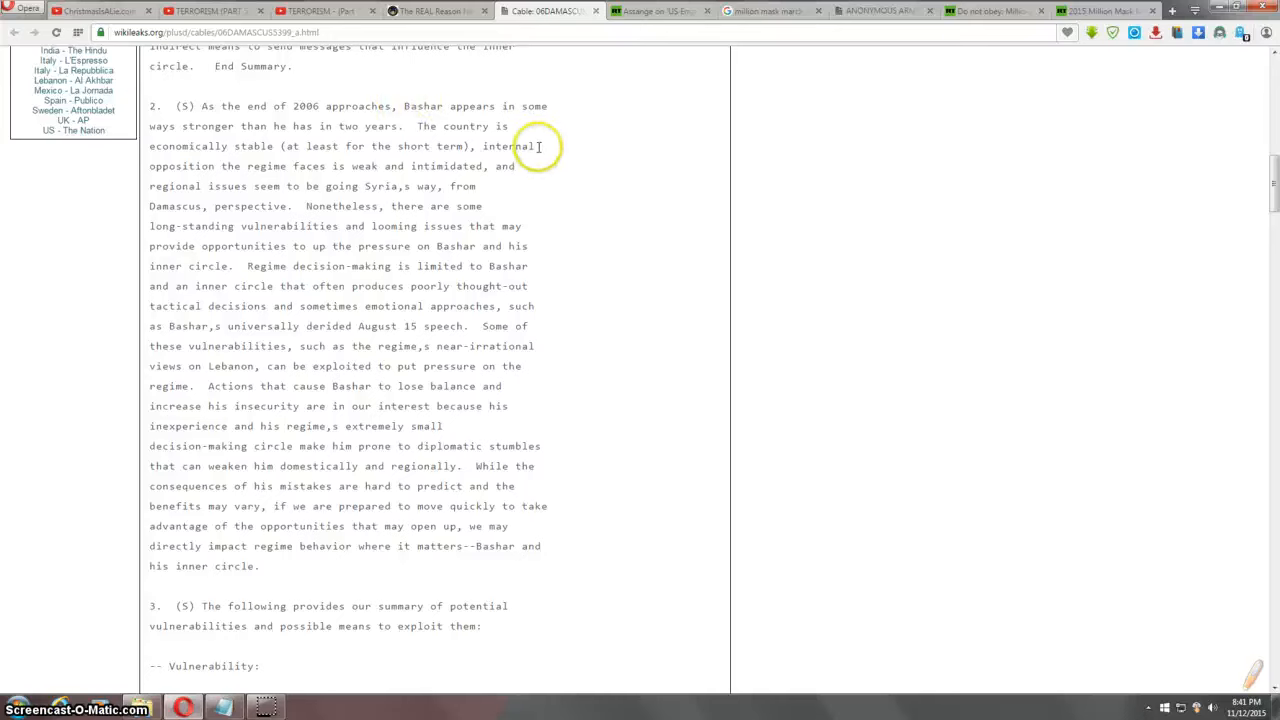
{"action": "mouse_move", "coordinate": [350, 148]}
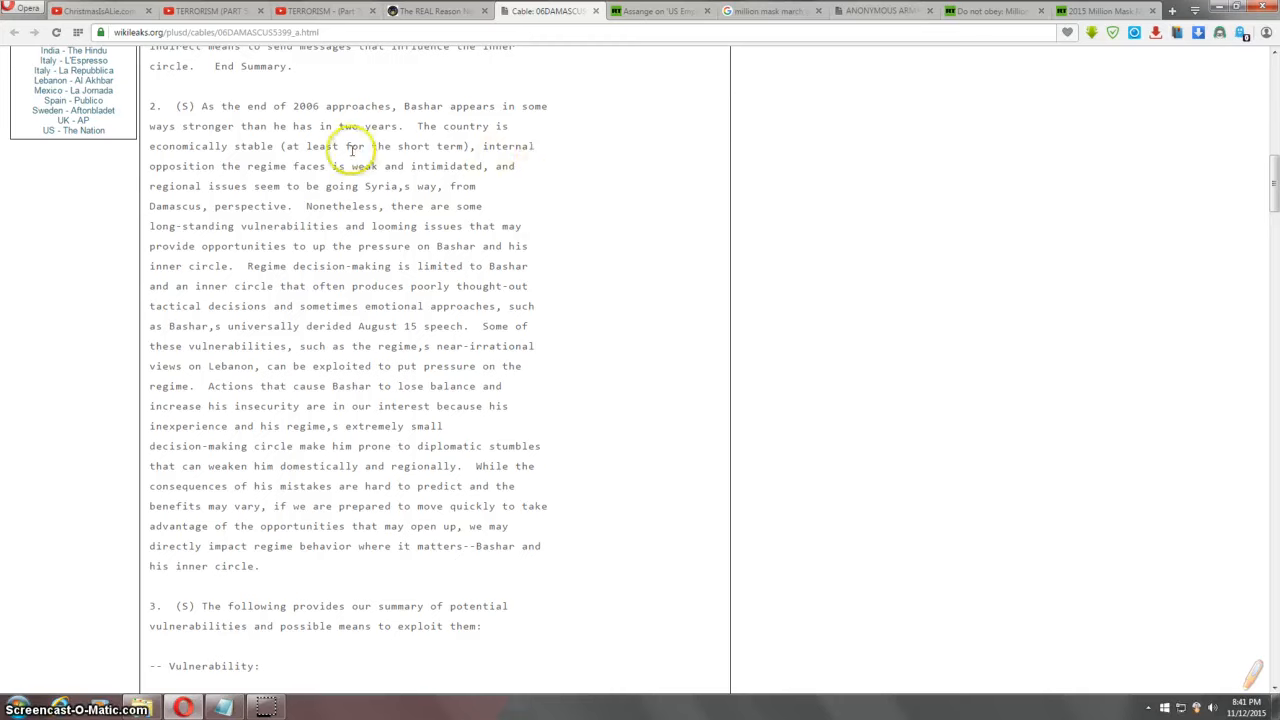
{"action": "left_click_drag", "start_coordinate": [284, 146], "coordinate": [378, 166]}
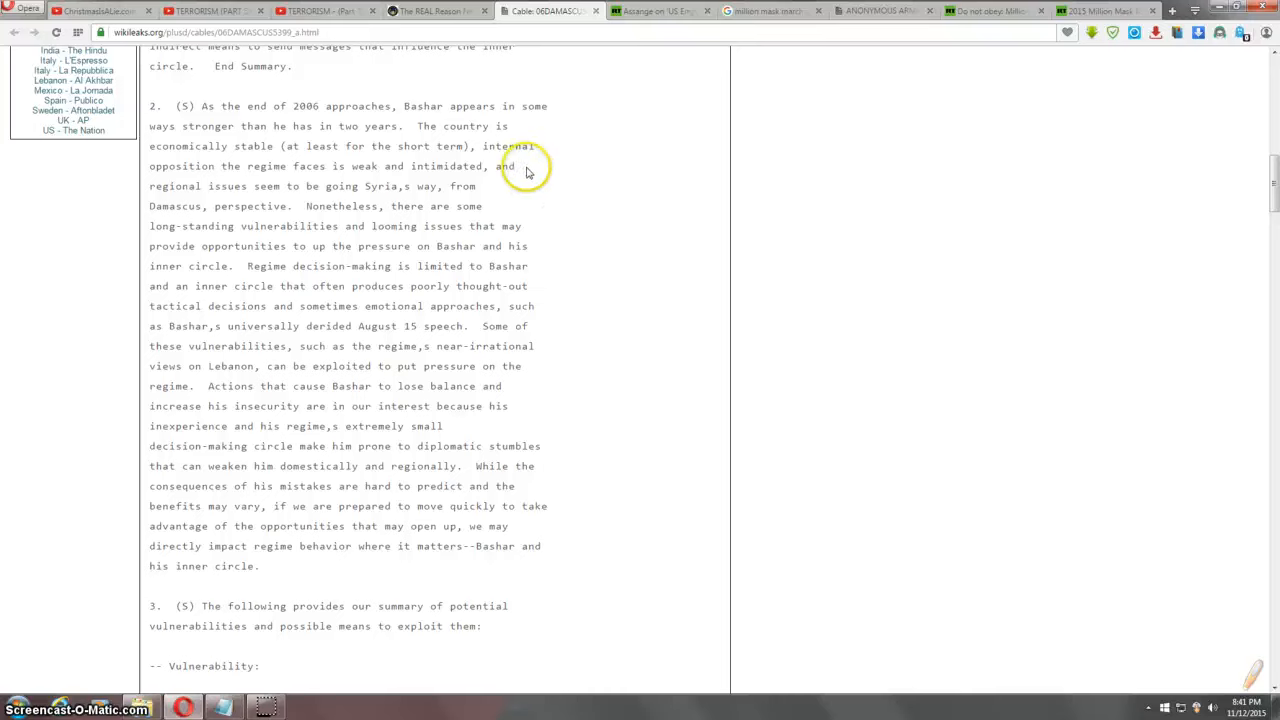
{"action": "mouse_move", "coordinate": [504, 208]}
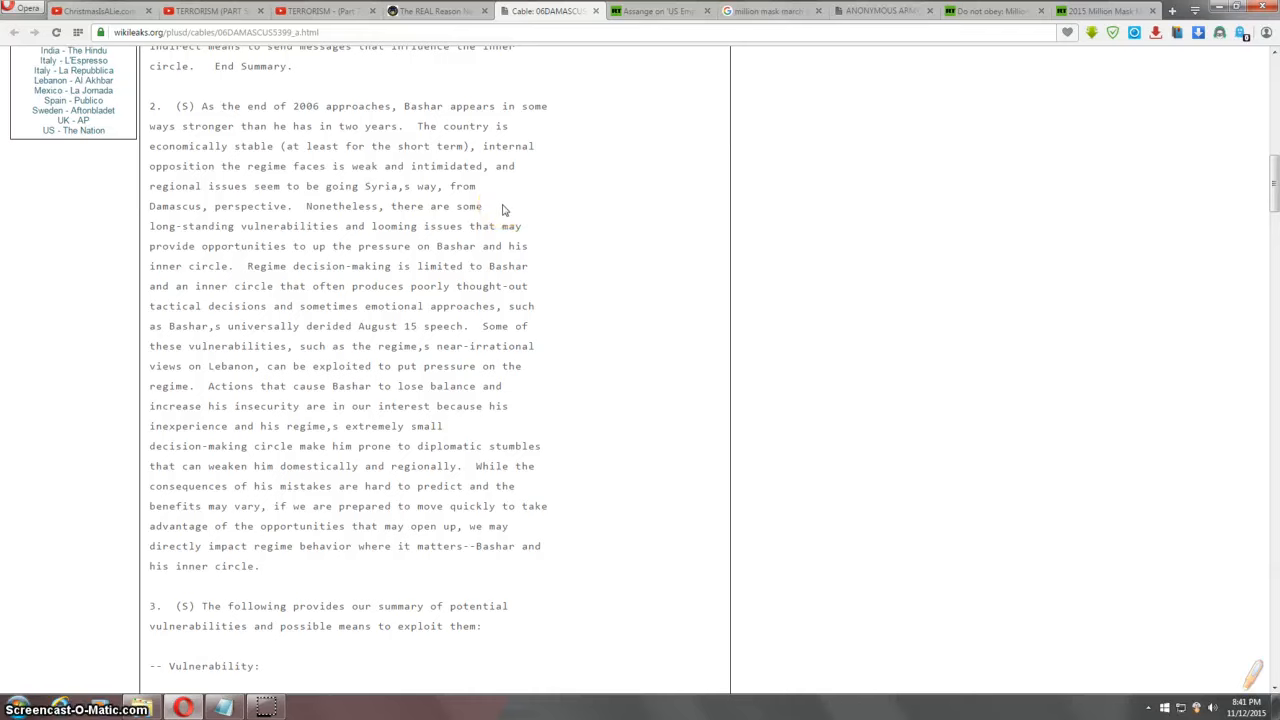
{"action": "mouse_move", "coordinate": [532, 236]}
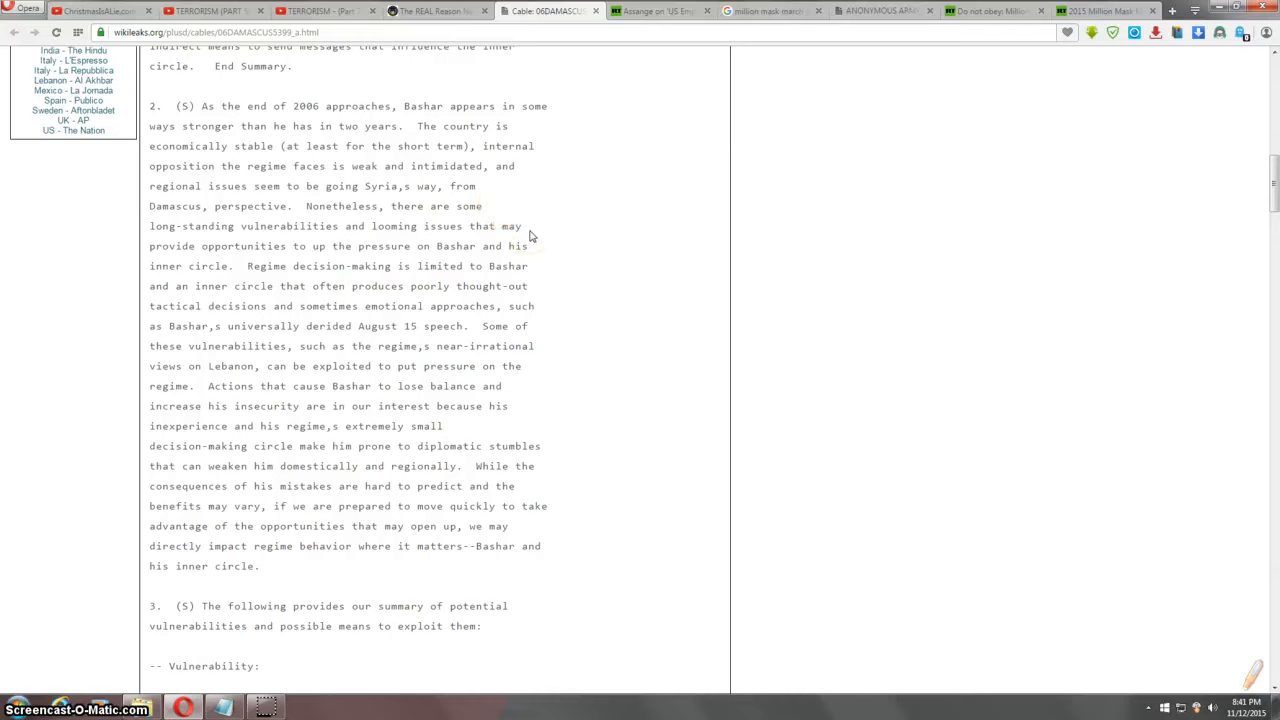
{"action": "mouse_move", "coordinate": [532, 248]}
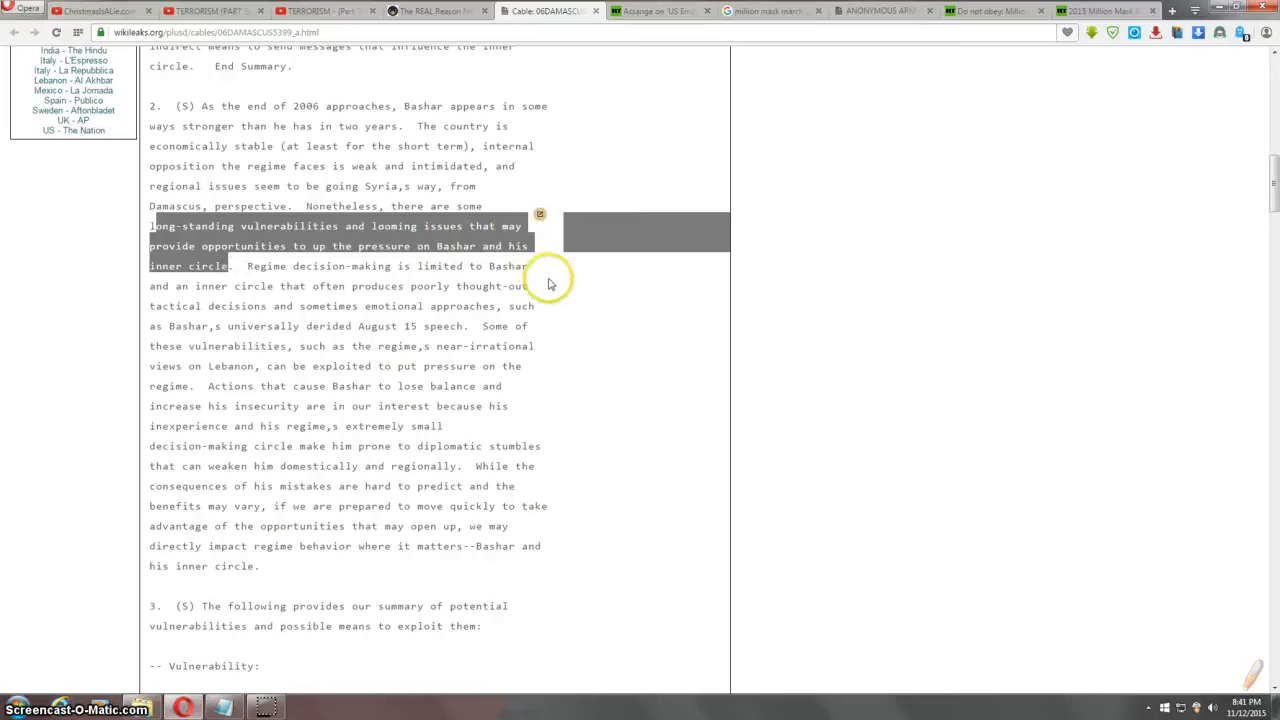
{"action": "left_click", "coordinate": [536, 264]}
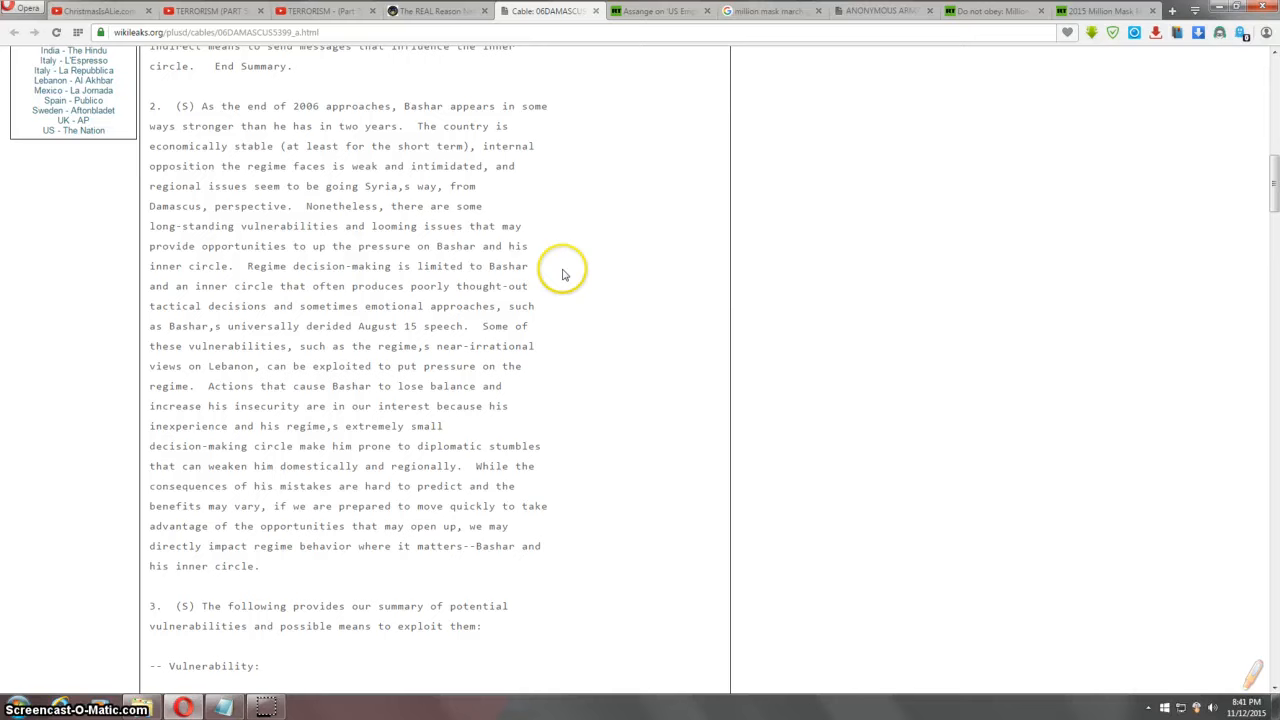
{"action": "scroll", "scroll_direction": "down", "scroll_amount": 3}
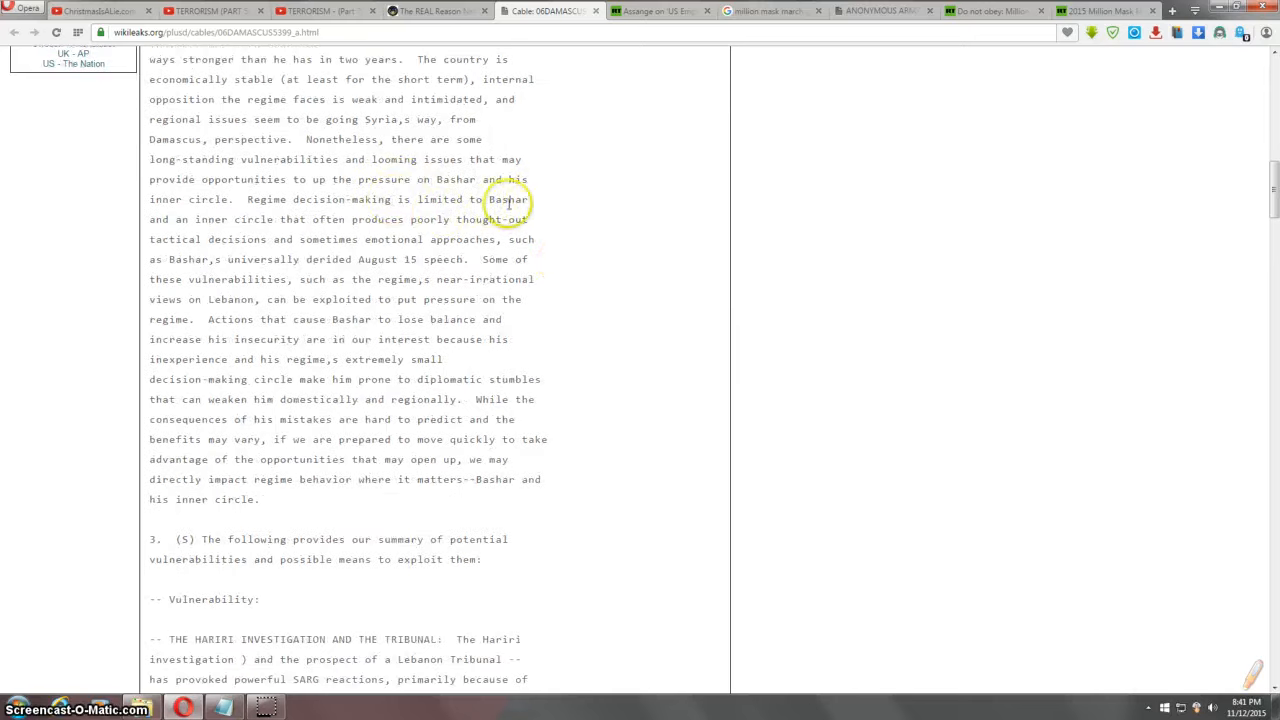
{"action": "mouse_move", "coordinate": [548, 222]}
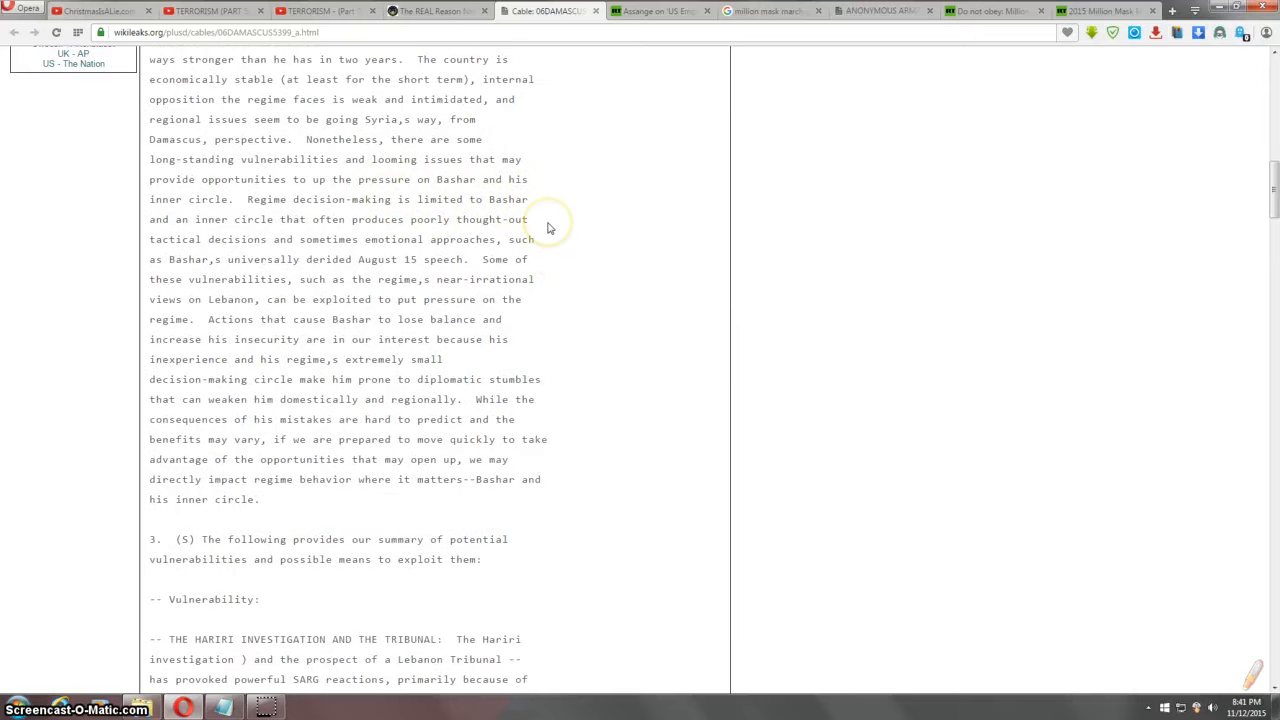
{"action": "mouse_move", "coordinate": [548, 222]}
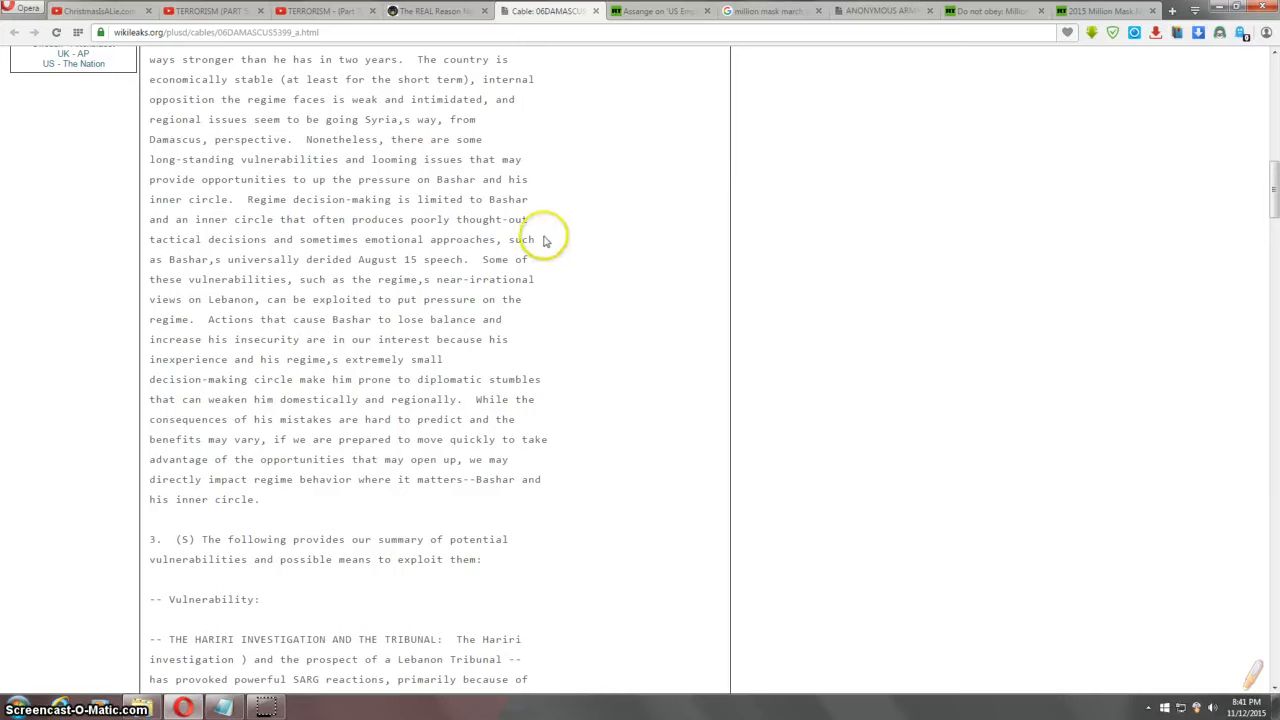
{"action": "mouse_move", "coordinate": [546, 256]}
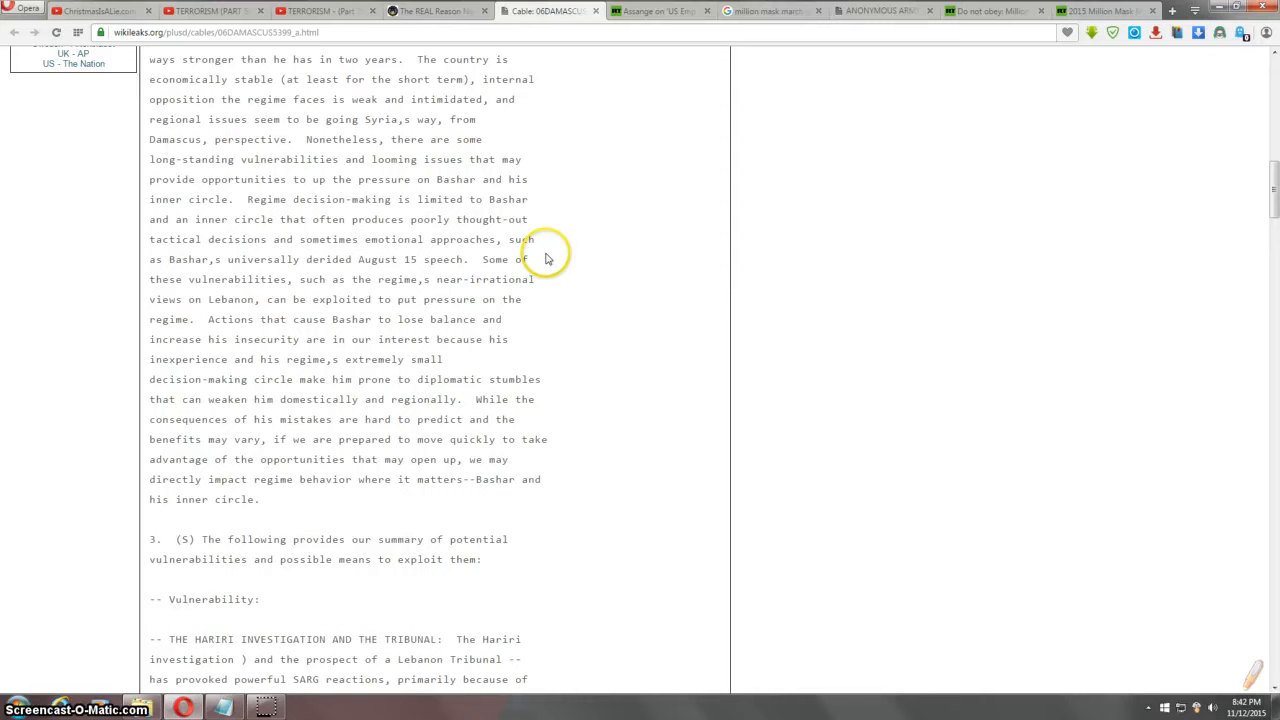
{"action": "mouse_move", "coordinate": [544, 268]}
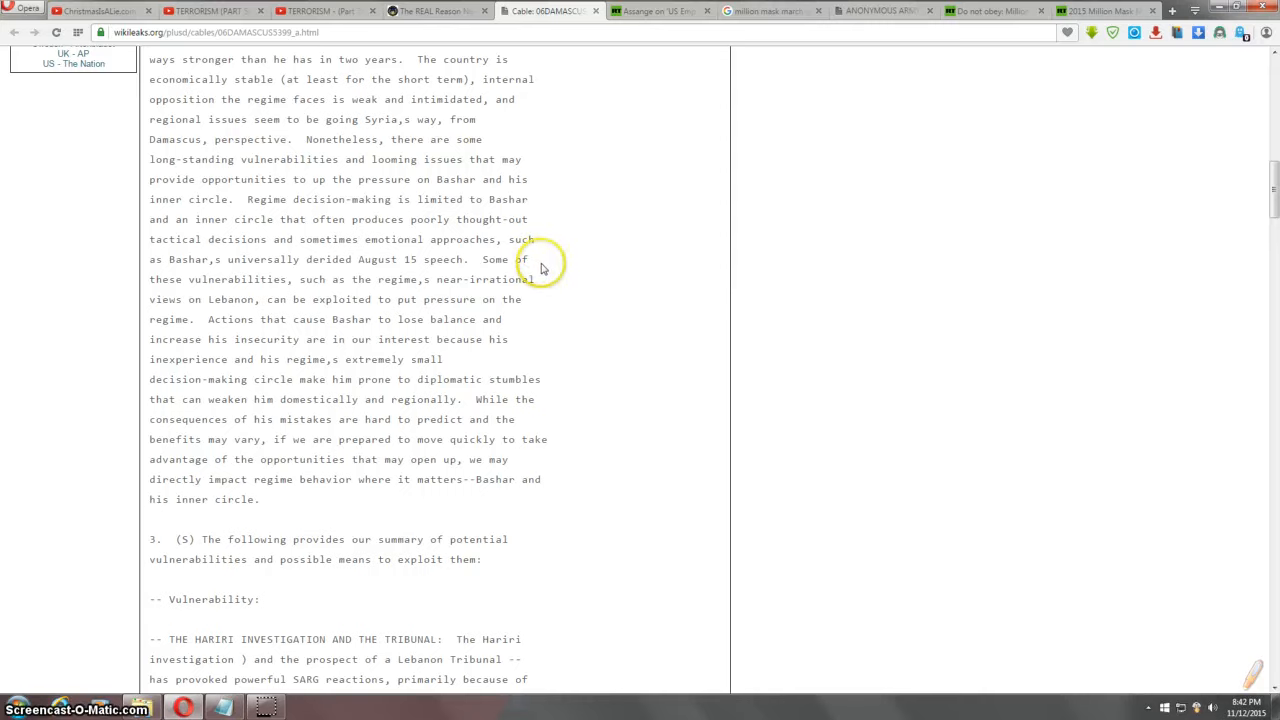
{"action": "scroll", "scroll_direction": "down", "scroll_amount": 3}
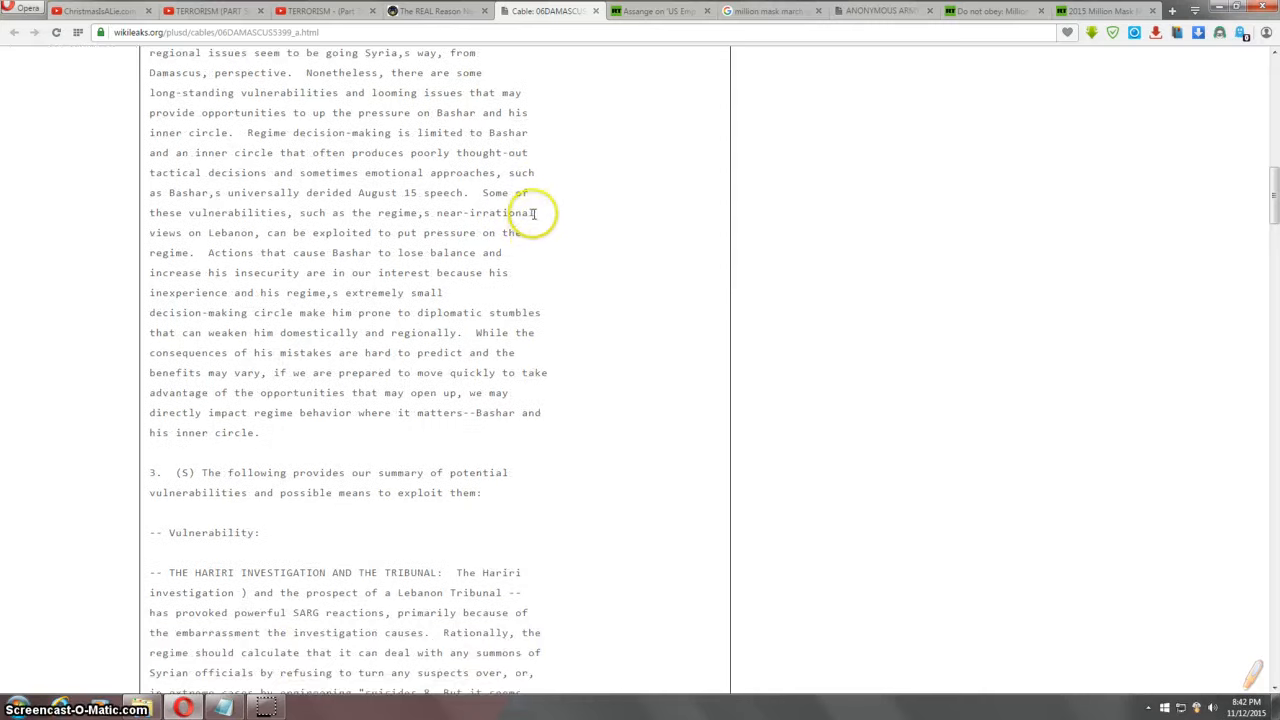
{"action": "mouse_move", "coordinate": [532, 238]}
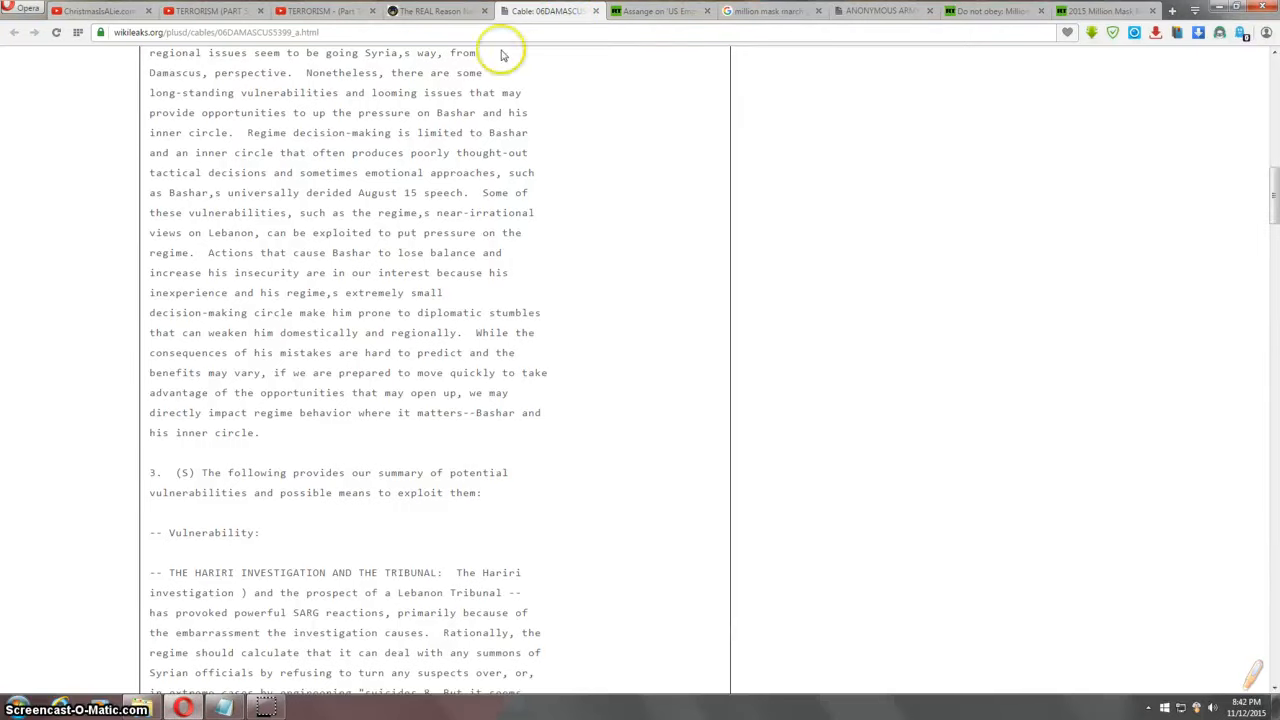
Step: Pass through the AnonHQ Syria article and safety tip, then return to the TERRORISM (PART 5) video
{"action": "left_click", "coordinate": [436, 12]}
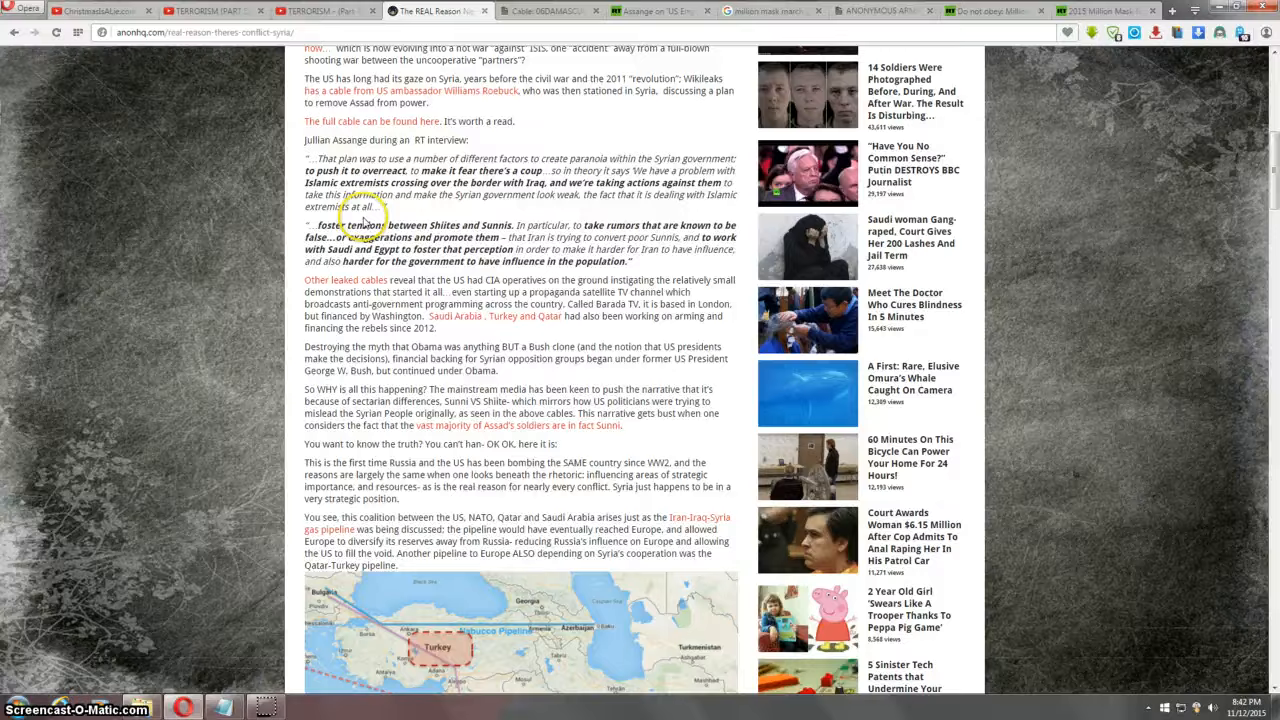
{"action": "scroll", "scroll_direction": "up", "scroll_amount": 3}
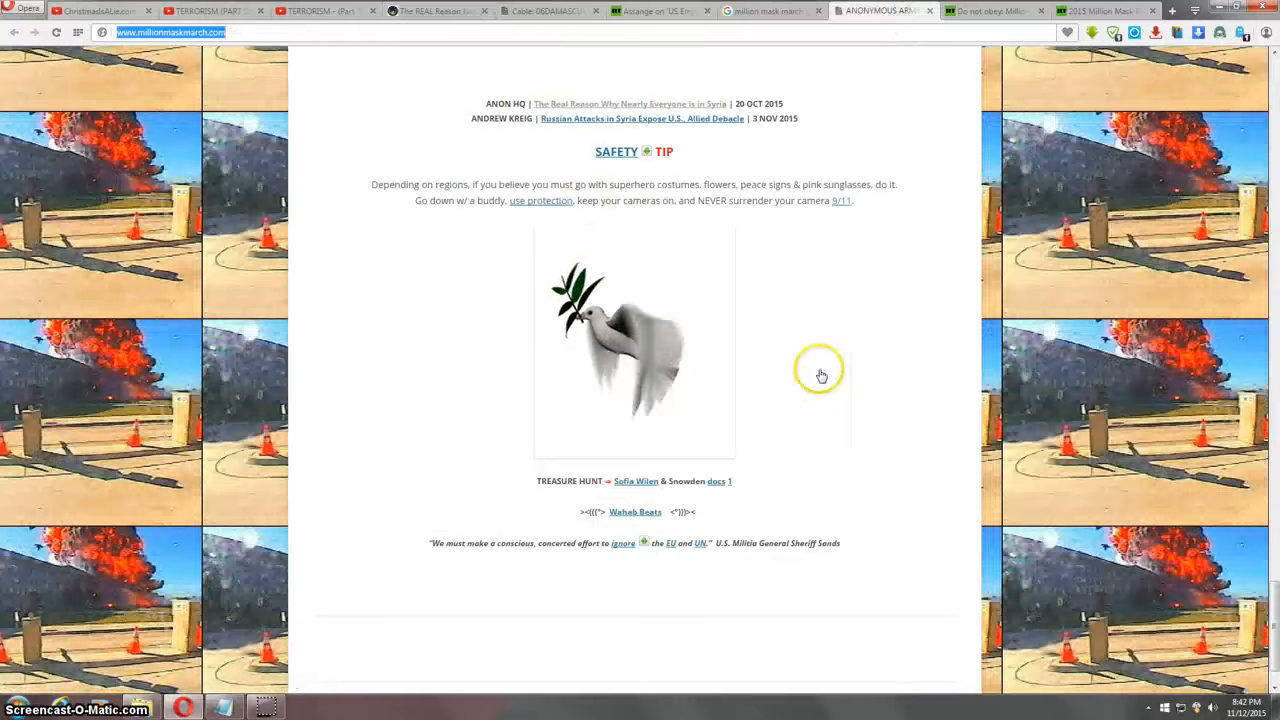
{"action": "scroll", "scroll_direction": "up", "scroll_amount": 3}
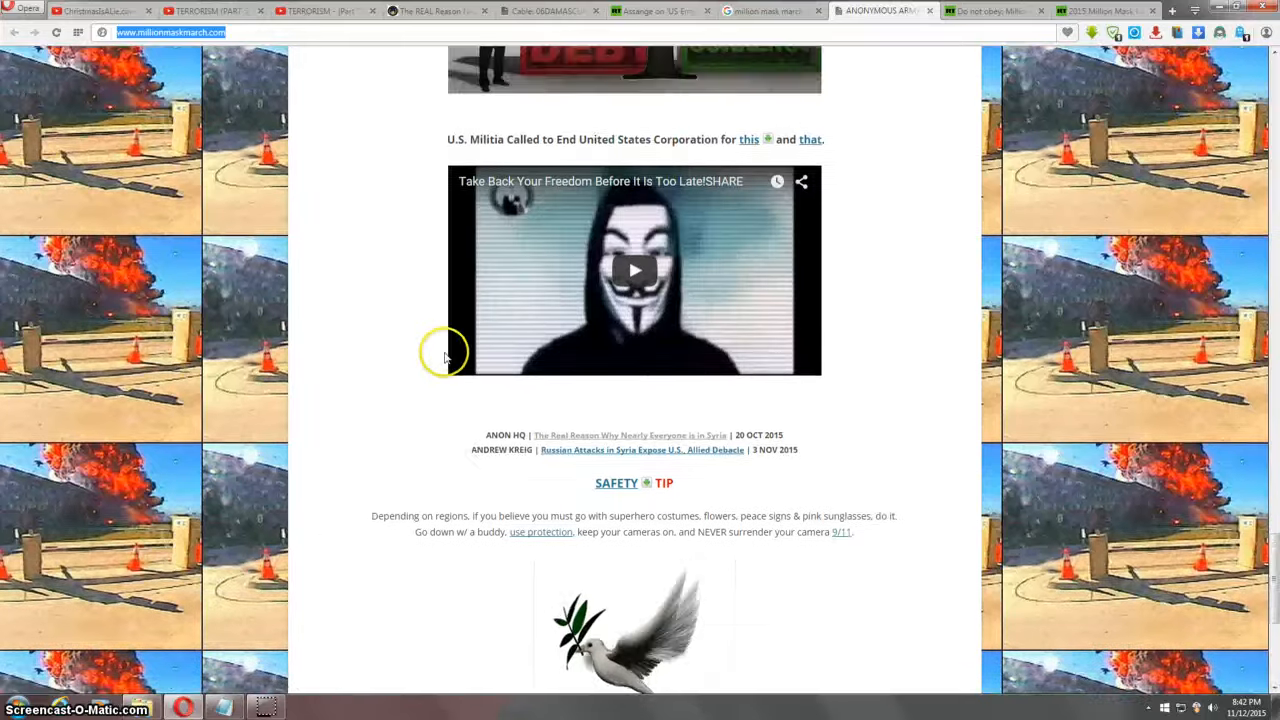
{"action": "scroll", "scroll_direction": "down", "scroll_amount": 3}
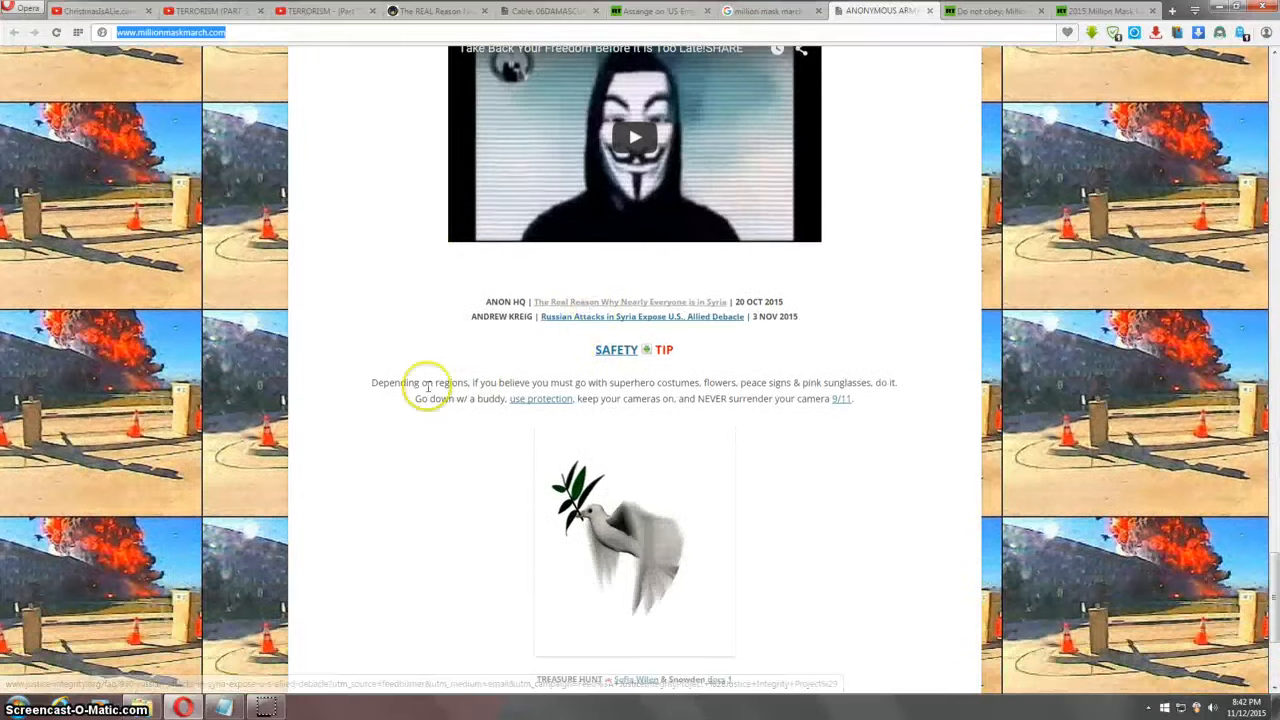
{"action": "scroll", "scroll_direction": "up", "scroll_amount": 3}
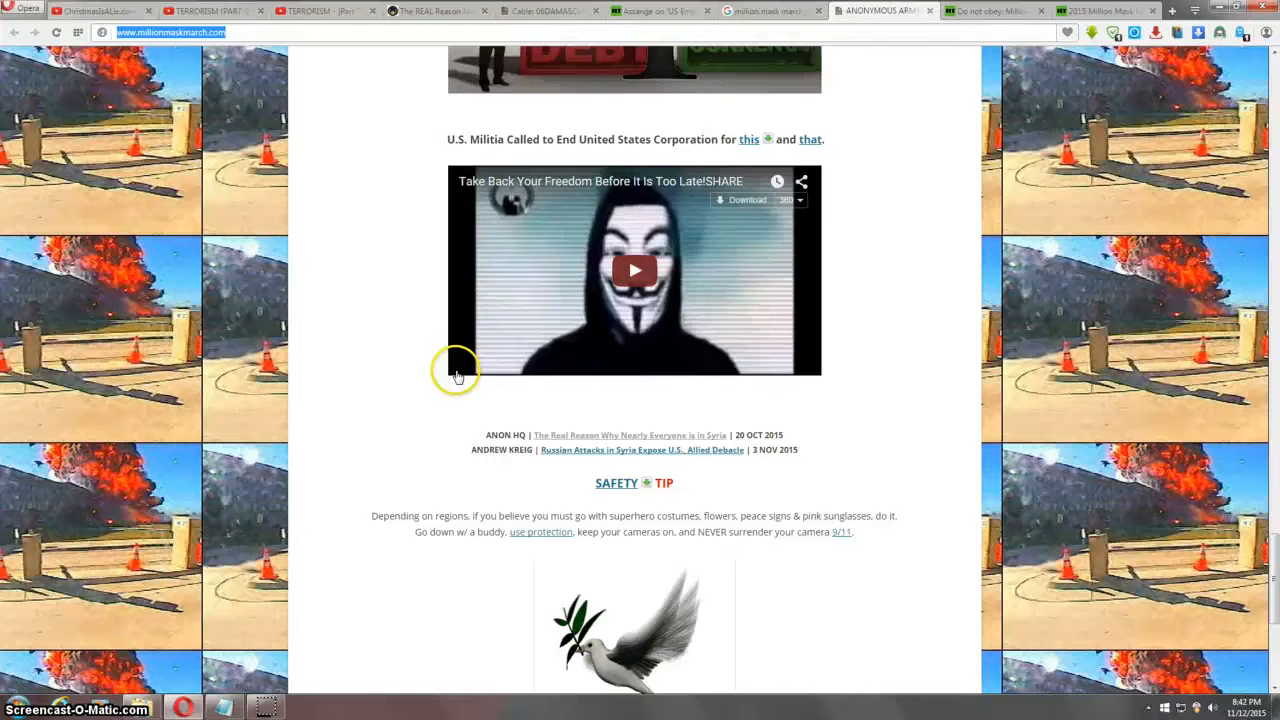
{"action": "left_click", "coordinate": [204, 12]}
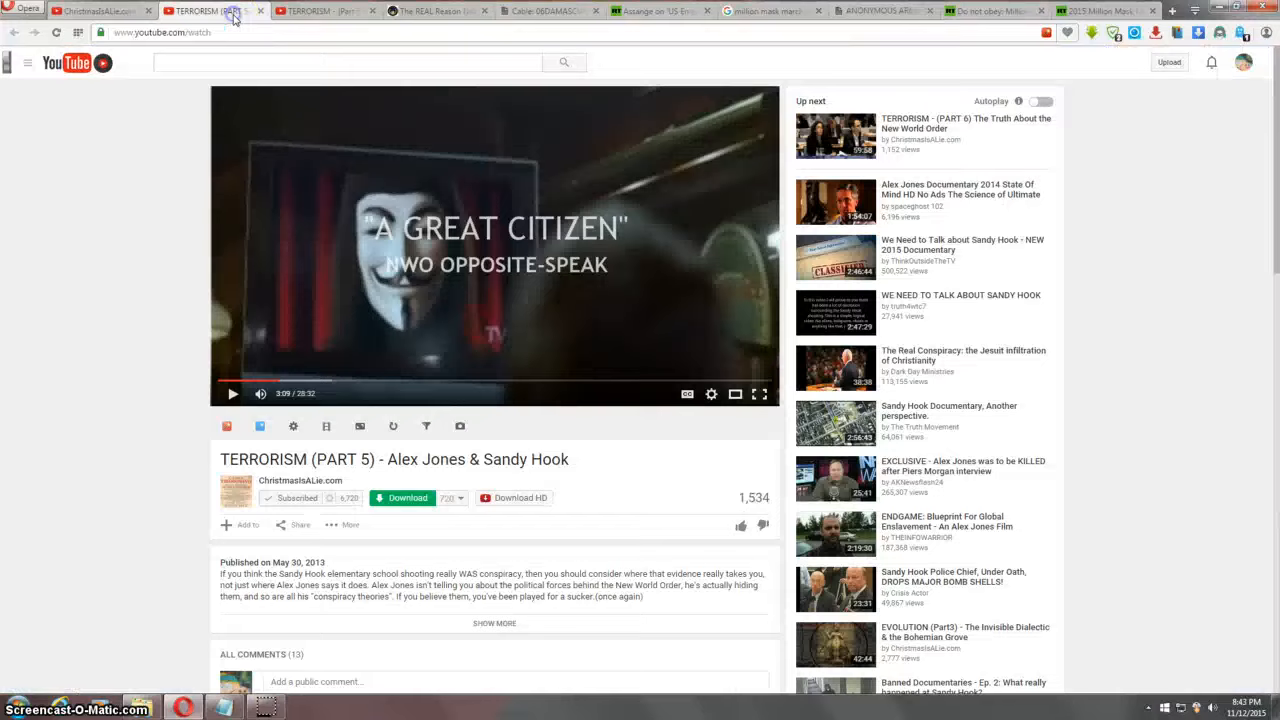
Step: Switch to the 'TERRORISM - (Part 7) - [Proof] Pope's NWO is Hitler's 3rd Reich' video
{"action": "left_click", "coordinate": [320, 12]}
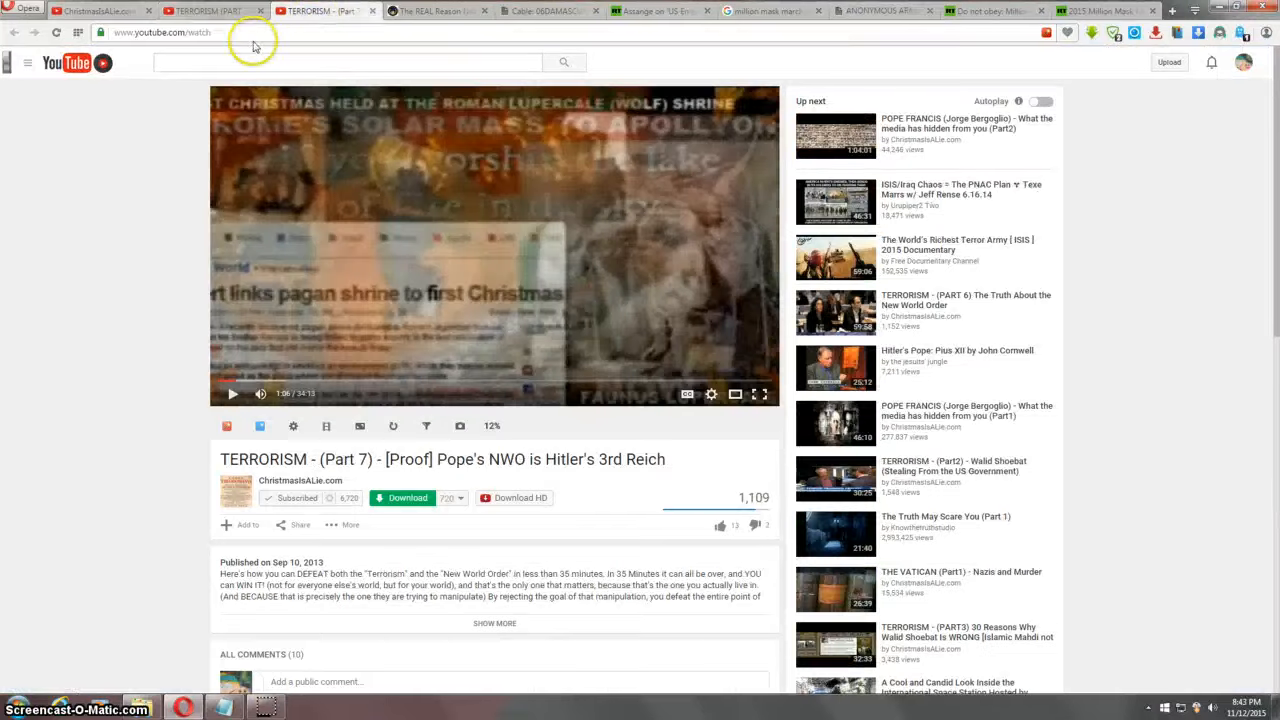
{"action": "mouse_move", "coordinate": [208, 18]}
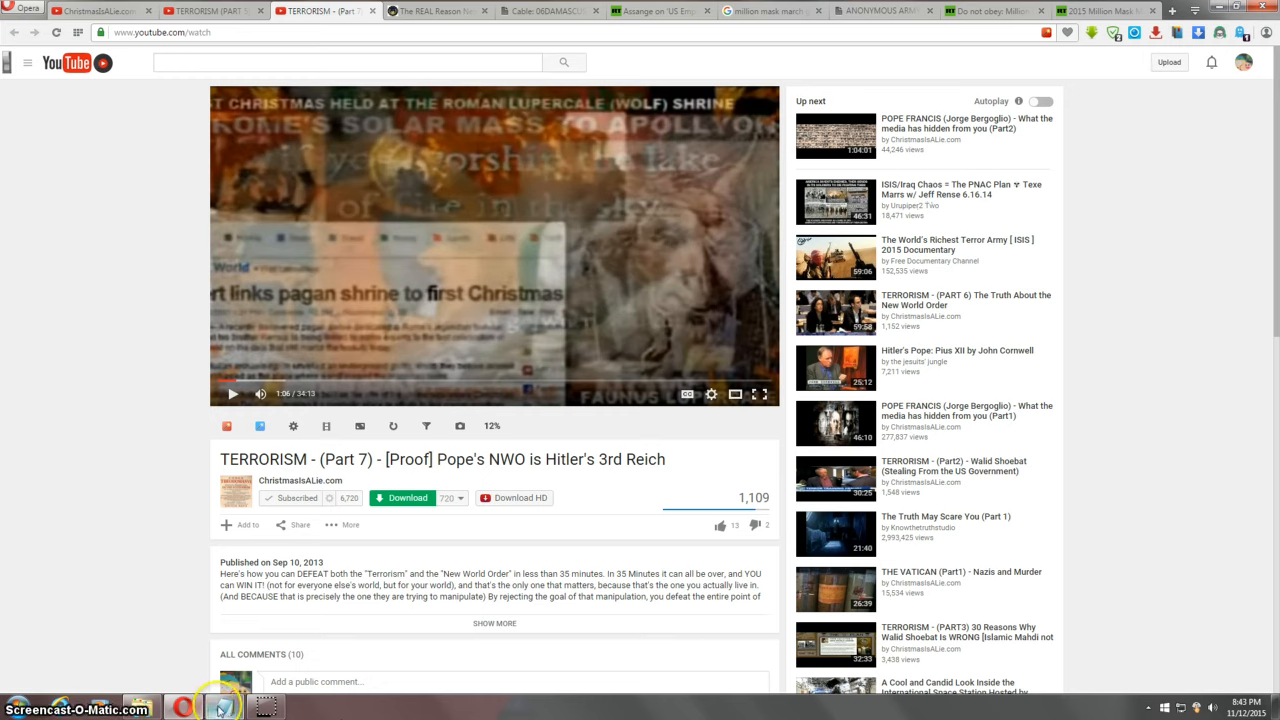
{"action": "mouse_move", "coordinate": [440, 676]}
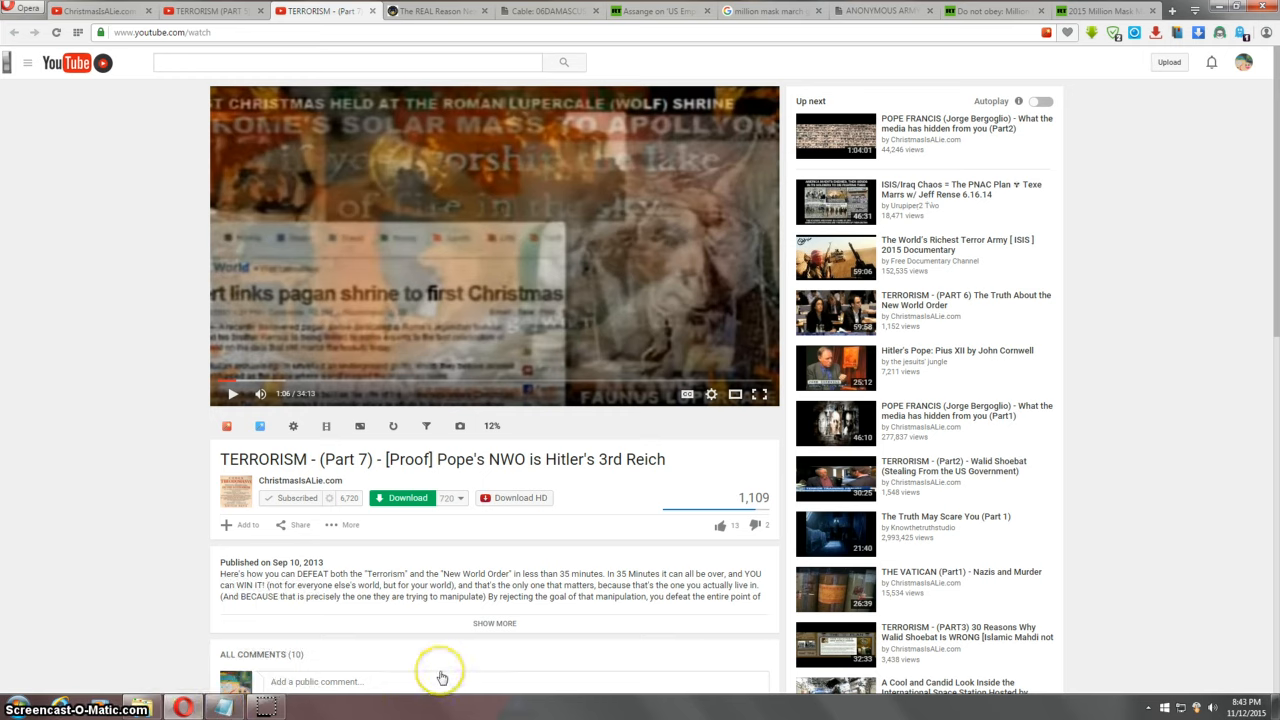
{"action": "mouse_move", "coordinate": [360, 640]}
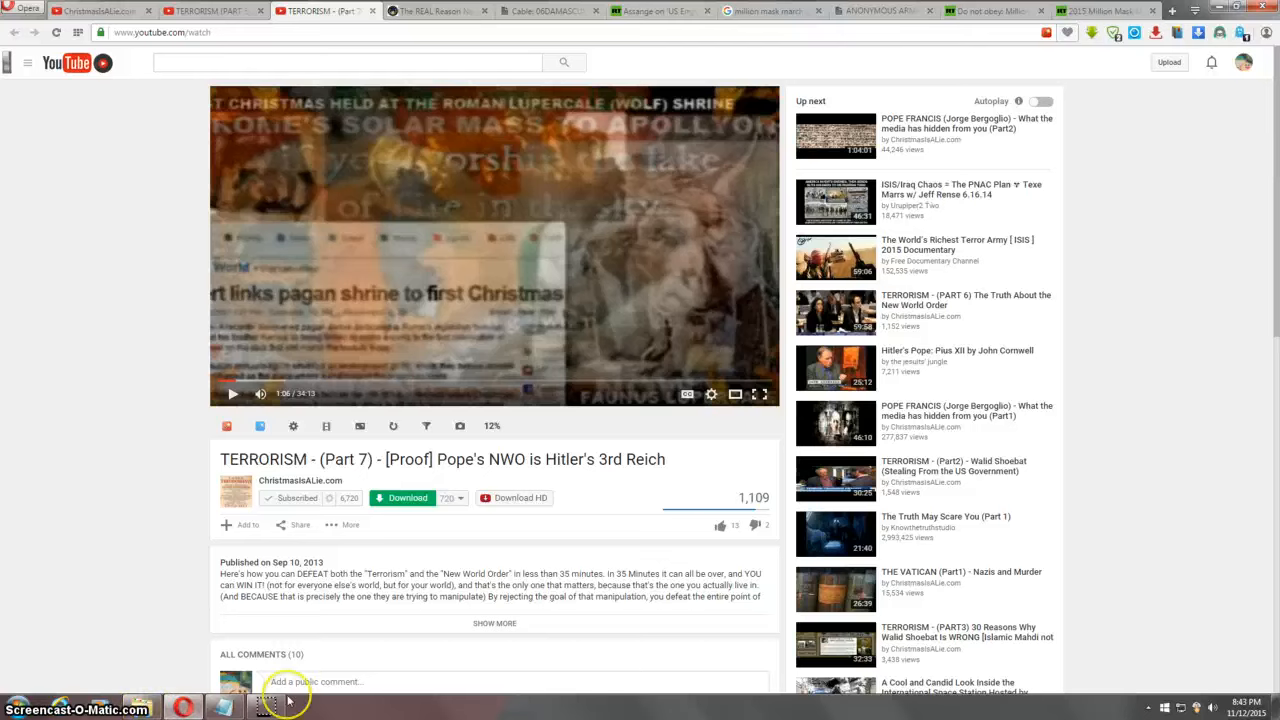
{"action": "mouse_move", "coordinate": [400, 704]}
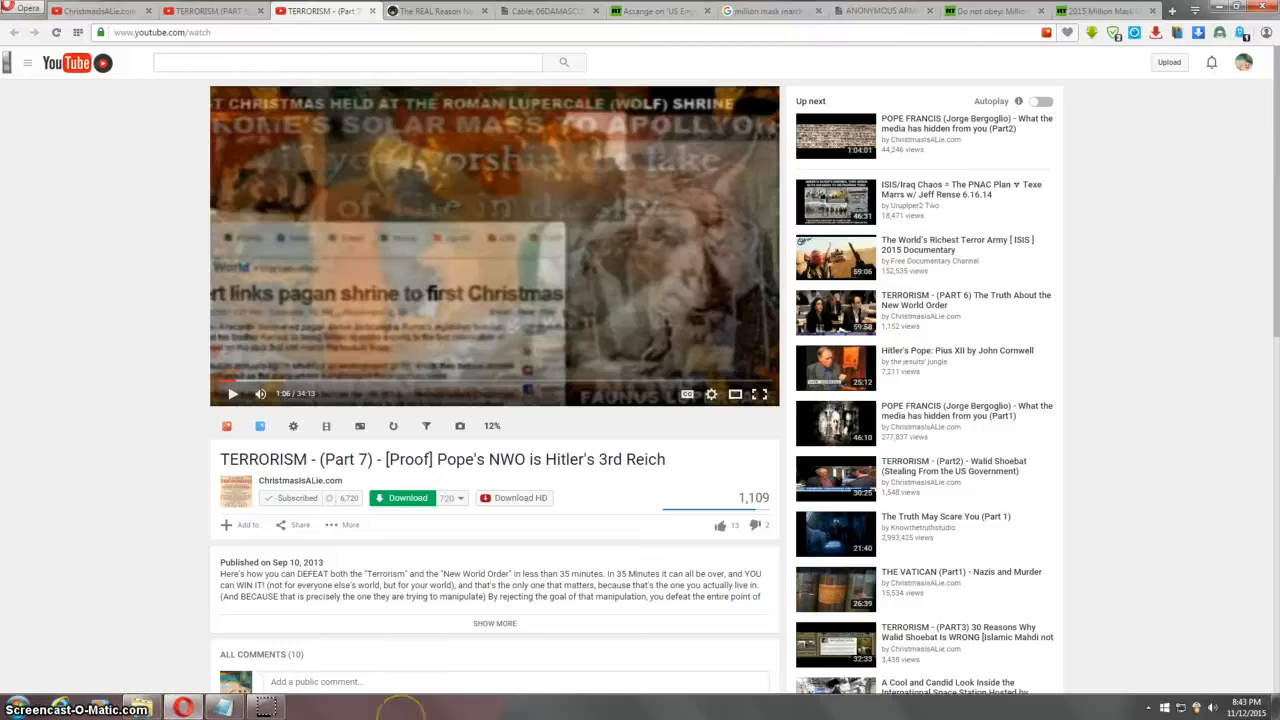